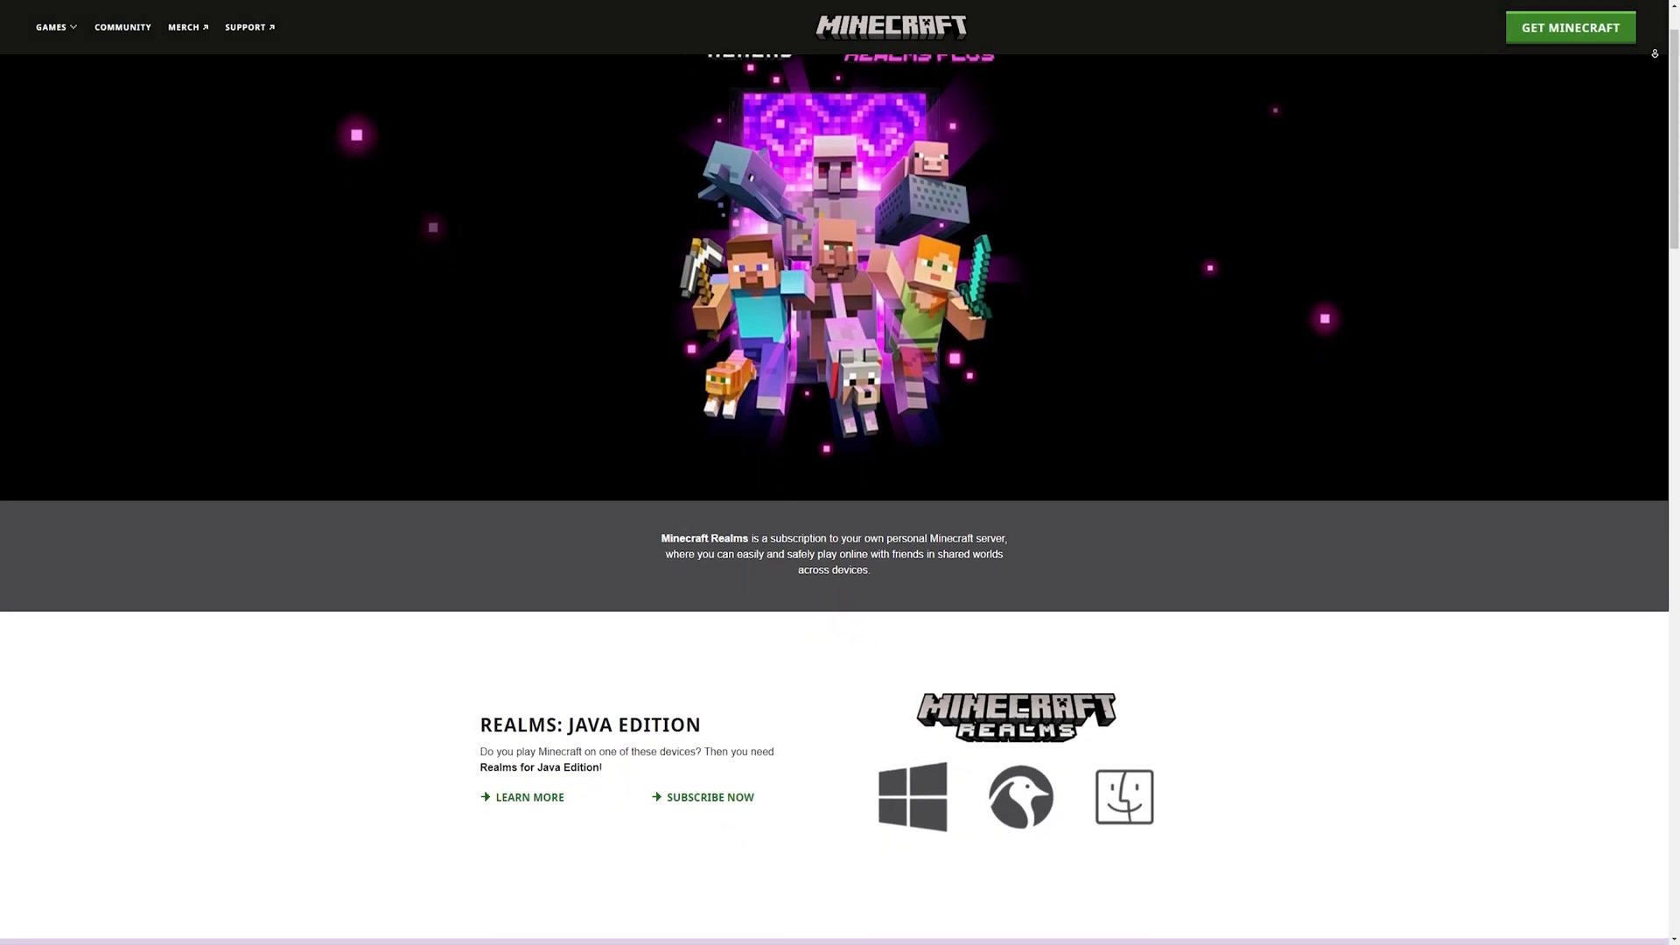
# Step: Save minecraft_server.1.18.2.jar to Downloads, then bring up the wiki's Windows setup instructions
pyautogui.scroll(-3)
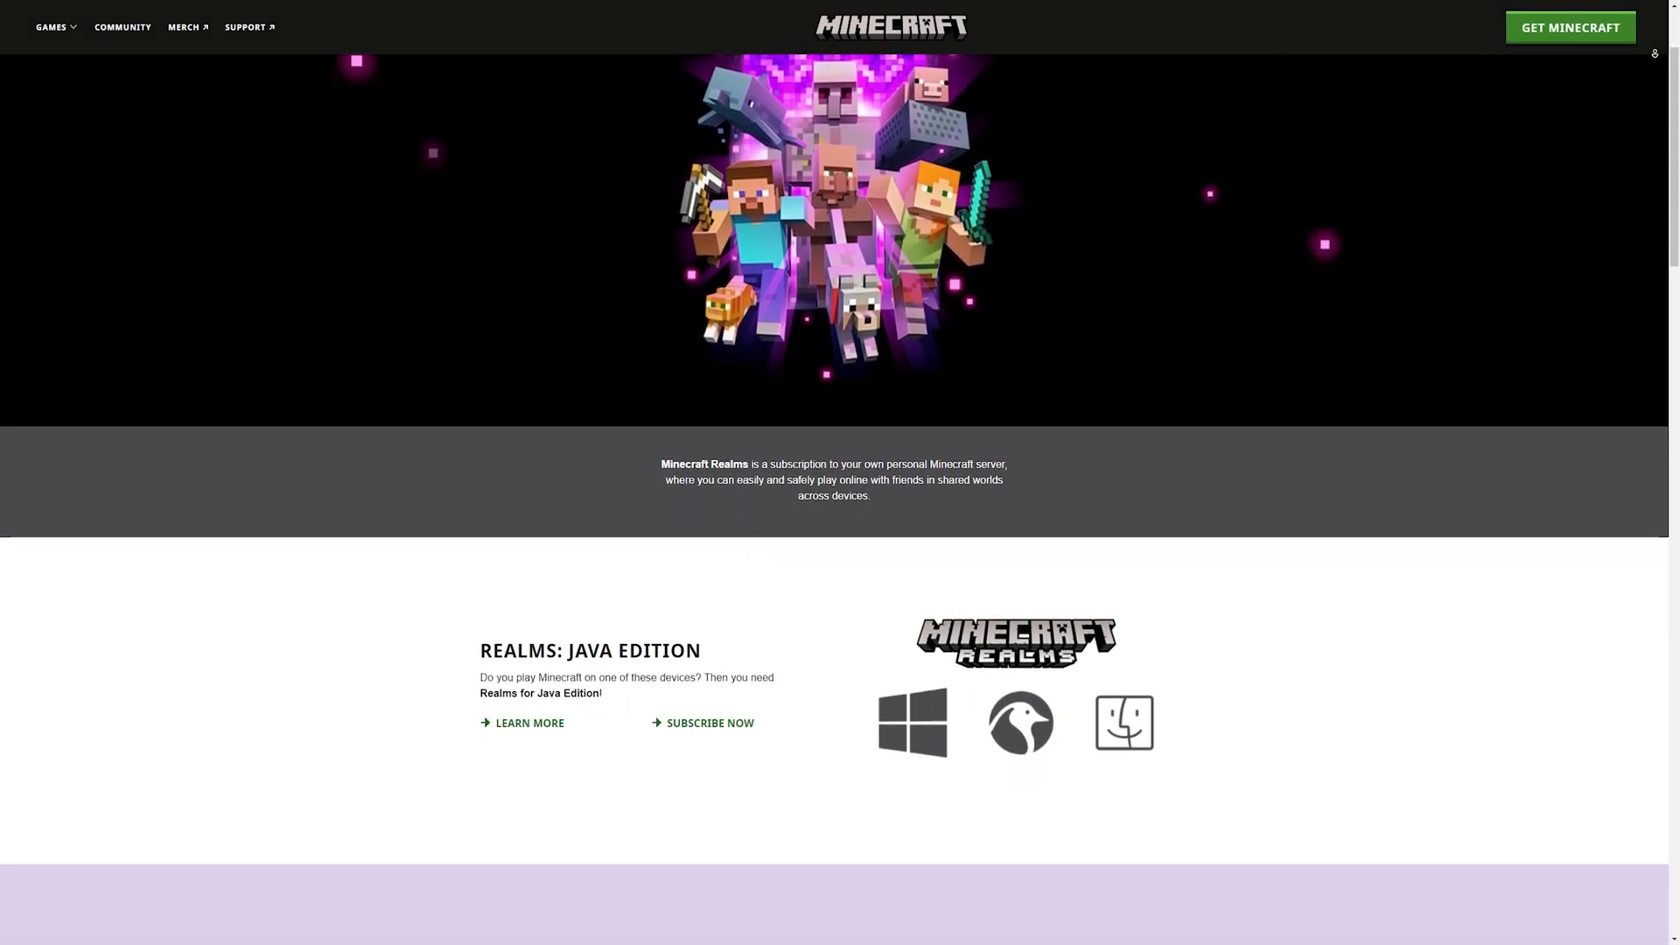
pyautogui.scroll(-3)
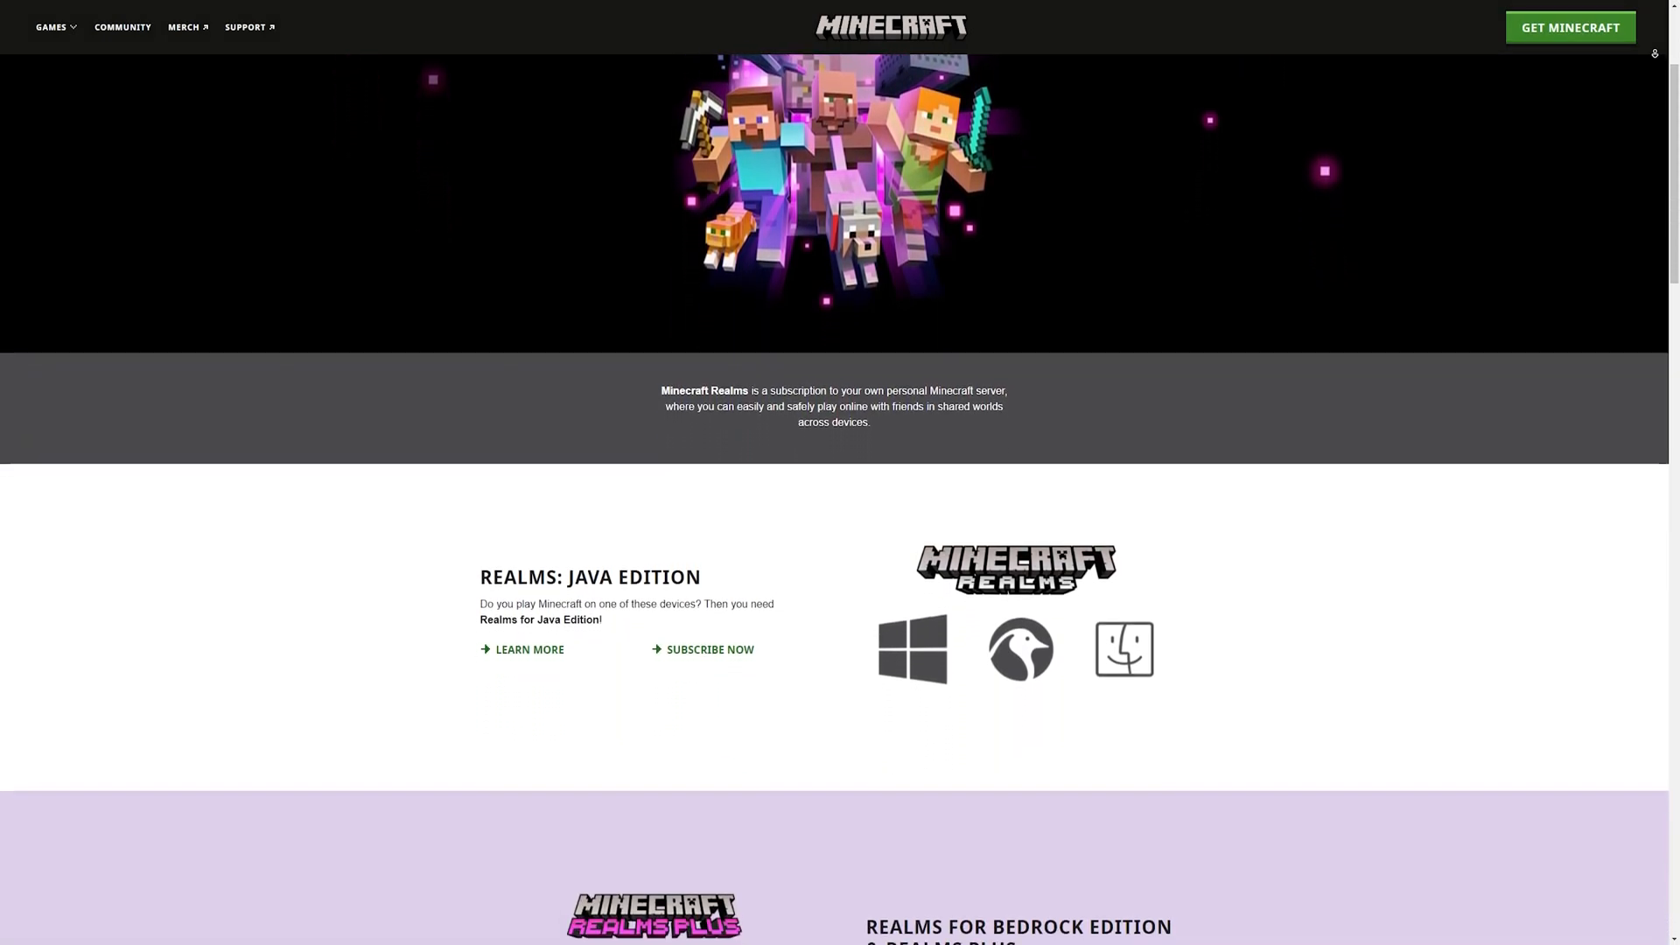
pyautogui.scroll(-3)
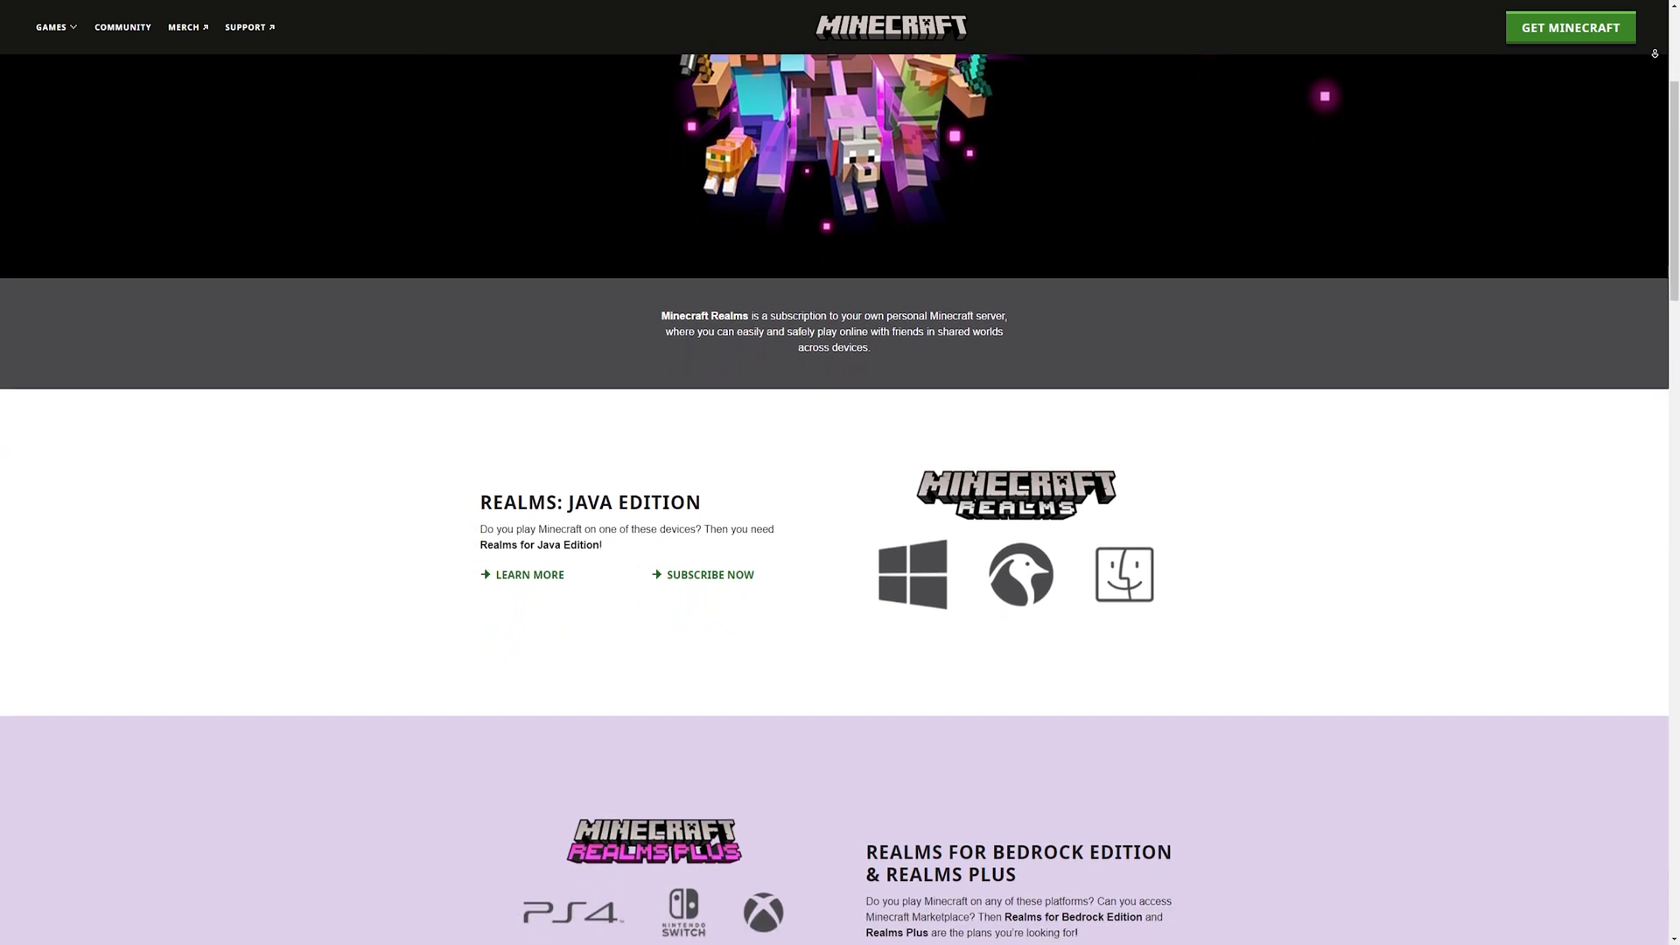
pyautogui.scroll(-3)
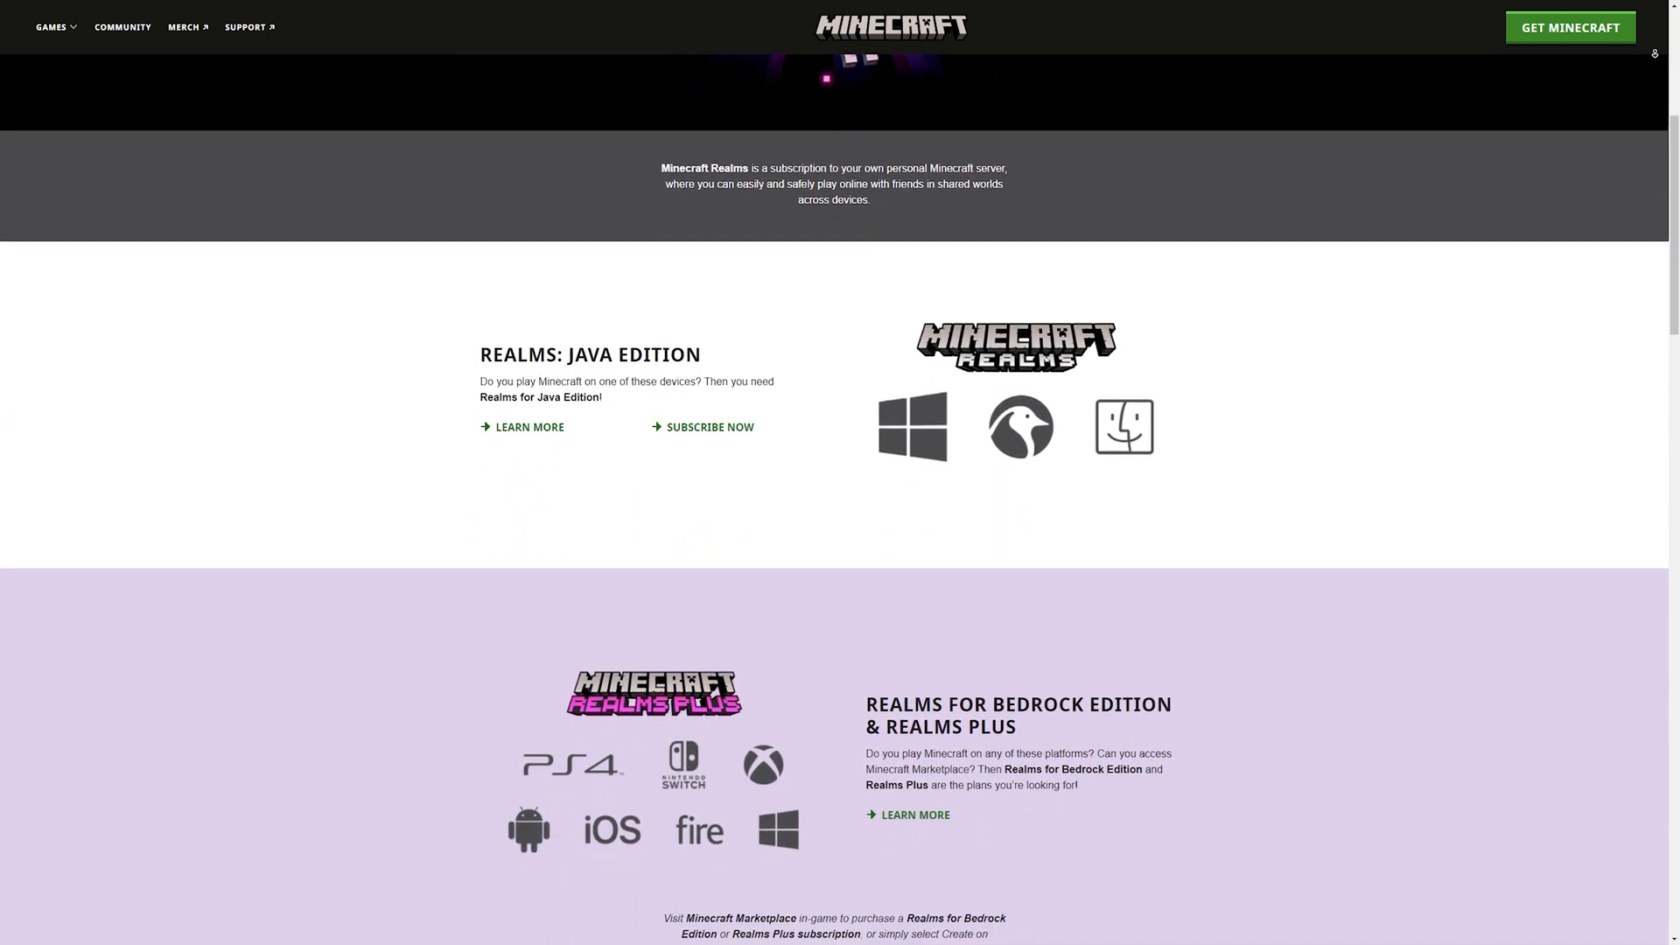
pyautogui.scroll(-3)
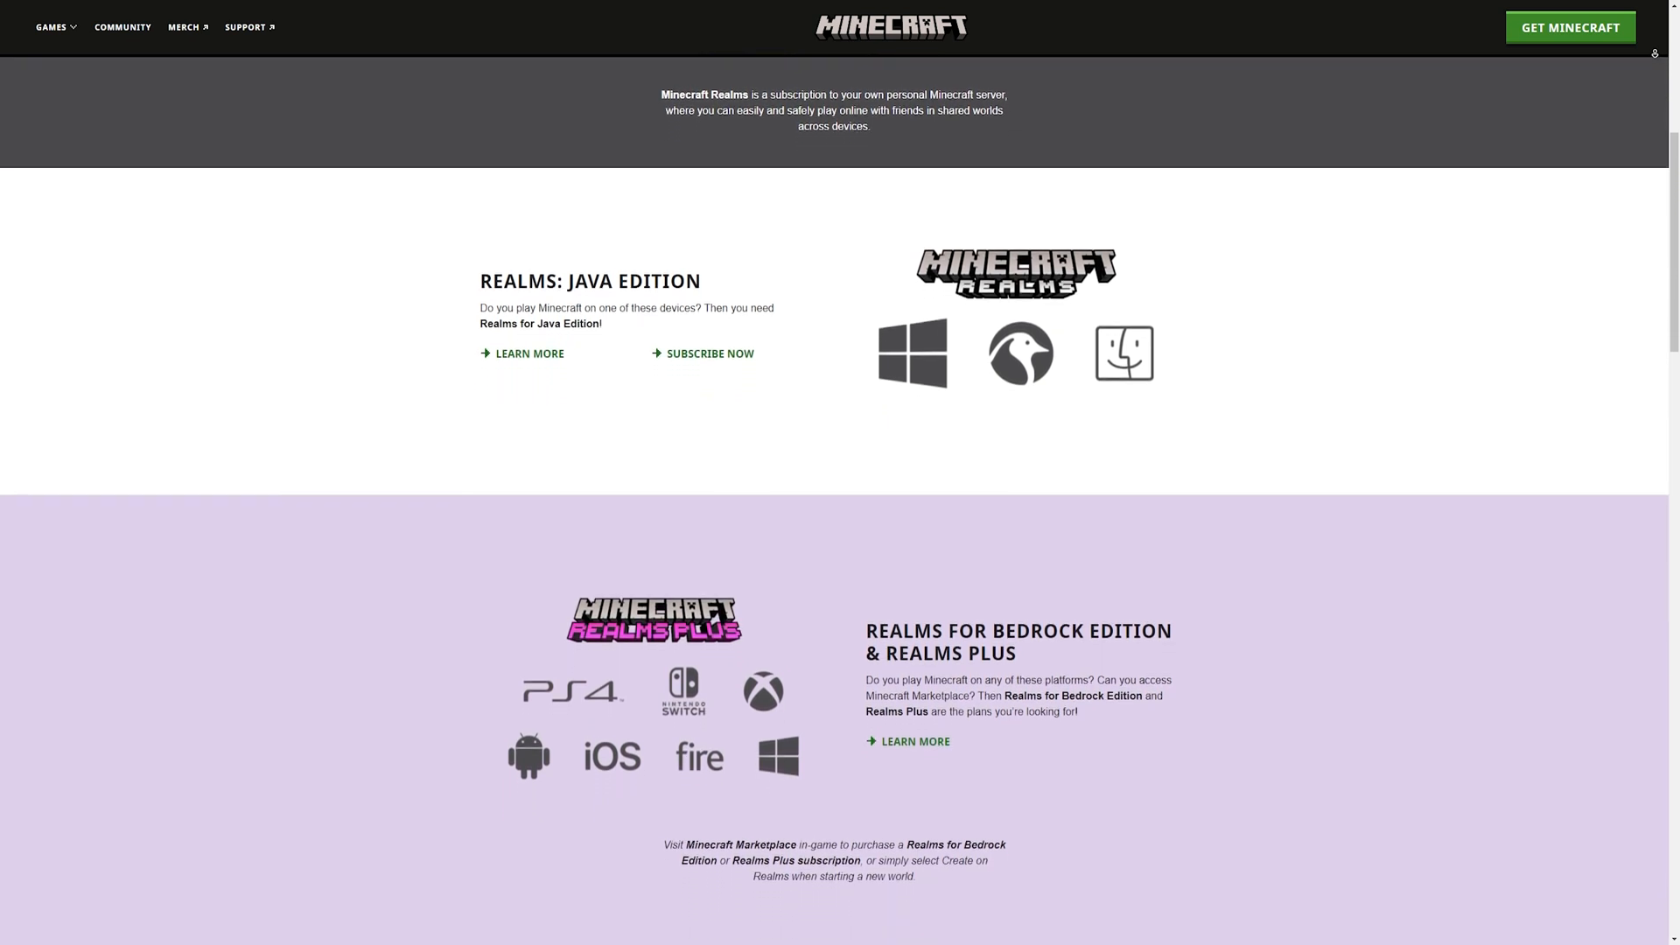
pyautogui.scroll(-3)
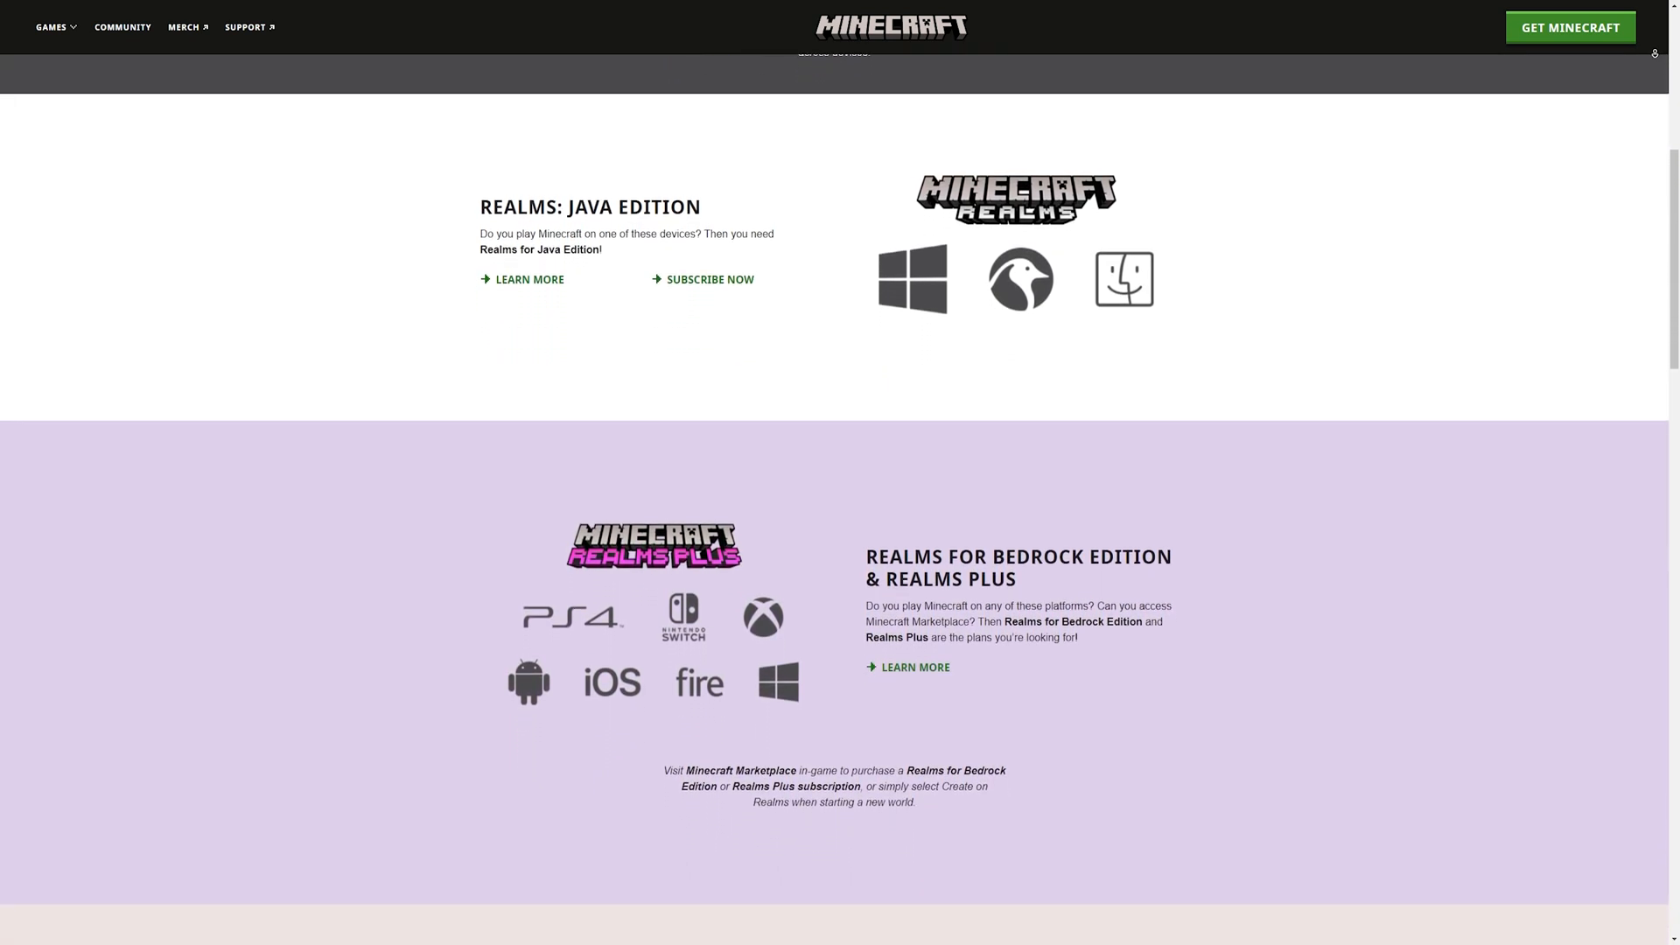
pyautogui.scroll(-3)
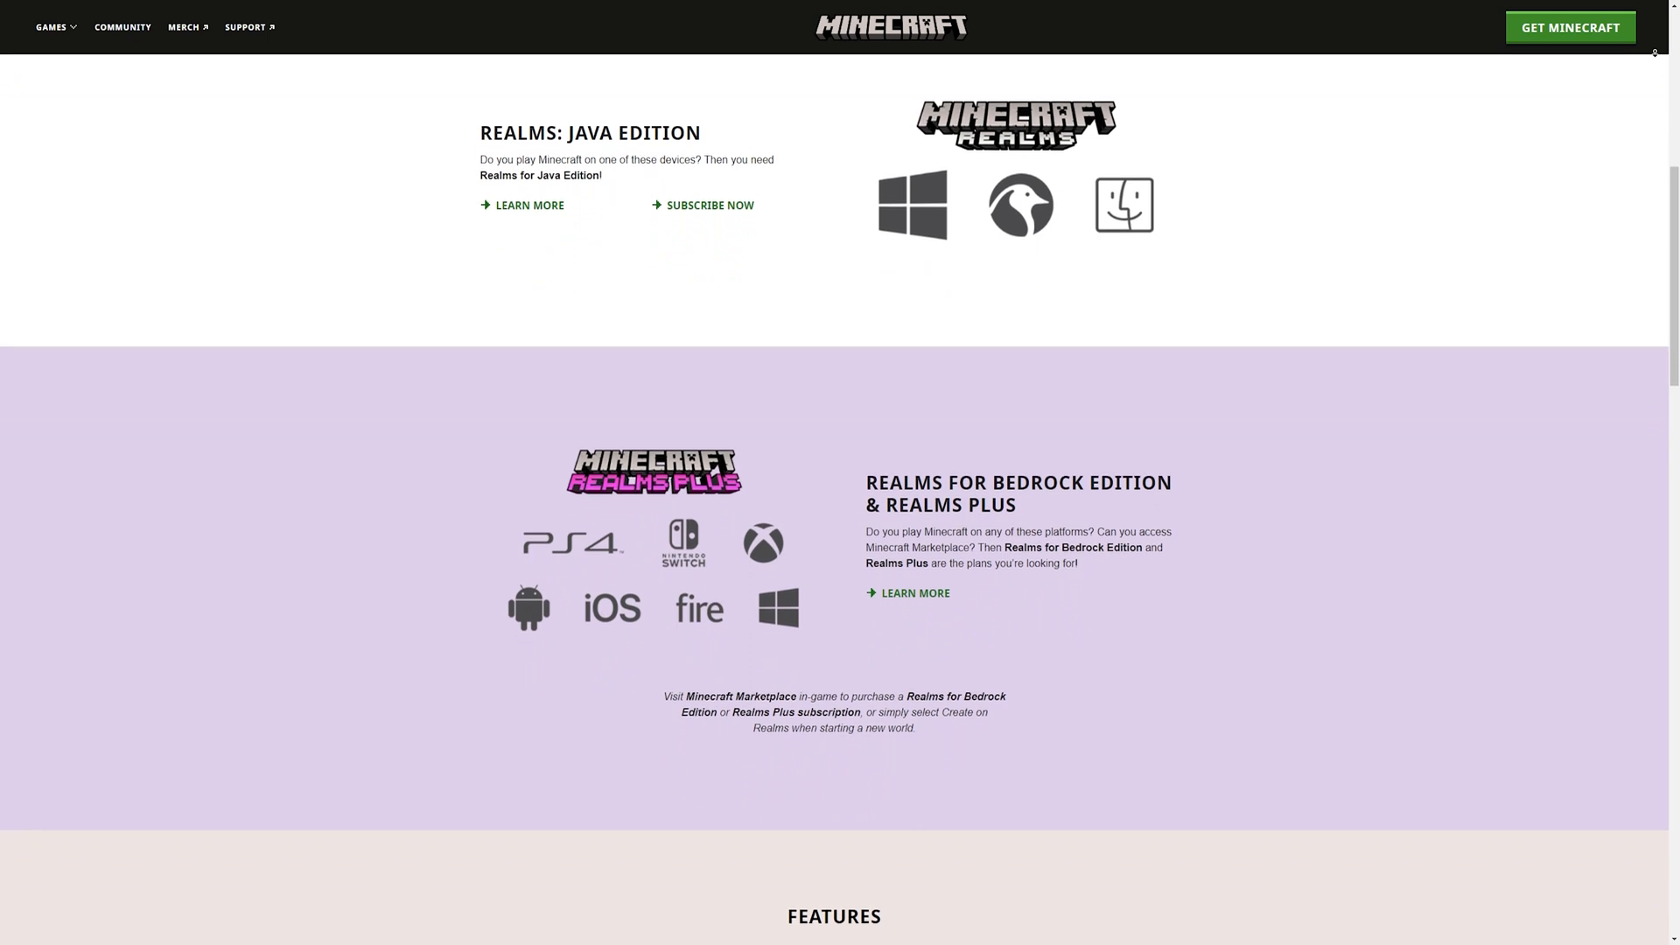
pyautogui.scroll(-3)
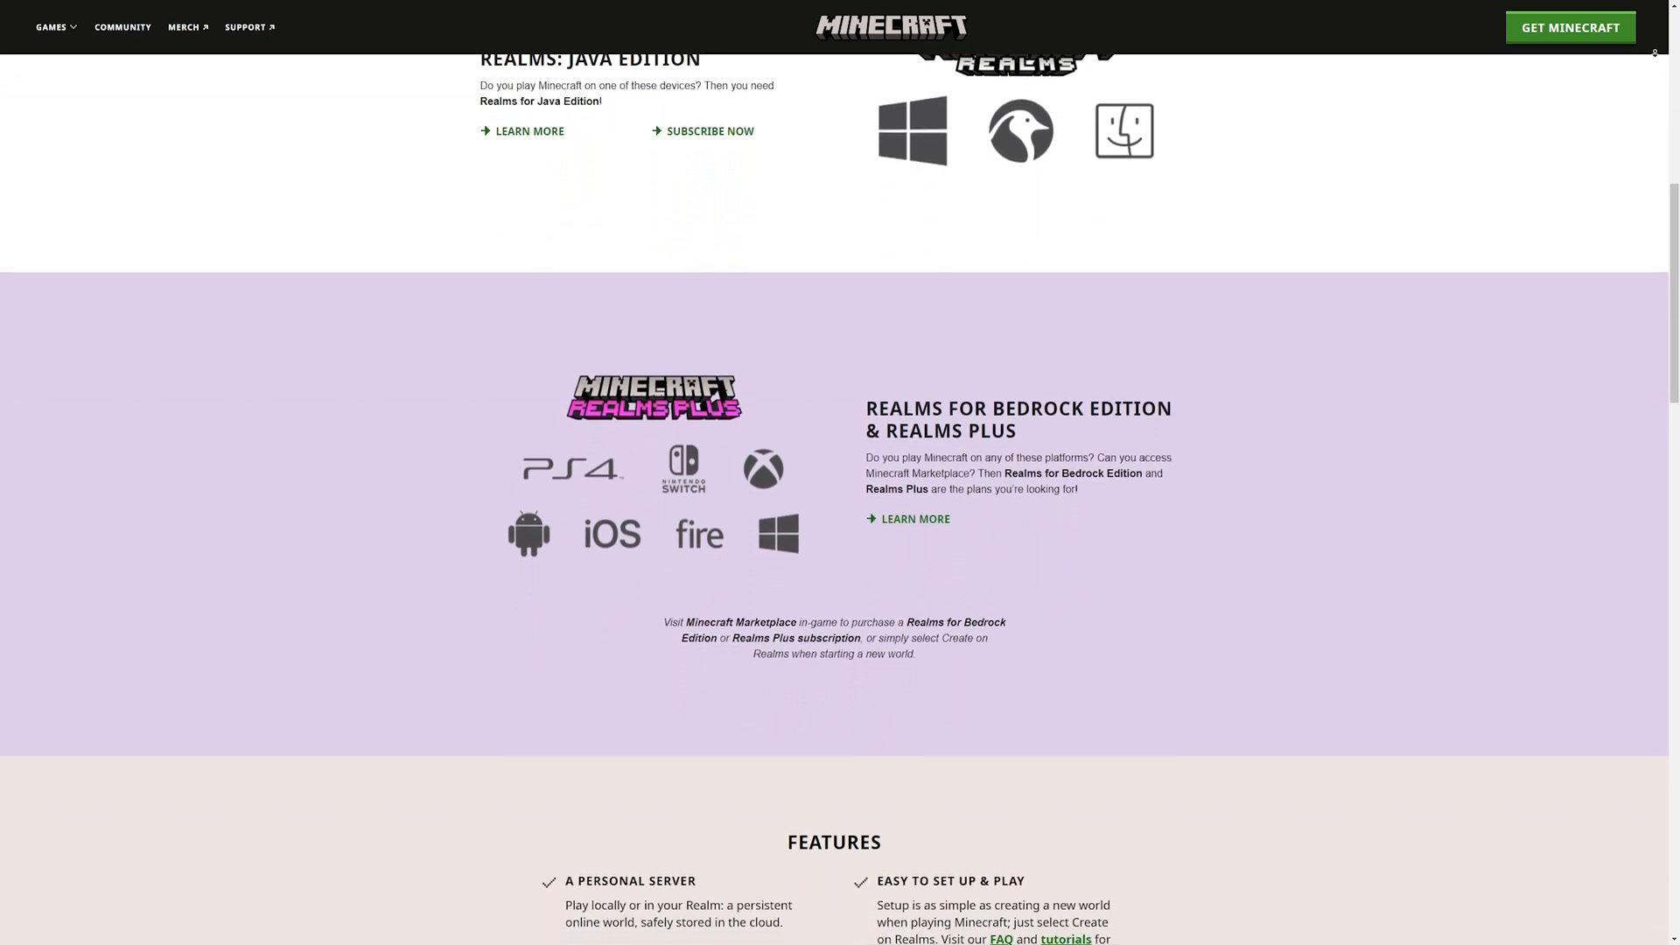
pyautogui.scroll(-3)
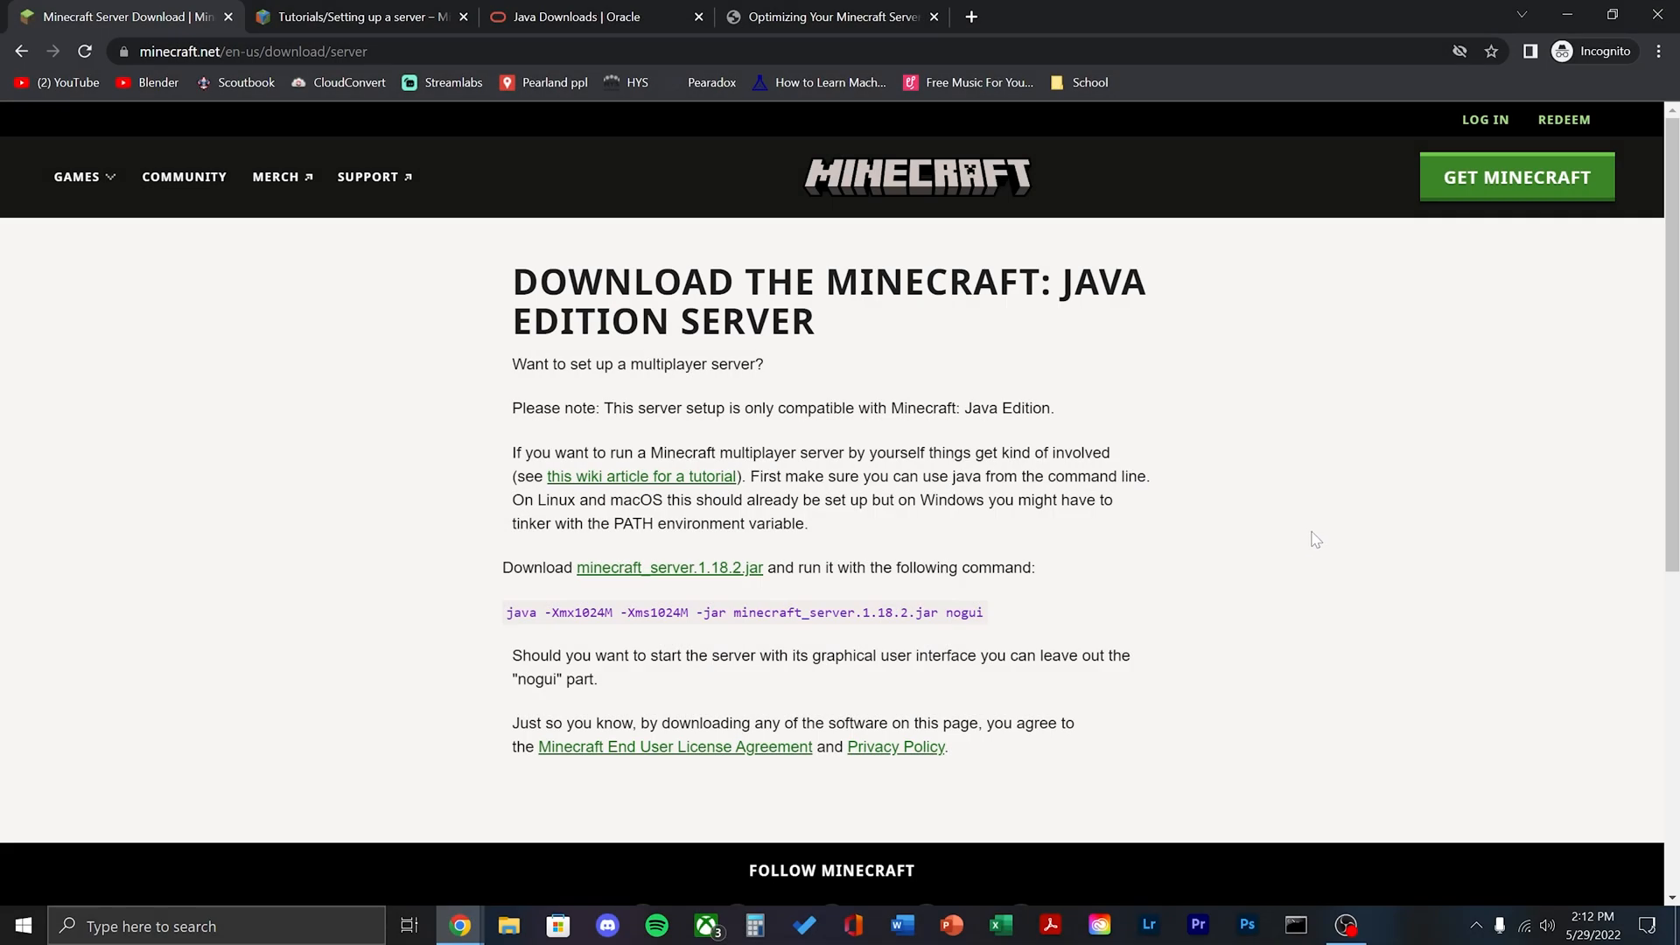
pyautogui.moveTo(1297, 523)
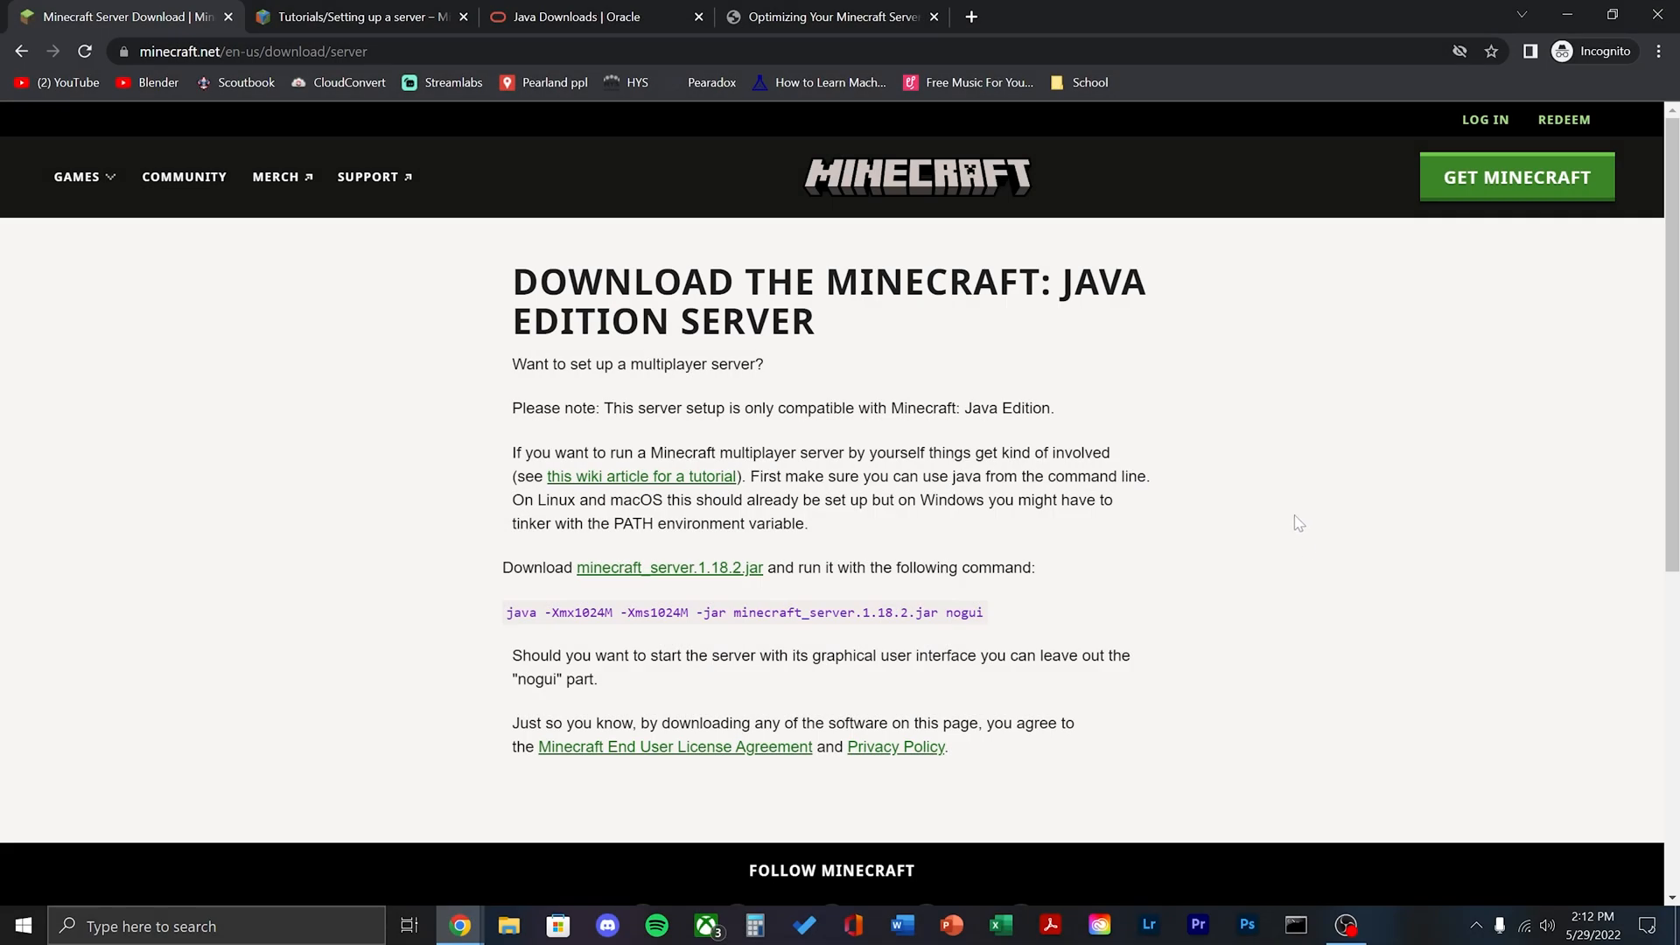
pyautogui.moveTo(1189, 528)
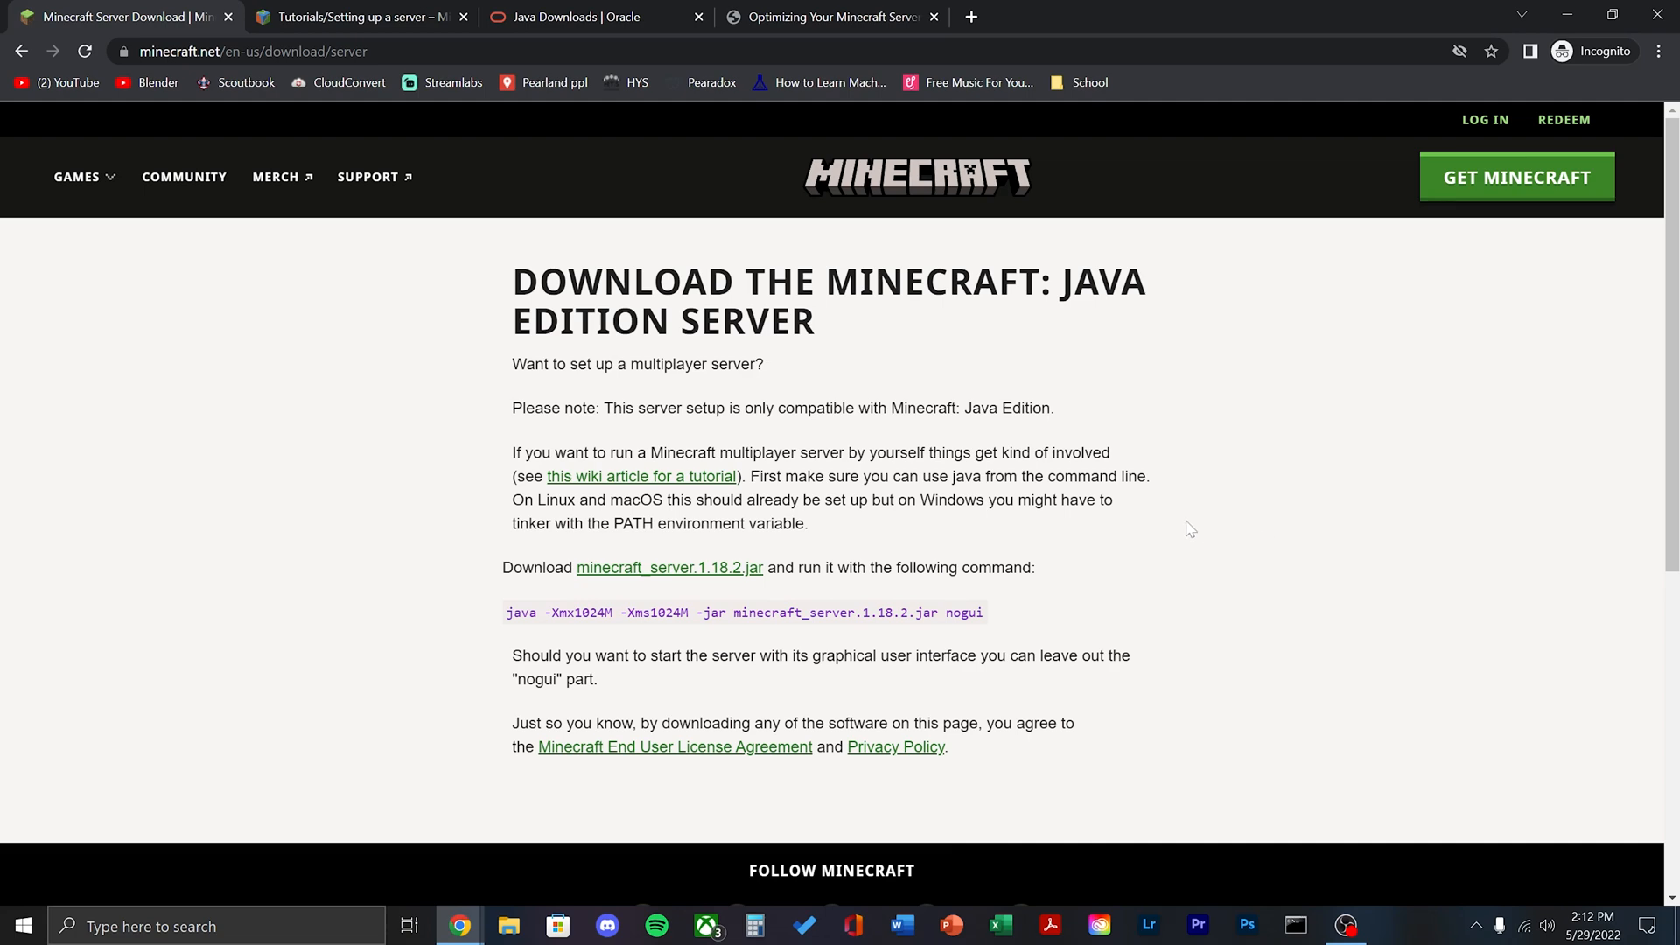
pyautogui.moveTo(665, 568)
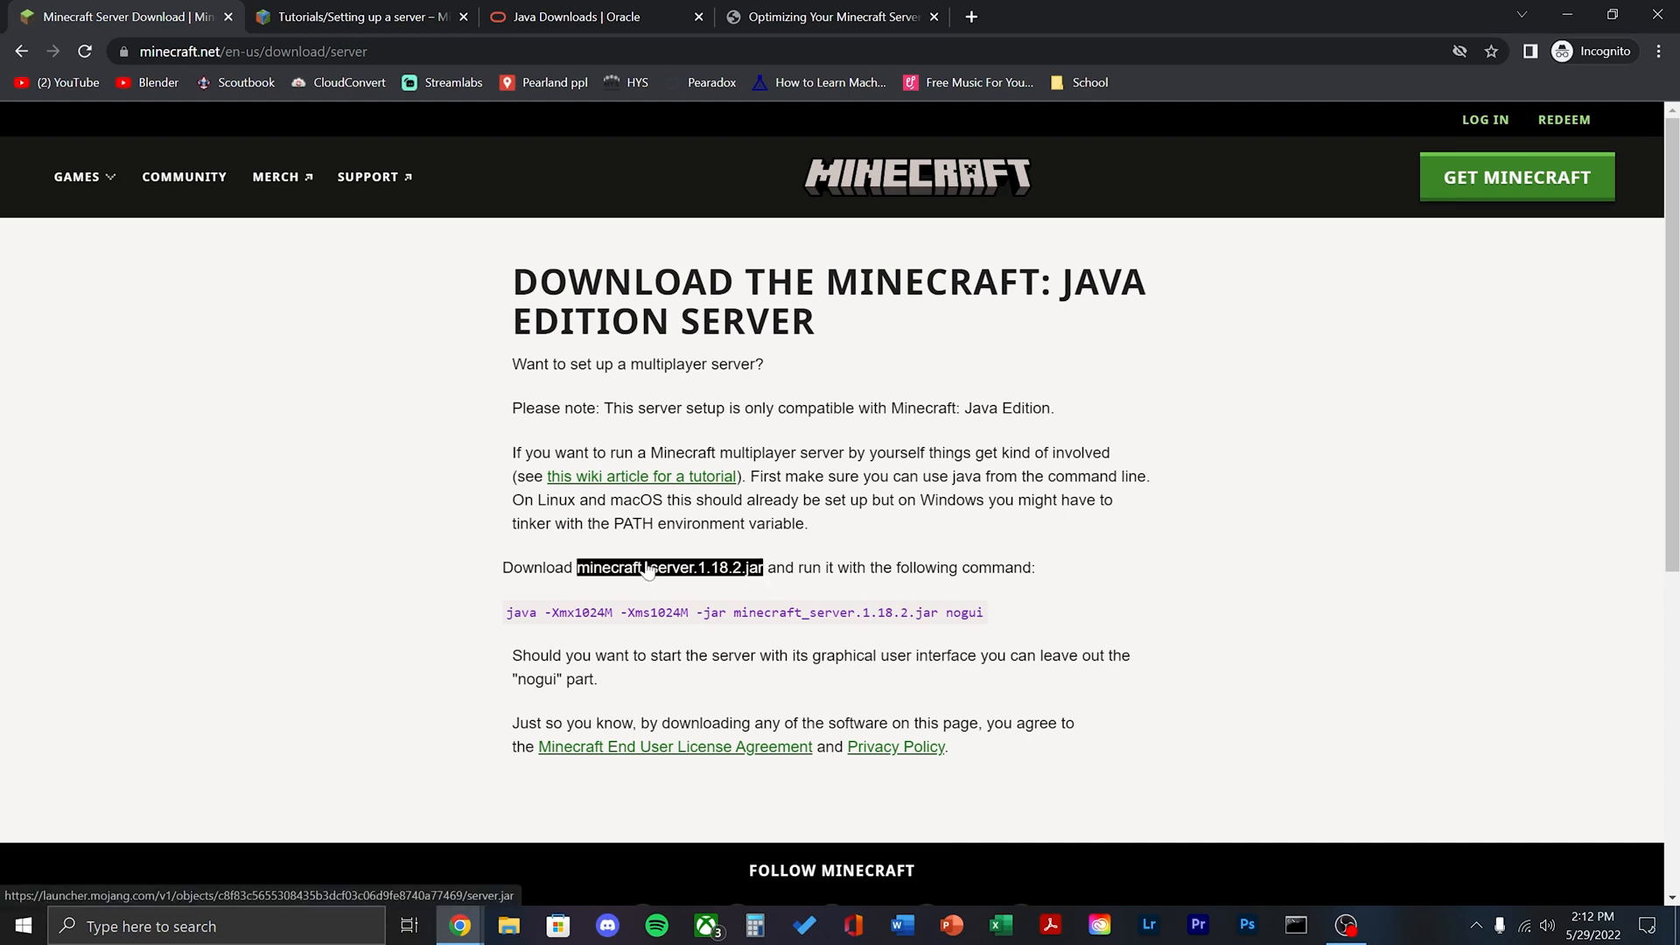
pyautogui.click(654, 567)
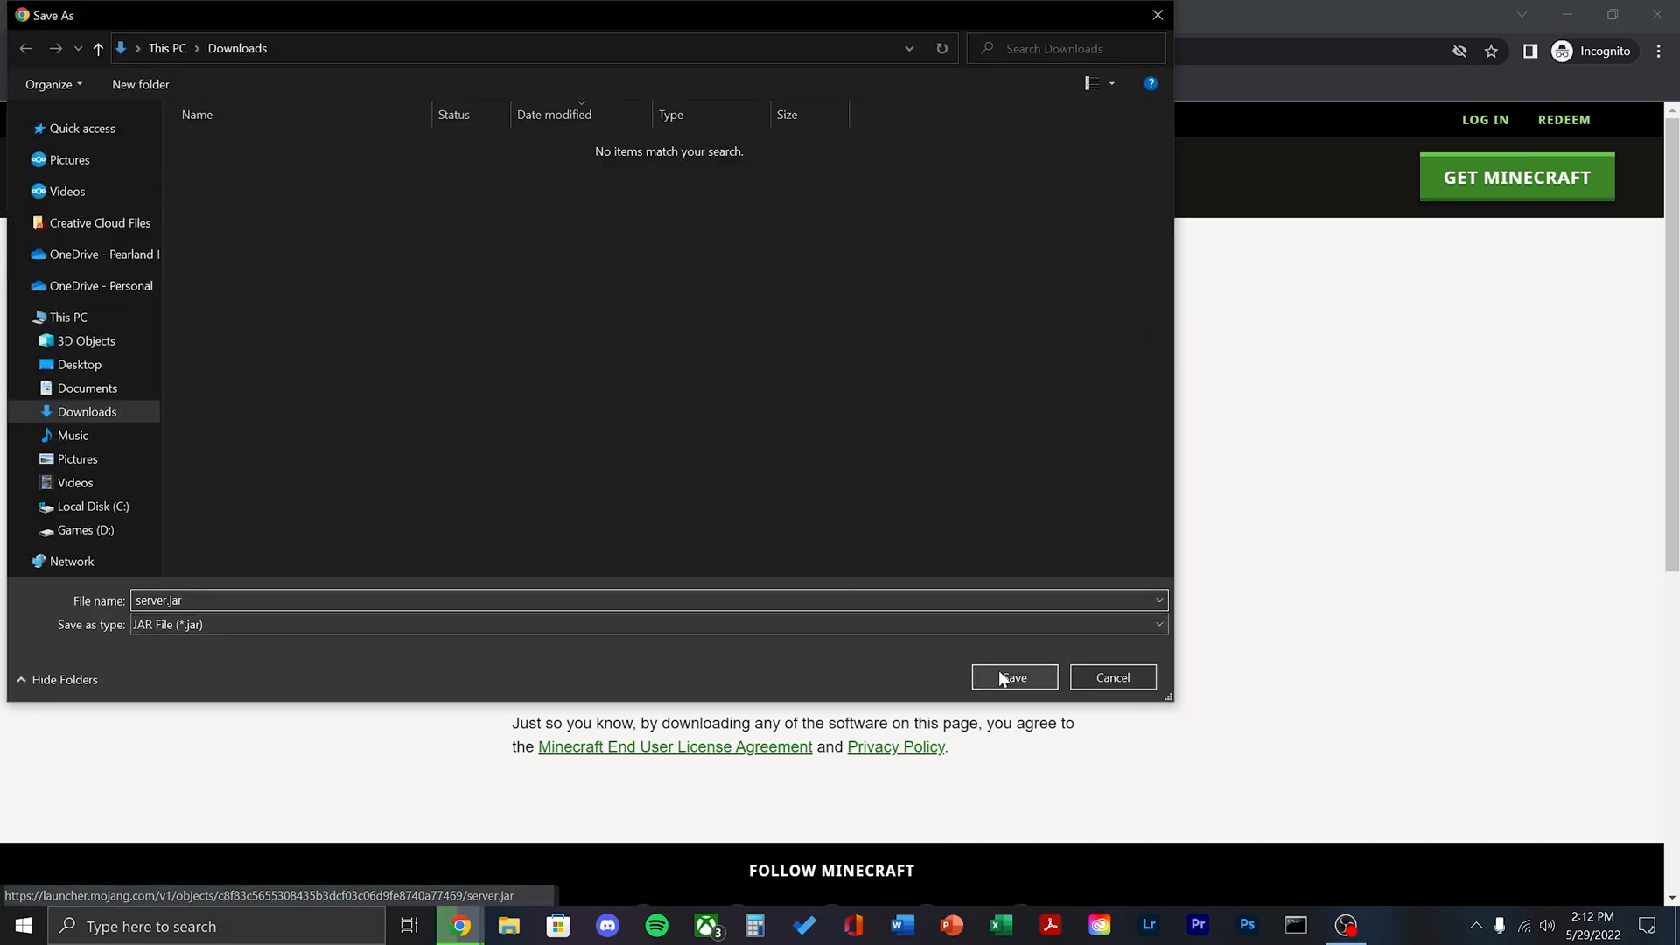
pyautogui.click(1012, 677)
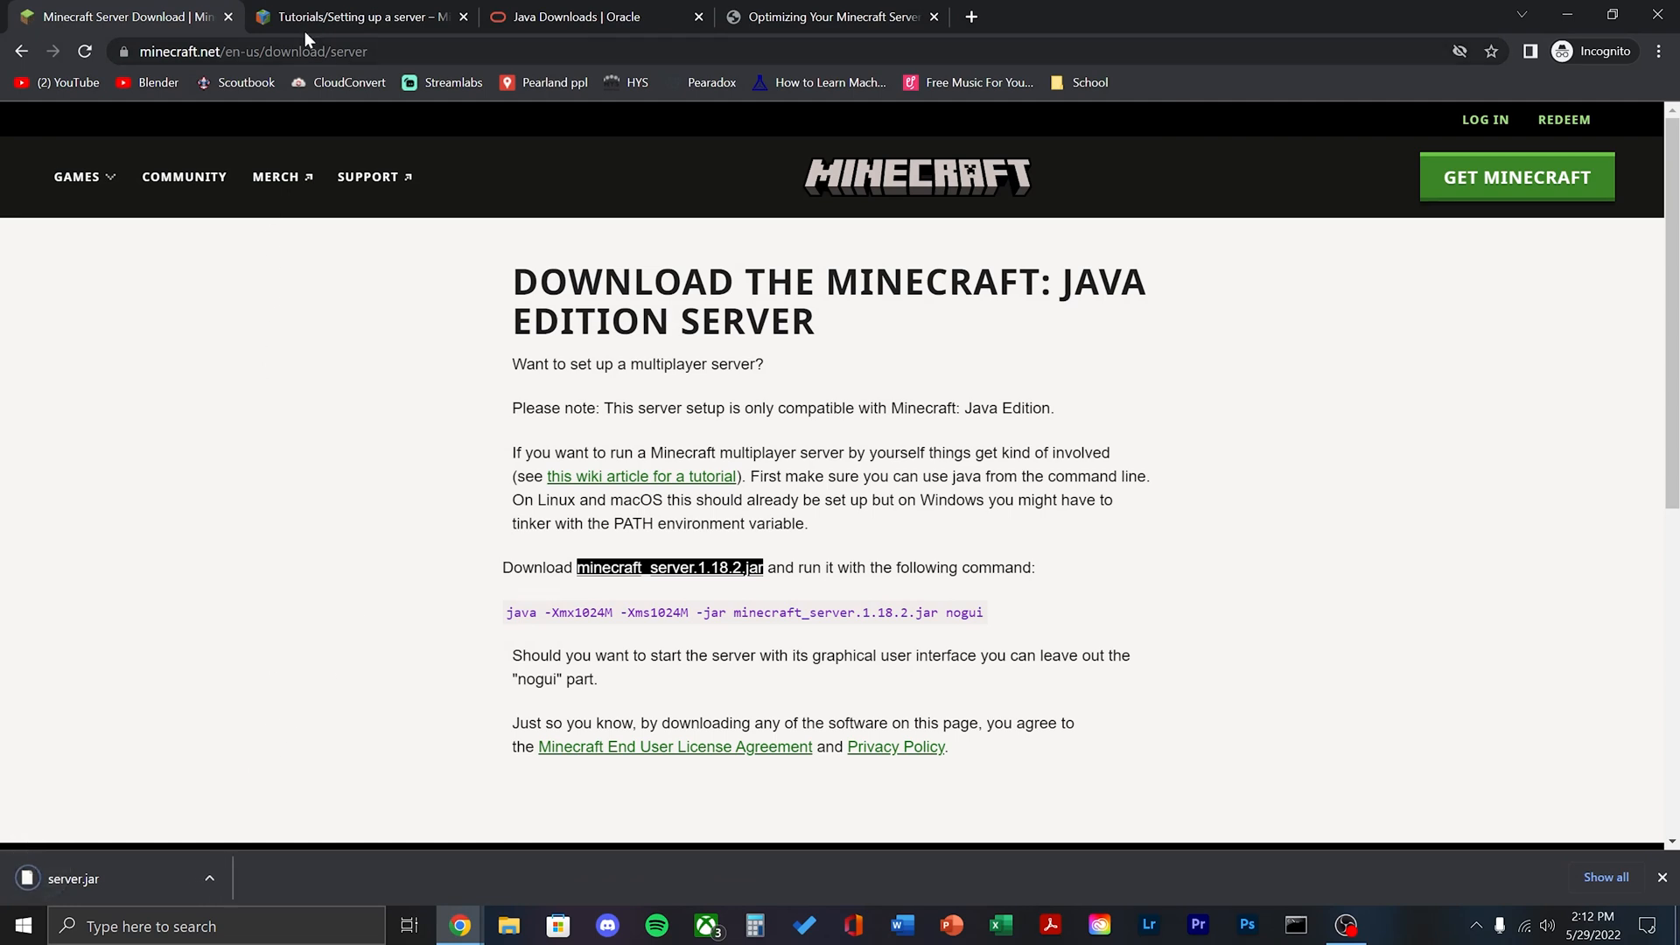
pyautogui.click(358, 16)
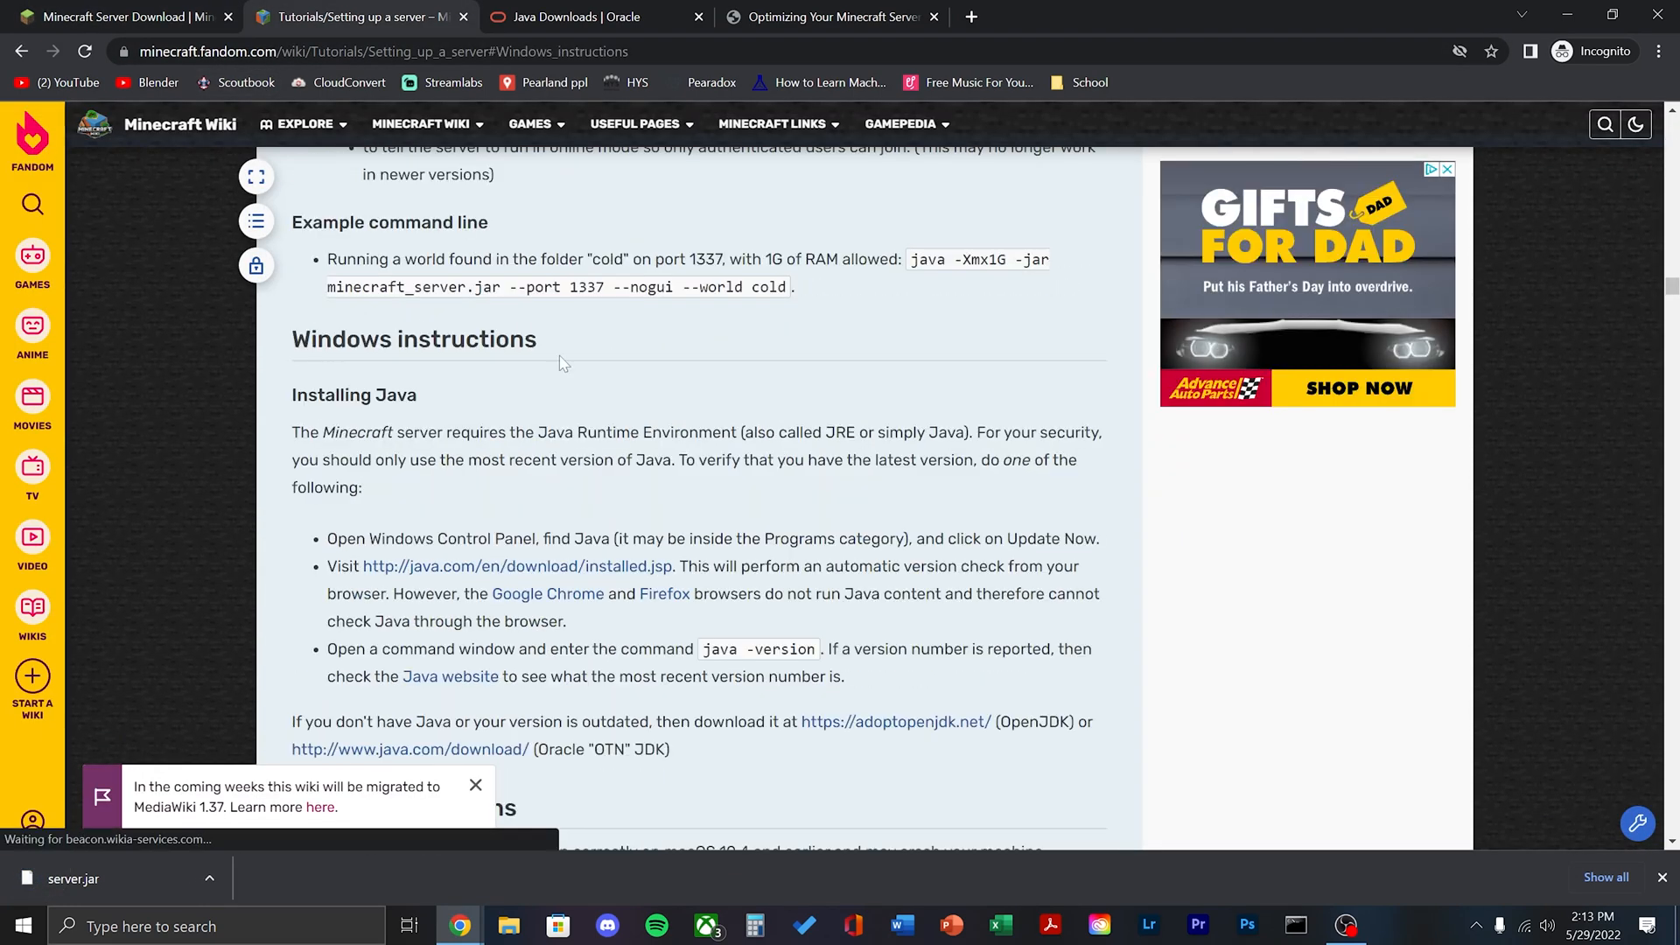
pyautogui.scroll(-3)
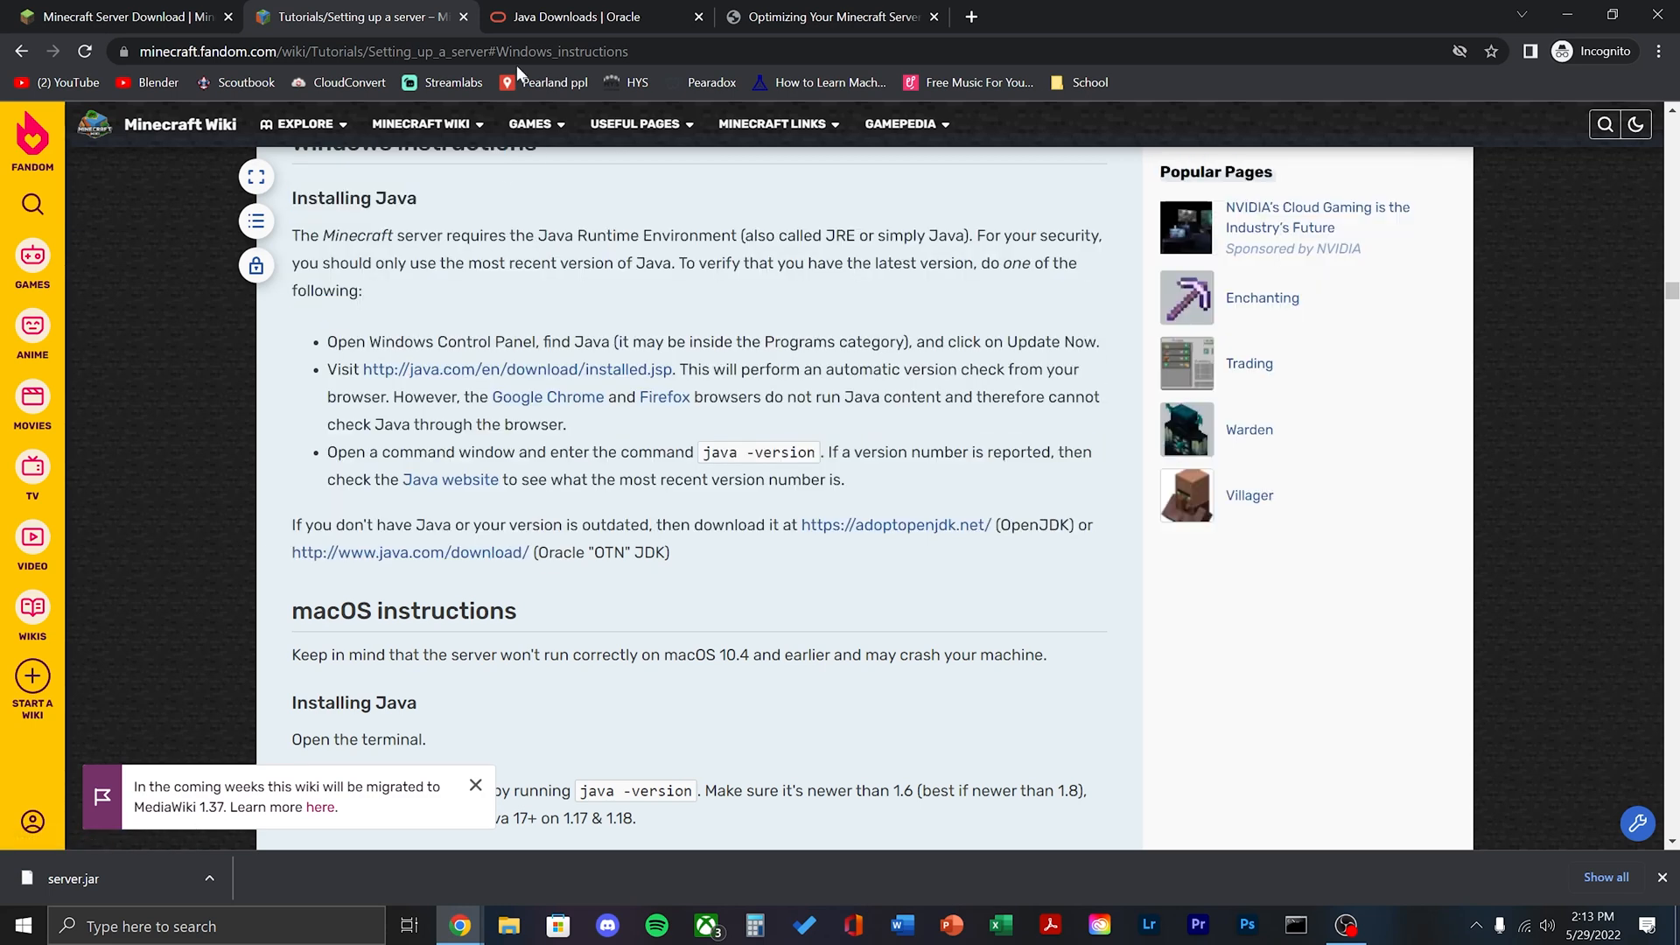
# Step: Download the JDK 18.0.1.1 Windows x64 installer from Oracle into Downloads
pyautogui.click(573, 16)
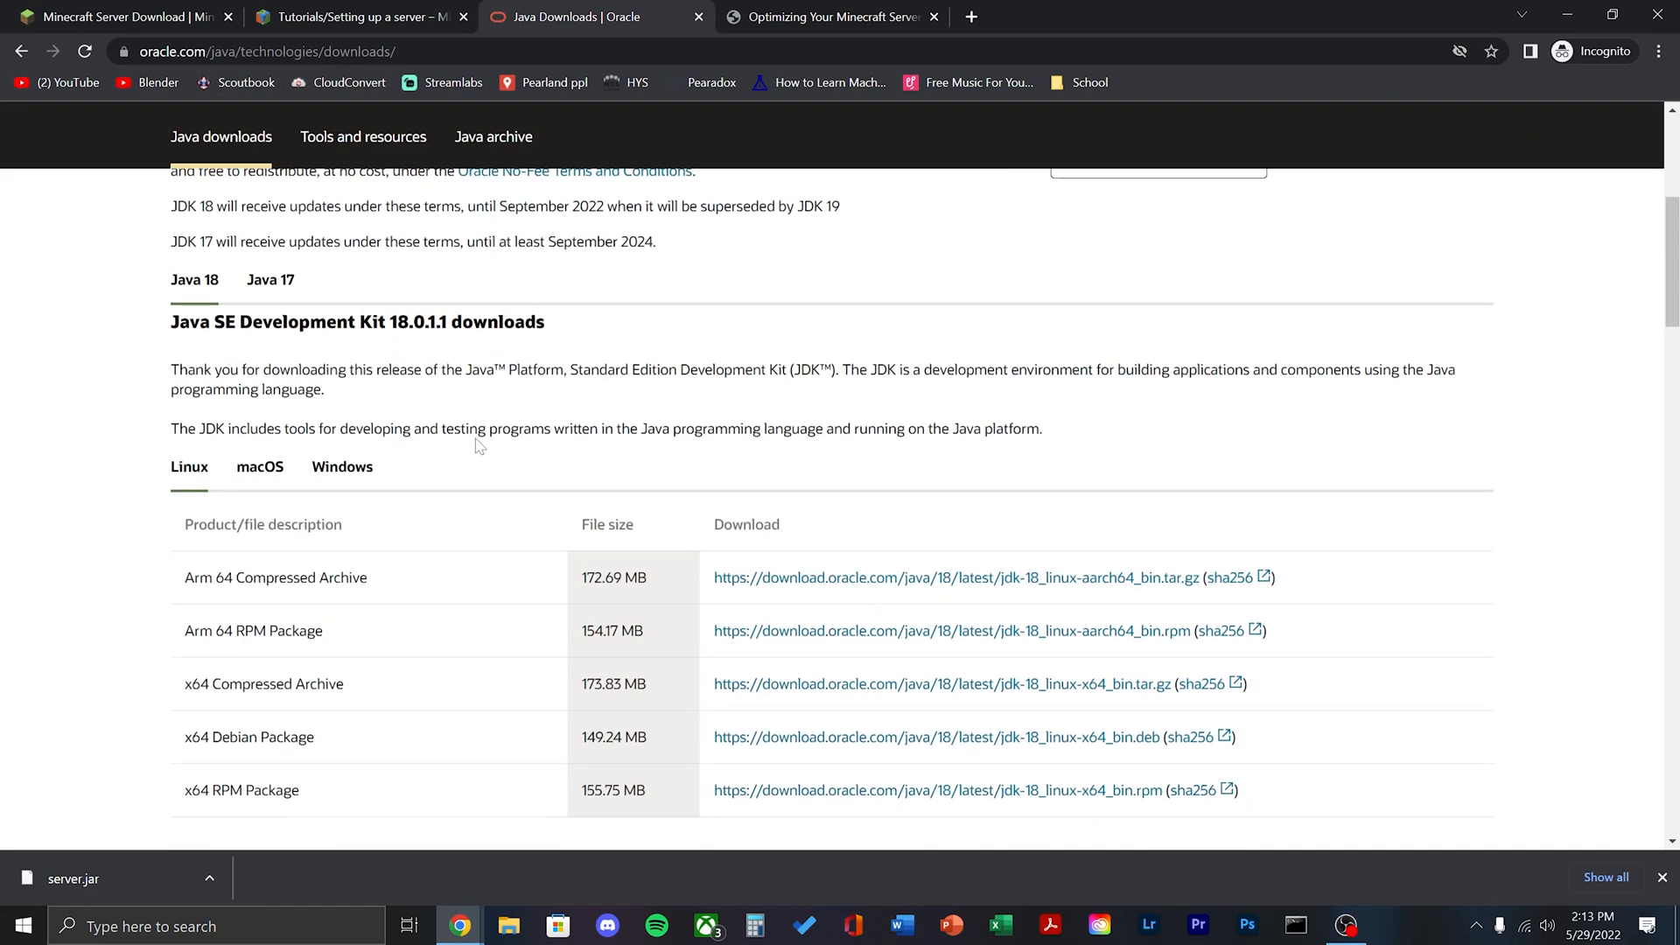
pyautogui.click(342, 466)
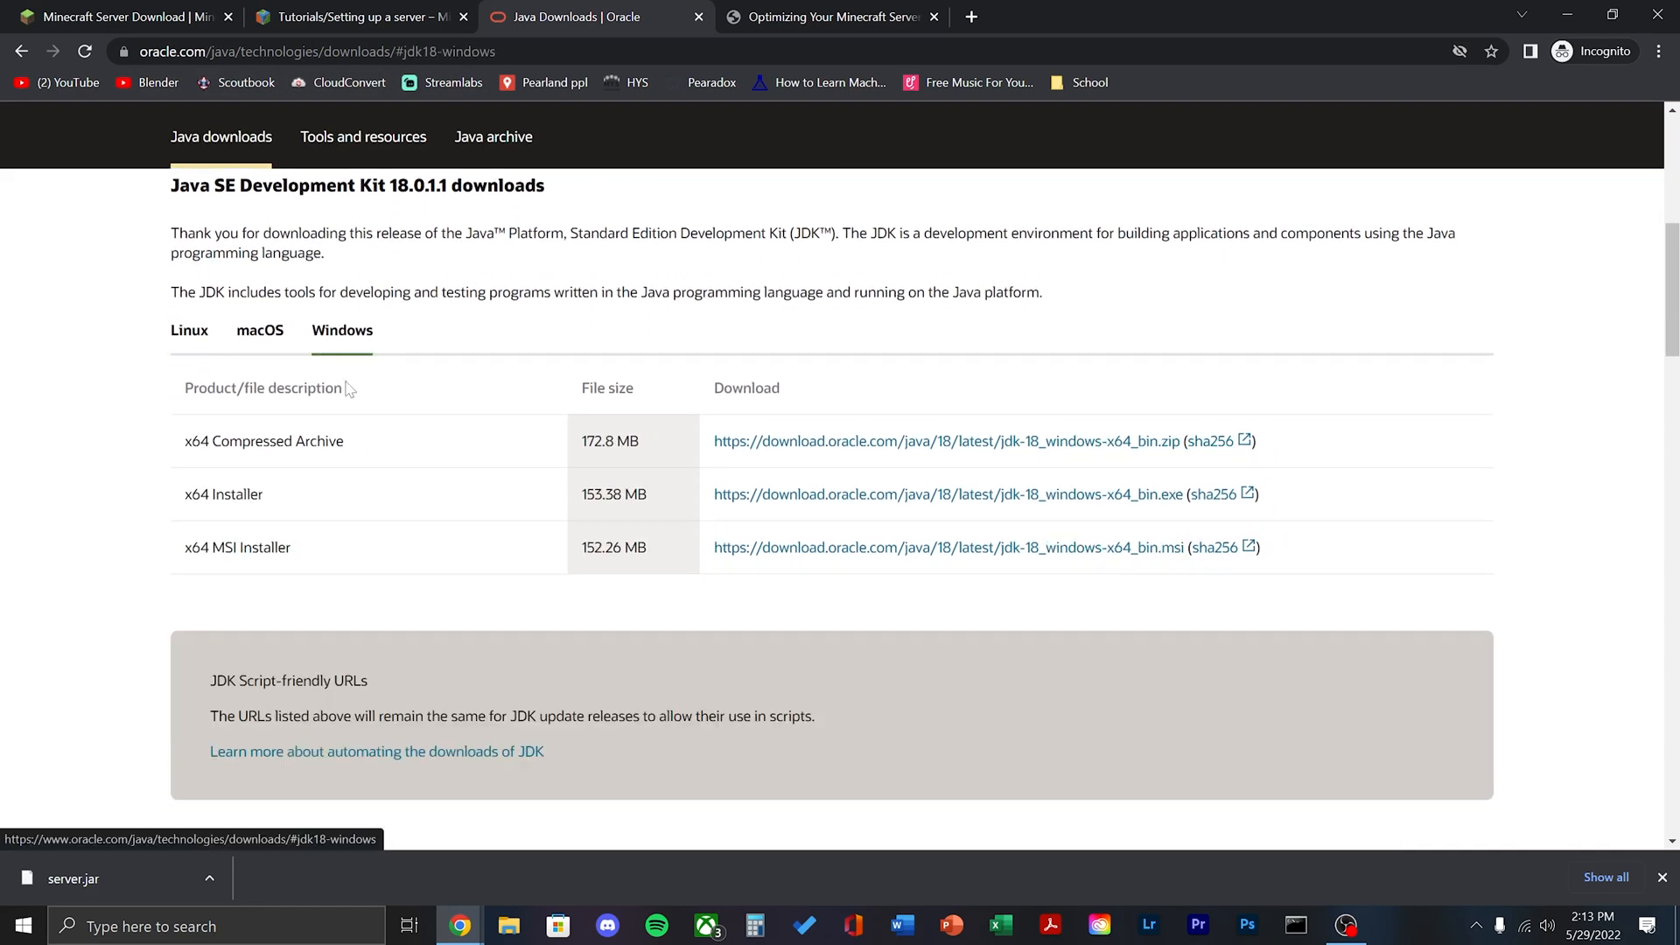
pyautogui.doubleClick(223, 494)
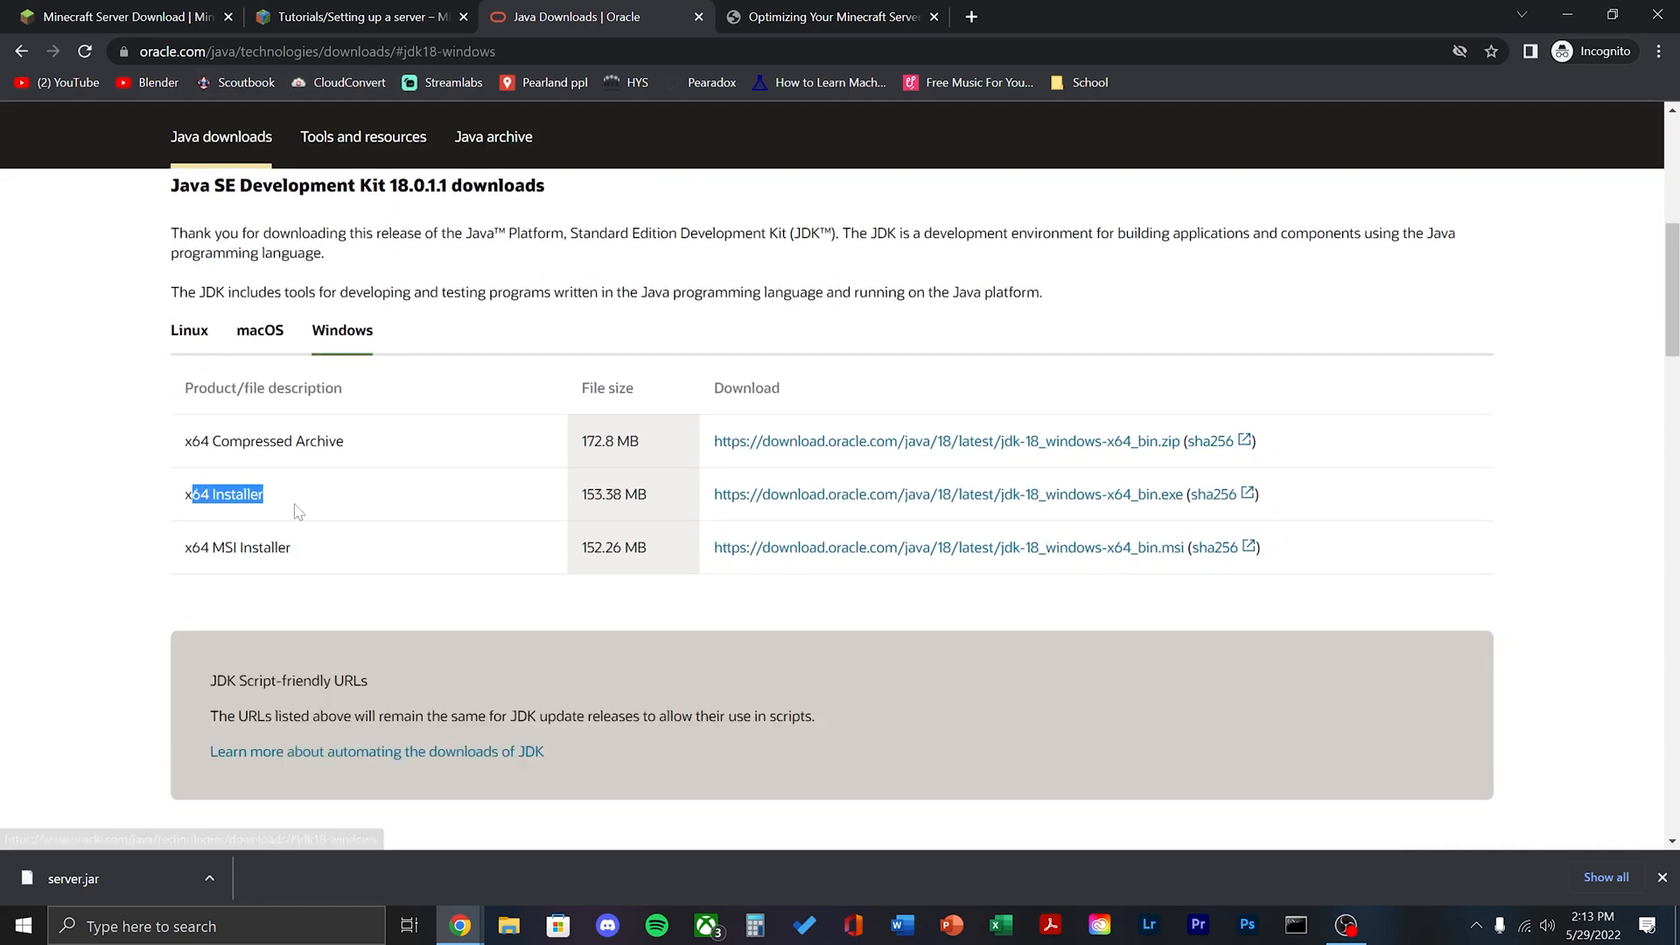
pyautogui.click(942, 493)
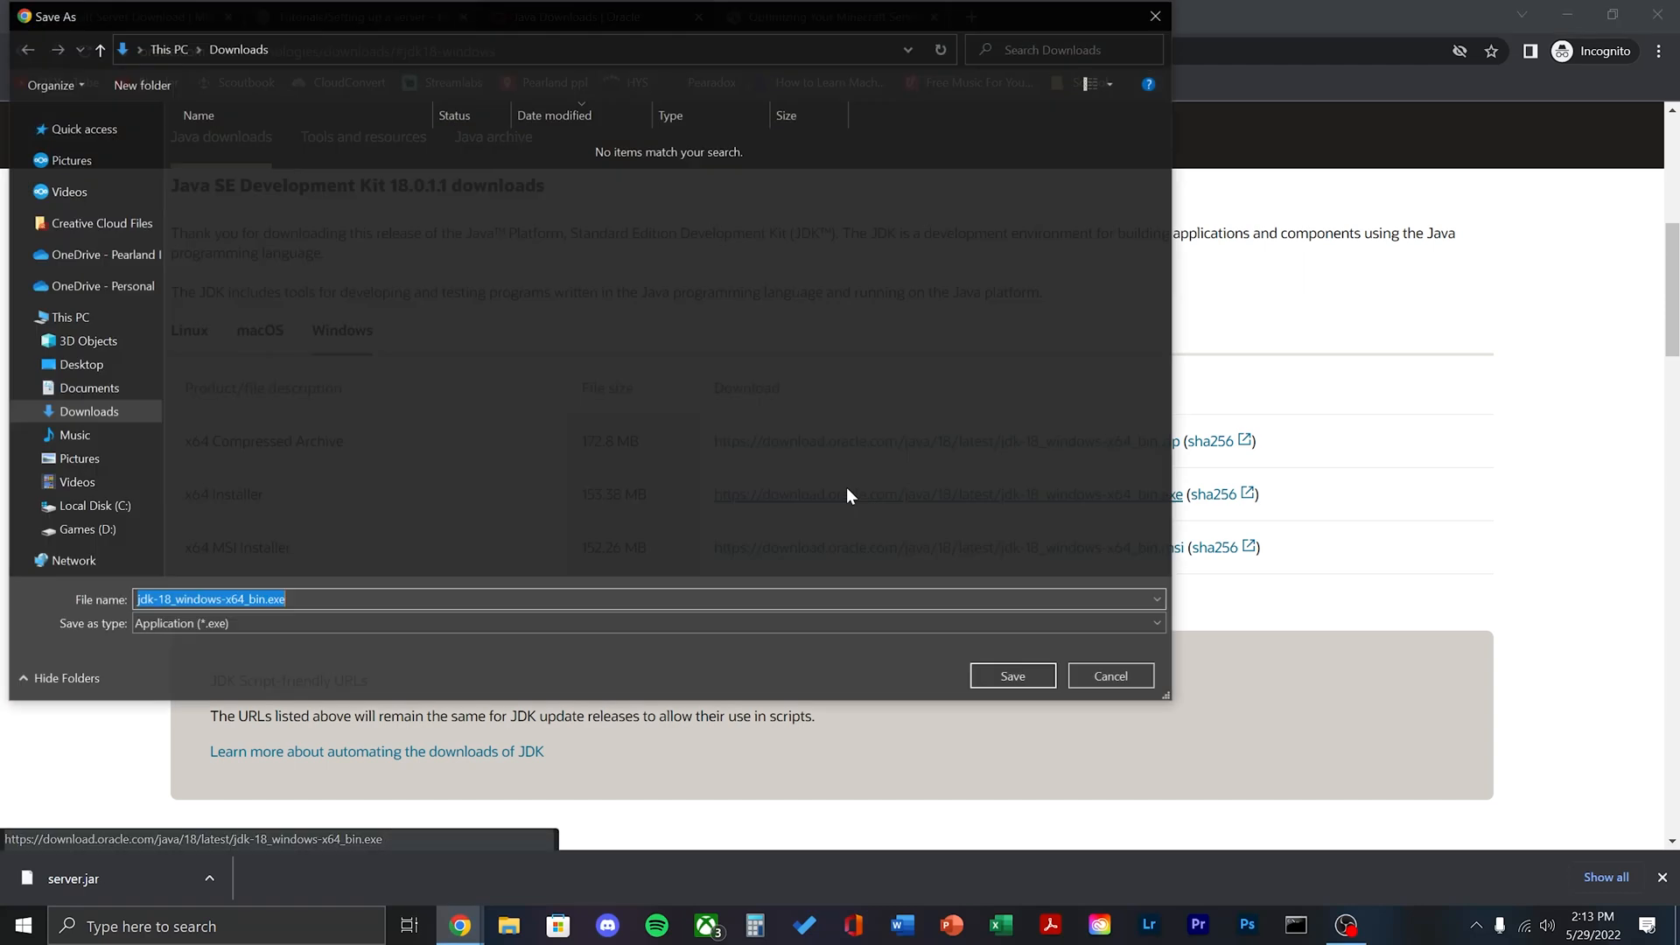
pyautogui.click(1011, 674)
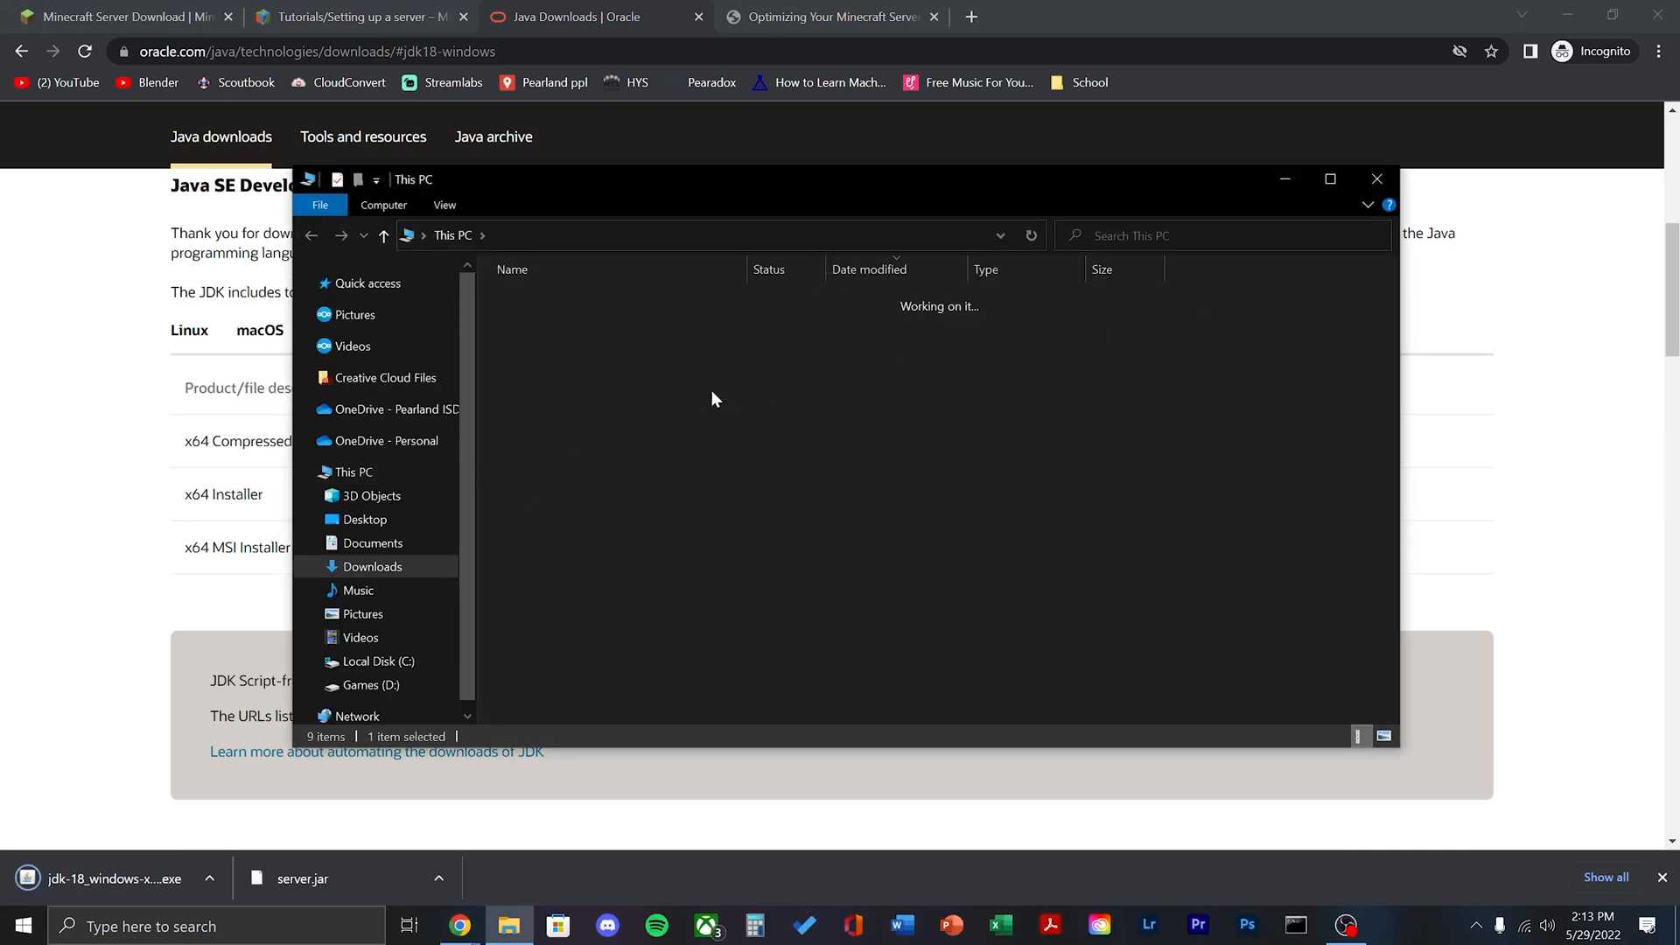
# Step: Run the JDK installer from Downloads with the default install location
pyautogui.click(372, 567)
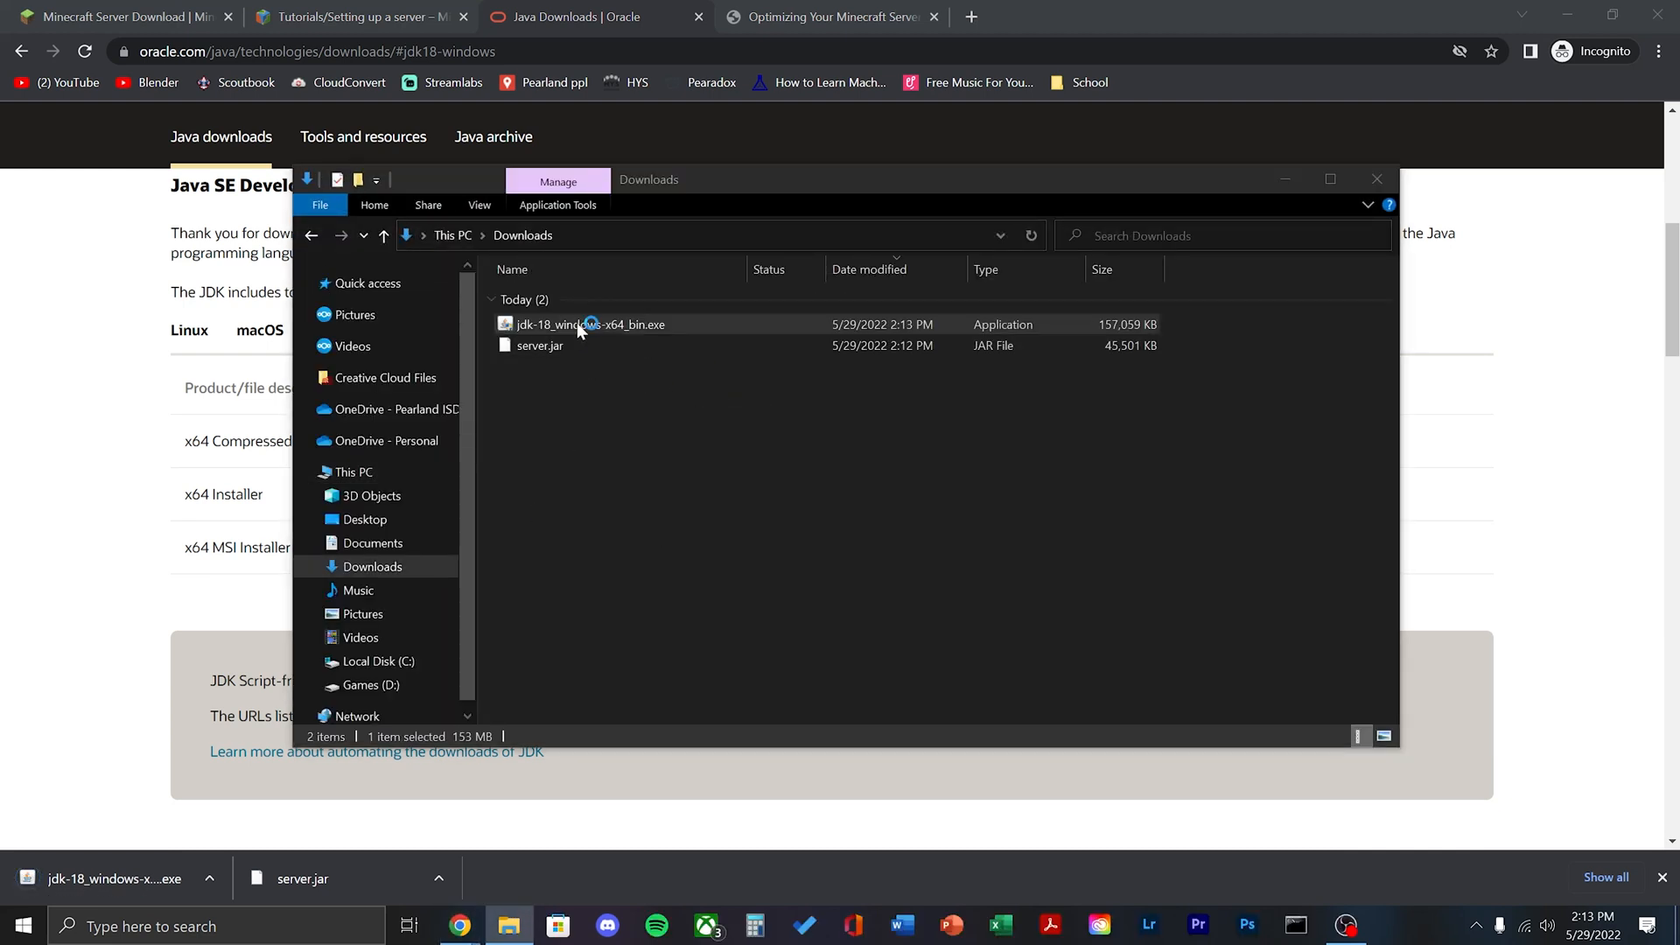
pyautogui.doubleClick(588, 324)
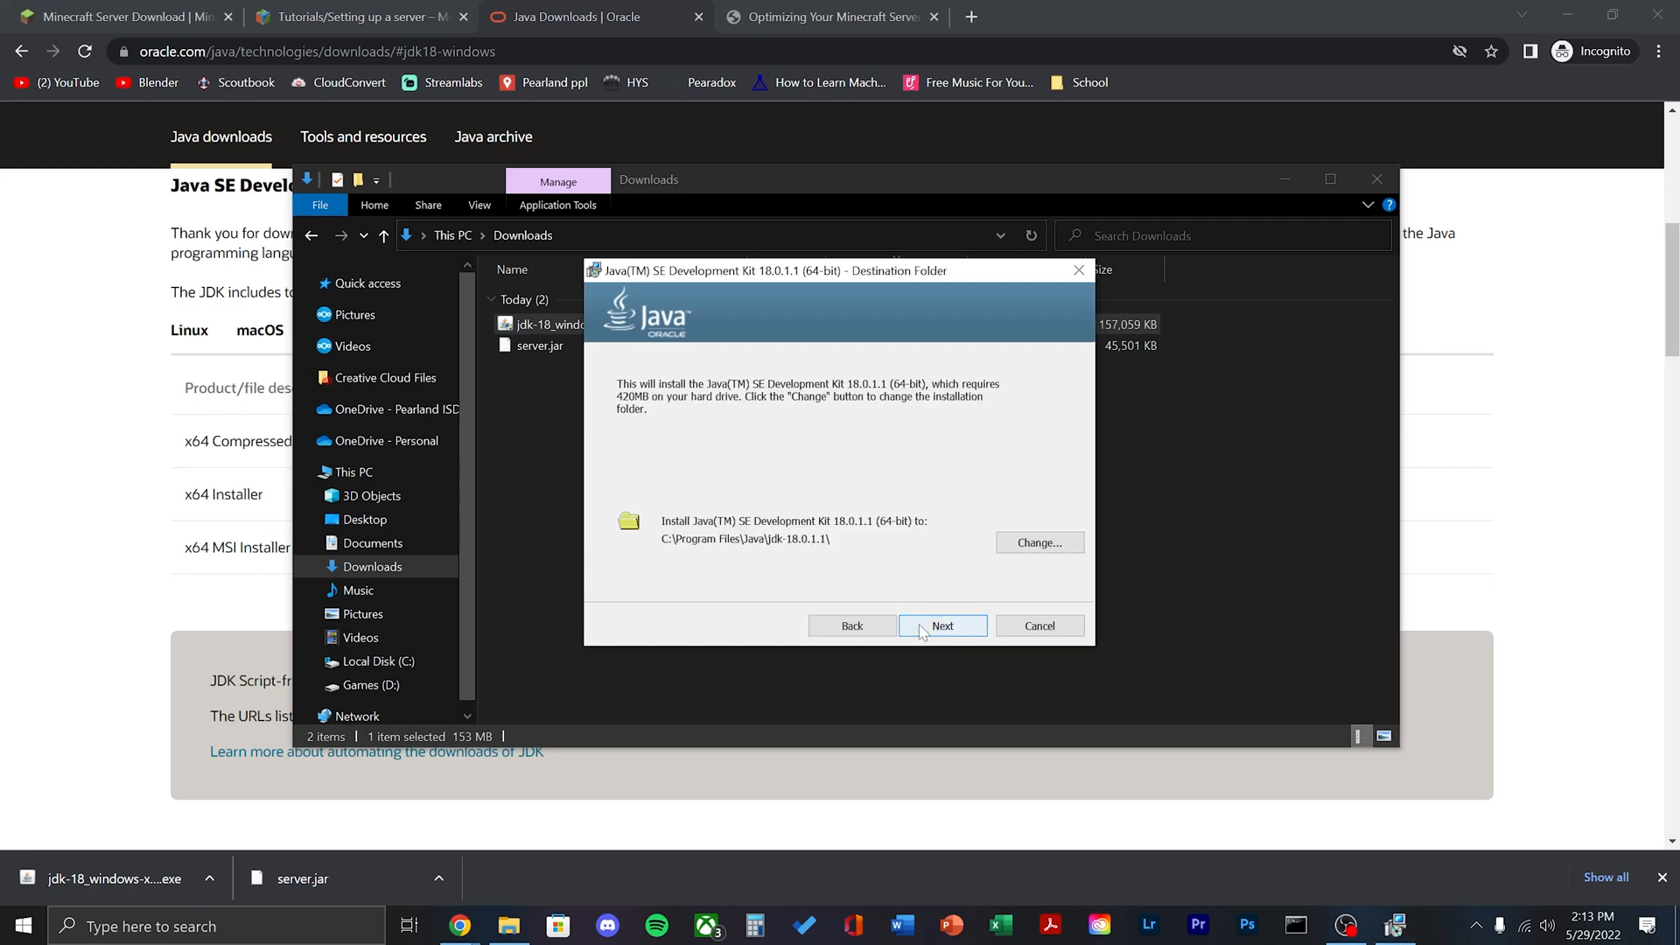
pyautogui.click(941, 626)
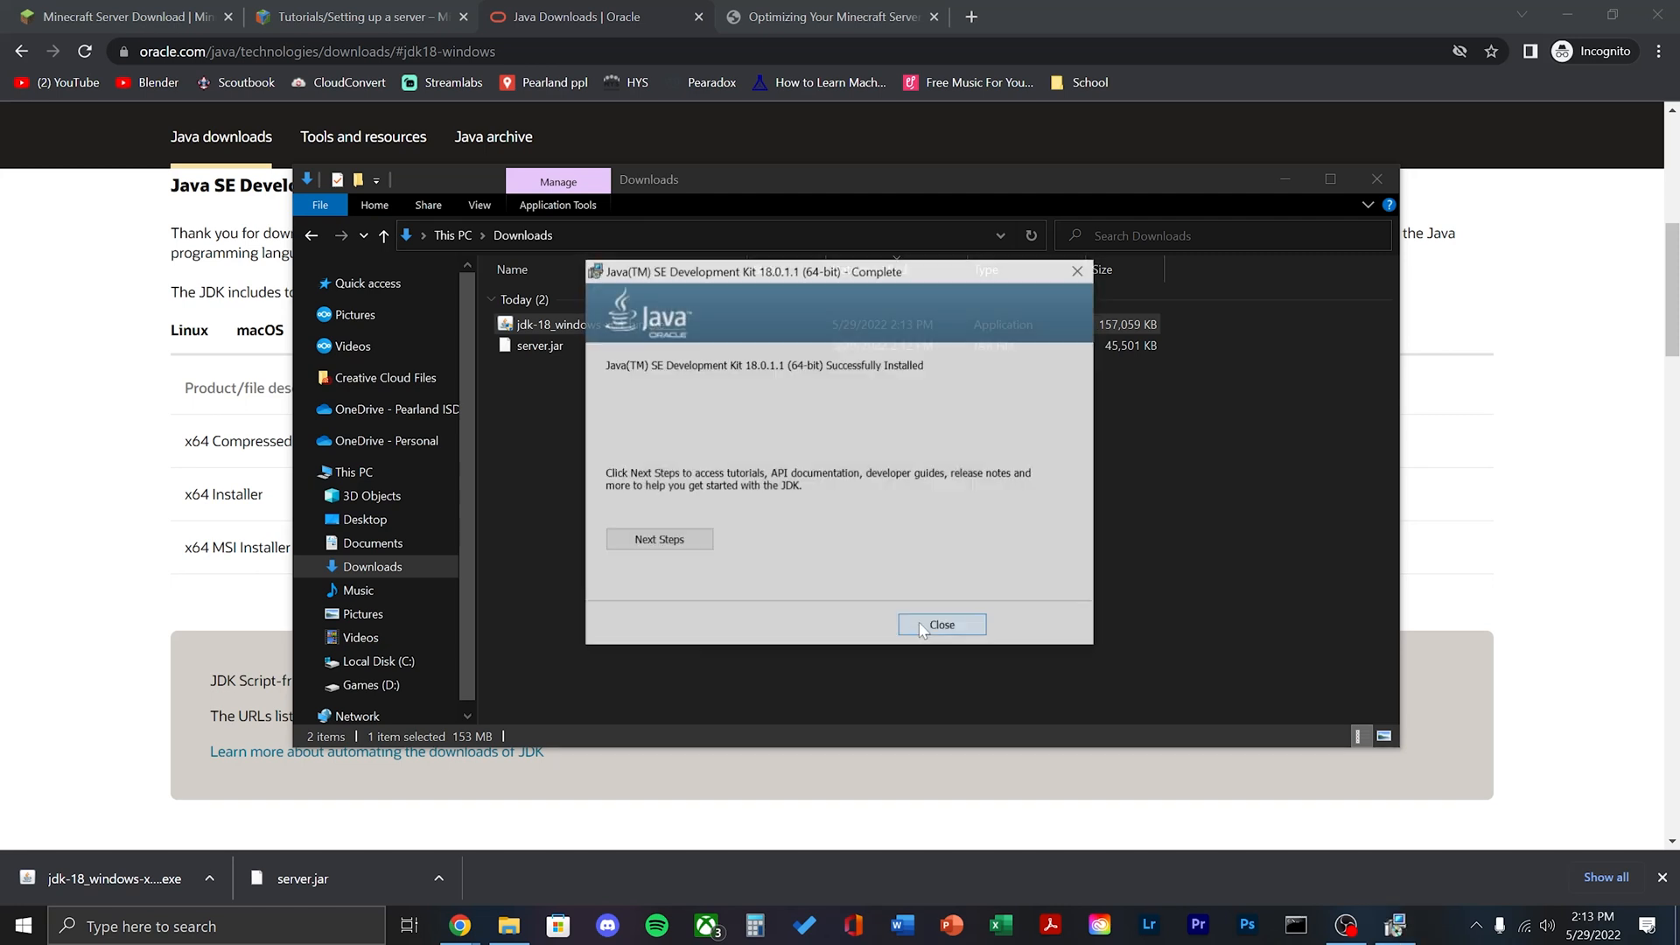
pyautogui.click(940, 625)
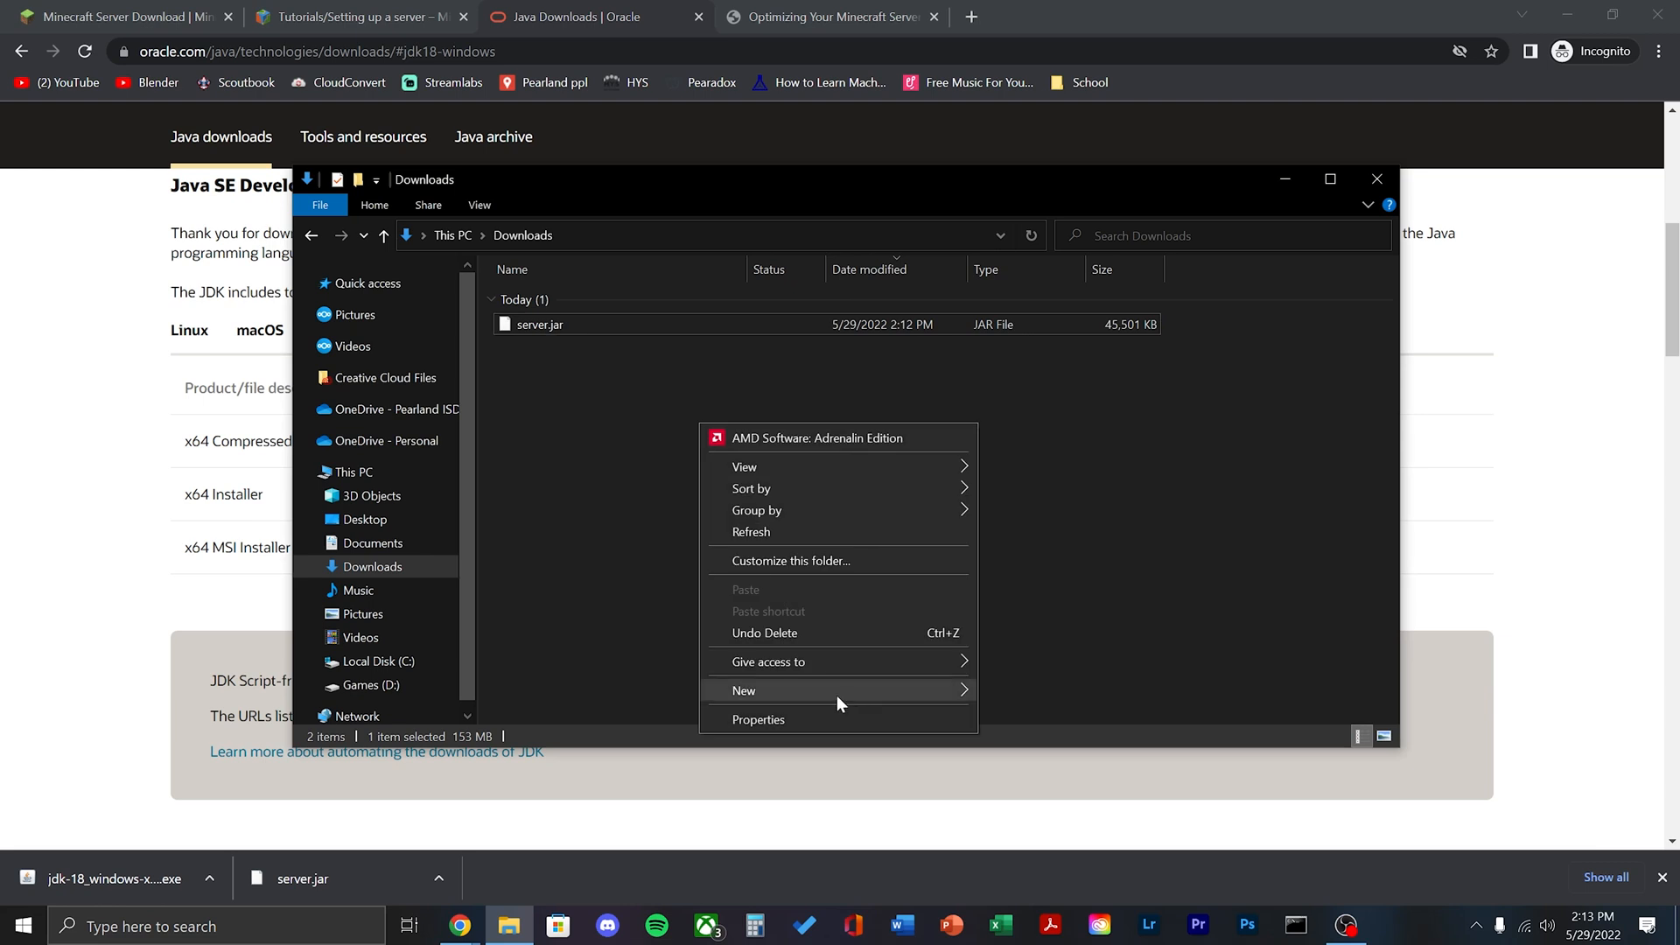
# Step: Move server.jar into a new 'Minecraft Server' folder and run it once to generate files
pyautogui.write('Minecraft Server')
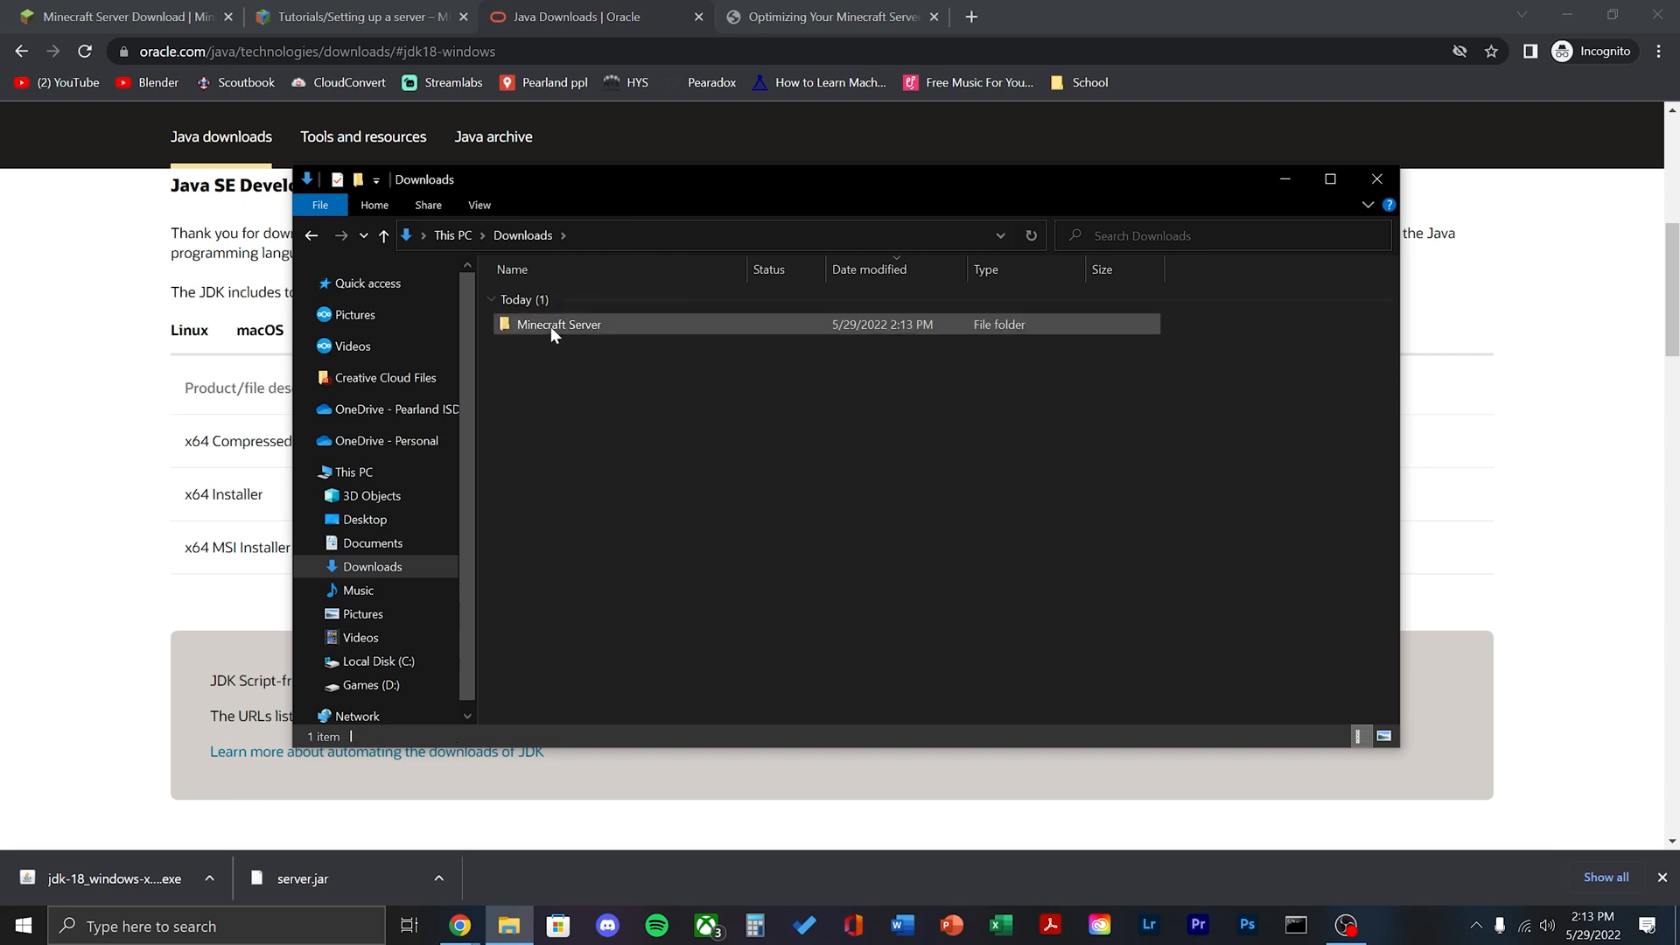
pyautogui.doubleClick(558, 324)
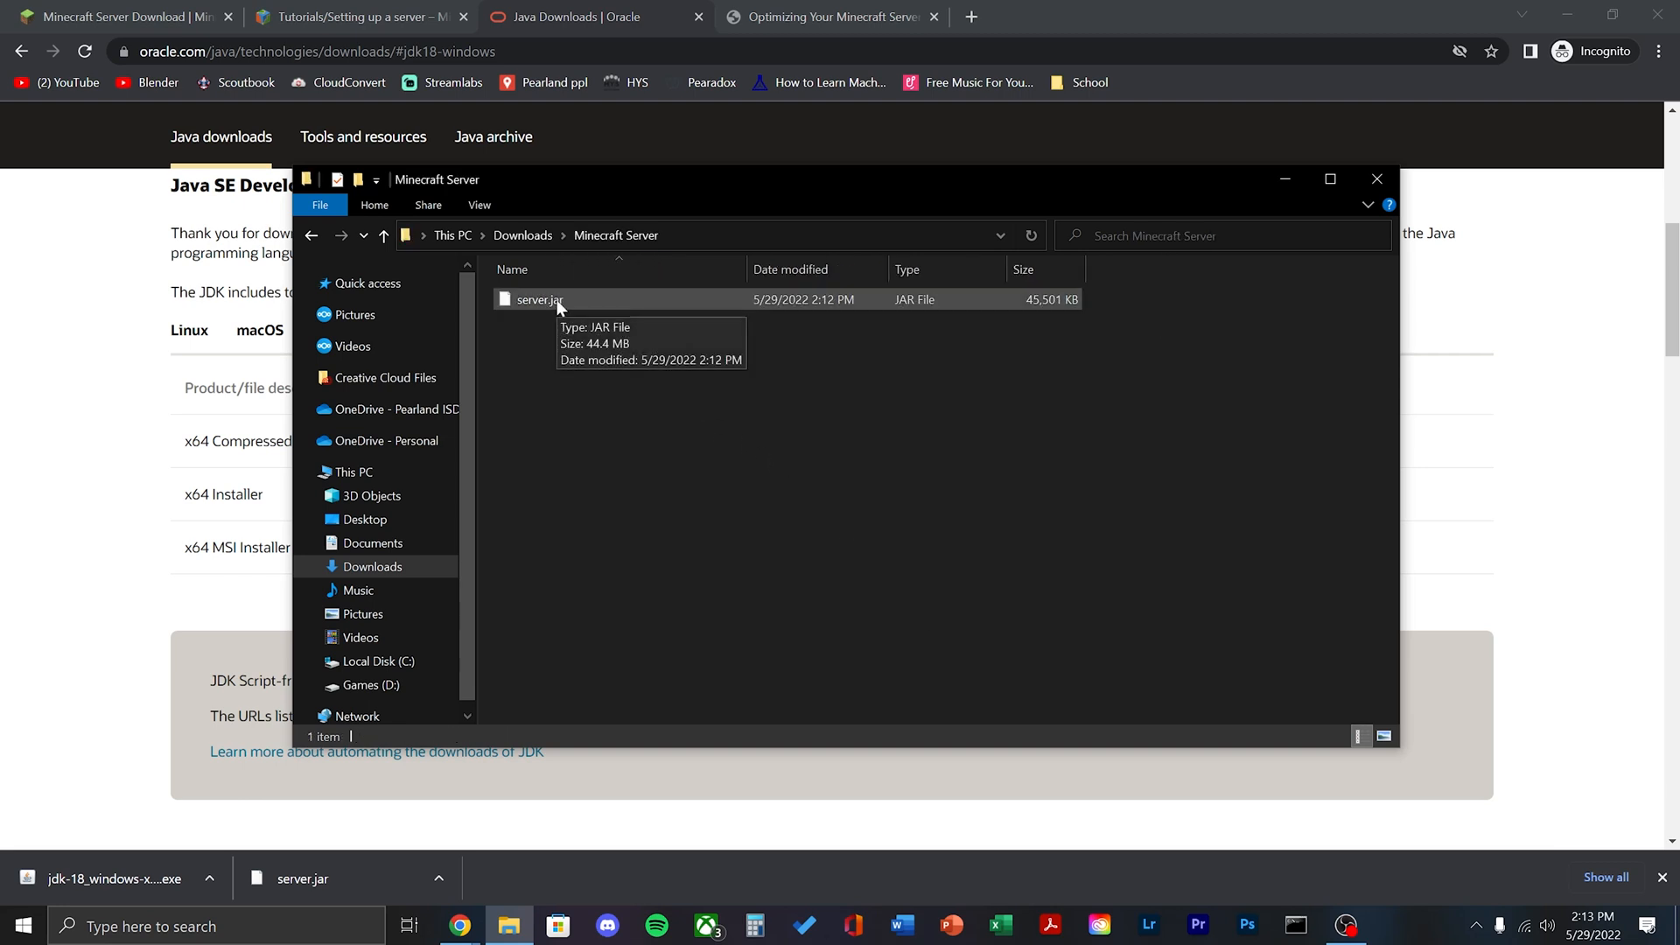
pyautogui.doubleClick(540, 299)
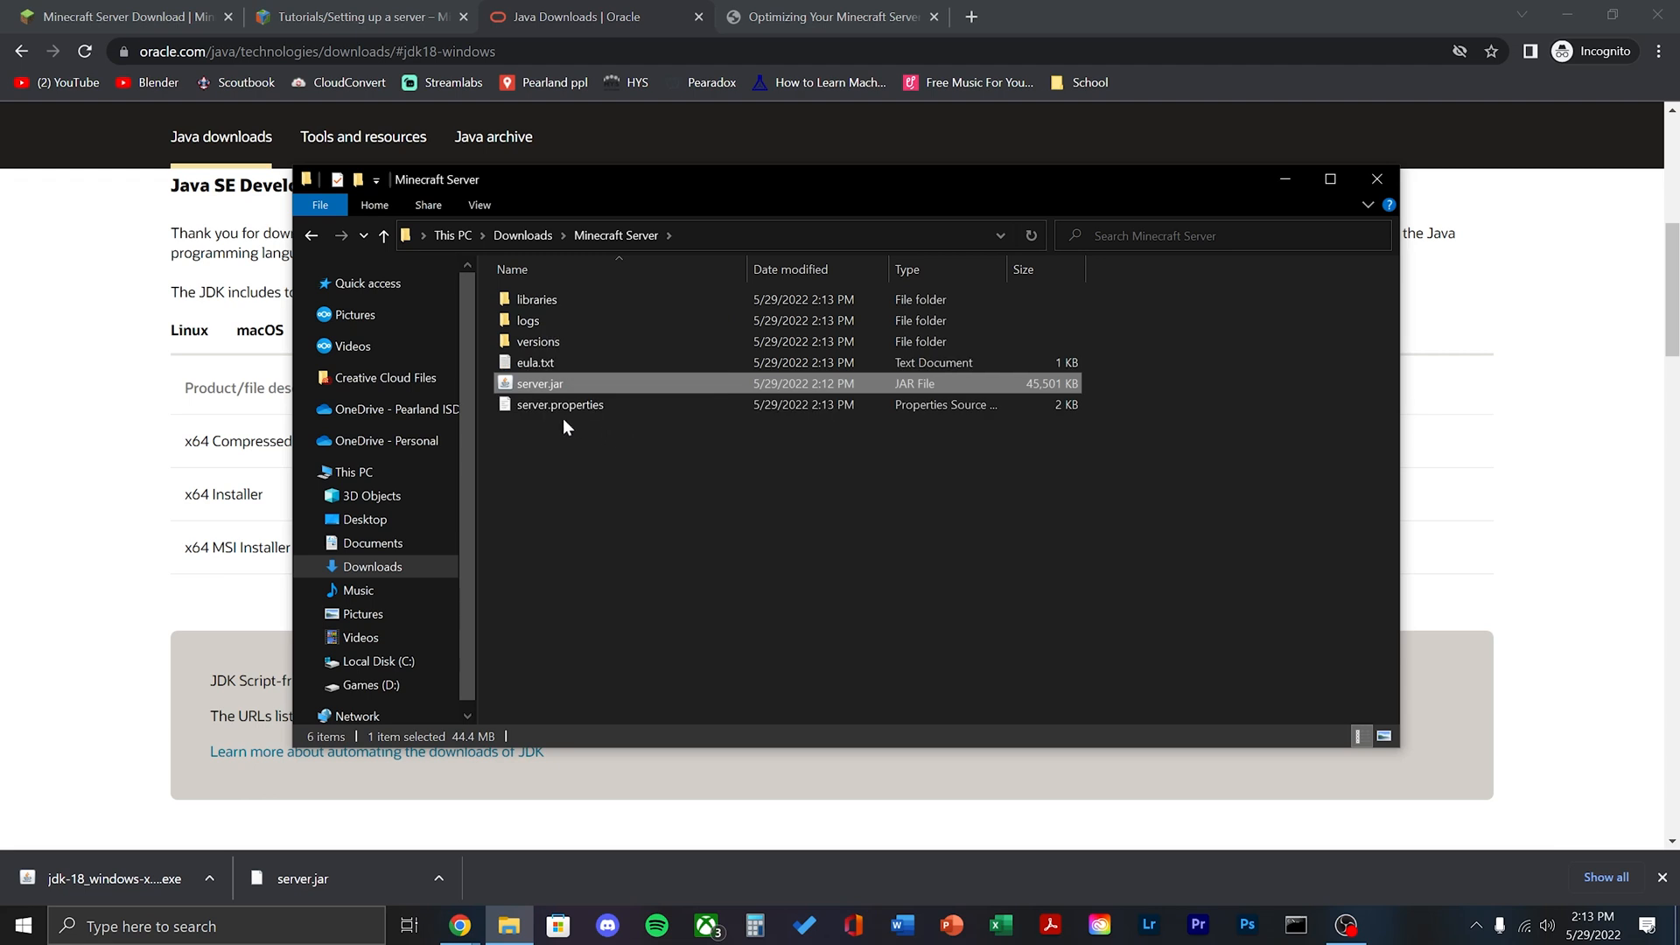
pyautogui.click(535, 362)
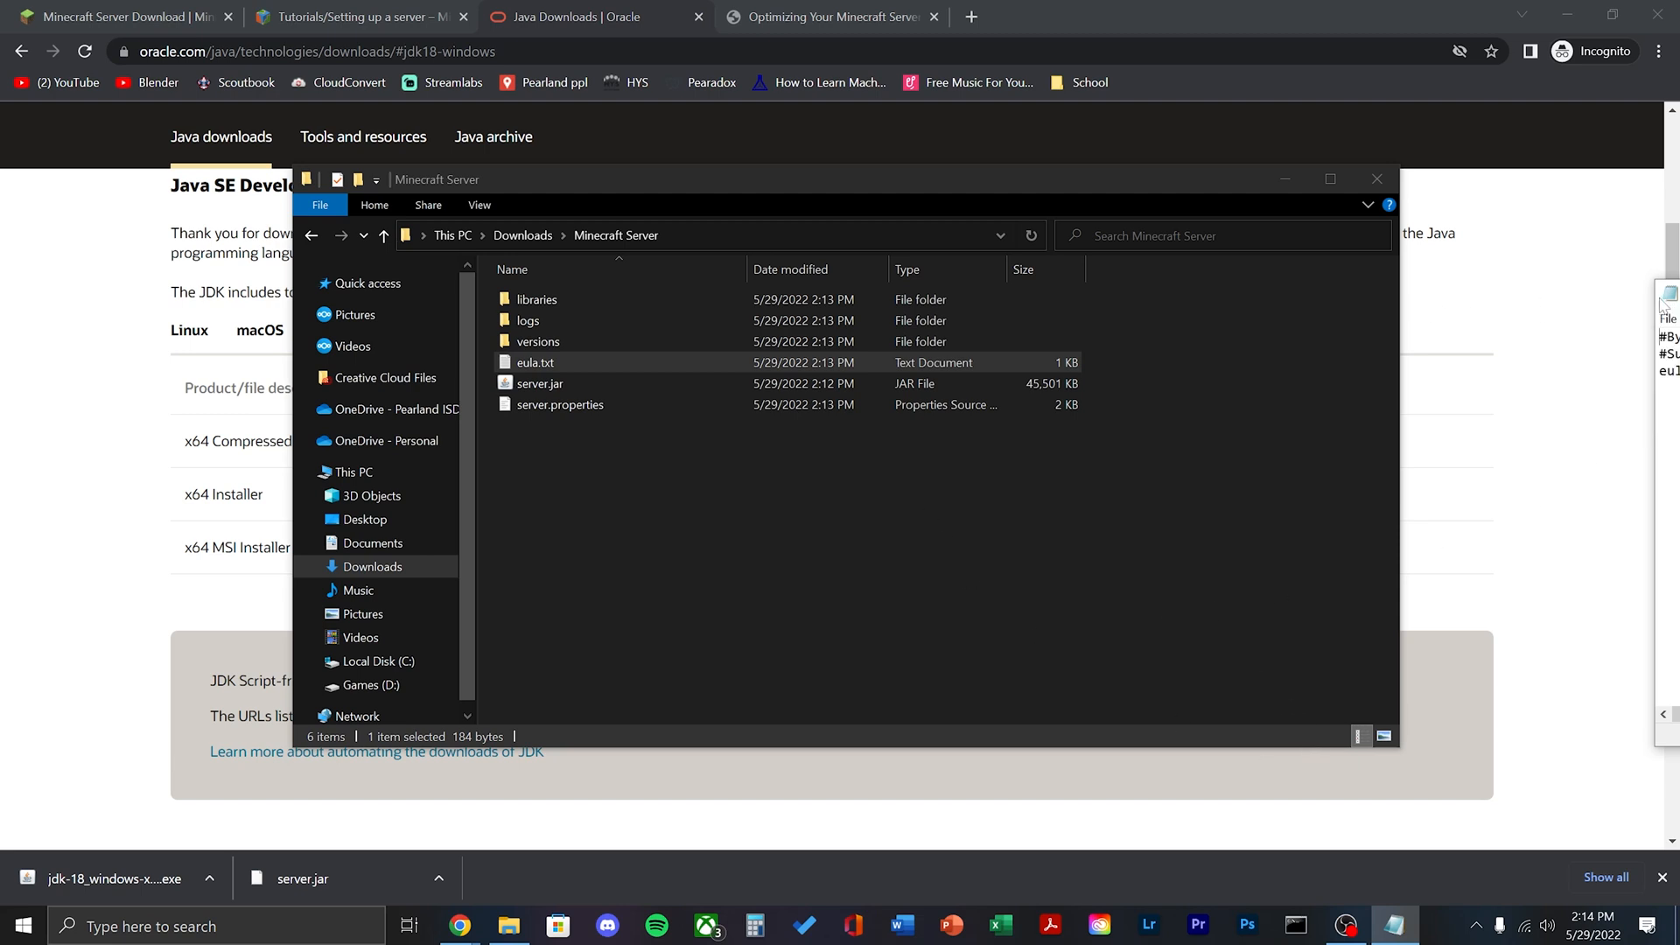
# Step: Edit eula.txt so it reads eula=true and save it
pyautogui.doubleClick(535, 362)
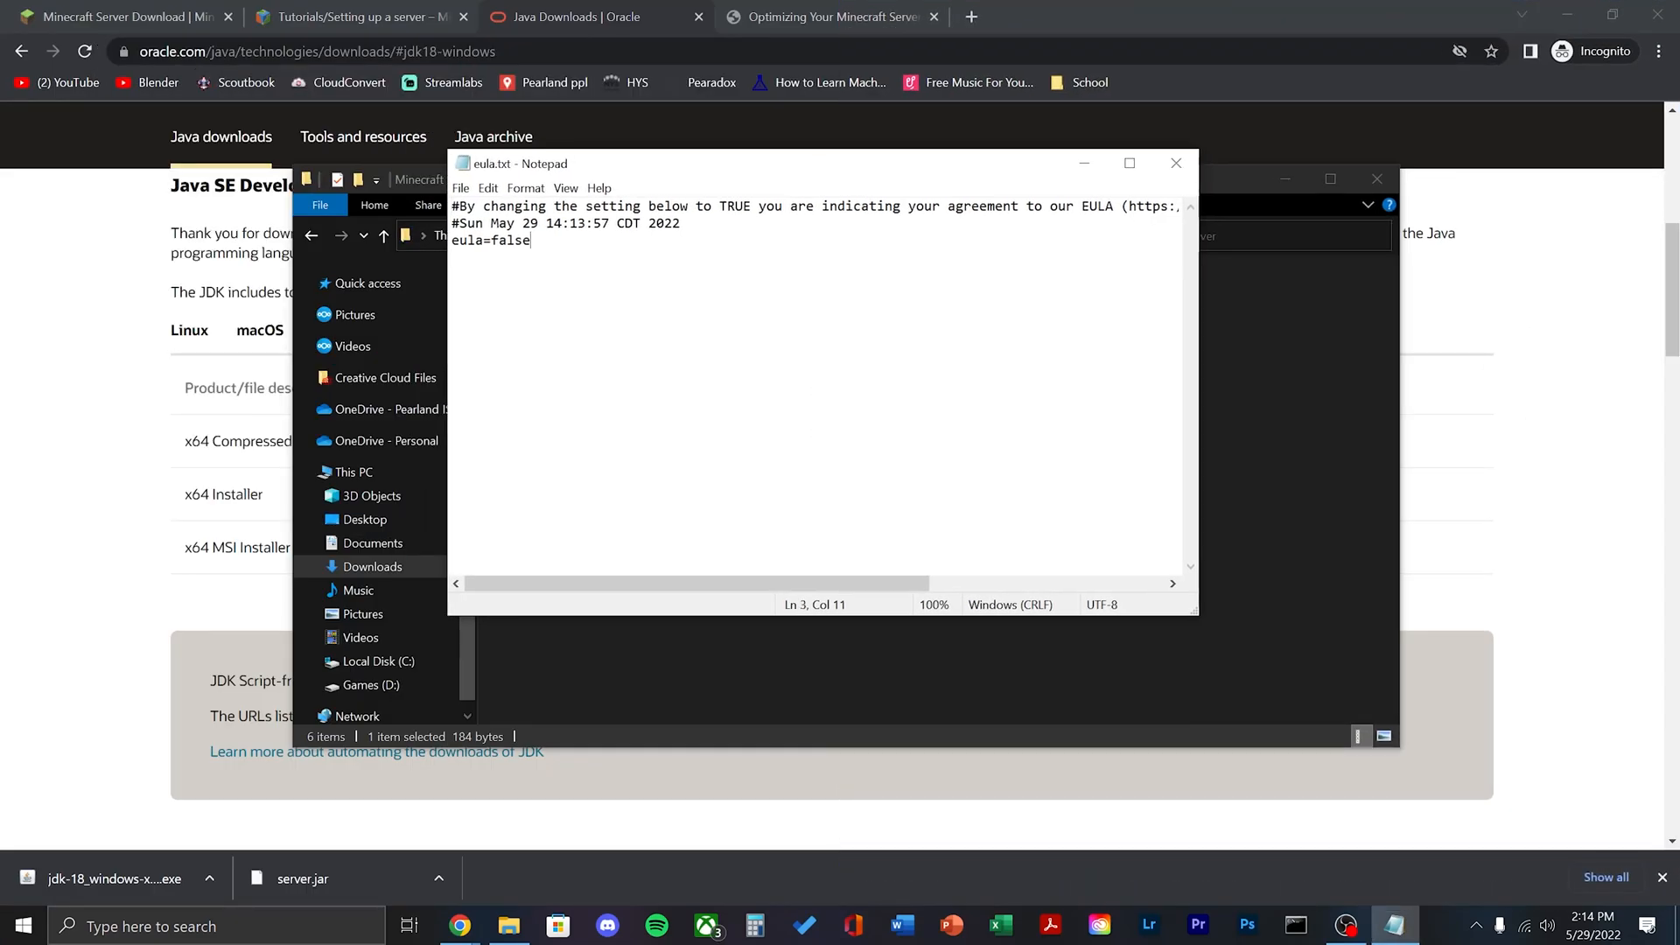
pyautogui.write('true')
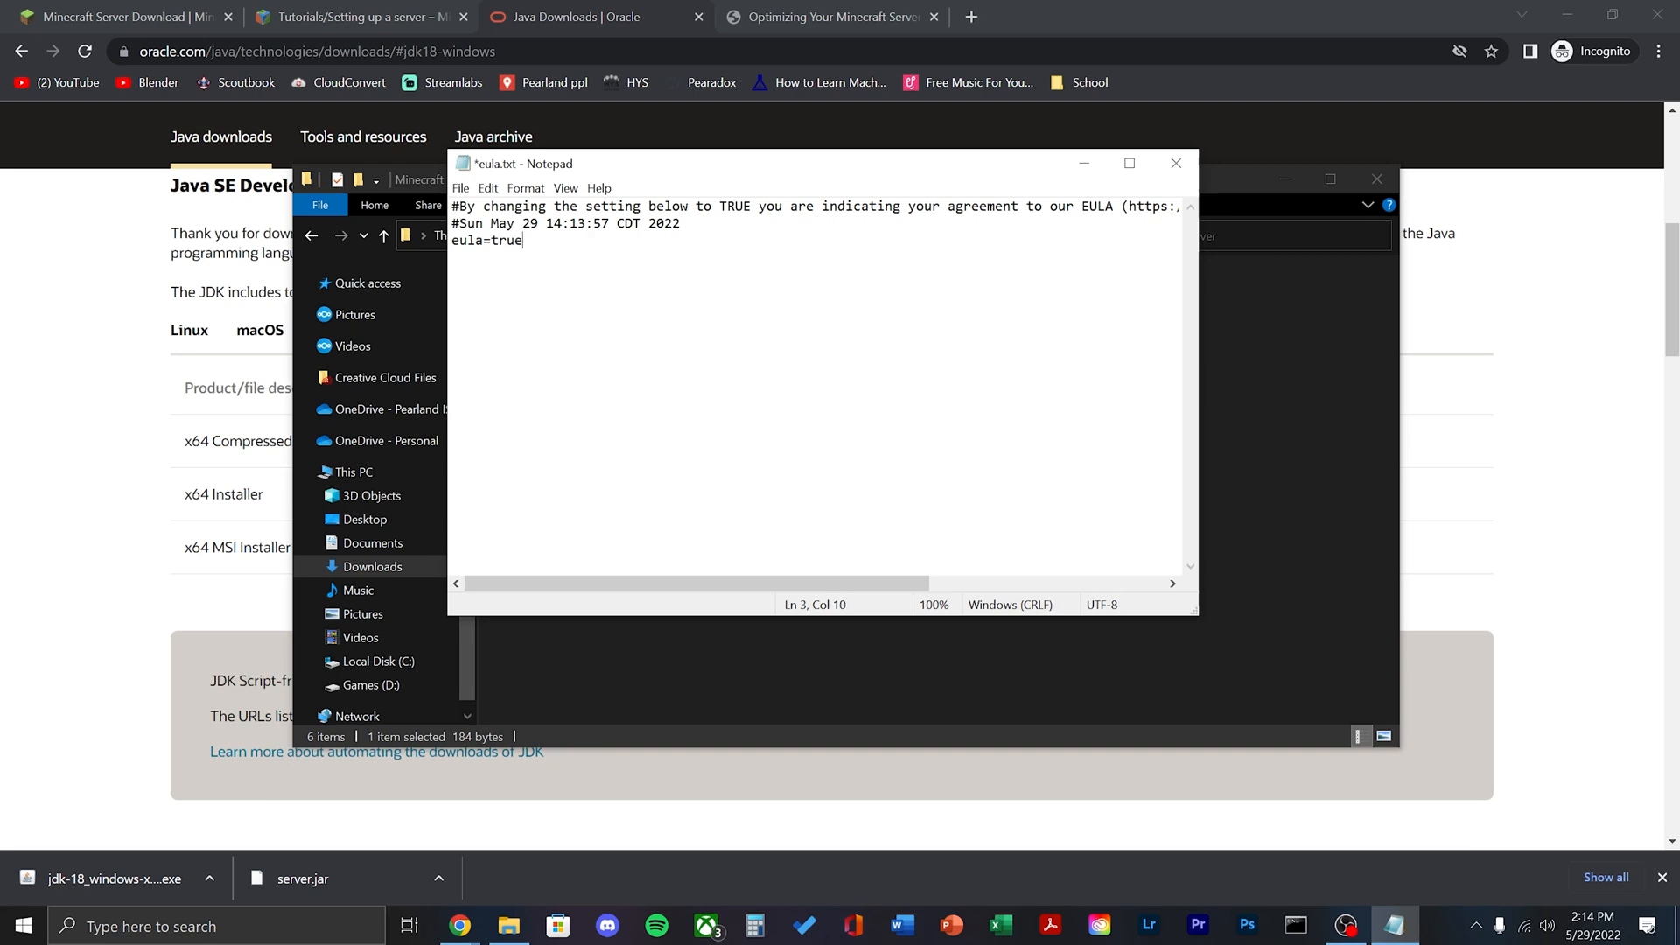
pyautogui.click(461, 188)
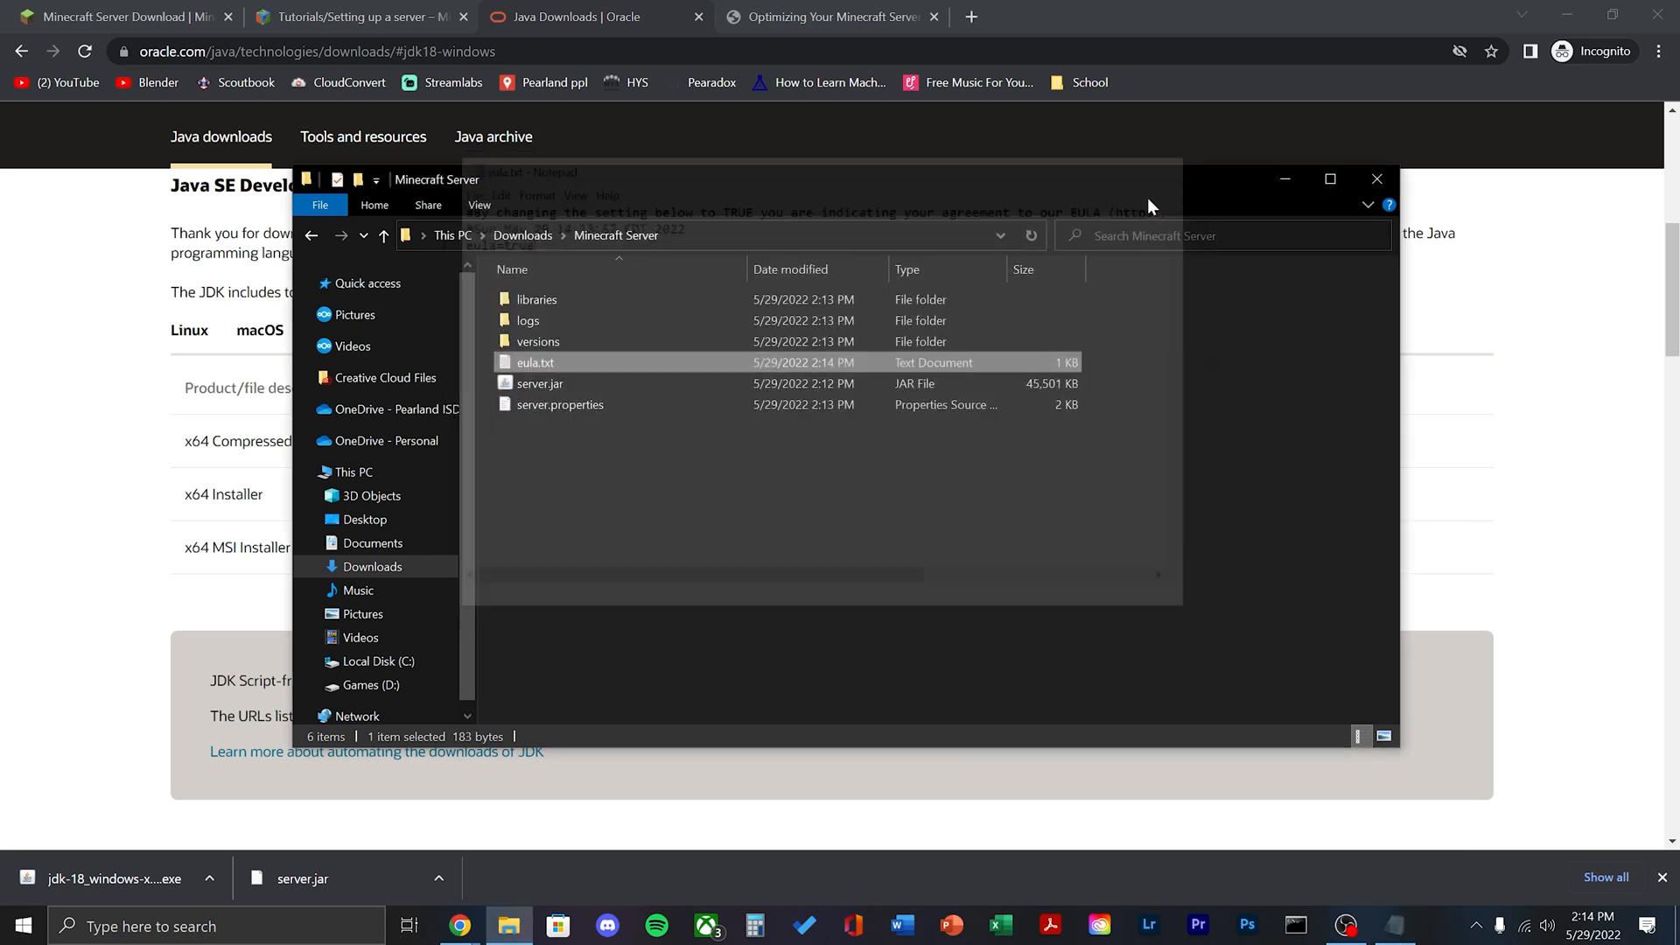
pyautogui.click(559, 404)
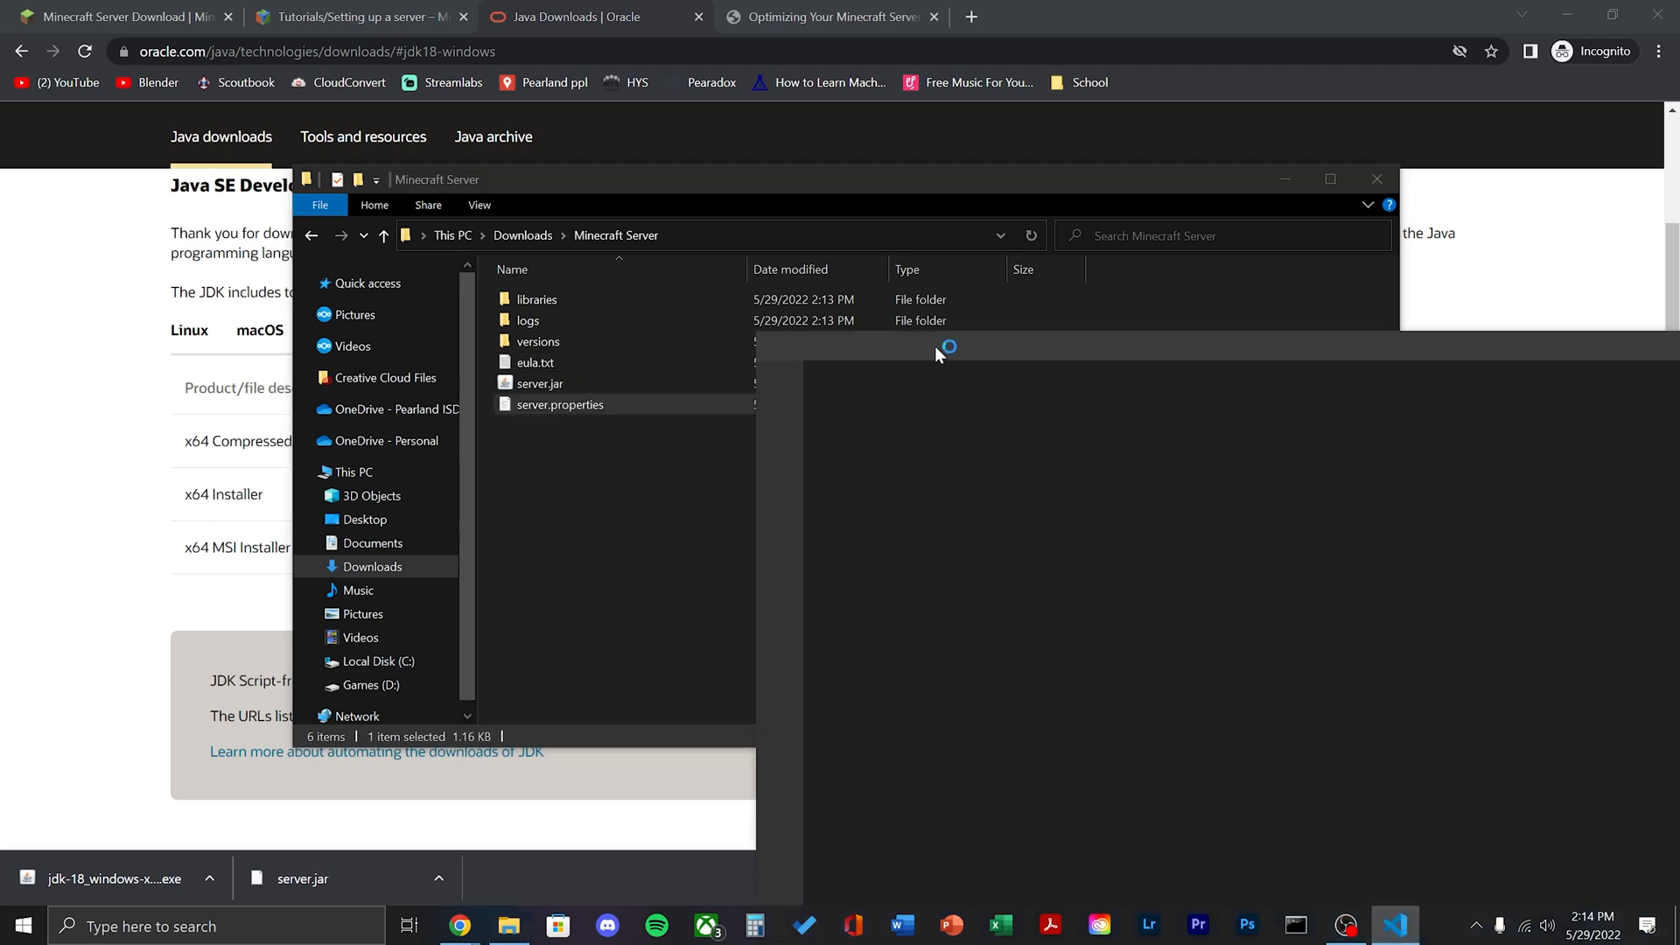
# Step: Open server.properties from the Minecraft Server folder in Visual Studio Code
pyautogui.doubleClick(559, 404)
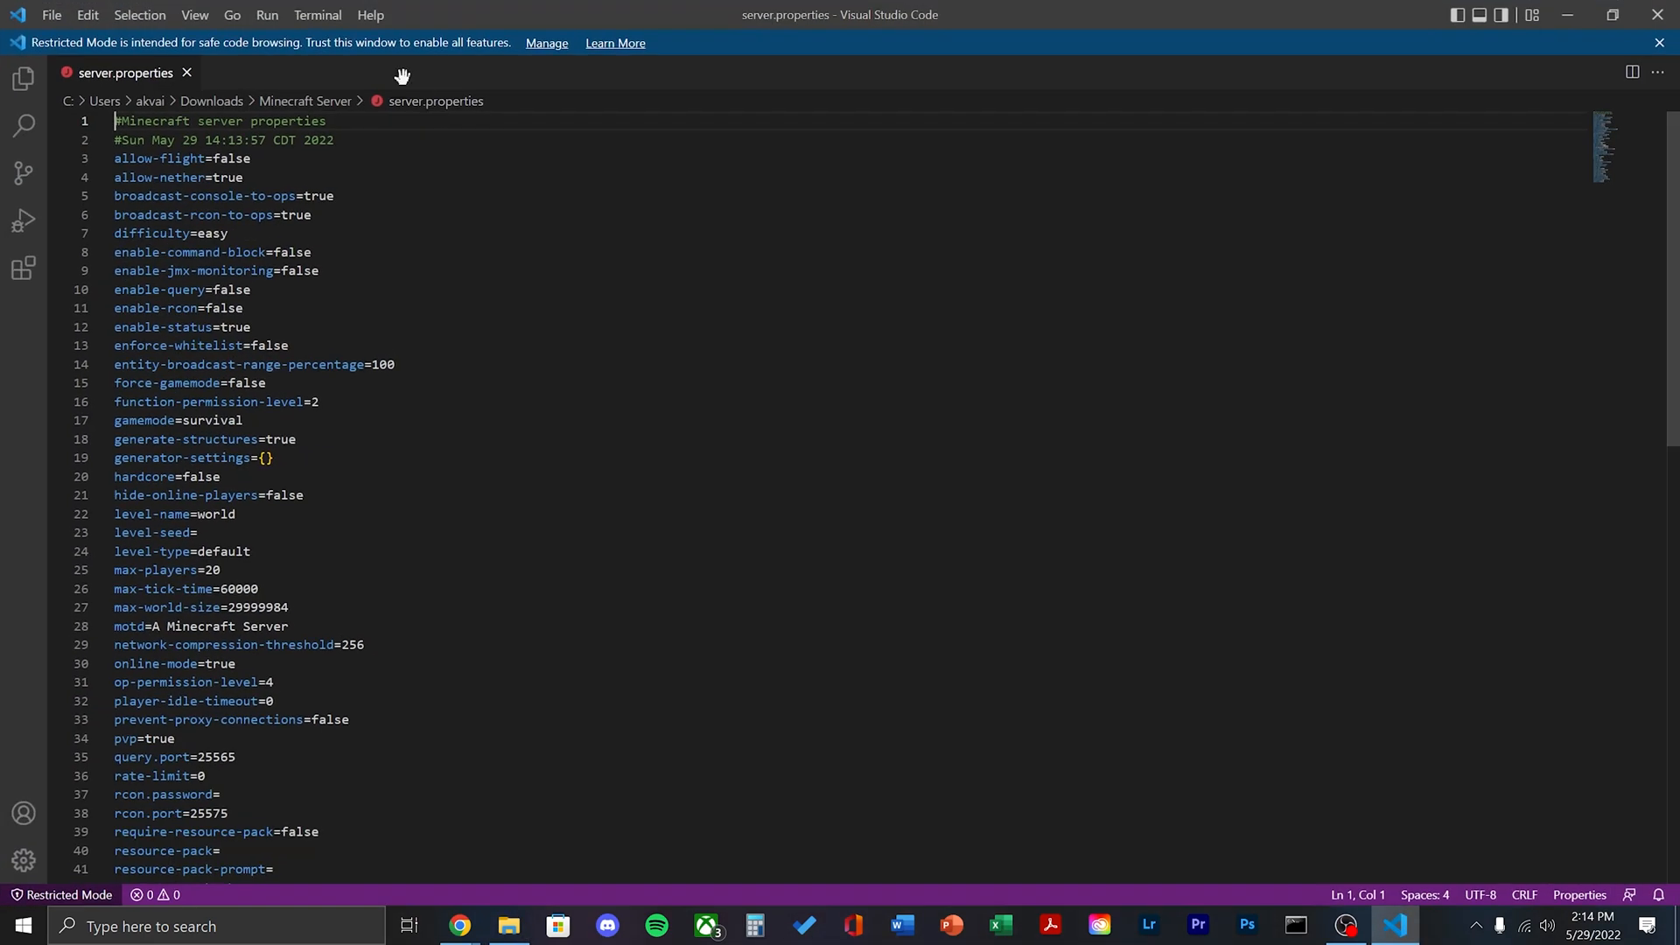
pyautogui.click(546, 43)
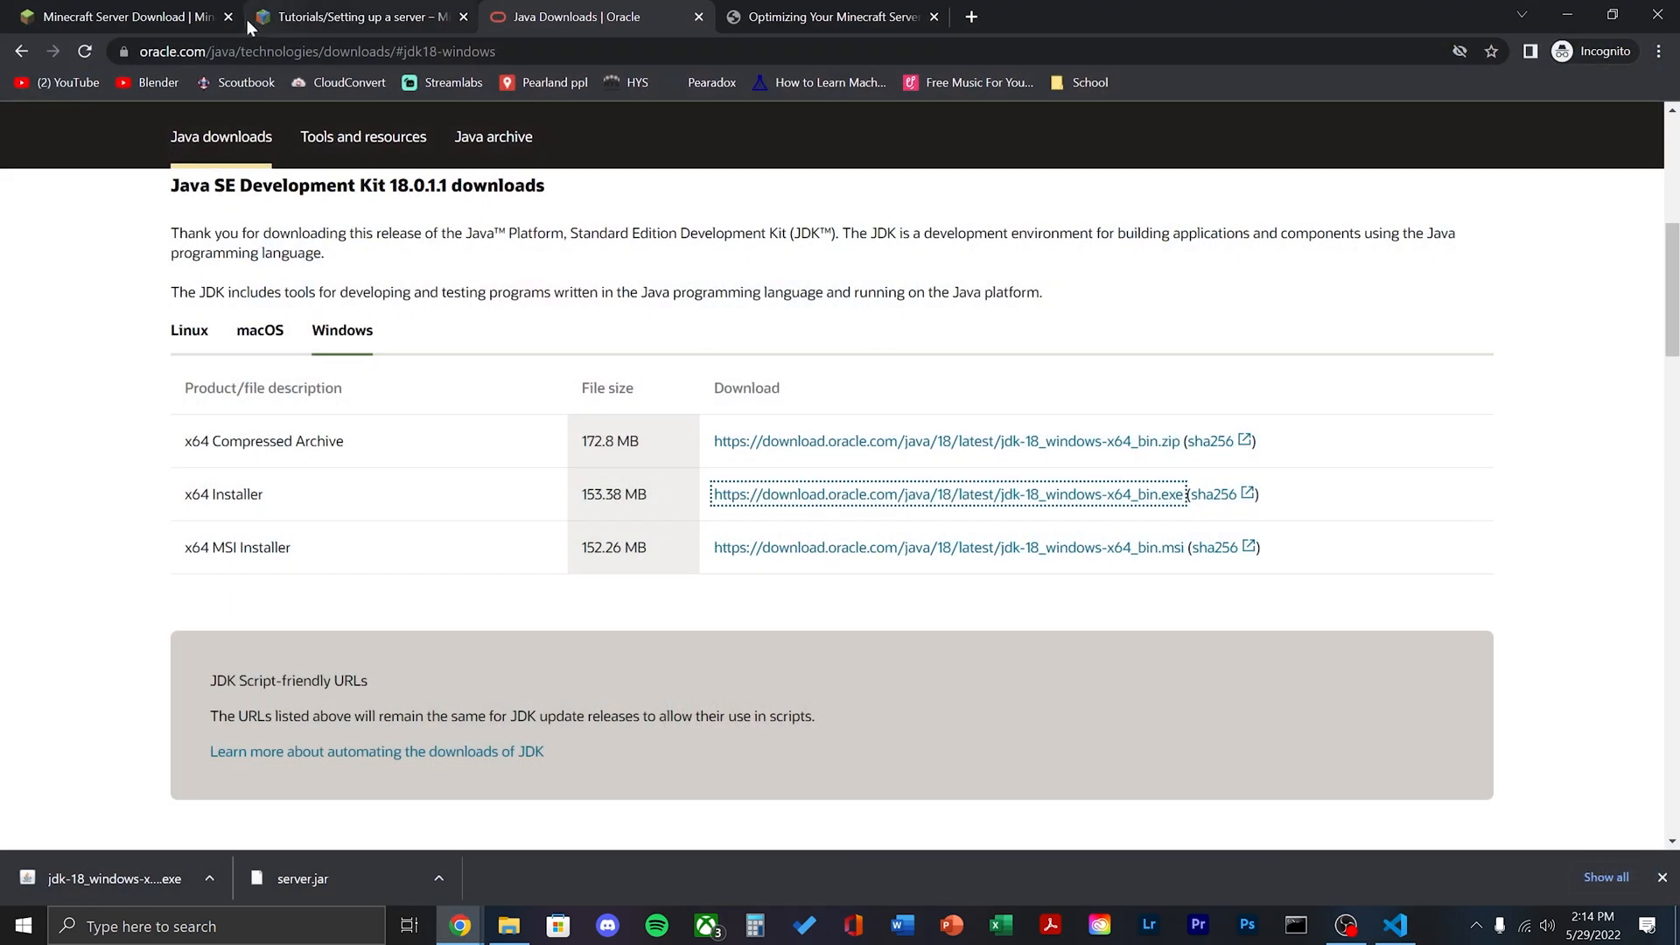
# Step: Open the wiki's server.properties article and scroll to its Java Edition keys table
pyautogui.click(364, 16)
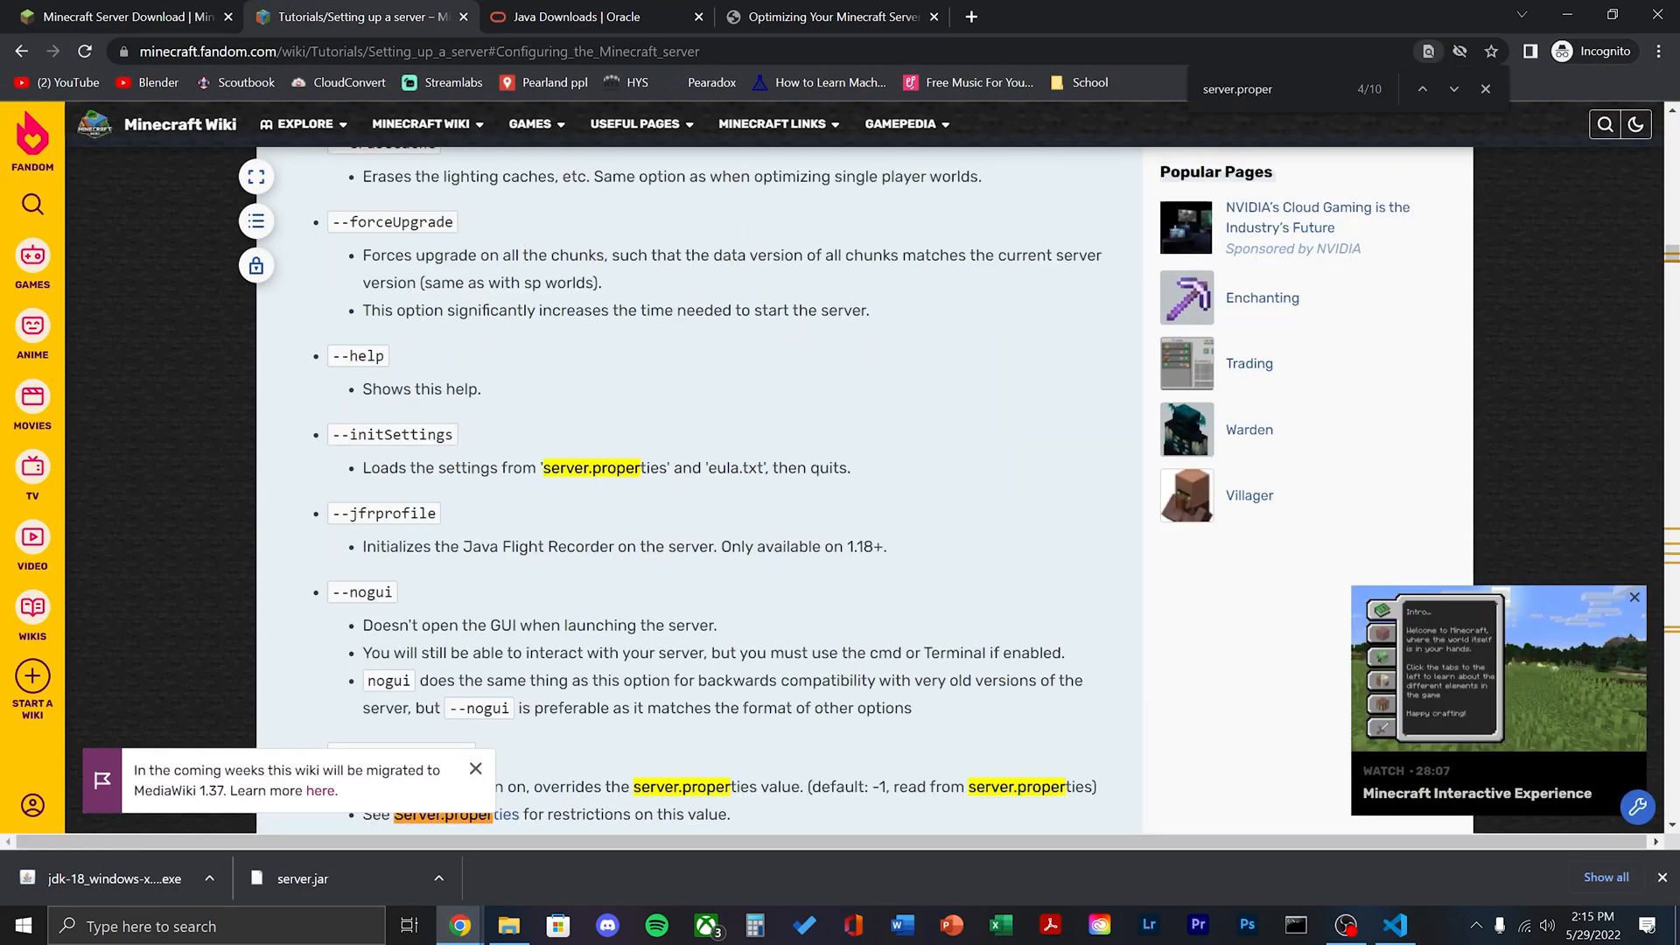
pyautogui.click(1455, 89)
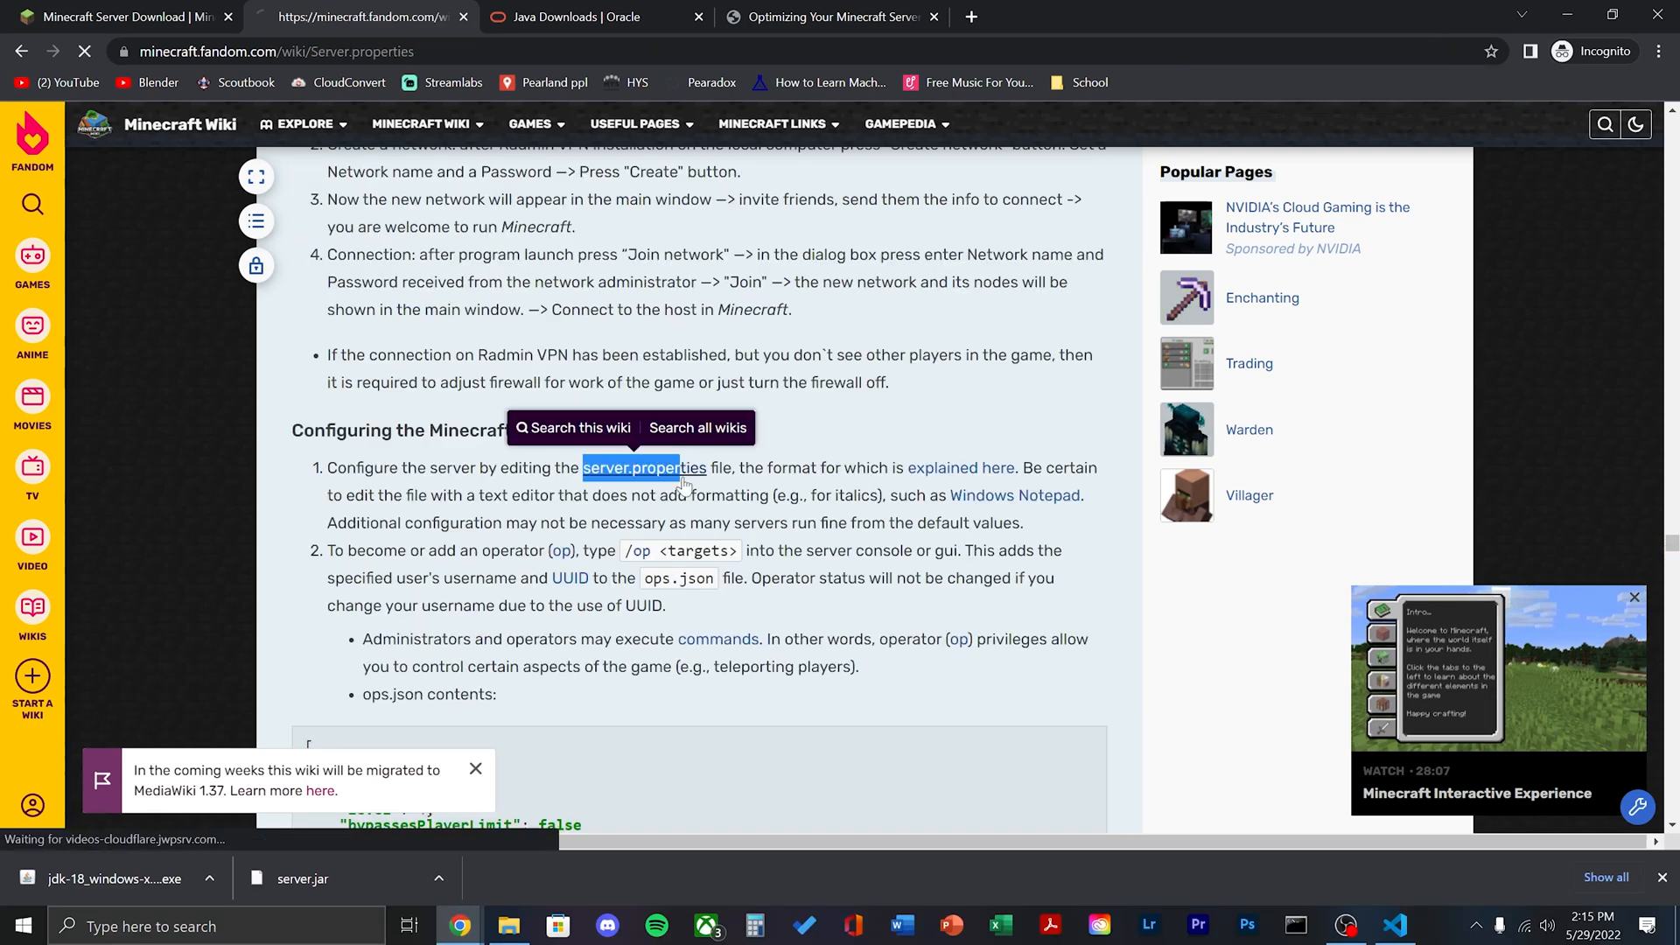
pyautogui.click(631, 467)
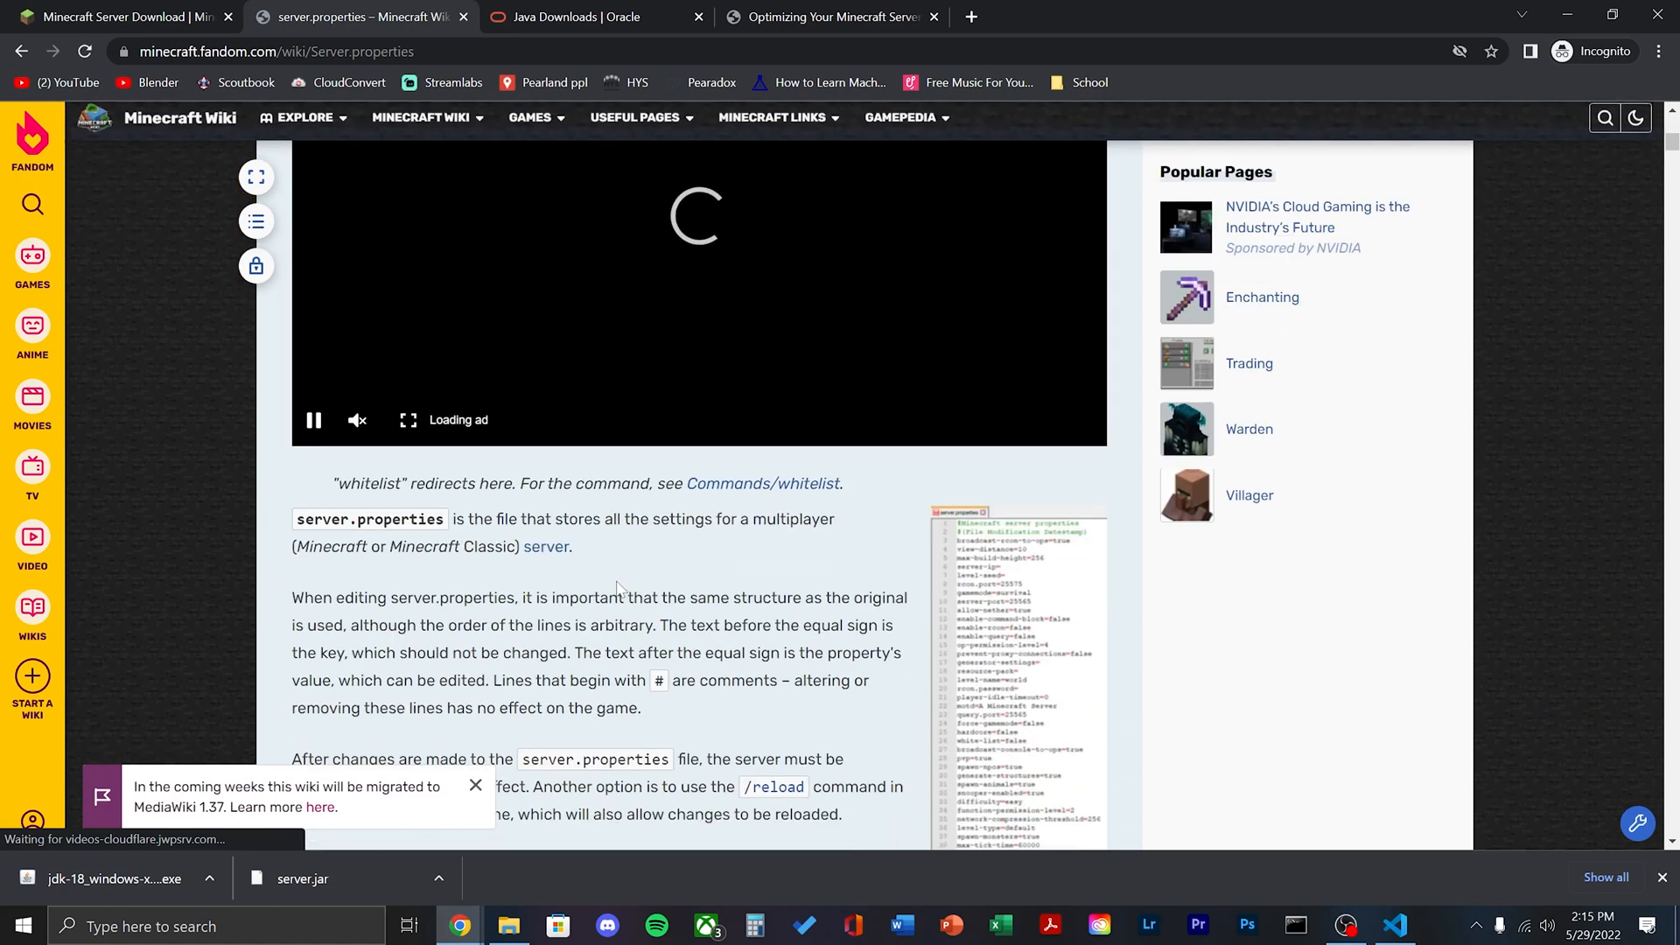
pyautogui.scroll(-3)
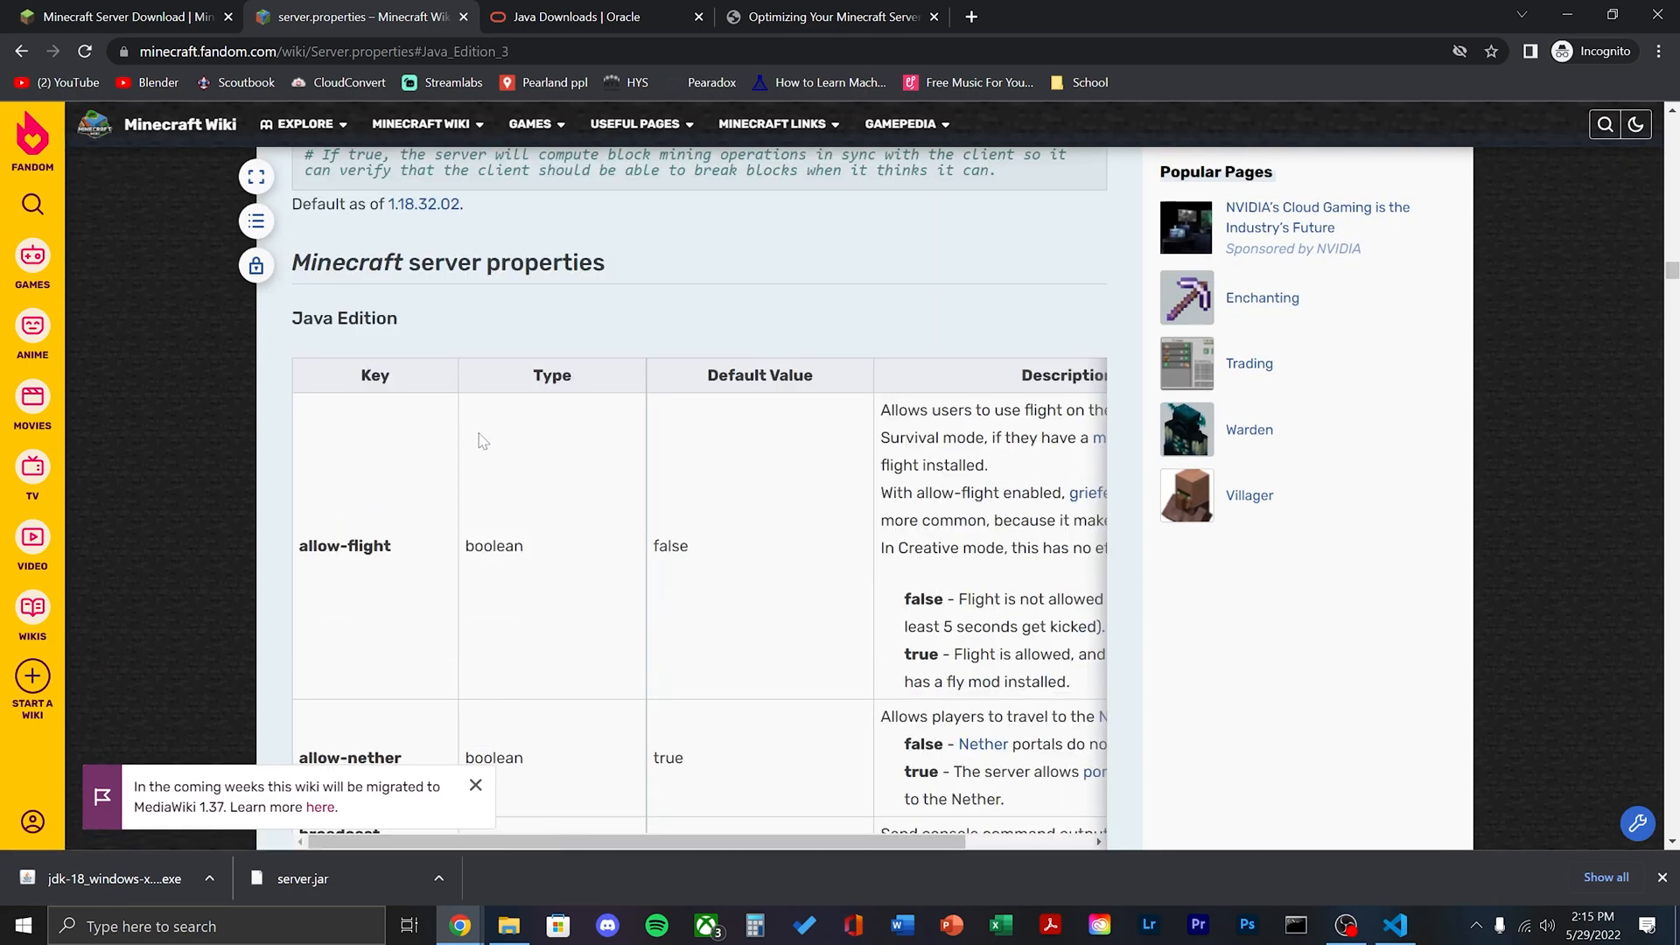
pyautogui.scroll(-3)
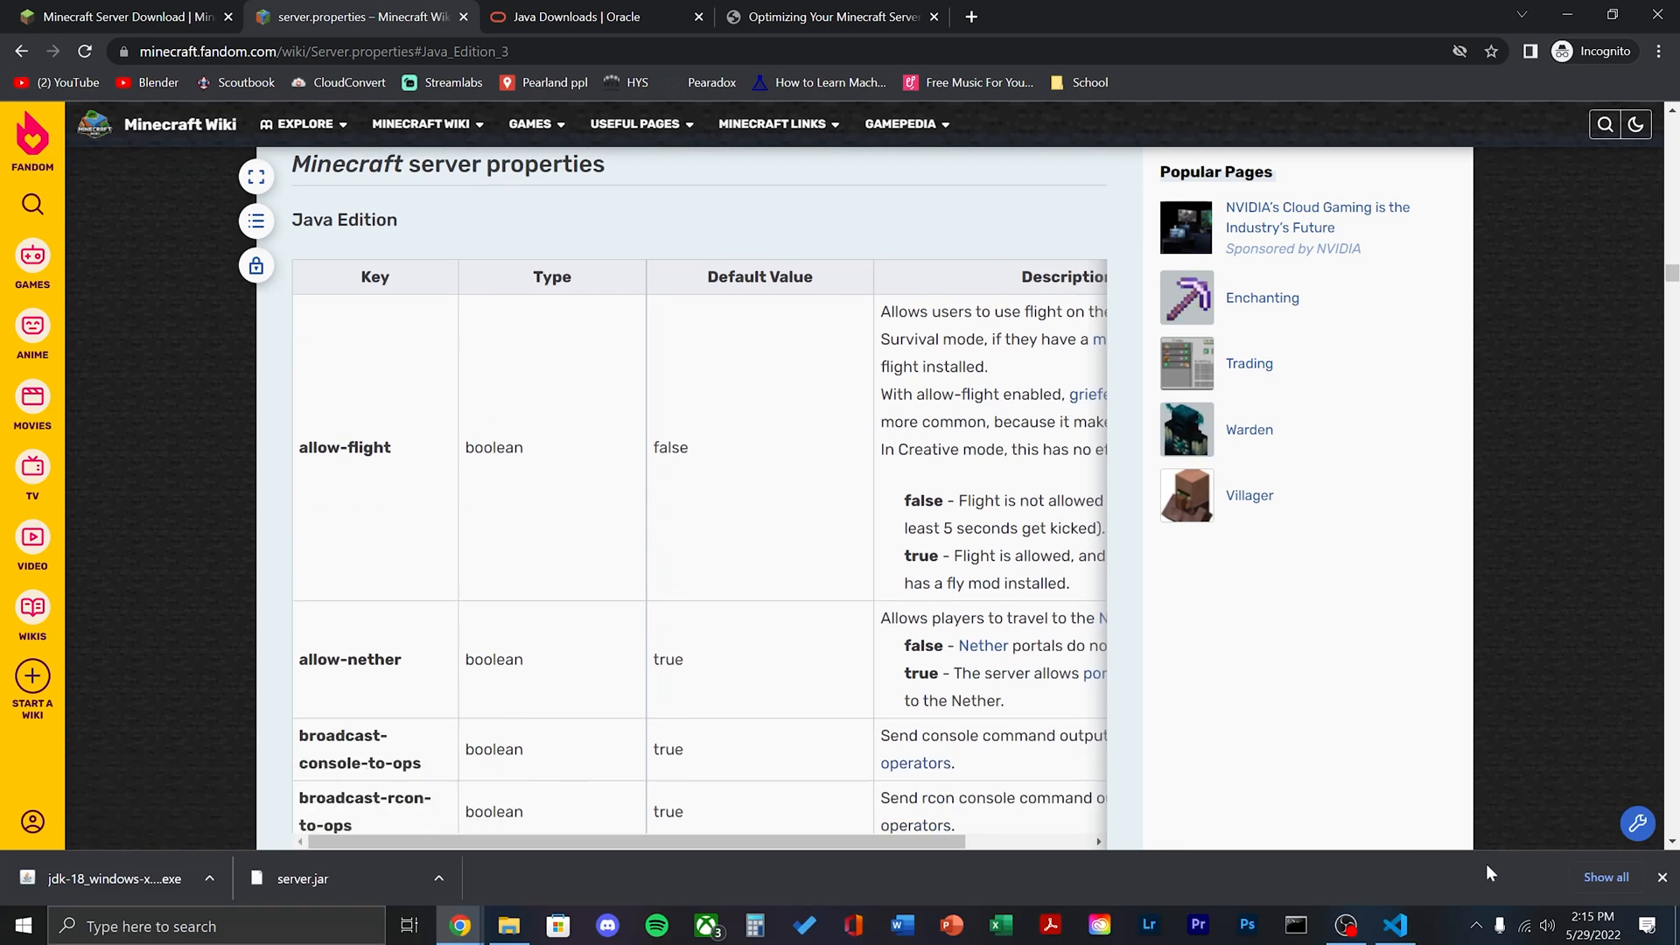
pyautogui.scroll(-3)
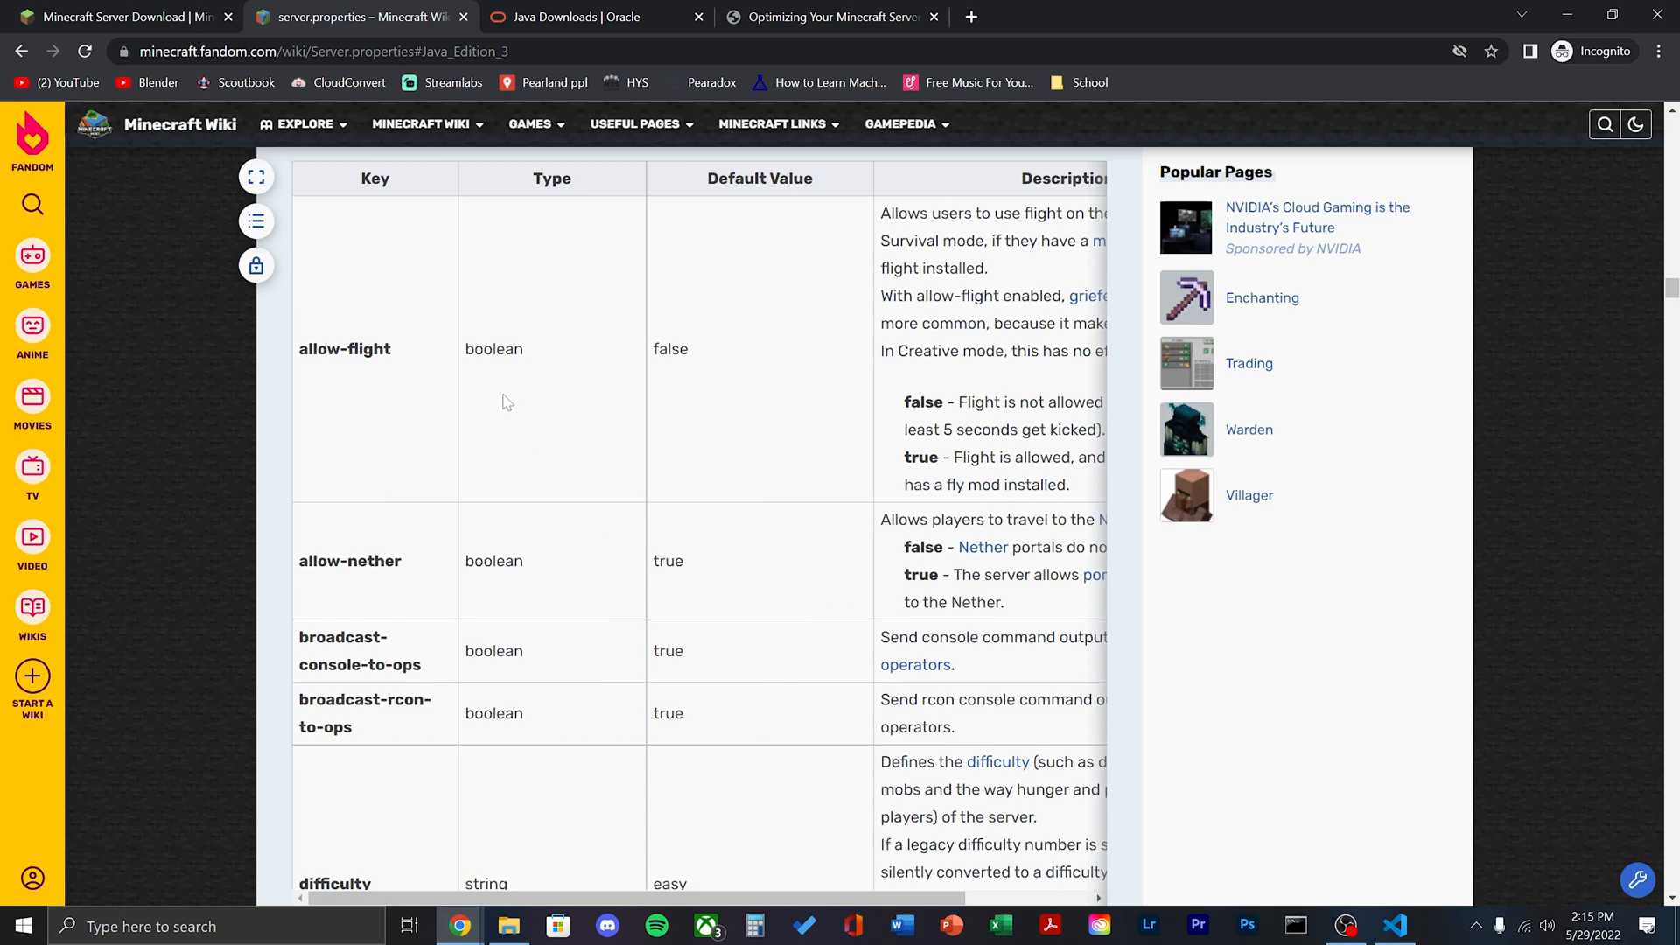
pyautogui.moveTo(1103, 786)
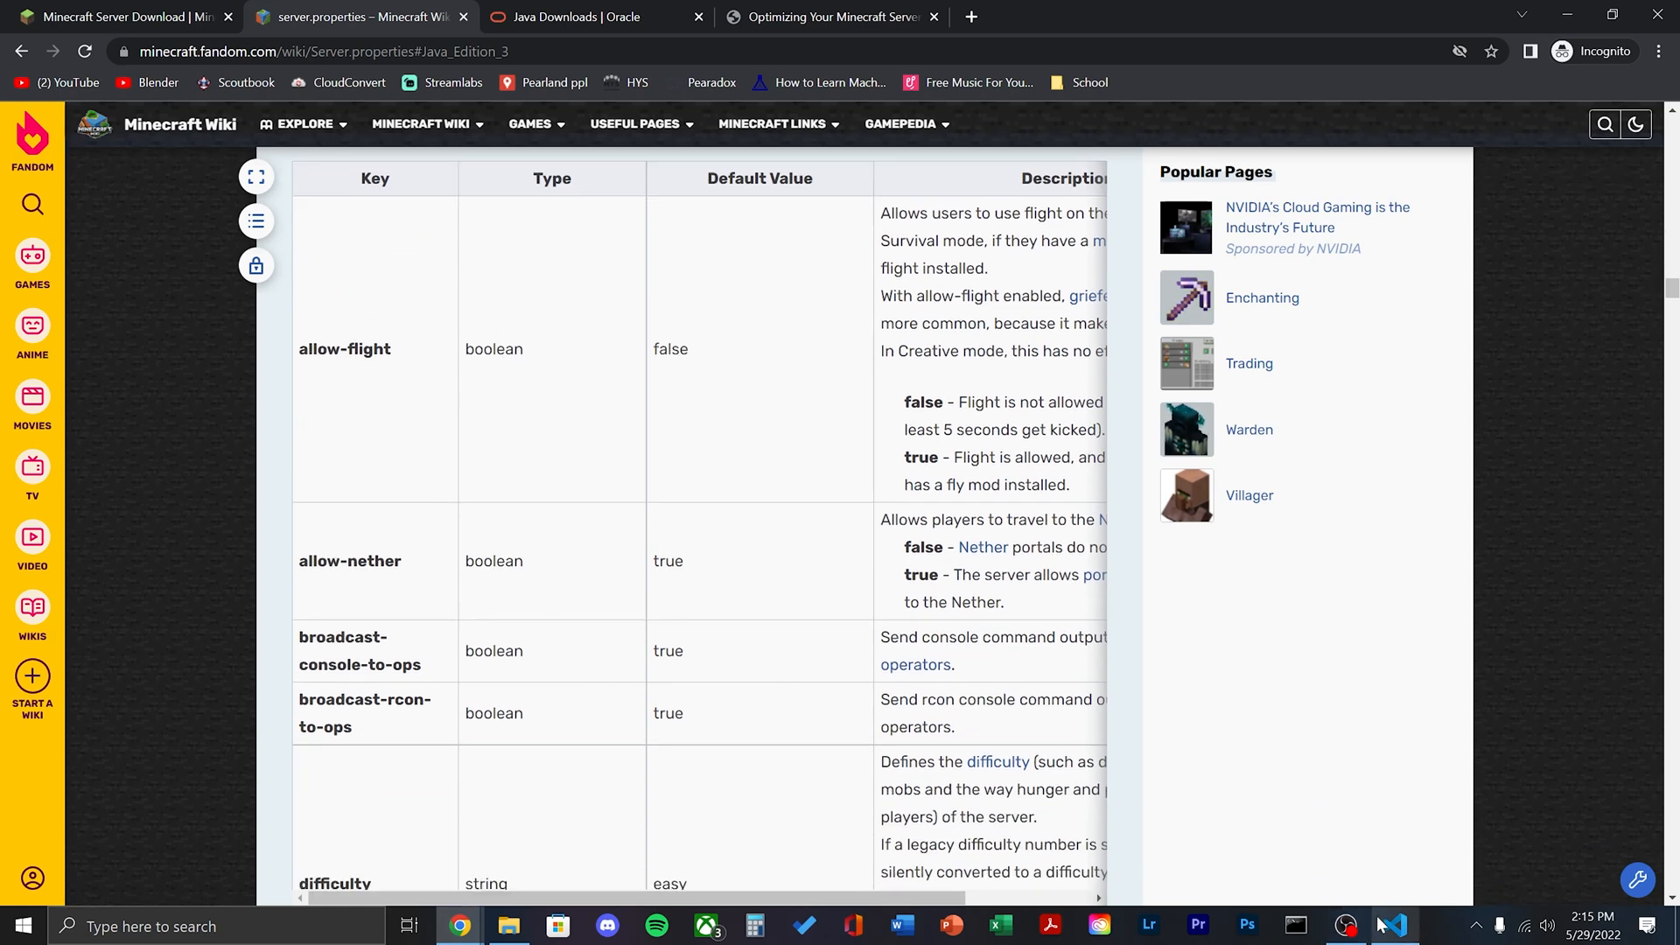
# Step: Set difficulty to normal and enforce-whitelist to true in server.properties
pyautogui.click(1392, 925)
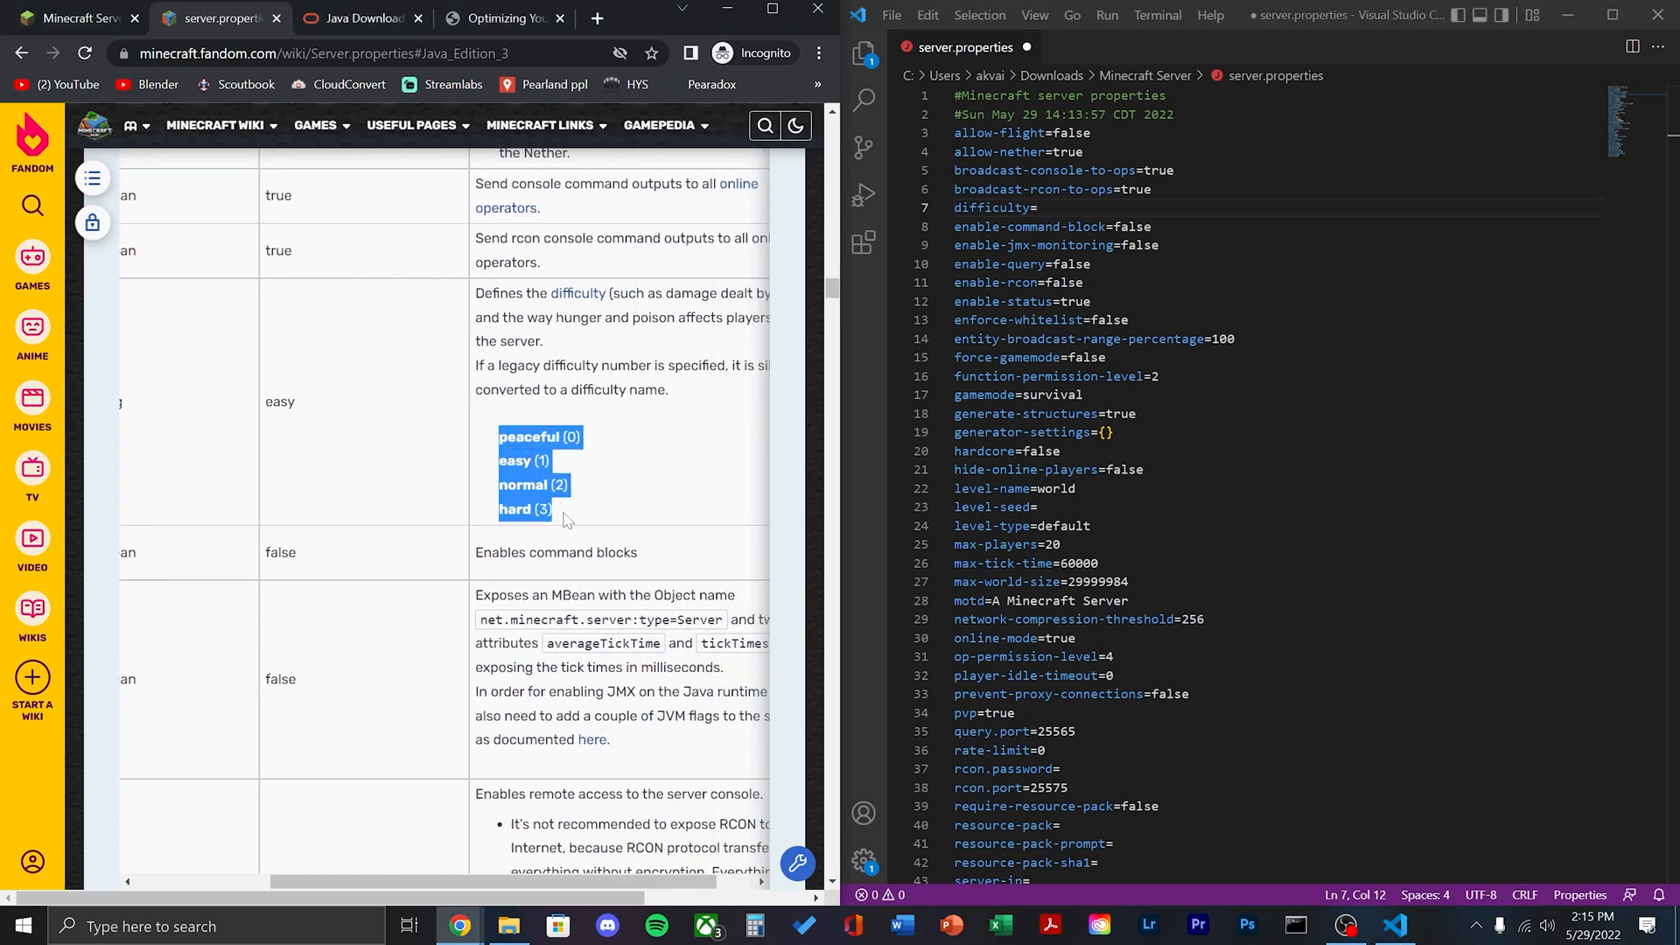
pyautogui.write('n')
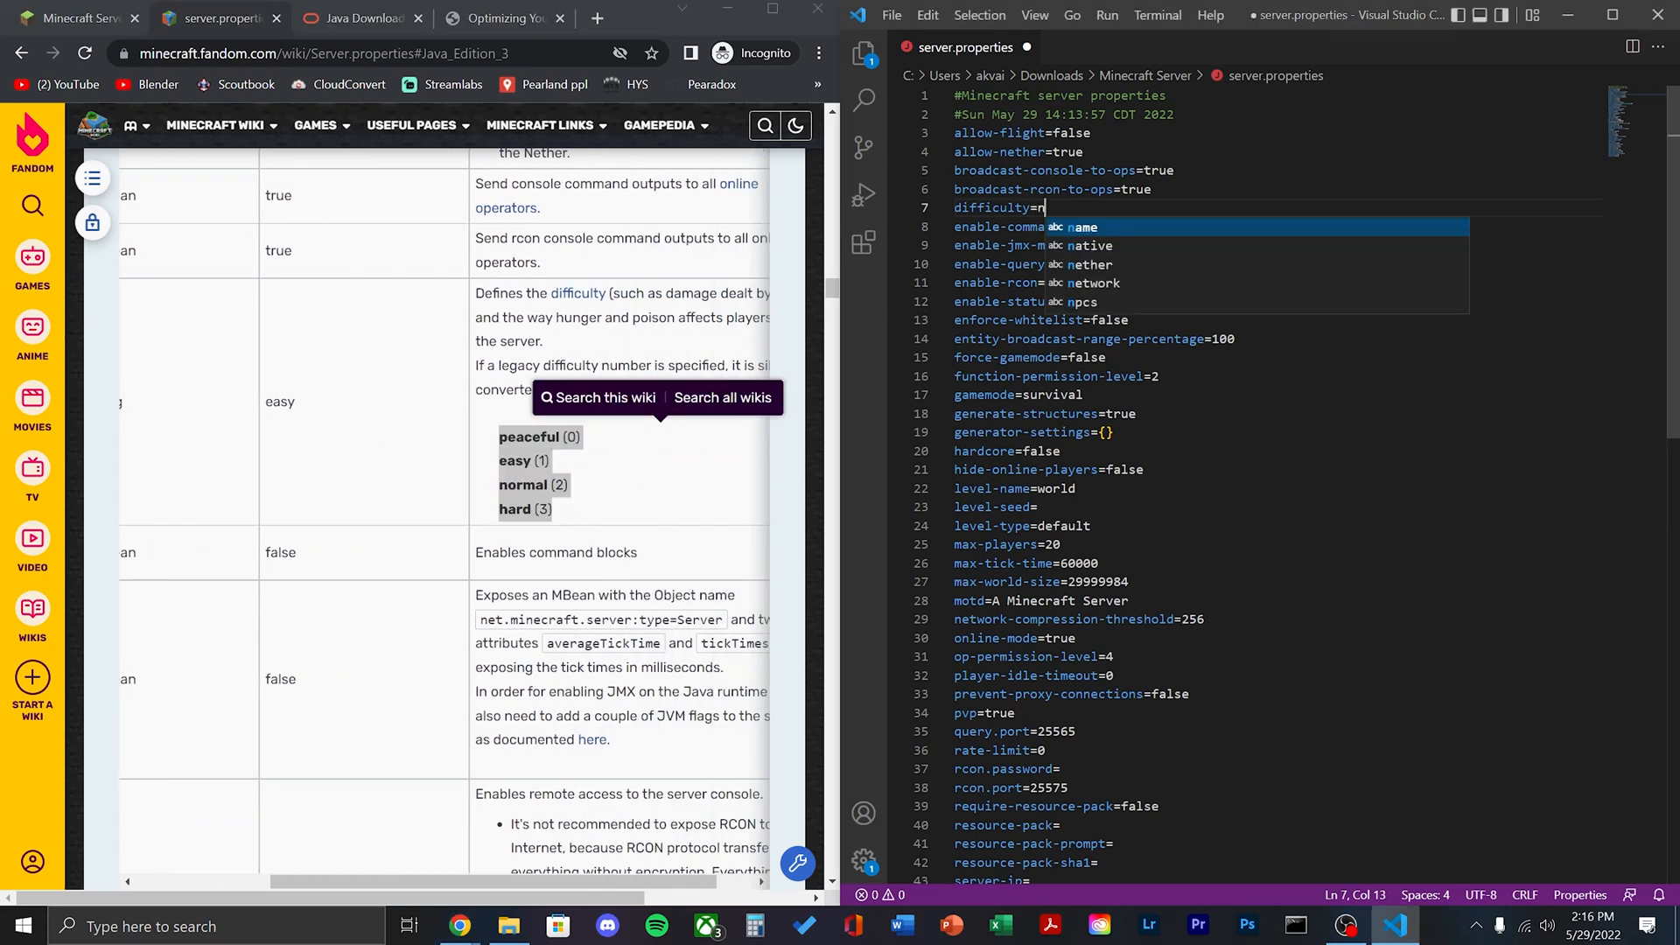
pyautogui.write('ormal')
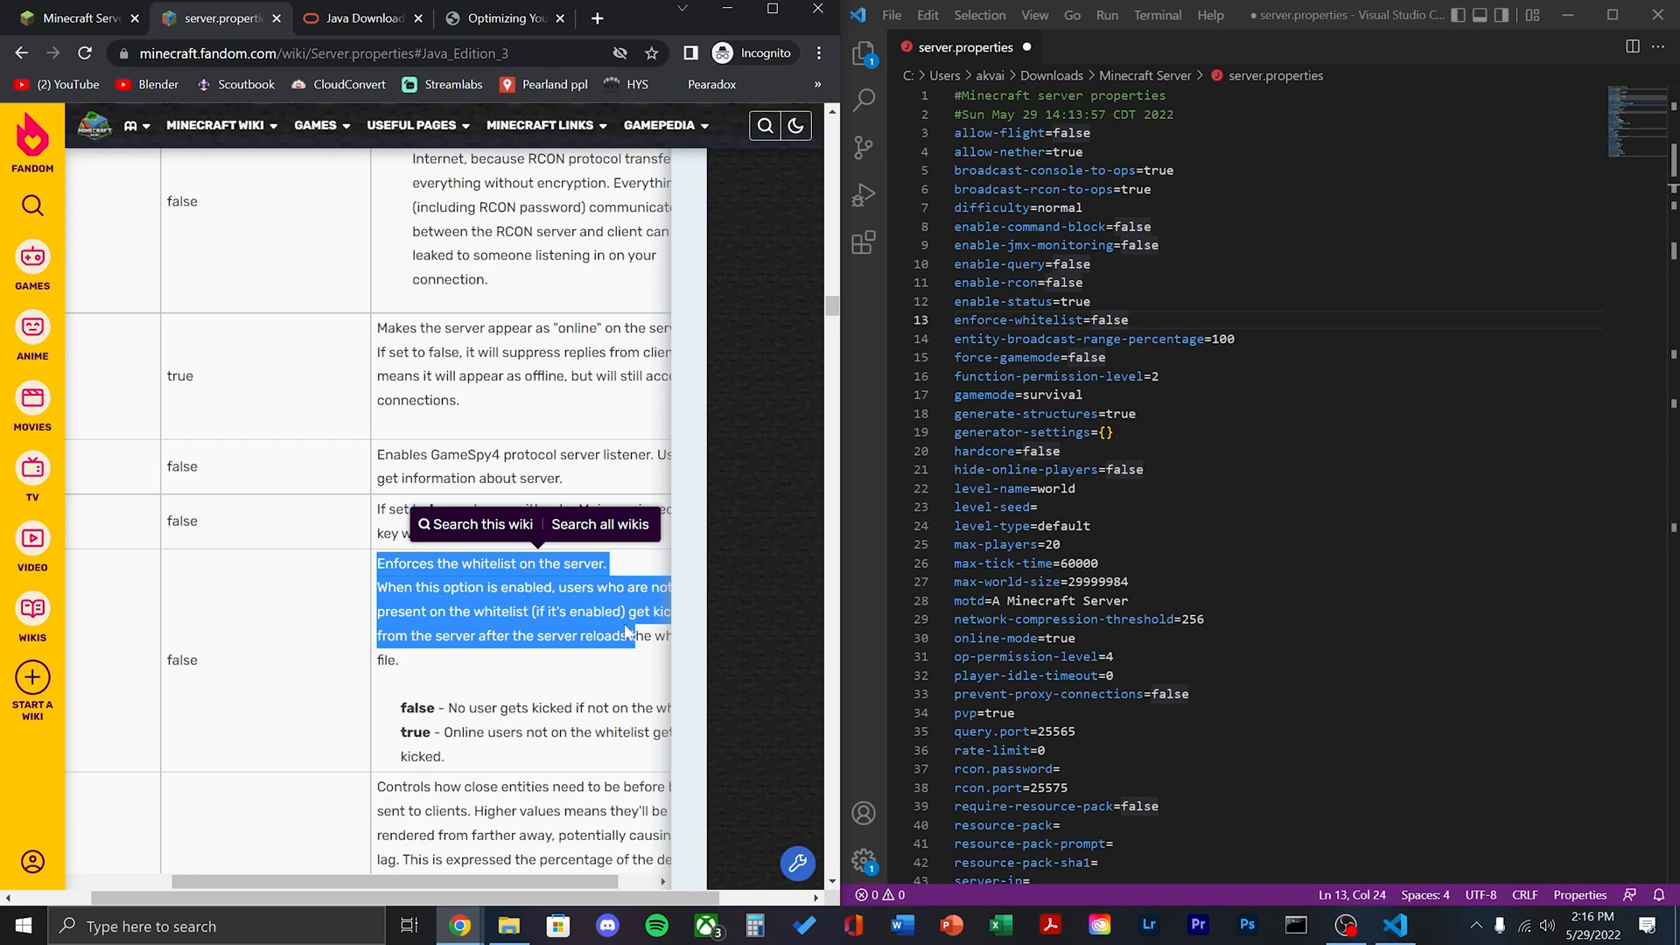
pyautogui.moveTo(626, 632)
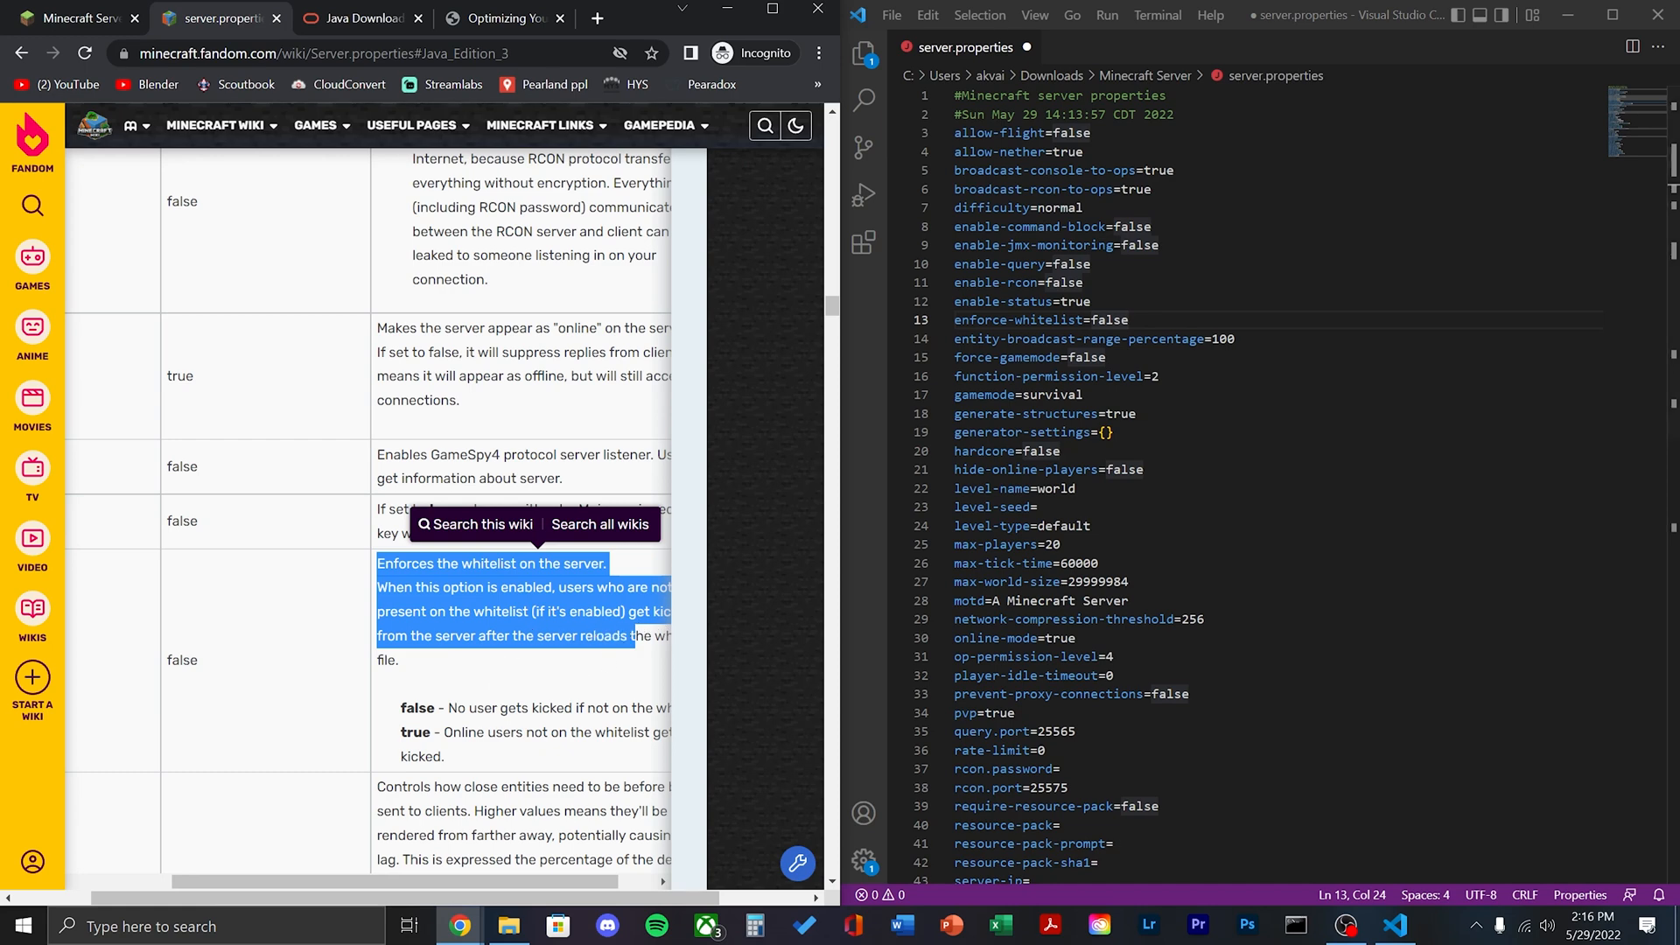
pyautogui.click(1128, 319)
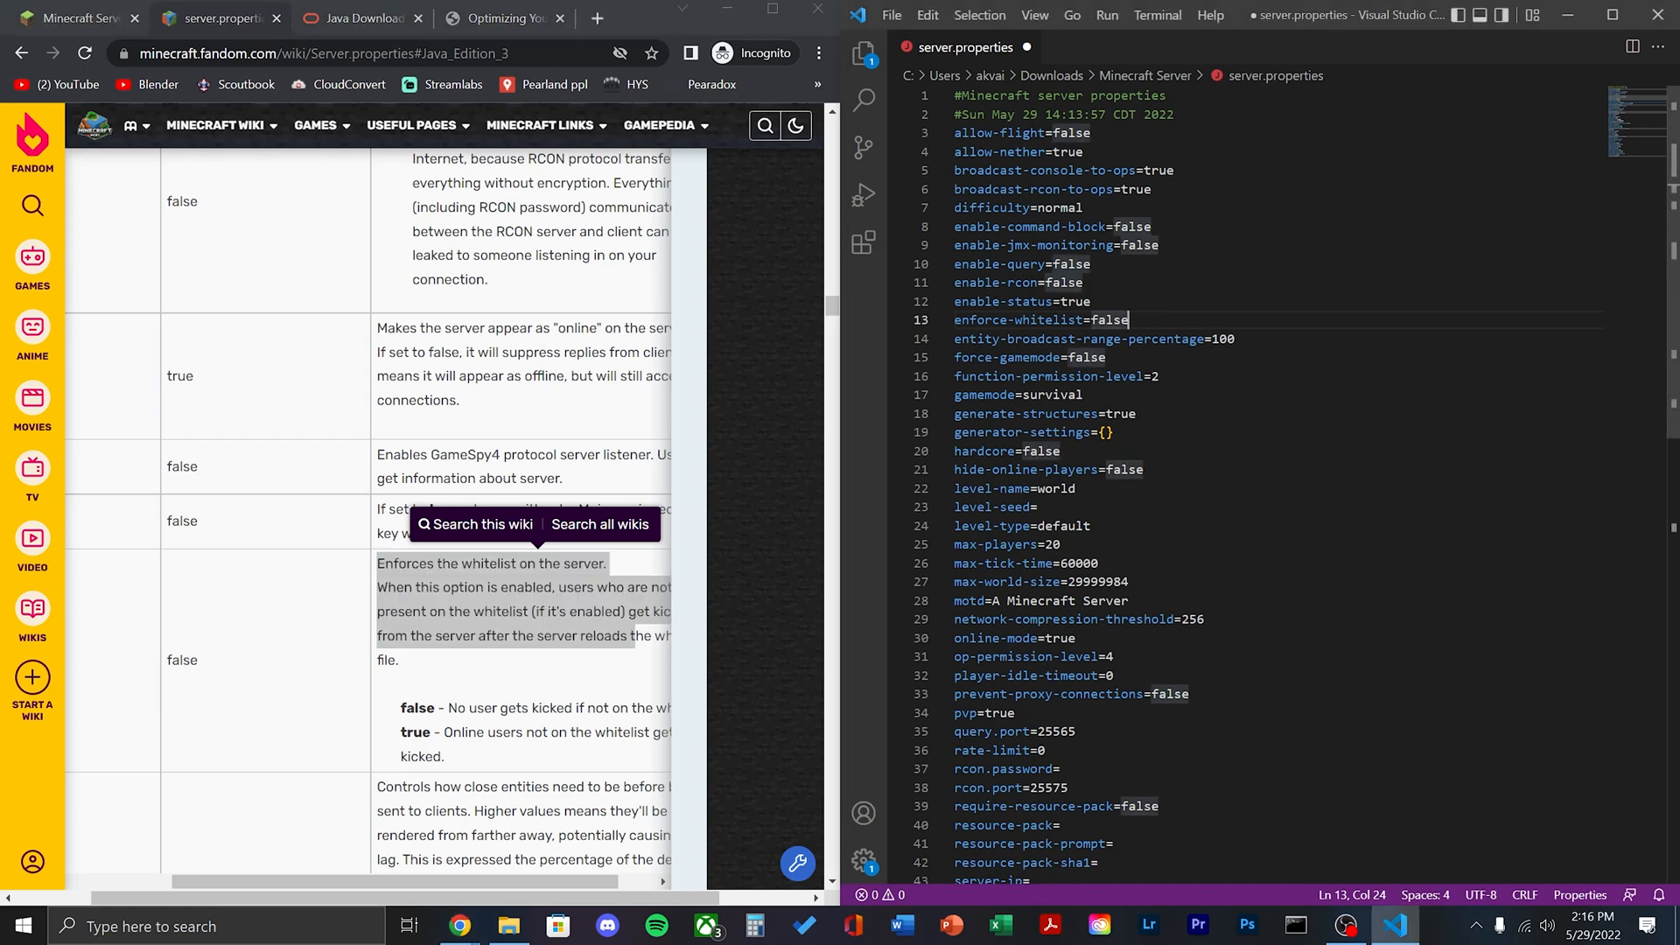
pyautogui.write('true')
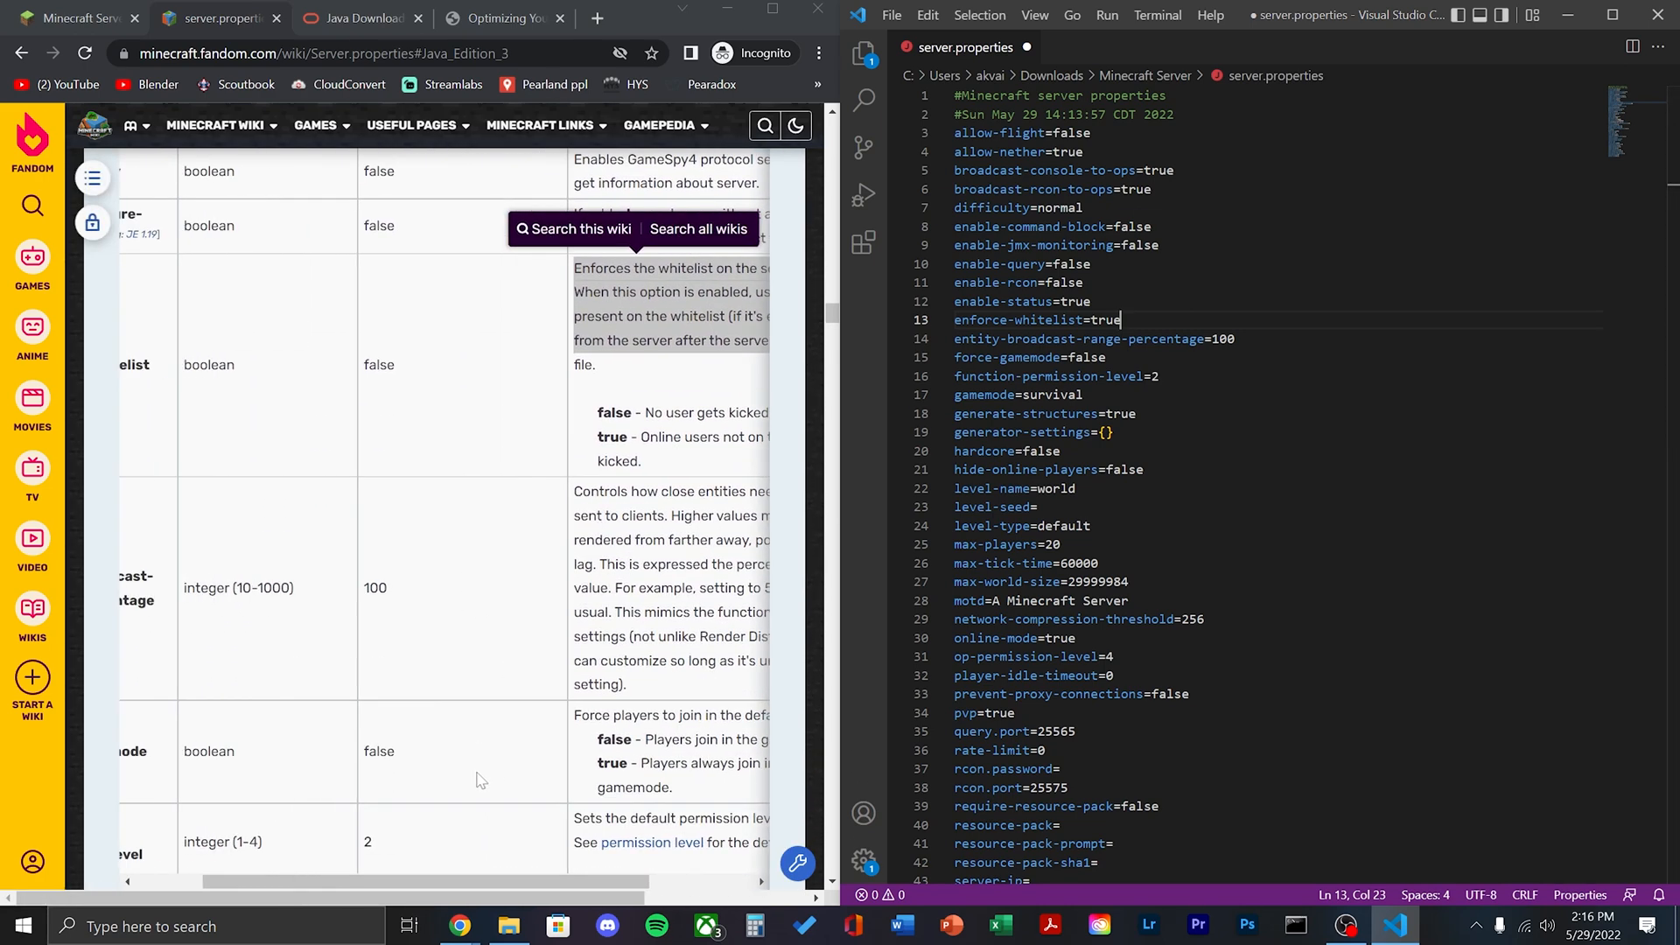
# Step: Set force-gamemode to true and level-name to 'Minecraft Server'
pyautogui.scroll(-3)
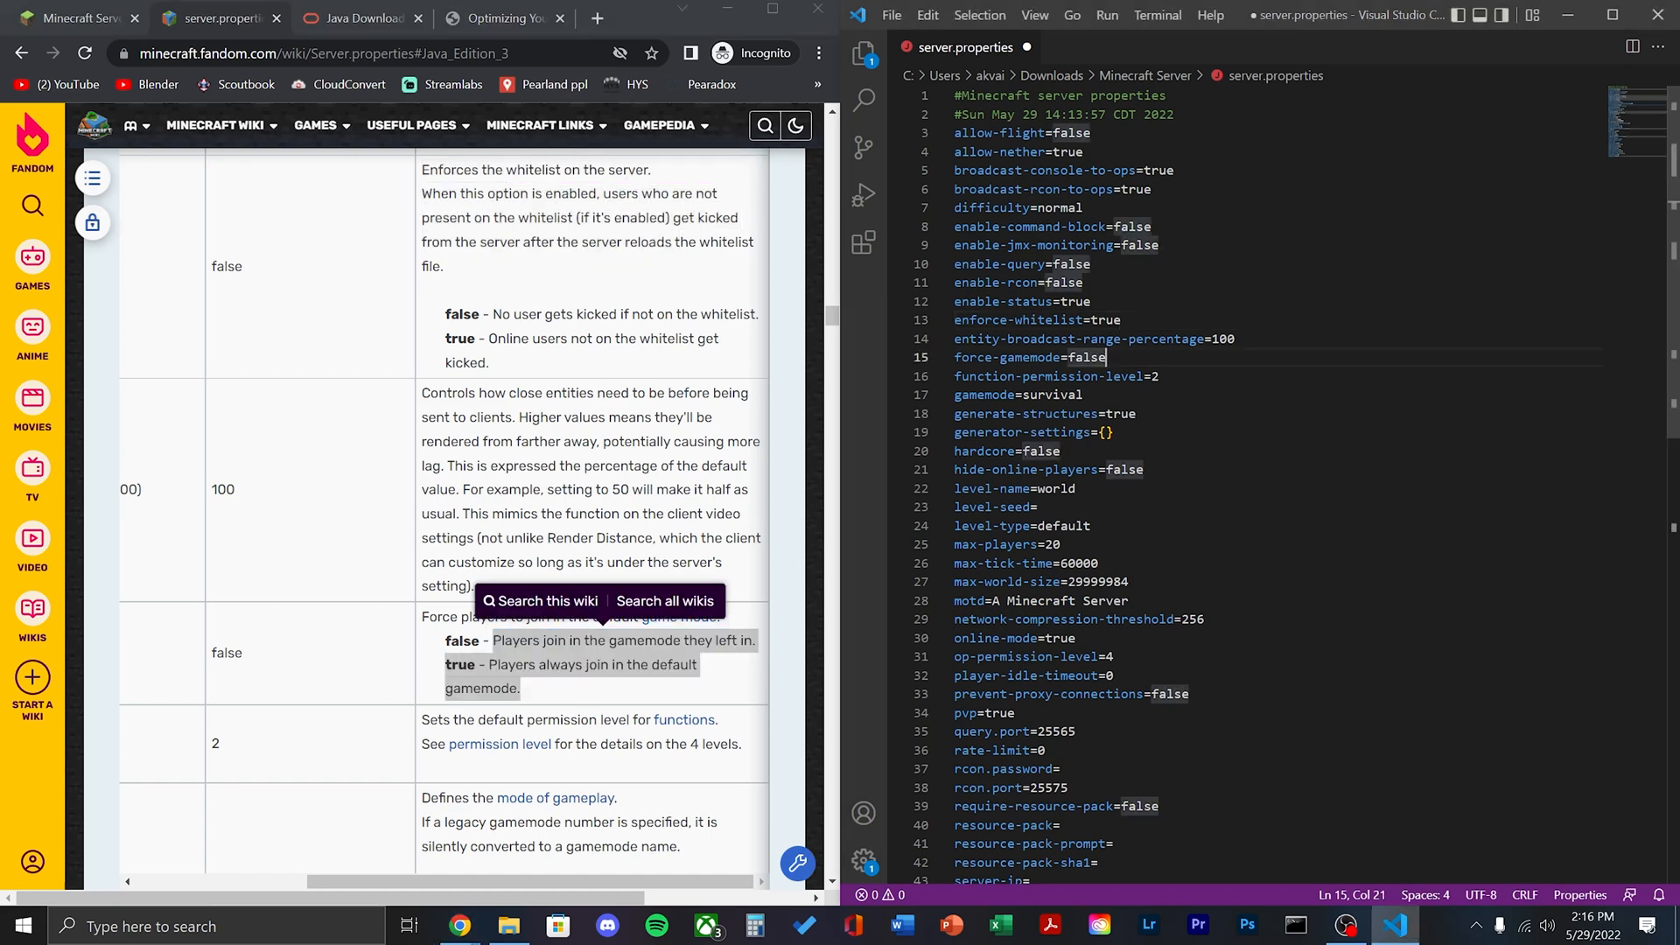
pyautogui.press('Backspace')
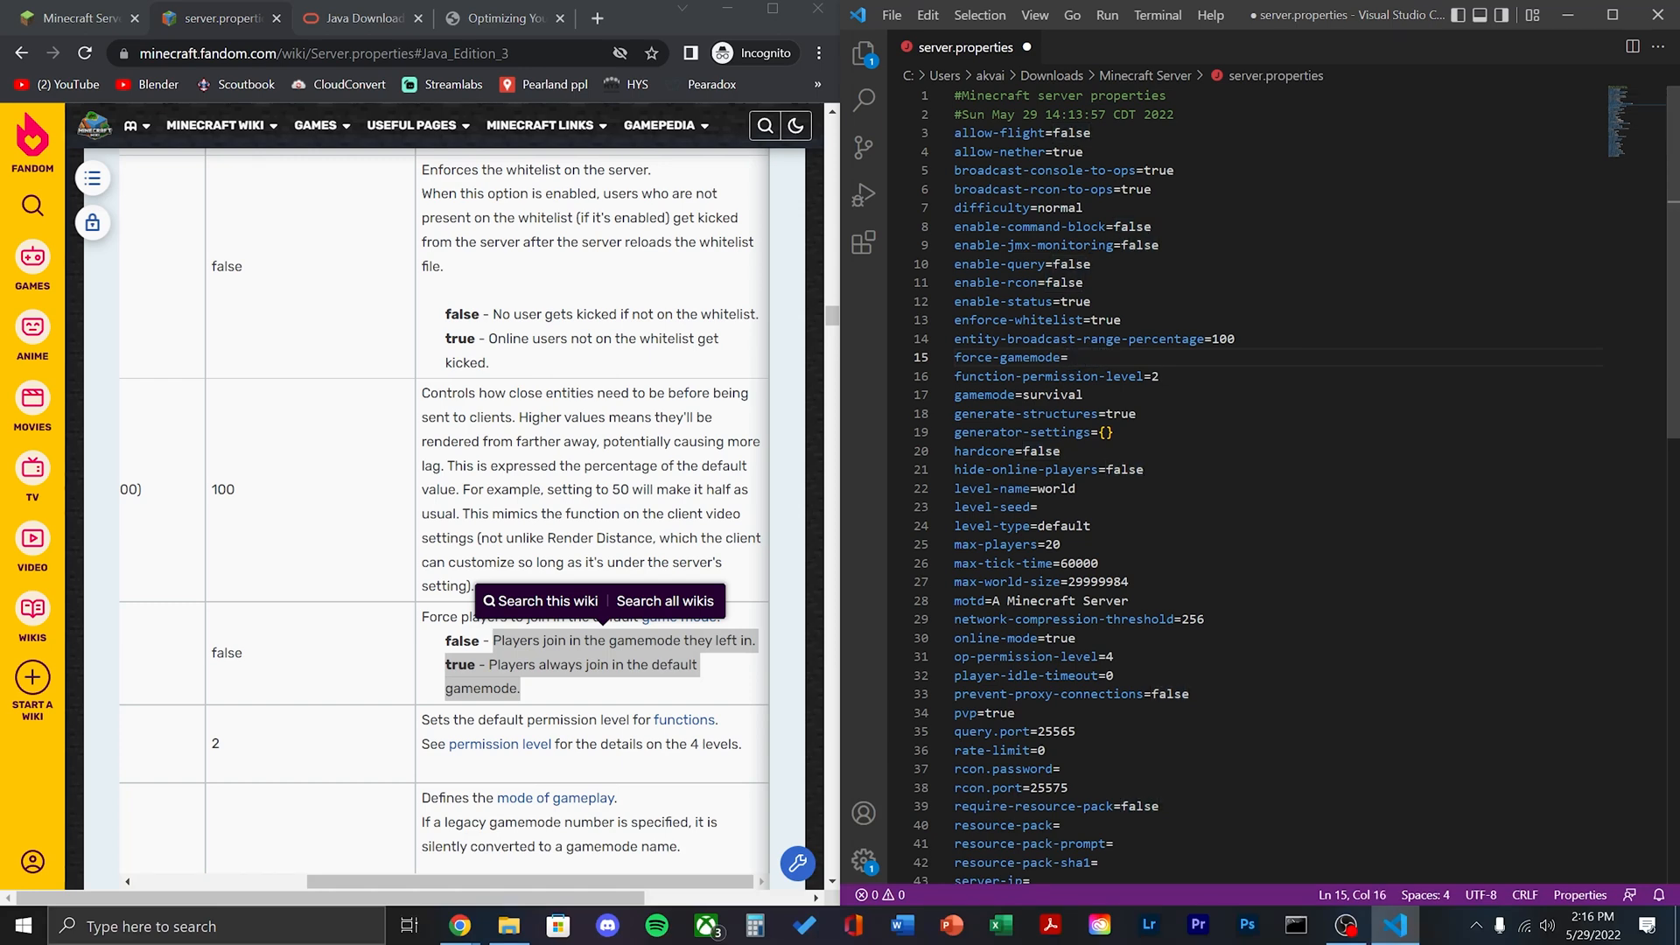
pyautogui.write('true')
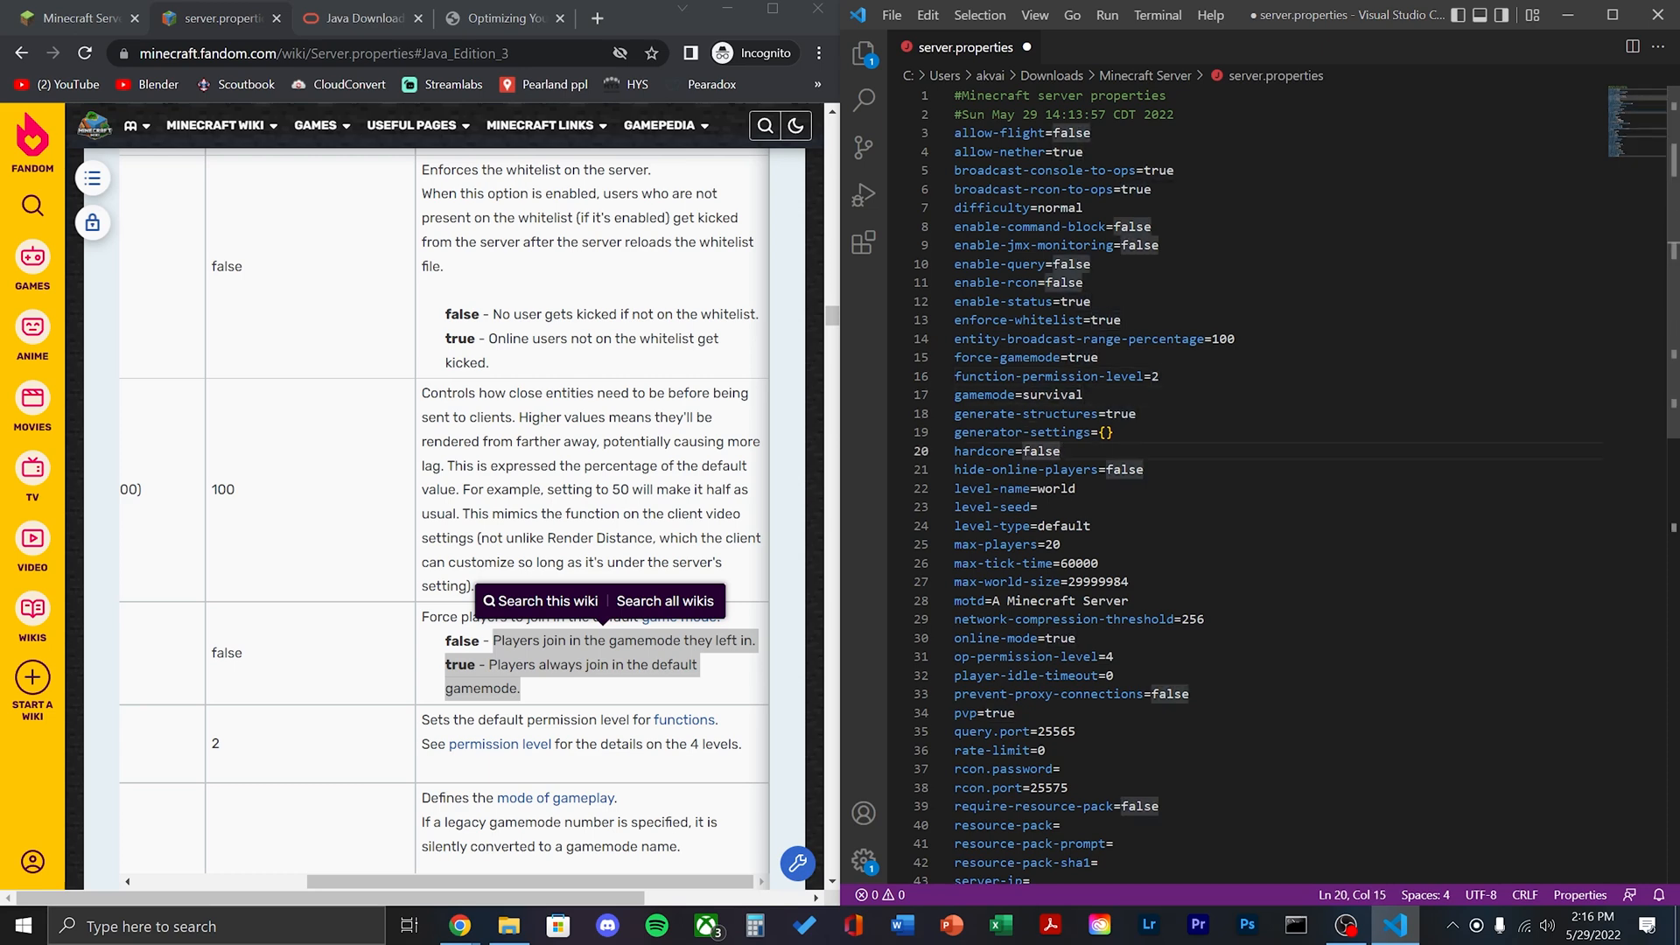
pyautogui.scroll(-3)
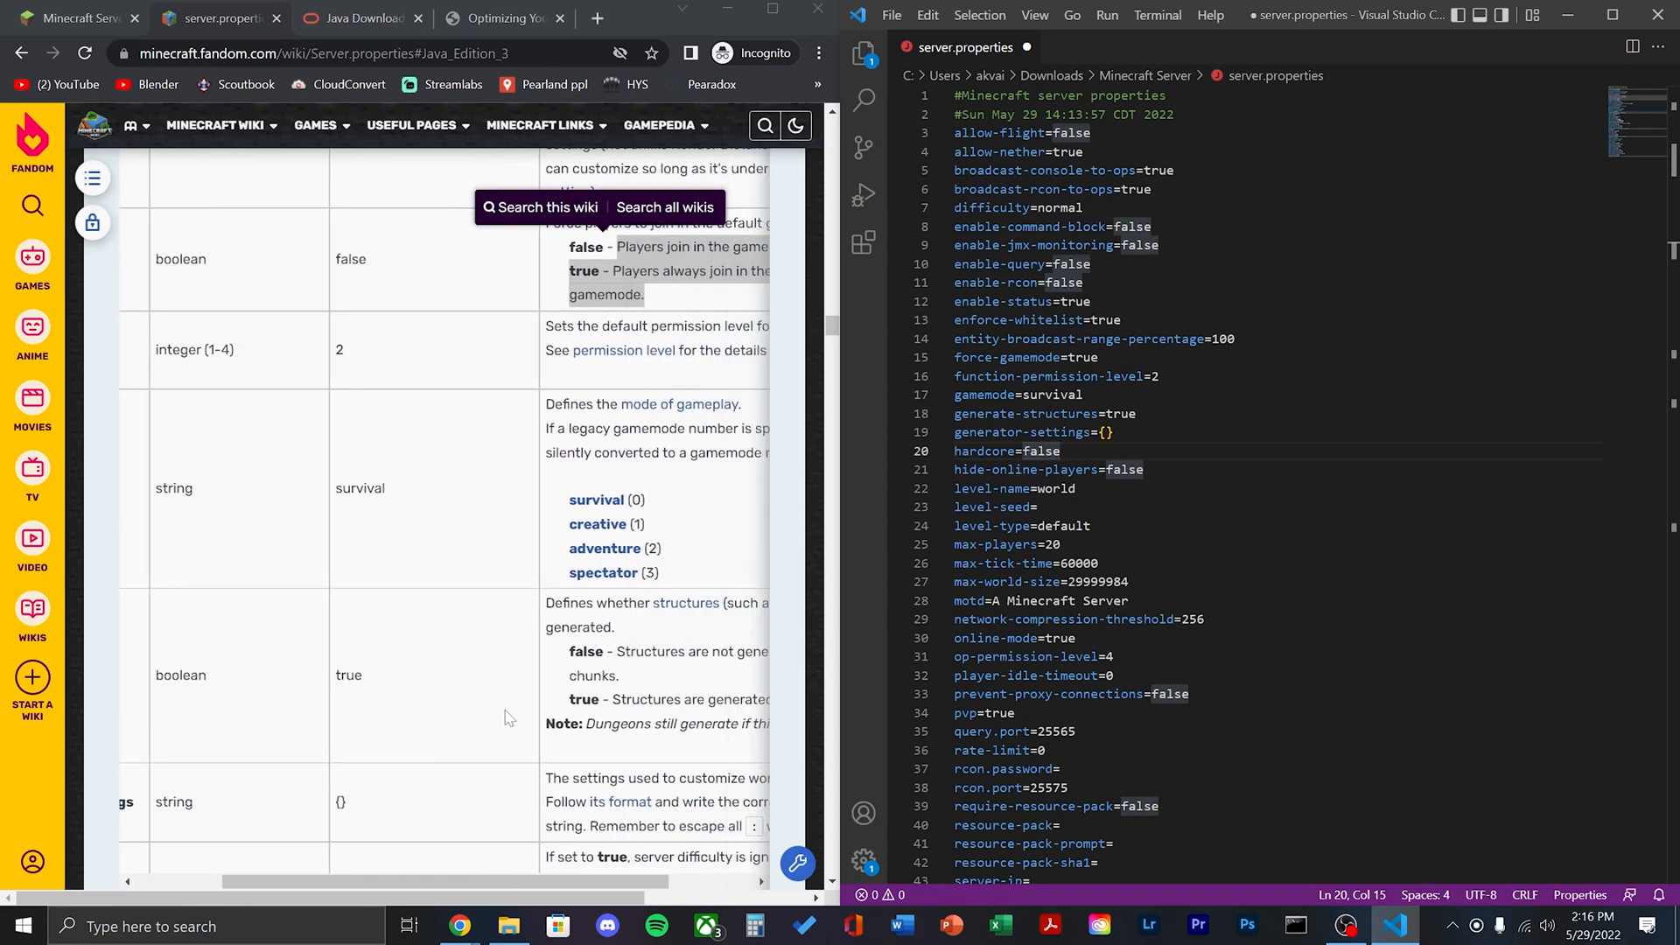
pyautogui.hscroll(-3)
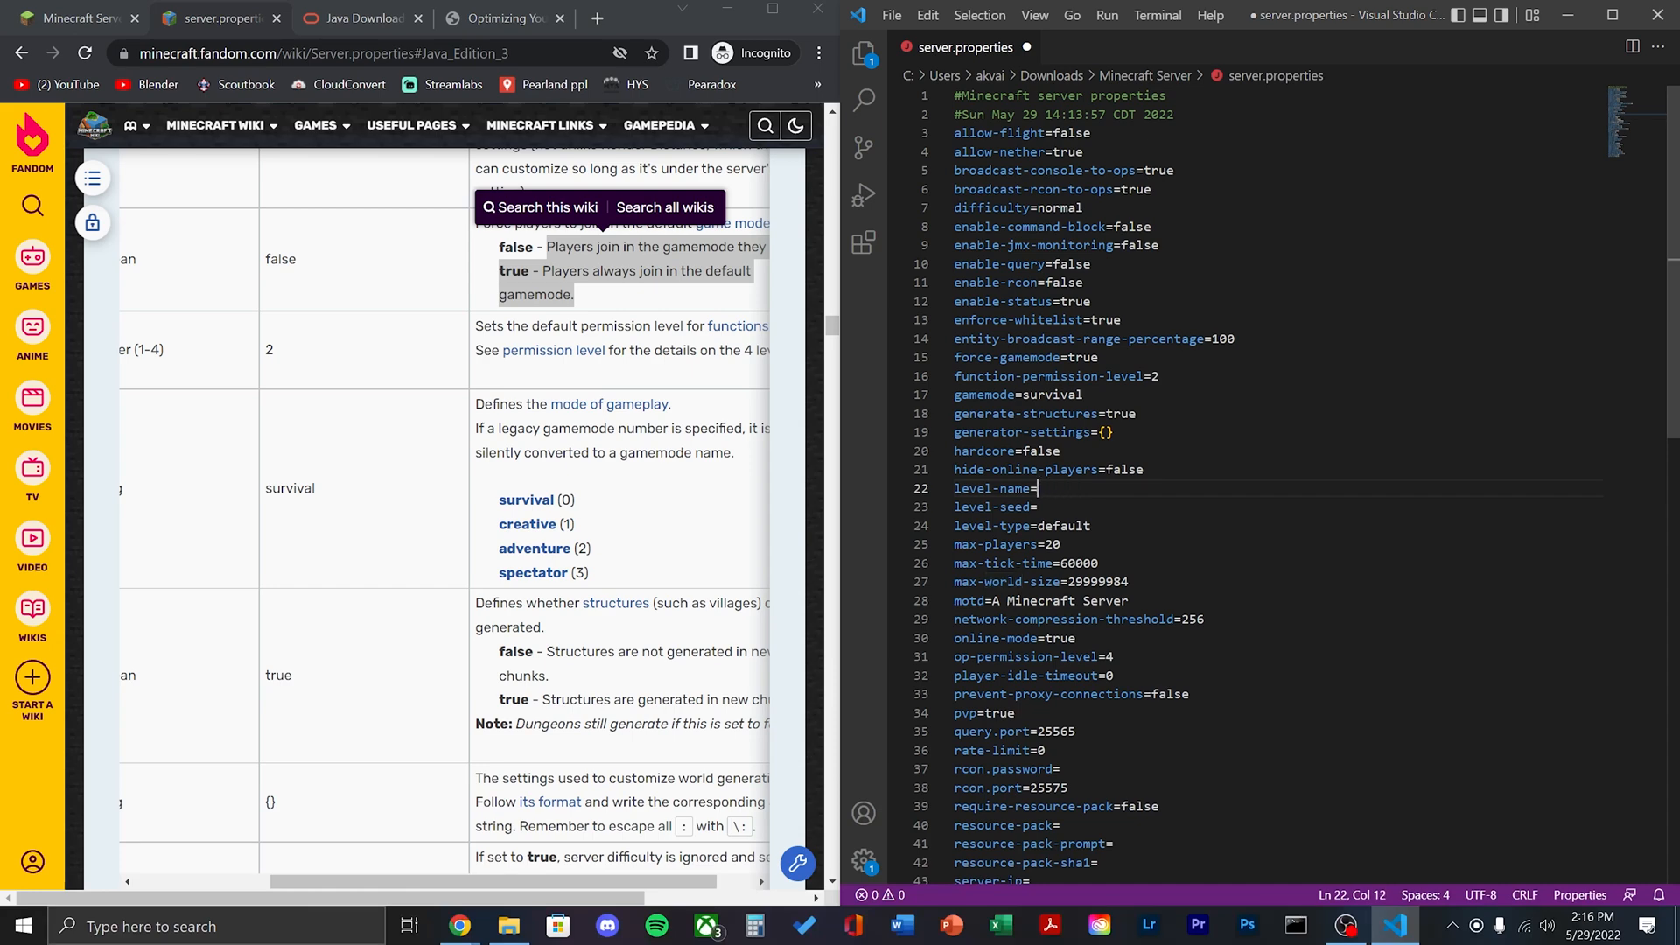
pyautogui.write('Minecraft')
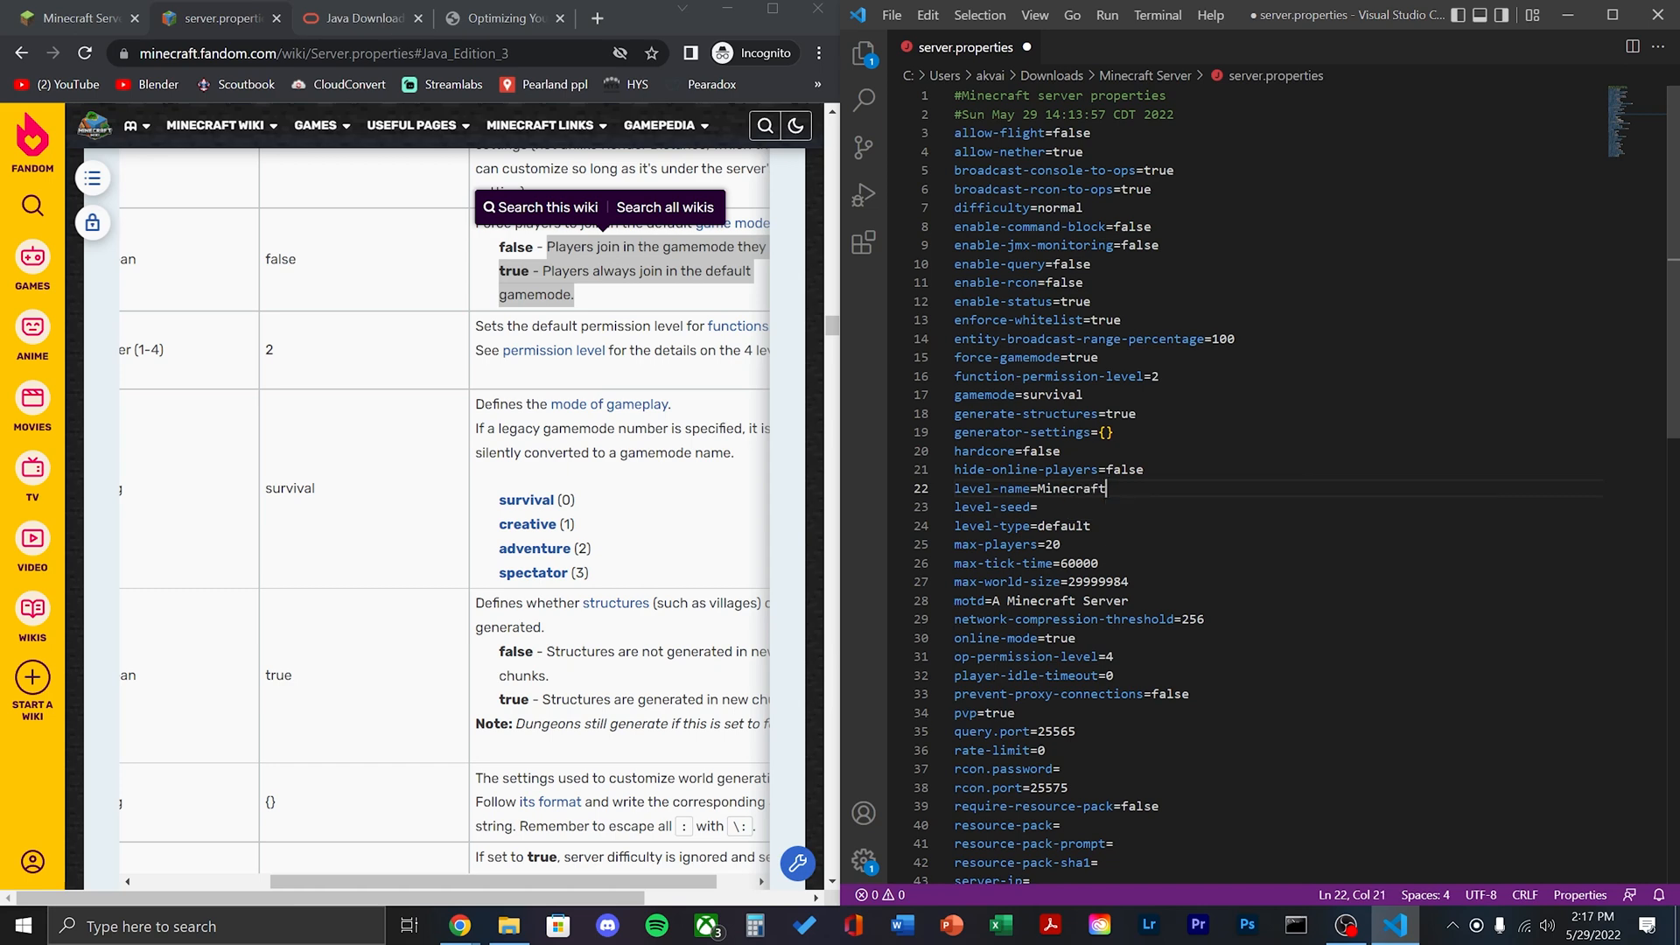
pyautogui.write('Server')
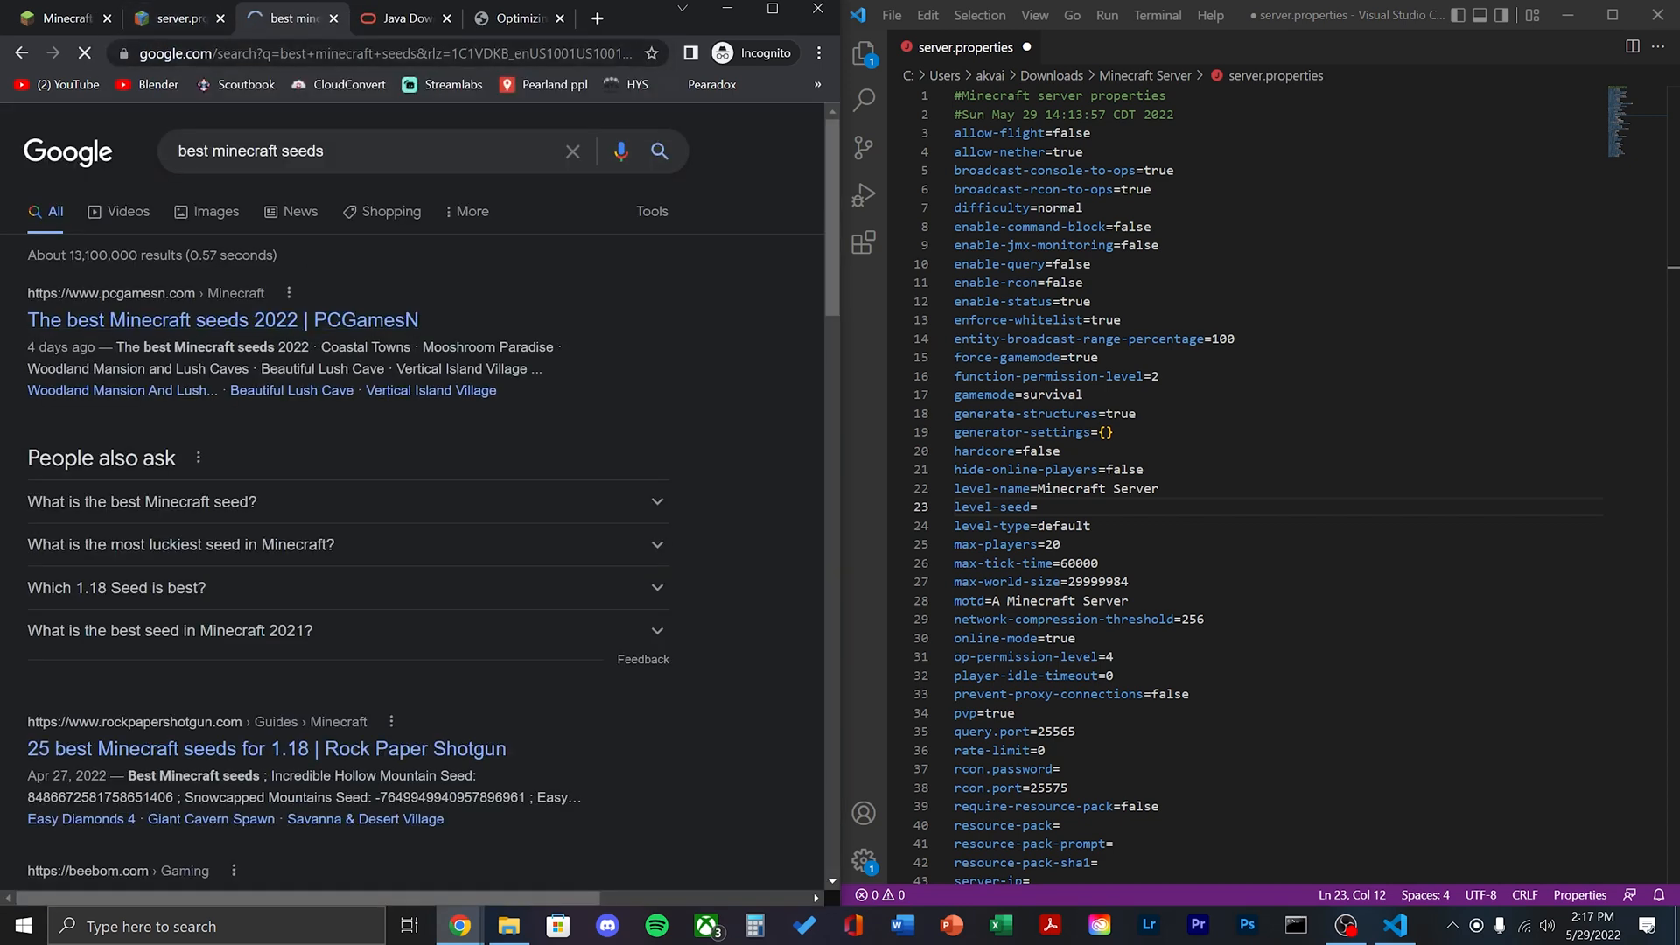
pyautogui.click(221, 320)
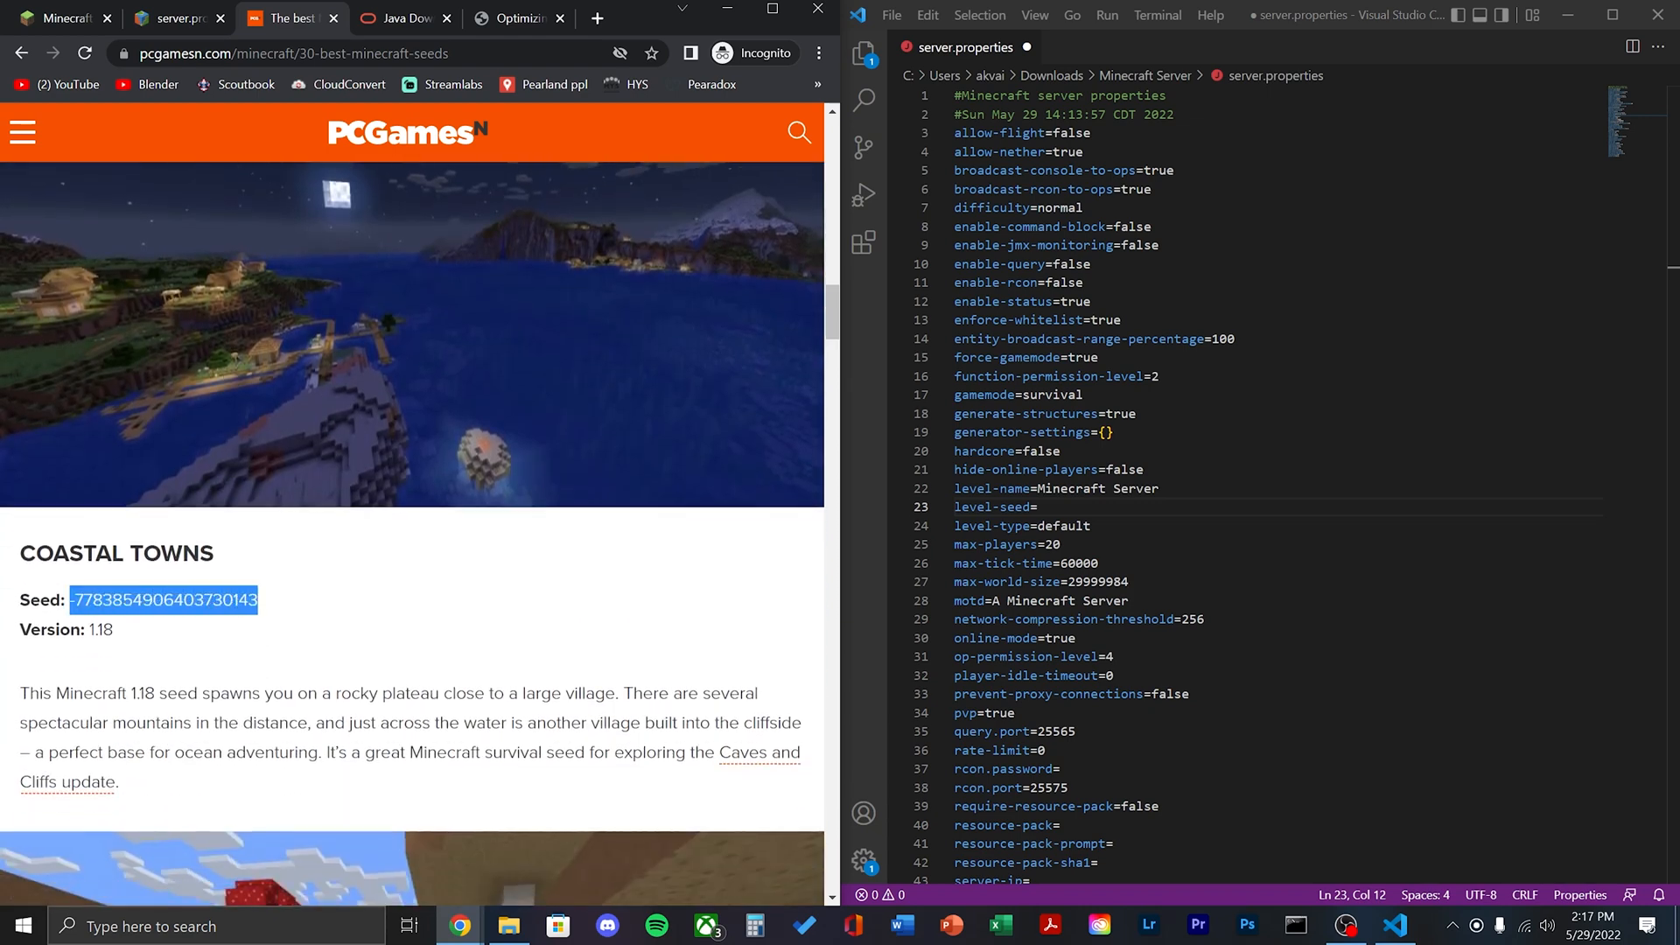
pyautogui.write('-7783854906403730143')
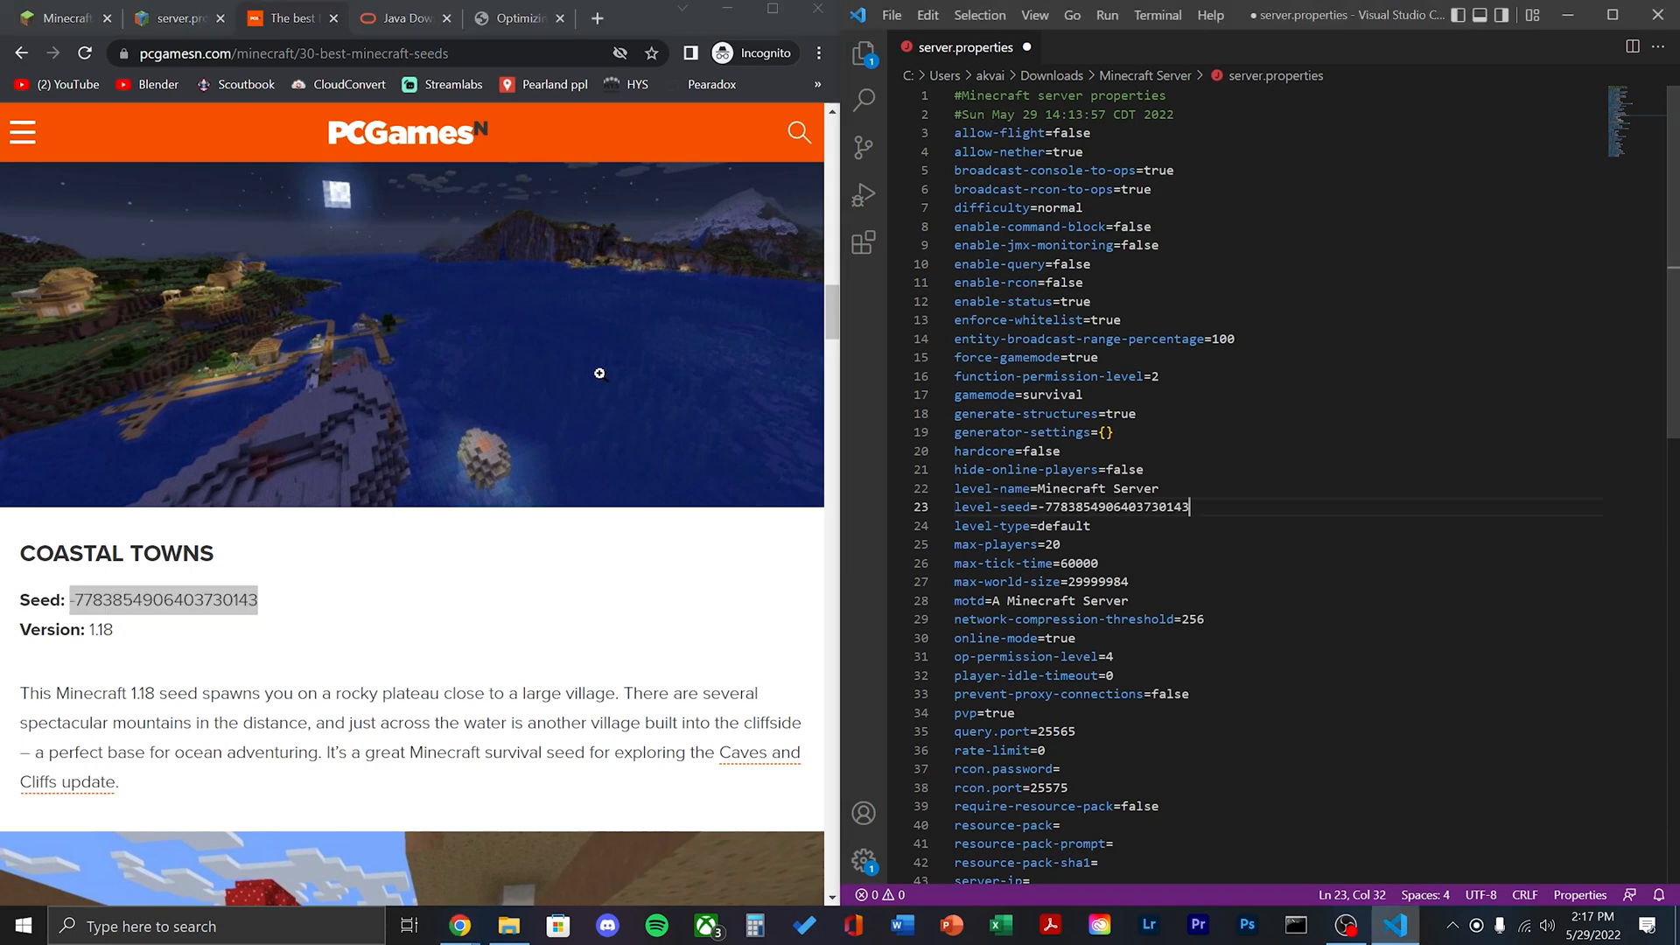
pyautogui.click(171, 18)
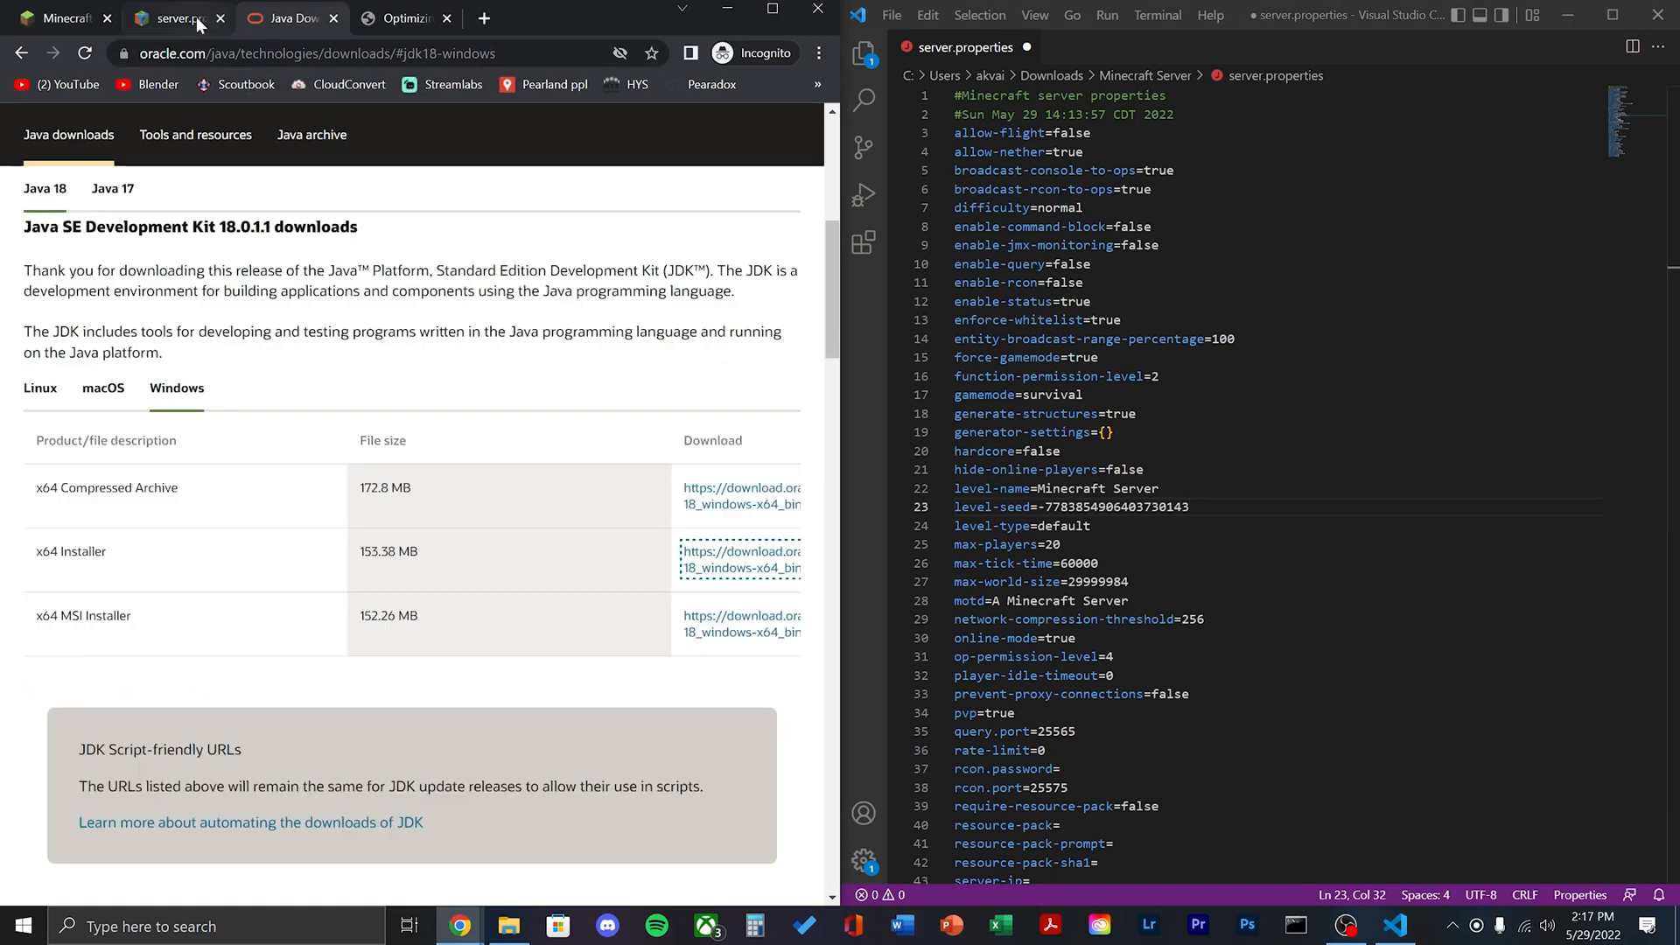
# Step: Change max-players to 15 and select the op-permission-level value in server.properties
pyautogui.click(204, 19)
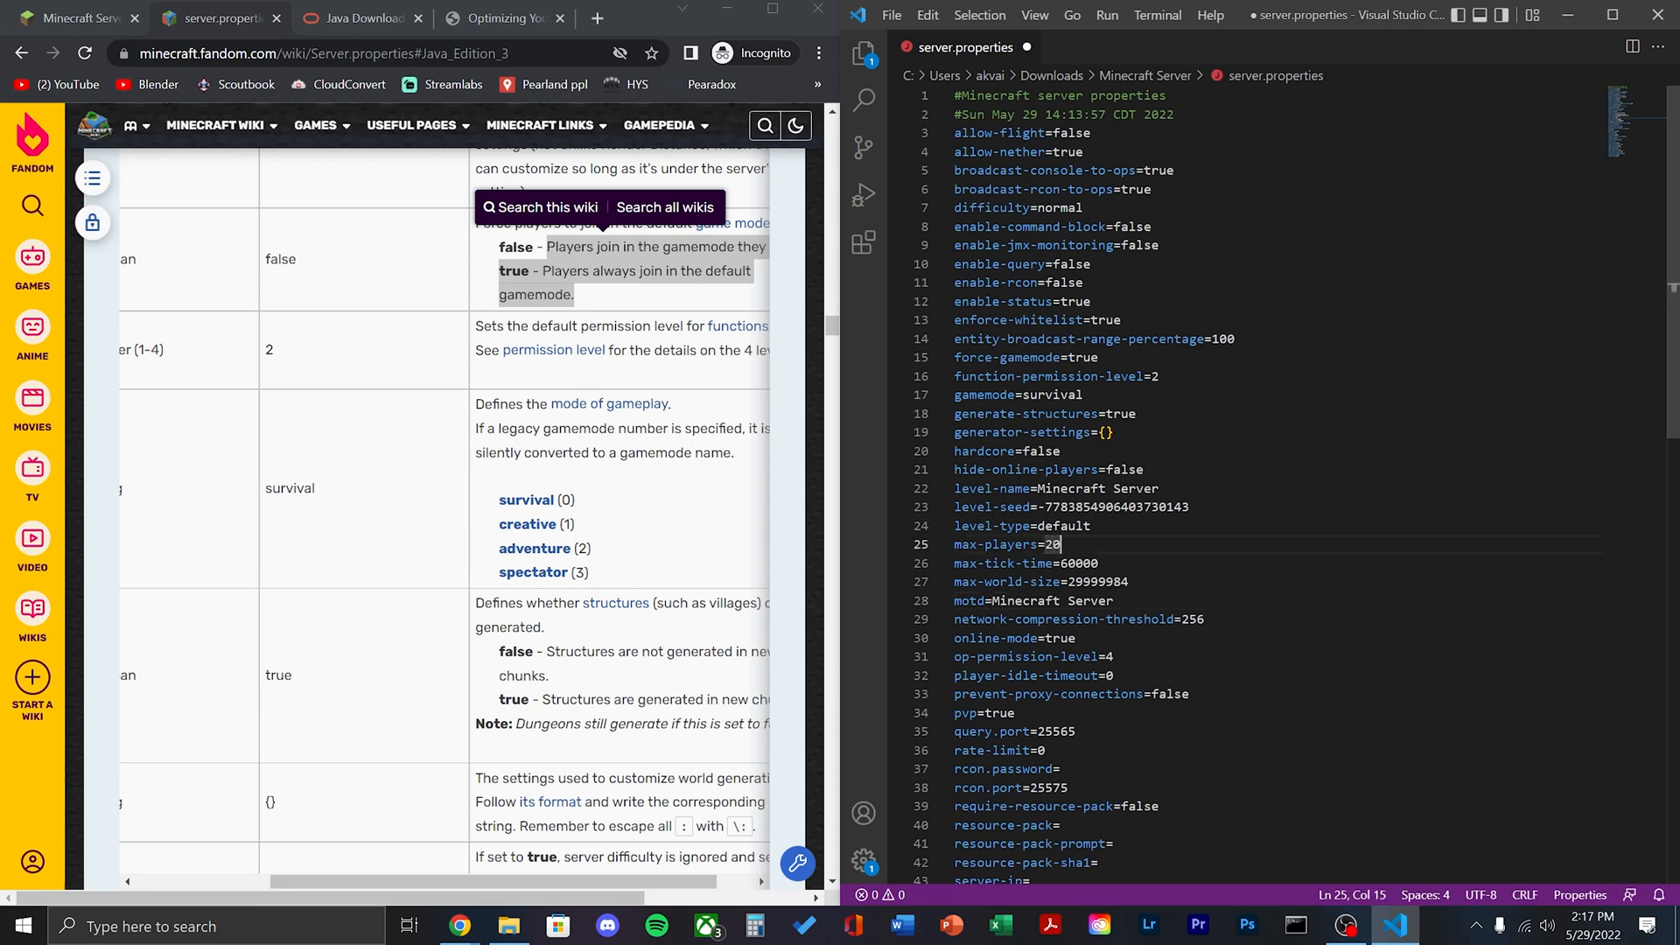
pyautogui.press('Backspace')
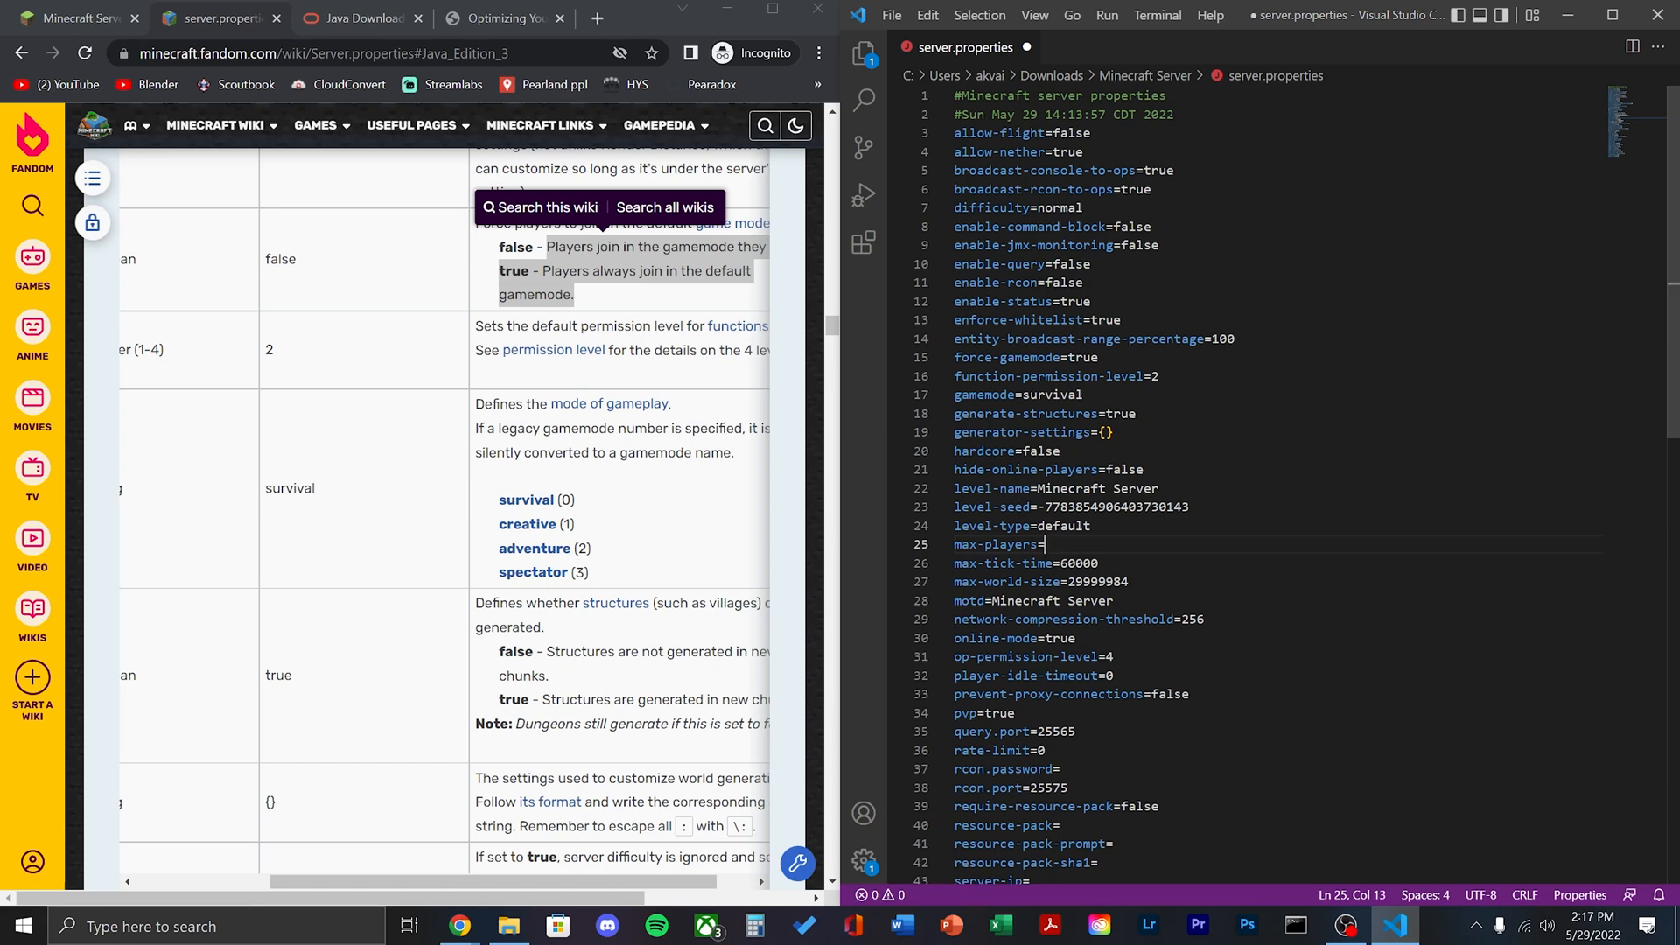
pyautogui.write('15')
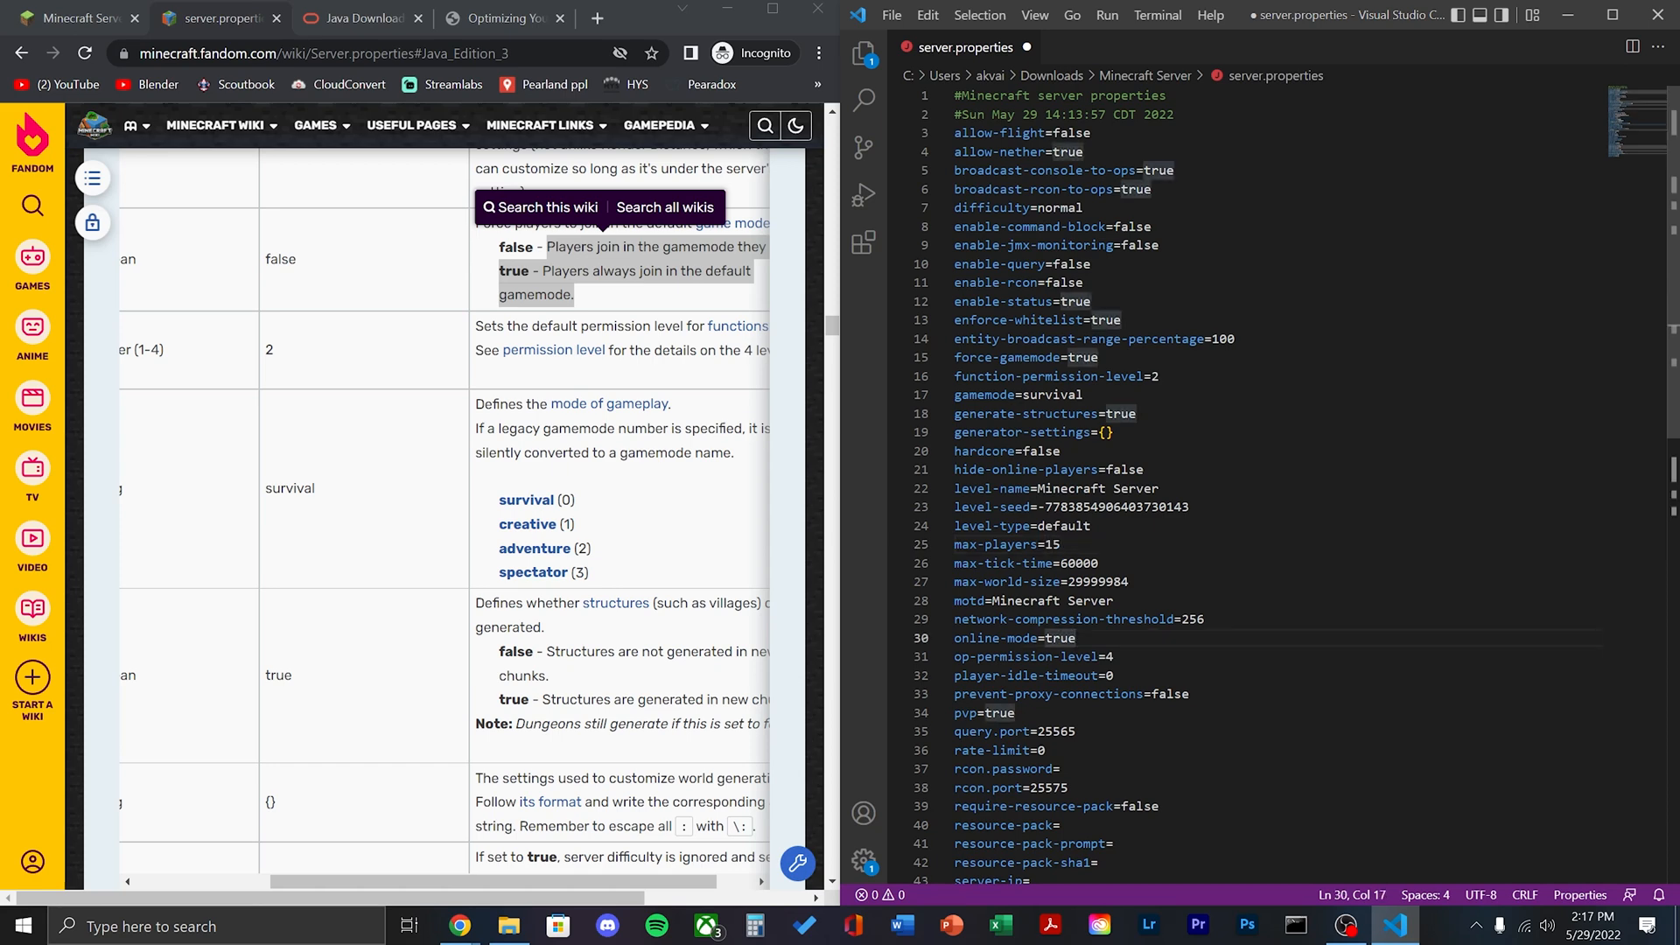
pyautogui.click(1112, 655)
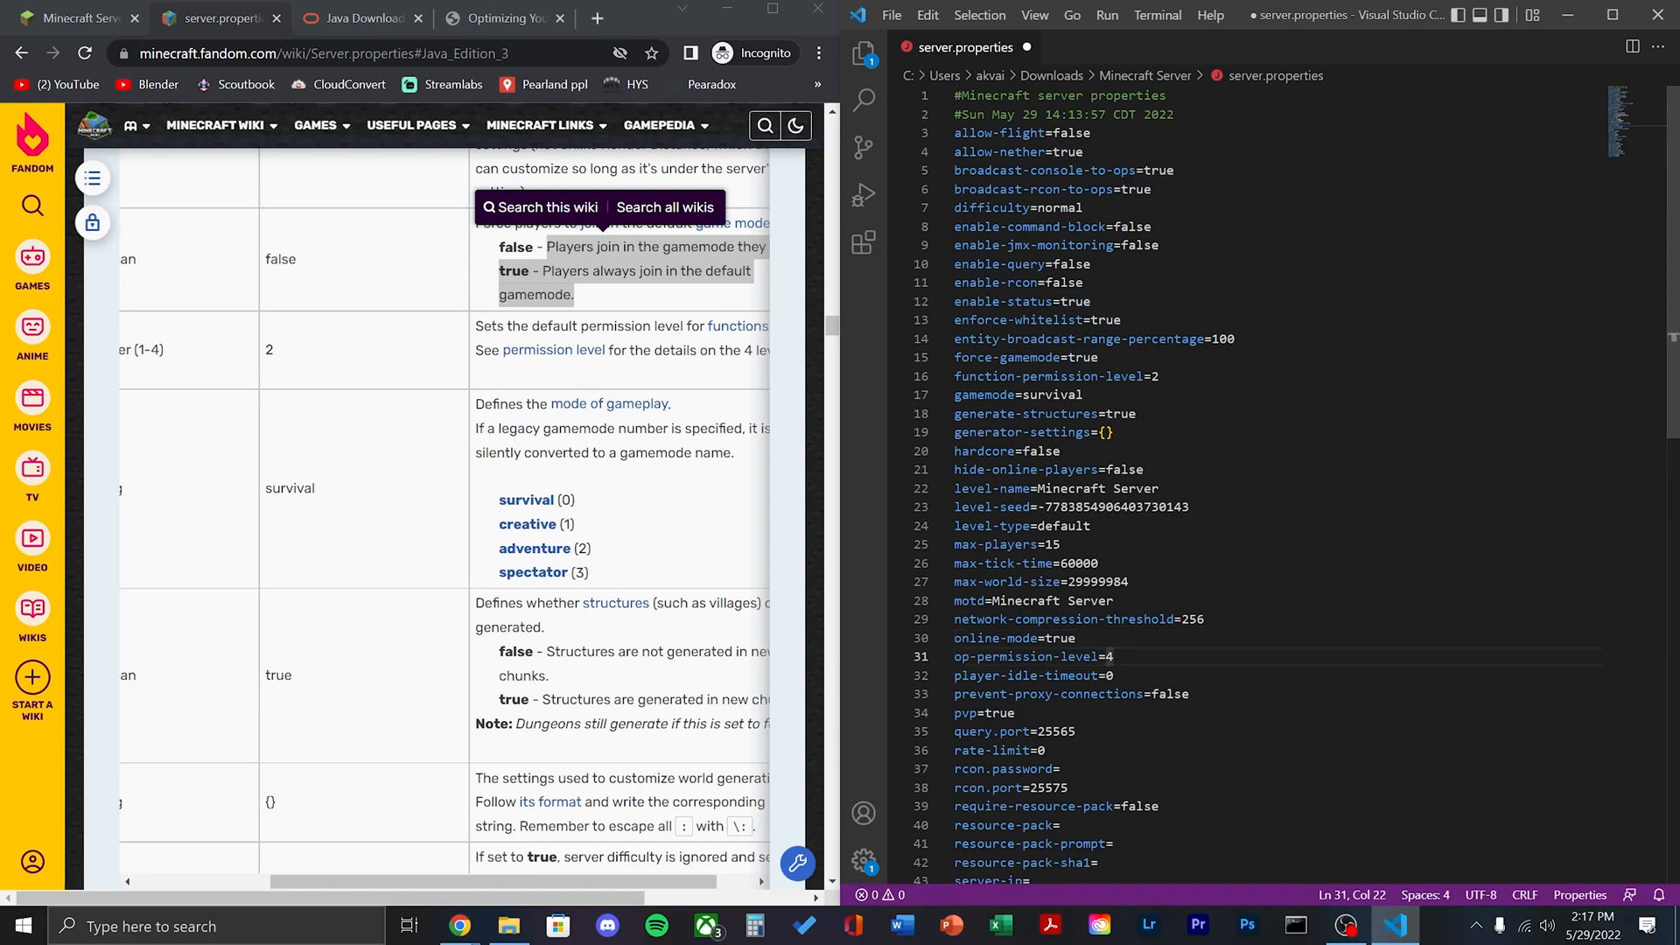
pyautogui.doubleClick(962, 655)
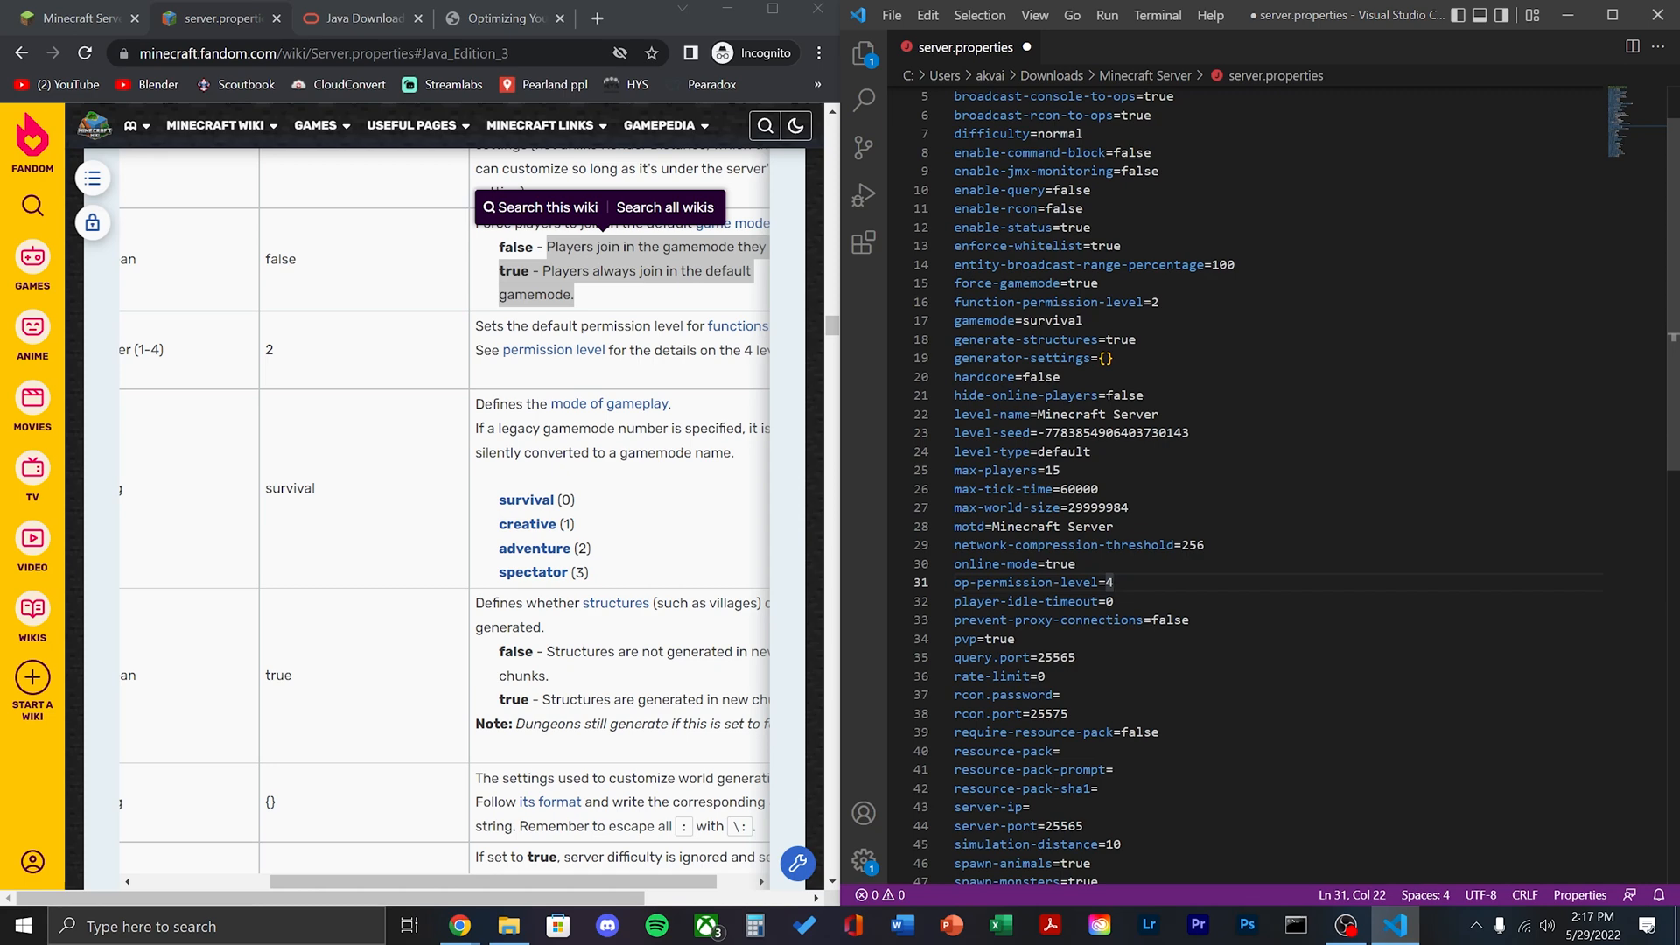
pyautogui.scroll(-3)
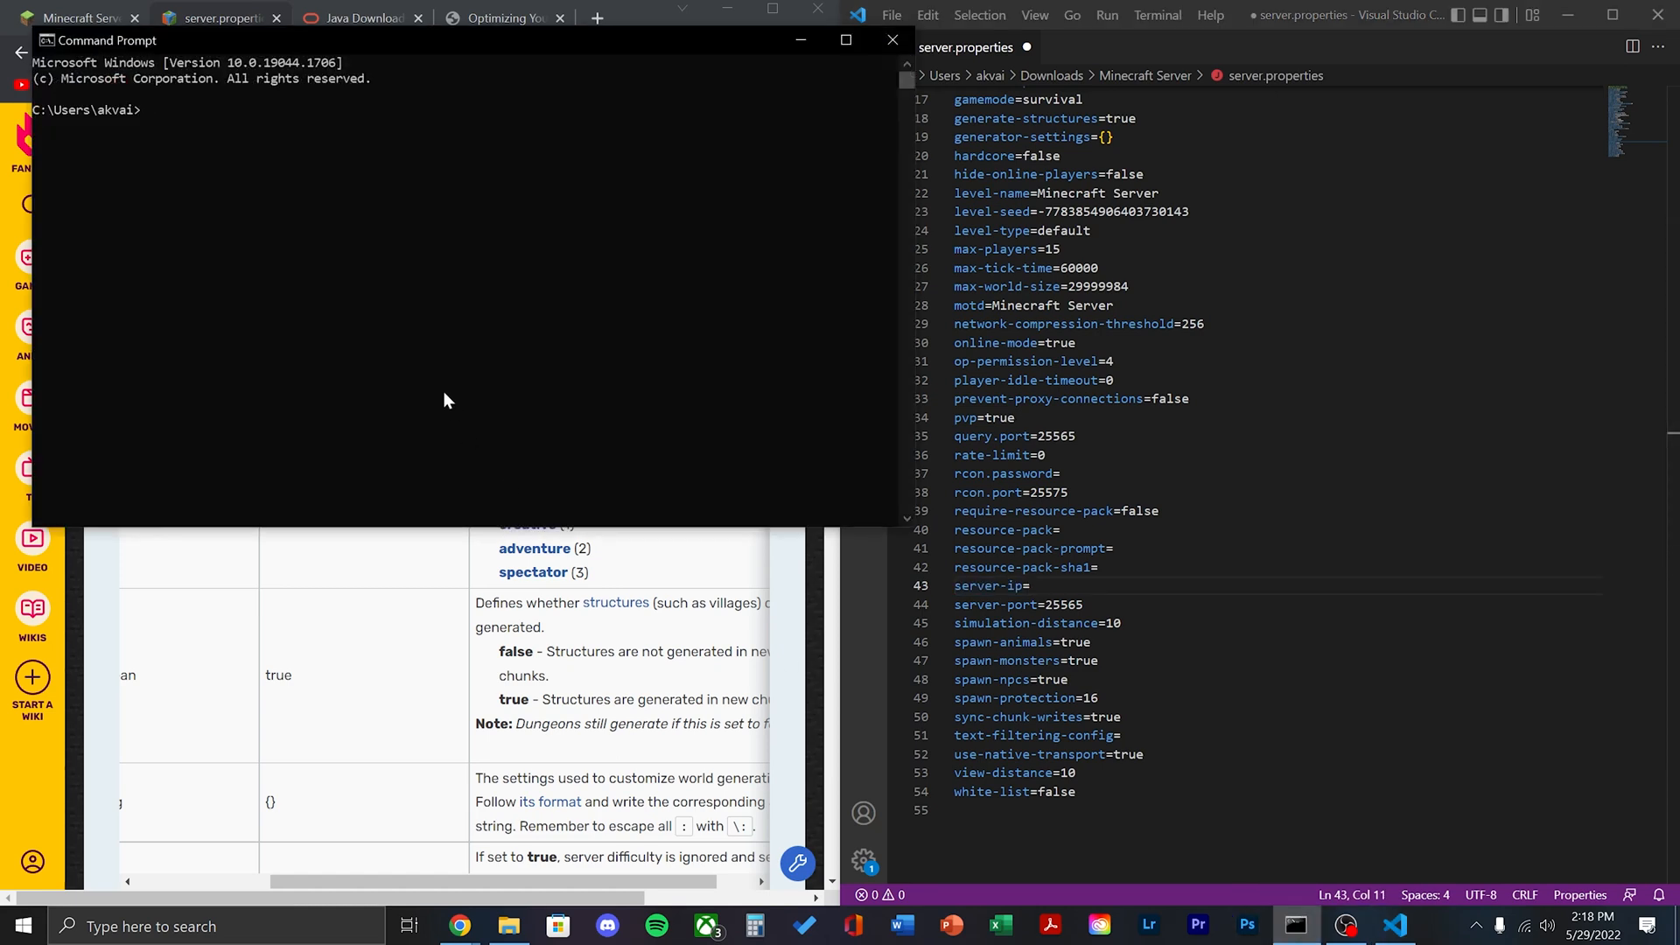
# Step: Run ipconfig and select the Wi-Fi IPv4 address 192.168.86.30
pyautogui.write('ipcon')
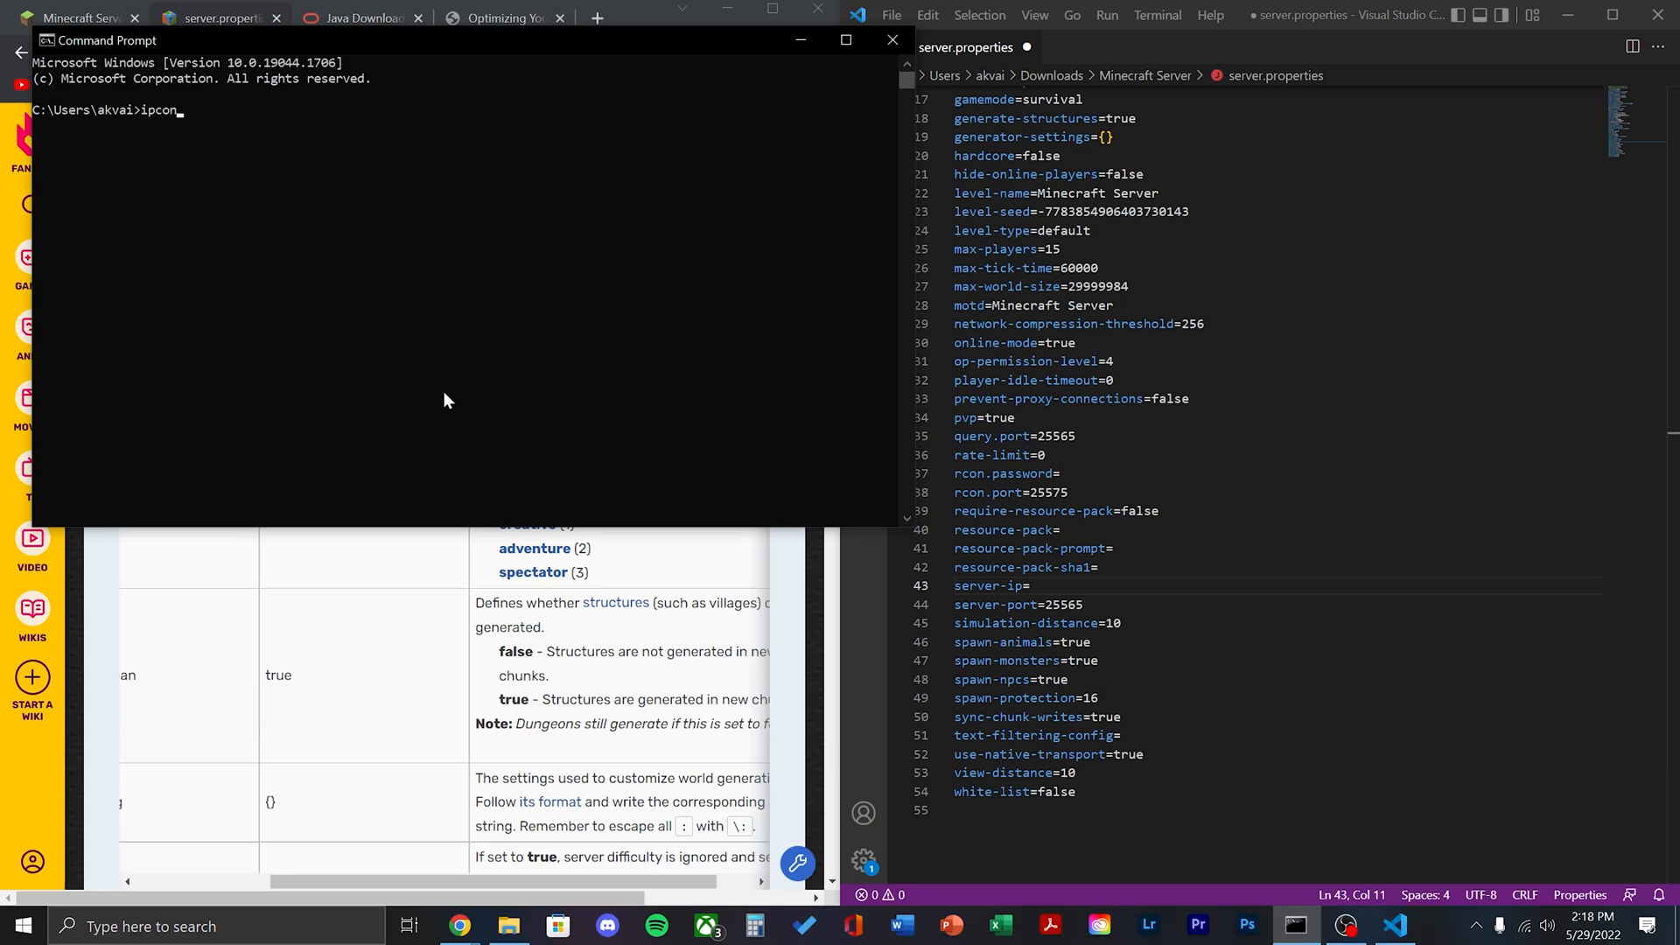
pyautogui.write('fig')
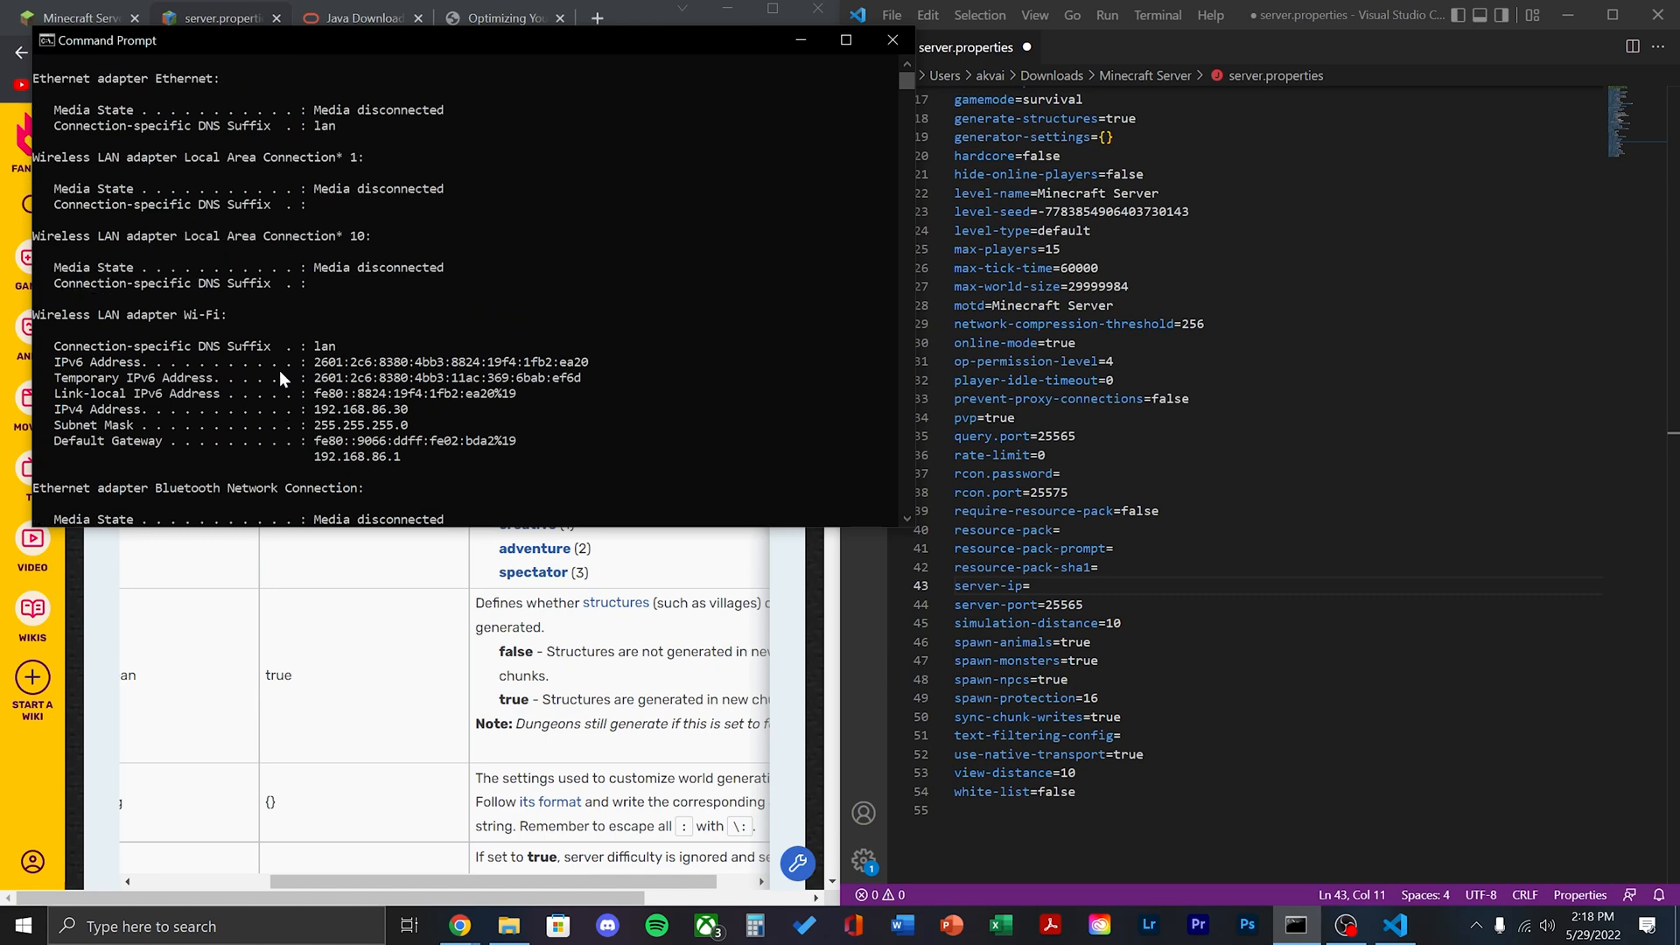
pyautogui.scroll(-3)
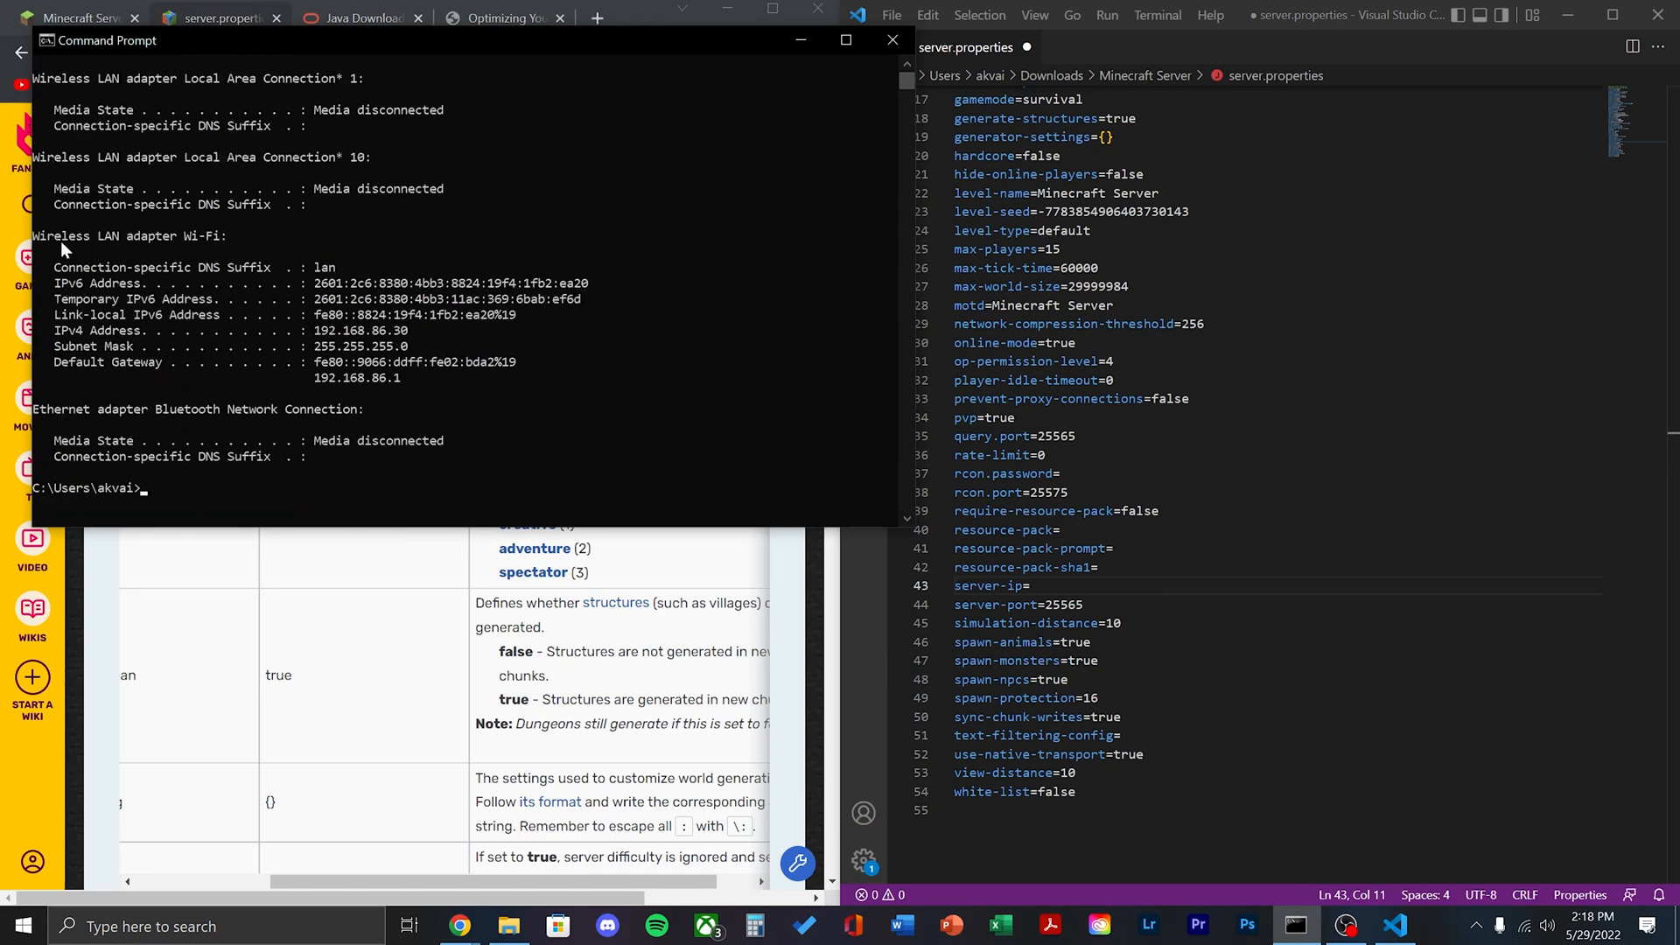
pyautogui.doubleClick(129, 235)
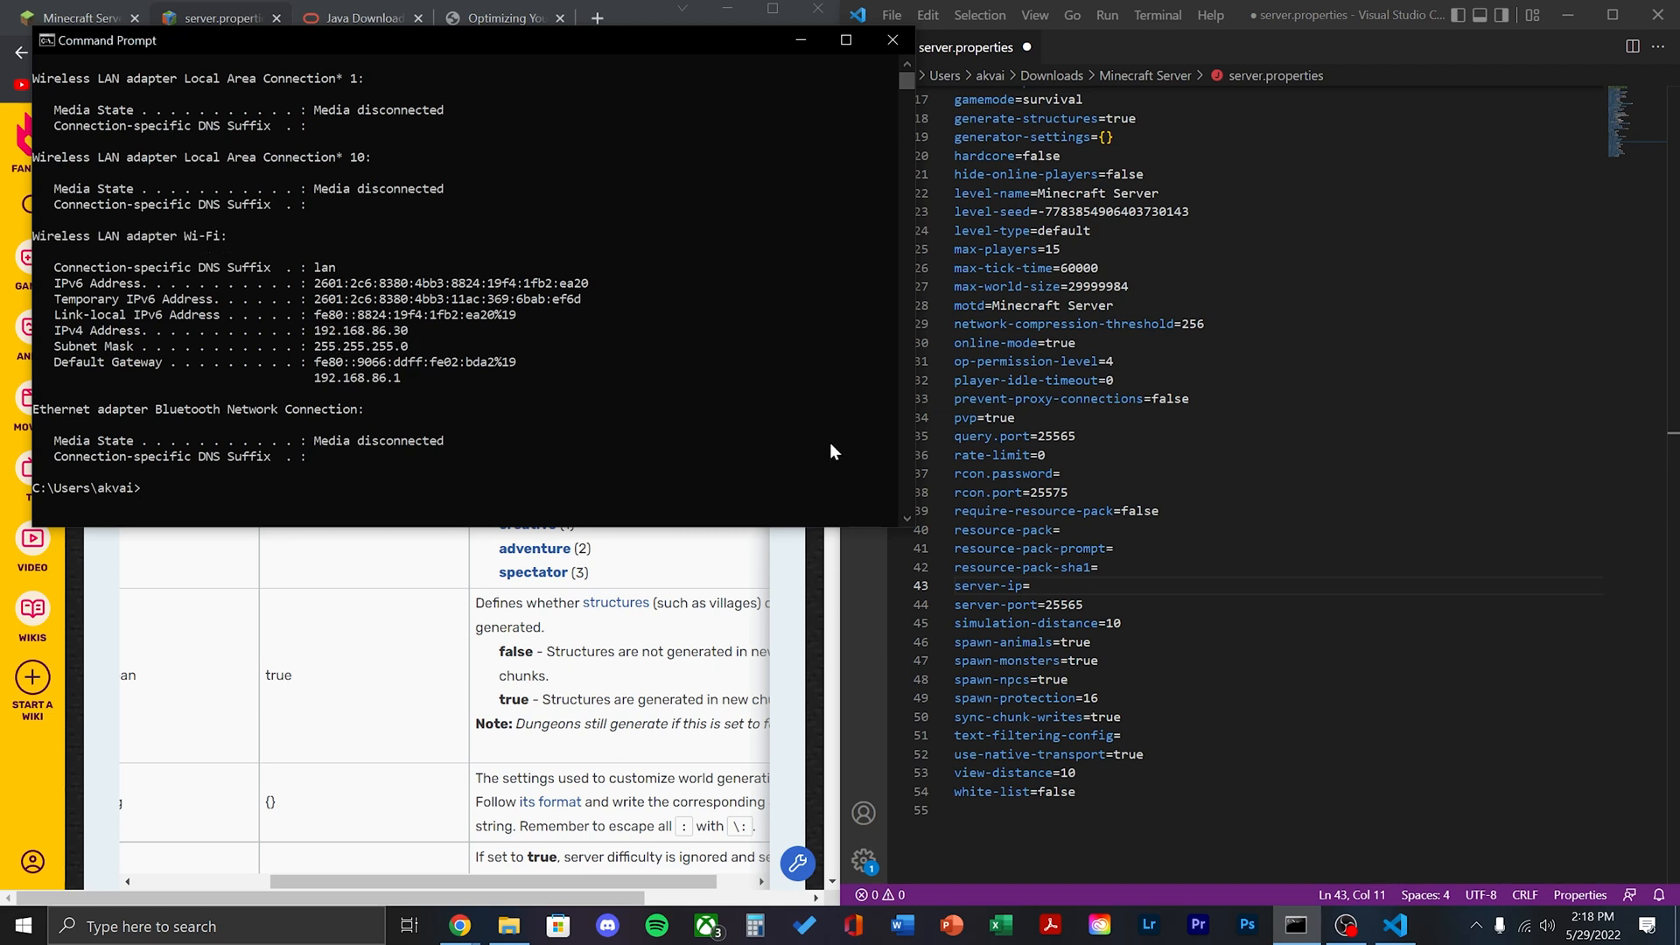
# Step: Set server-ip to 192.168.86.30 and white-list to true, then close Command Prompt and the editor
pyautogui.click(1077, 603)
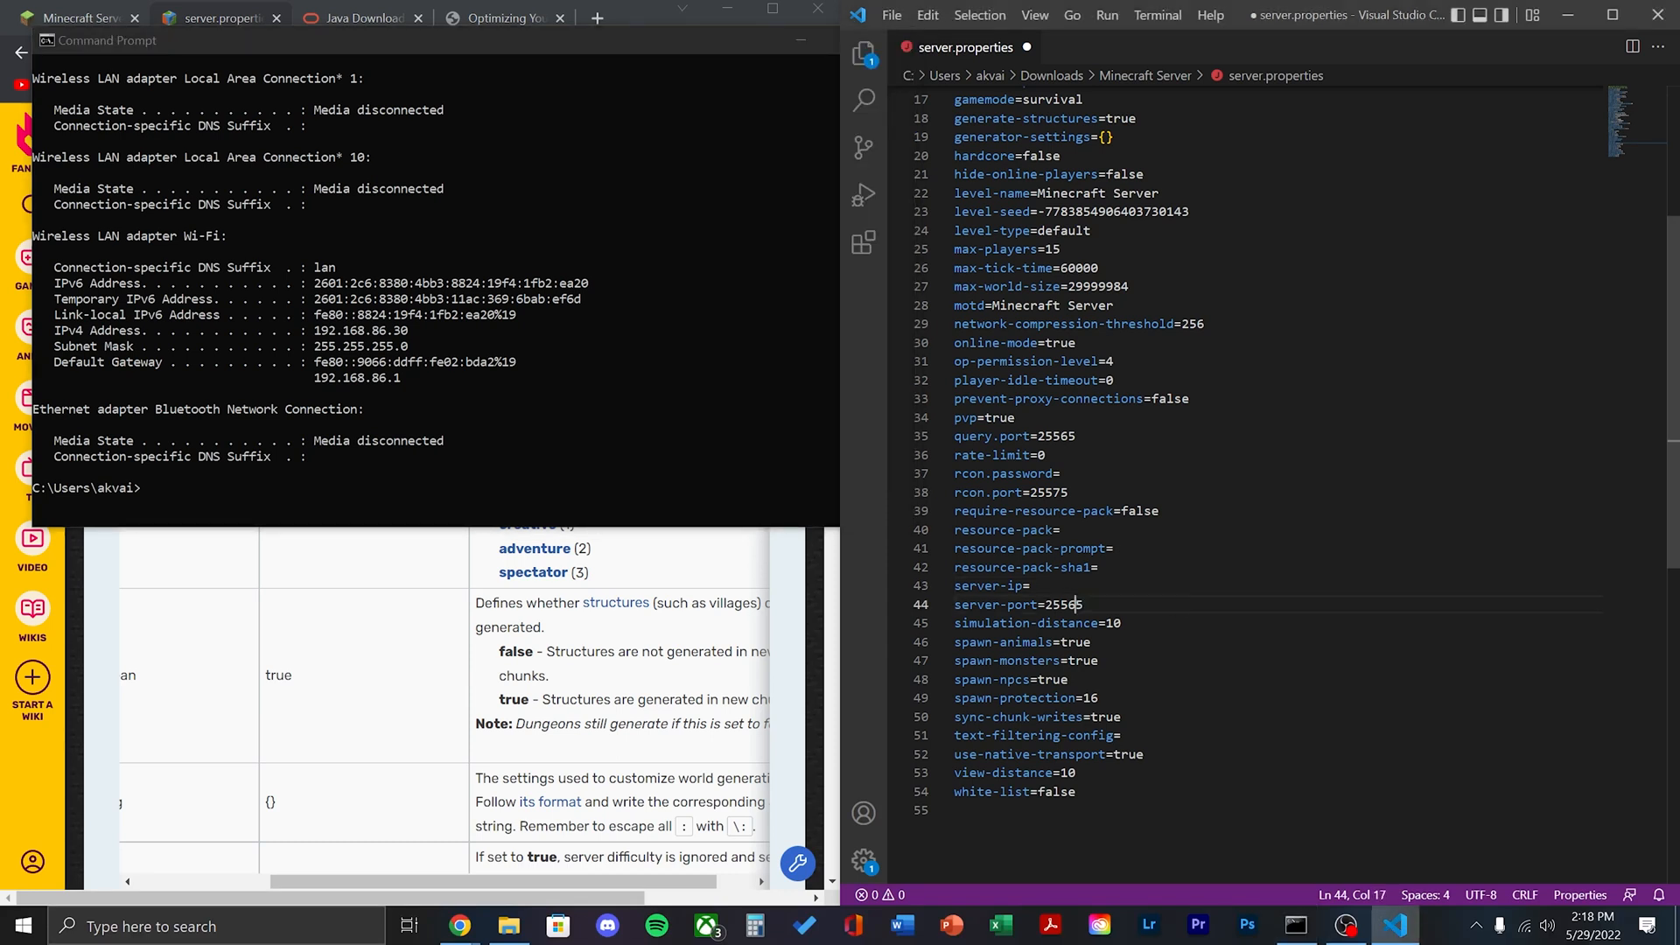
pyautogui.write('192.168.86.30')
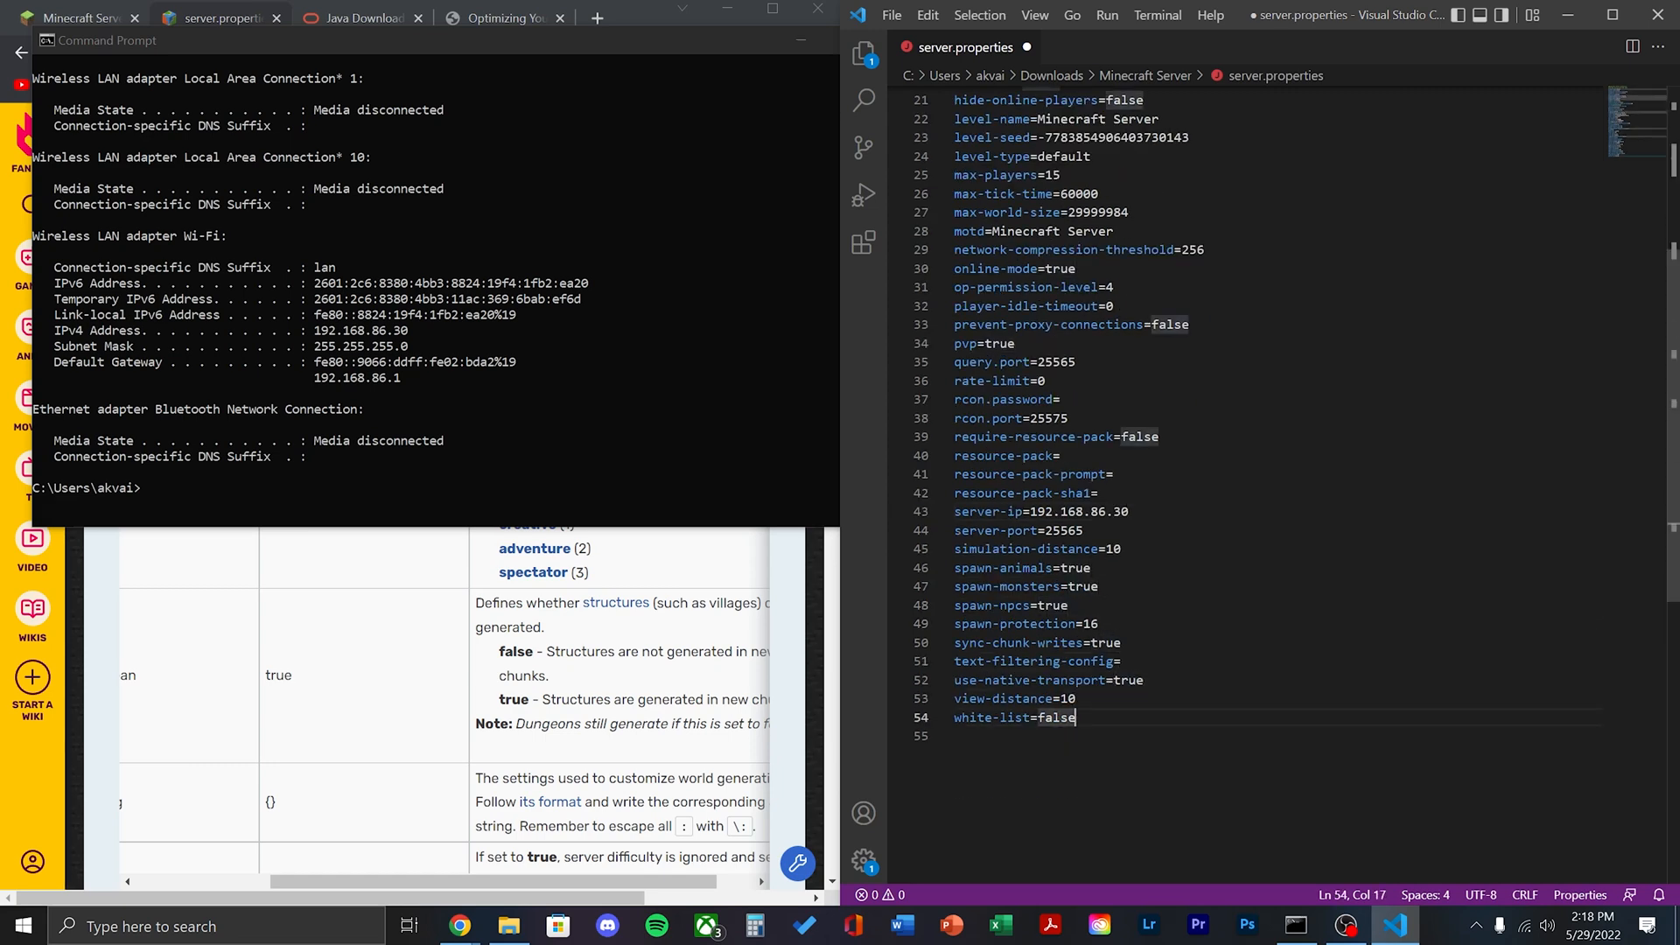
pyautogui.press('Backspace')
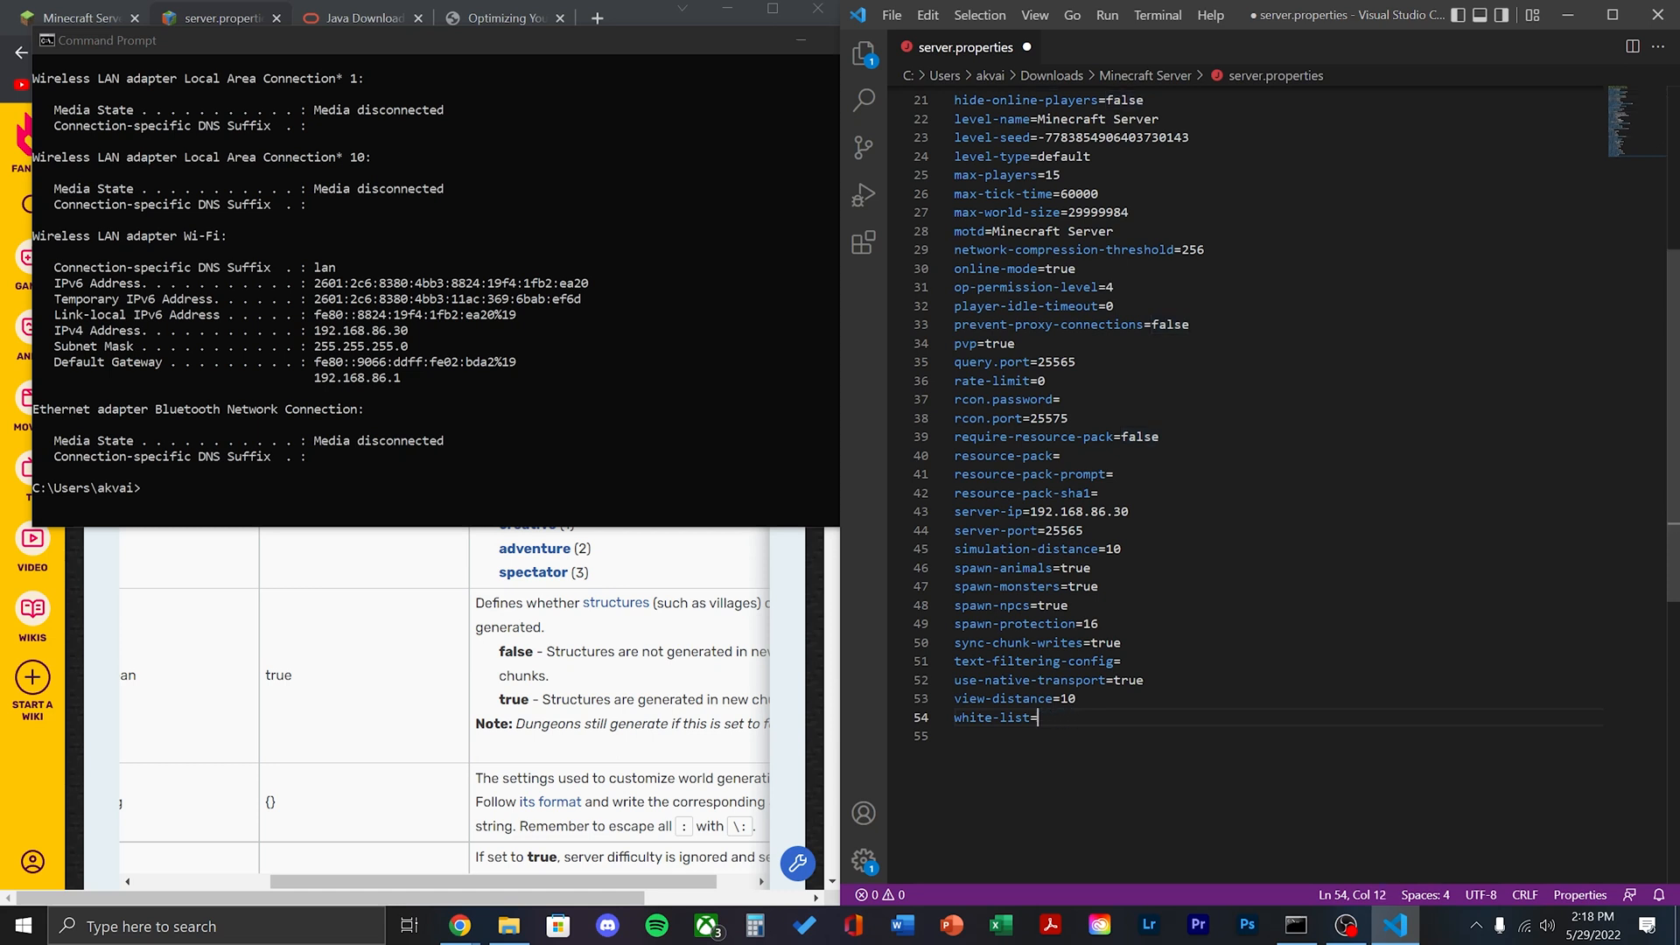
pyautogui.write('true')
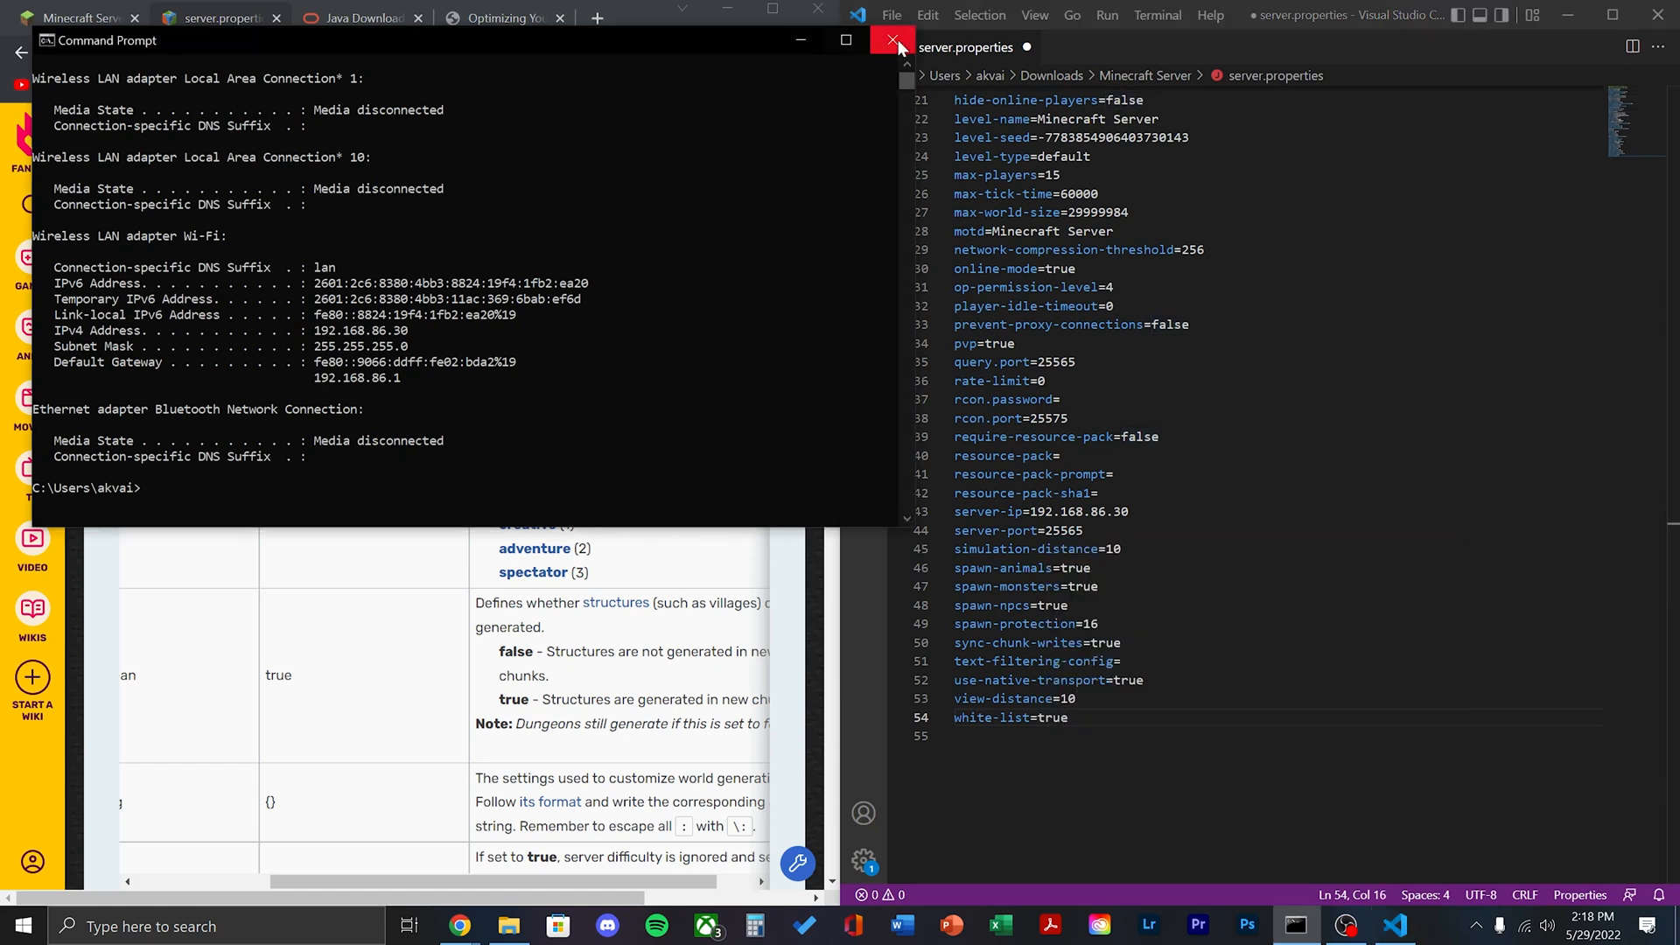
pyautogui.click(892, 39)
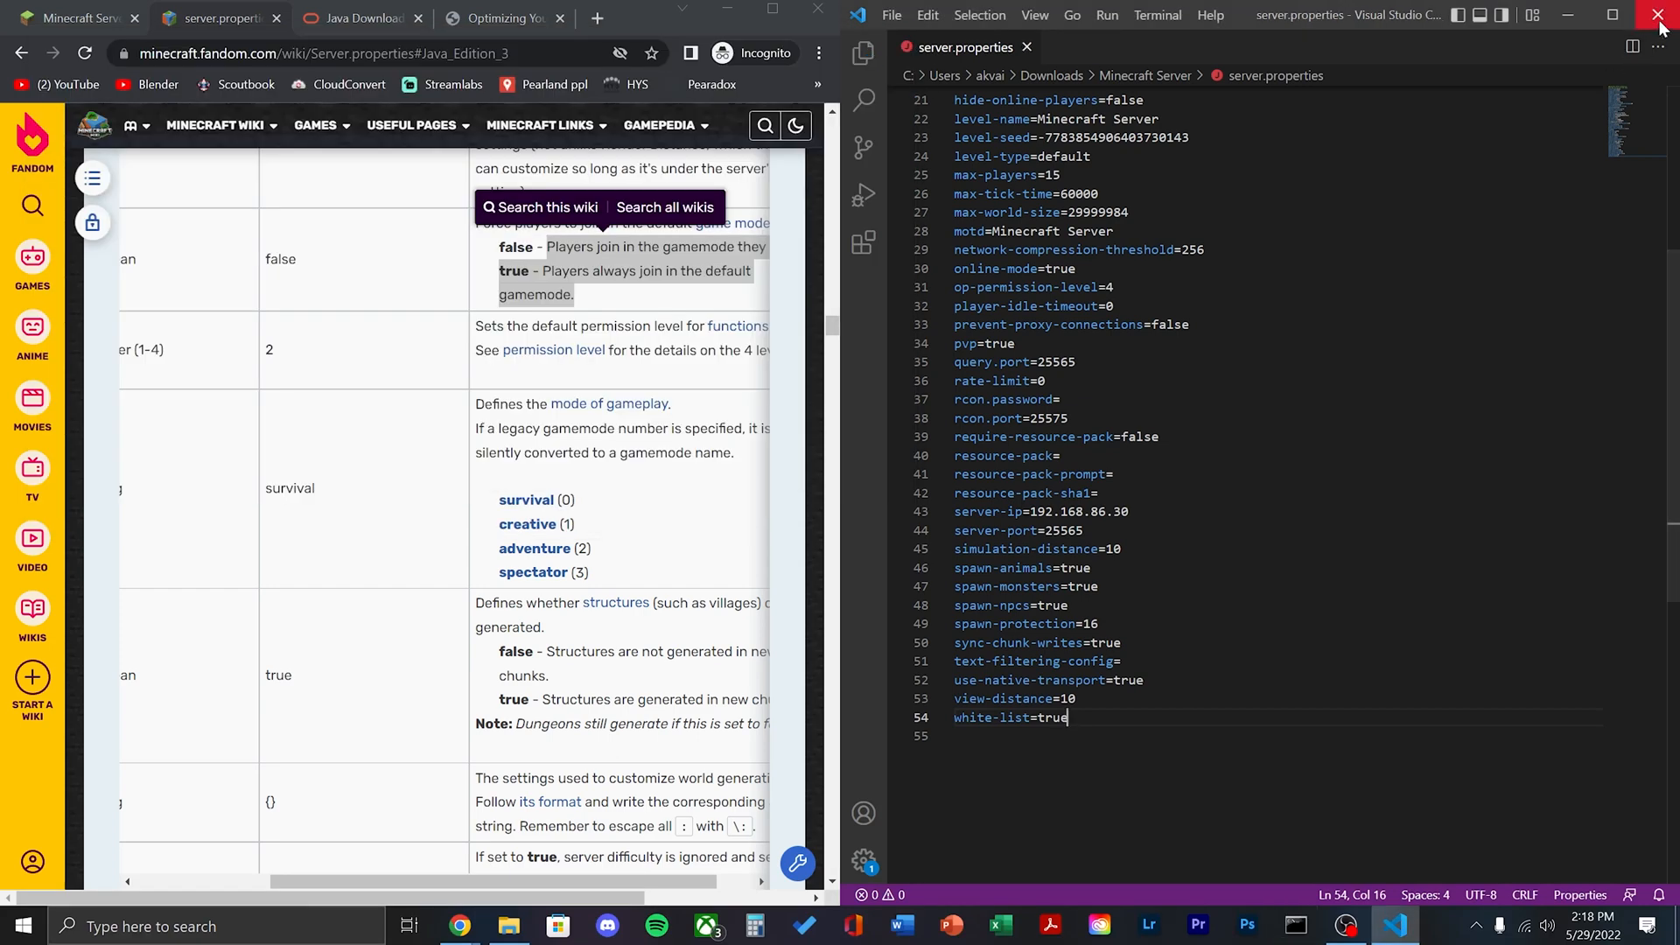
pyautogui.click(1660, 14)
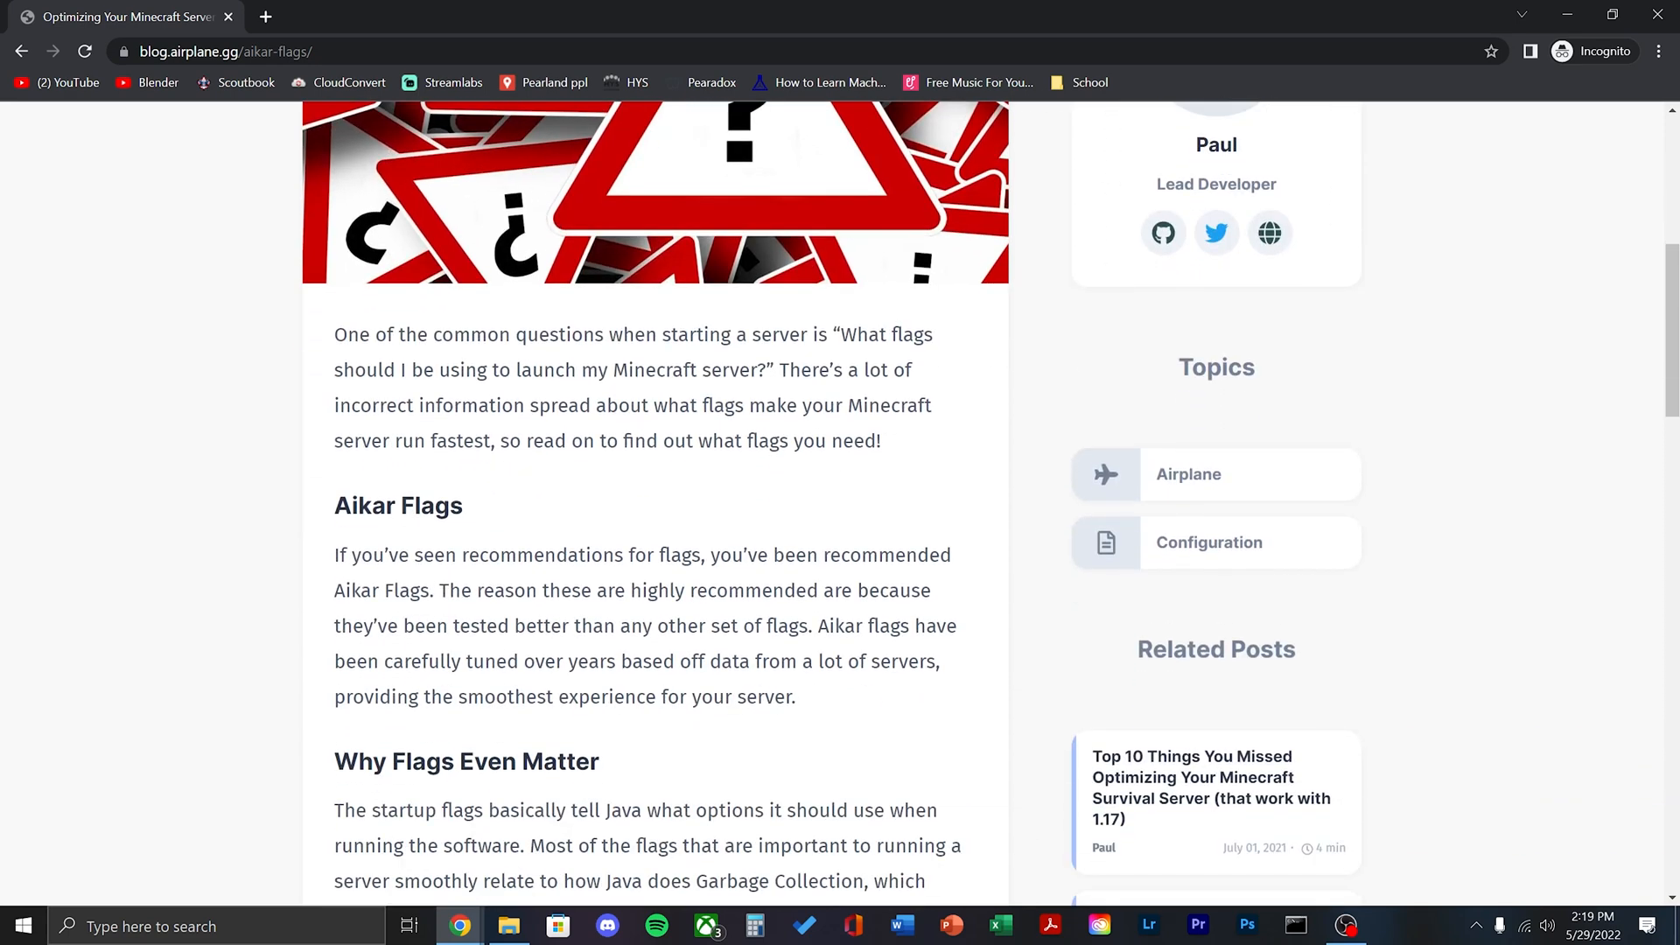
# Step: Set the Aikar flags Server JAR to Other with the file name server.jar
pyautogui.scroll(-3)
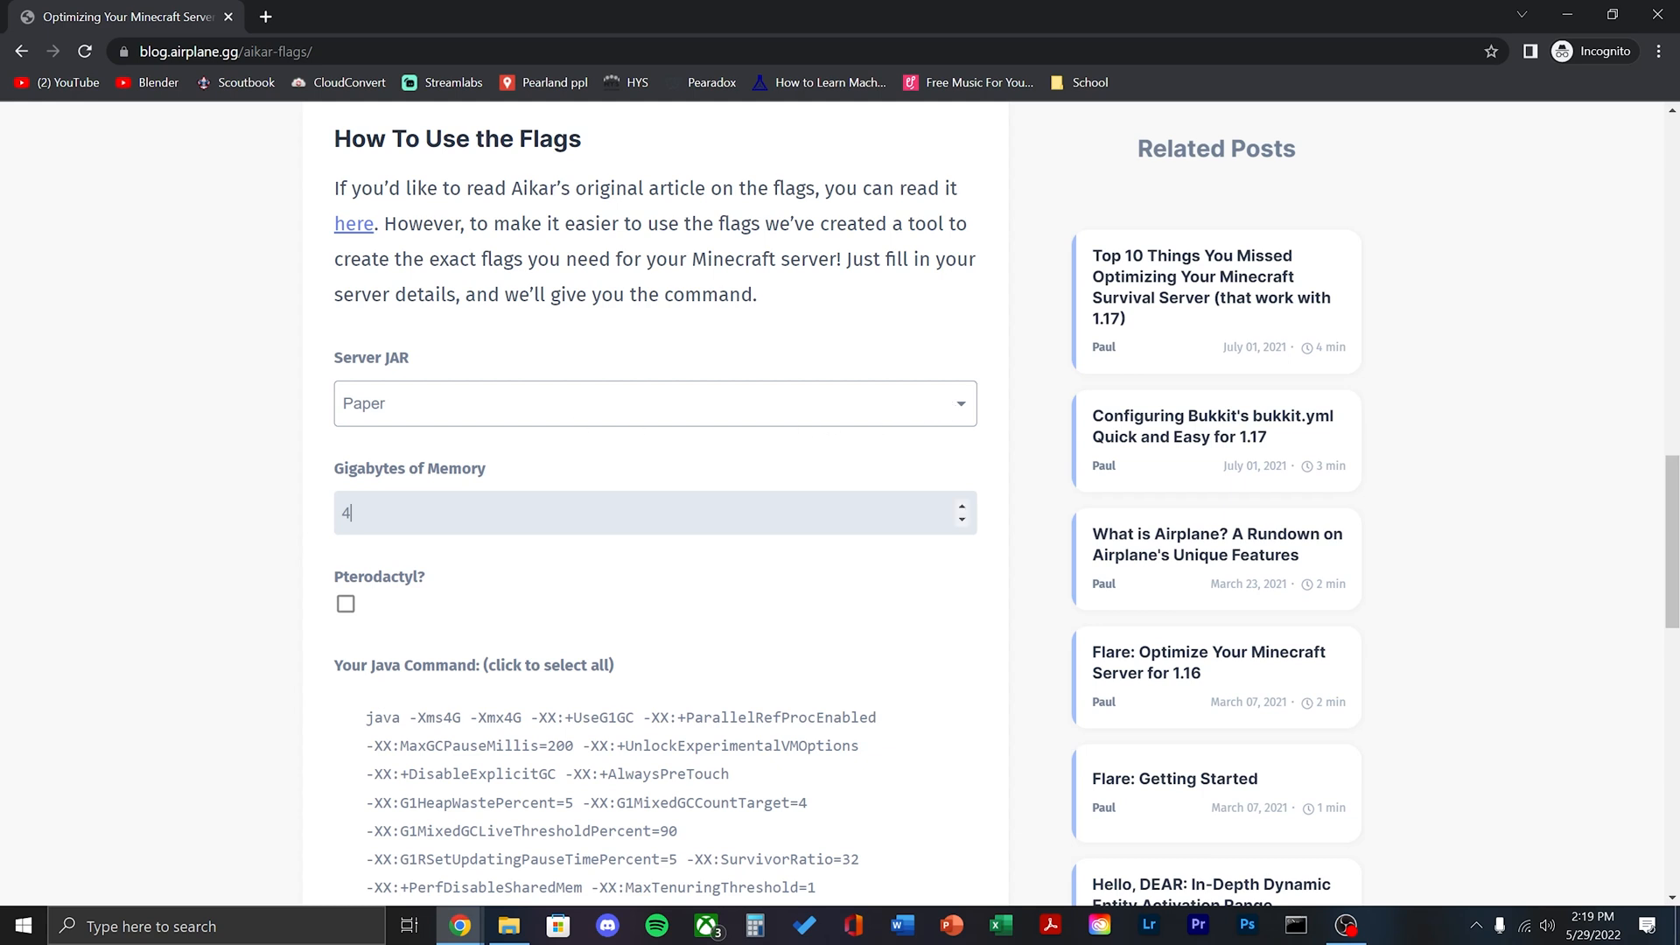
pyautogui.click(654, 403)
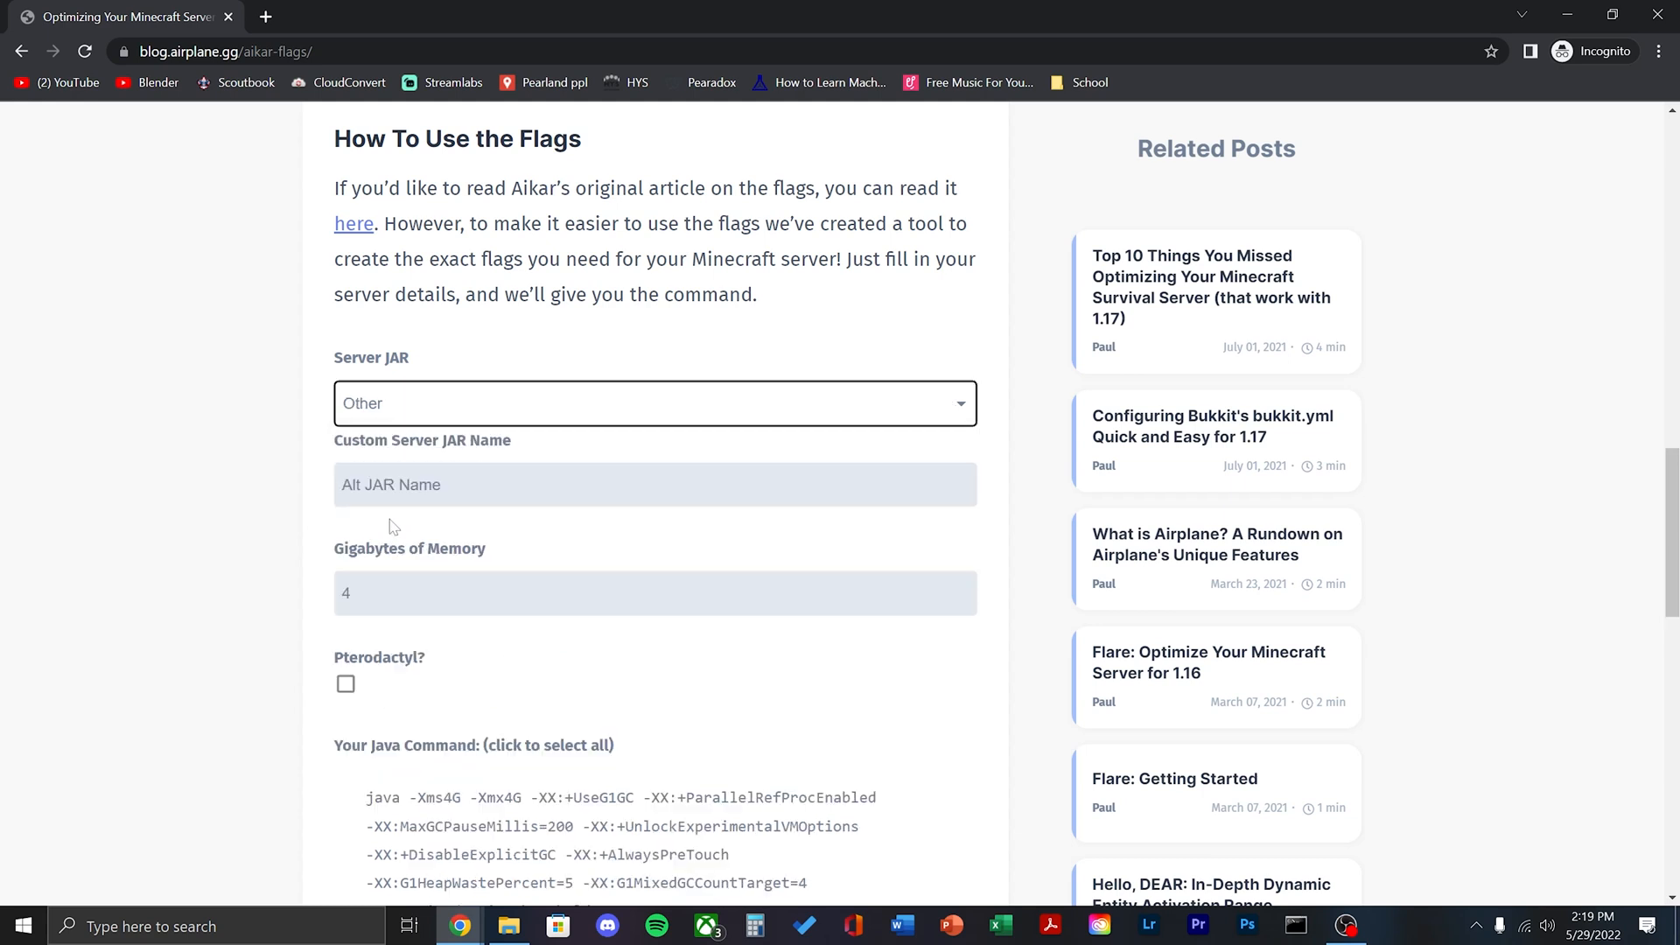
pyautogui.write('server')
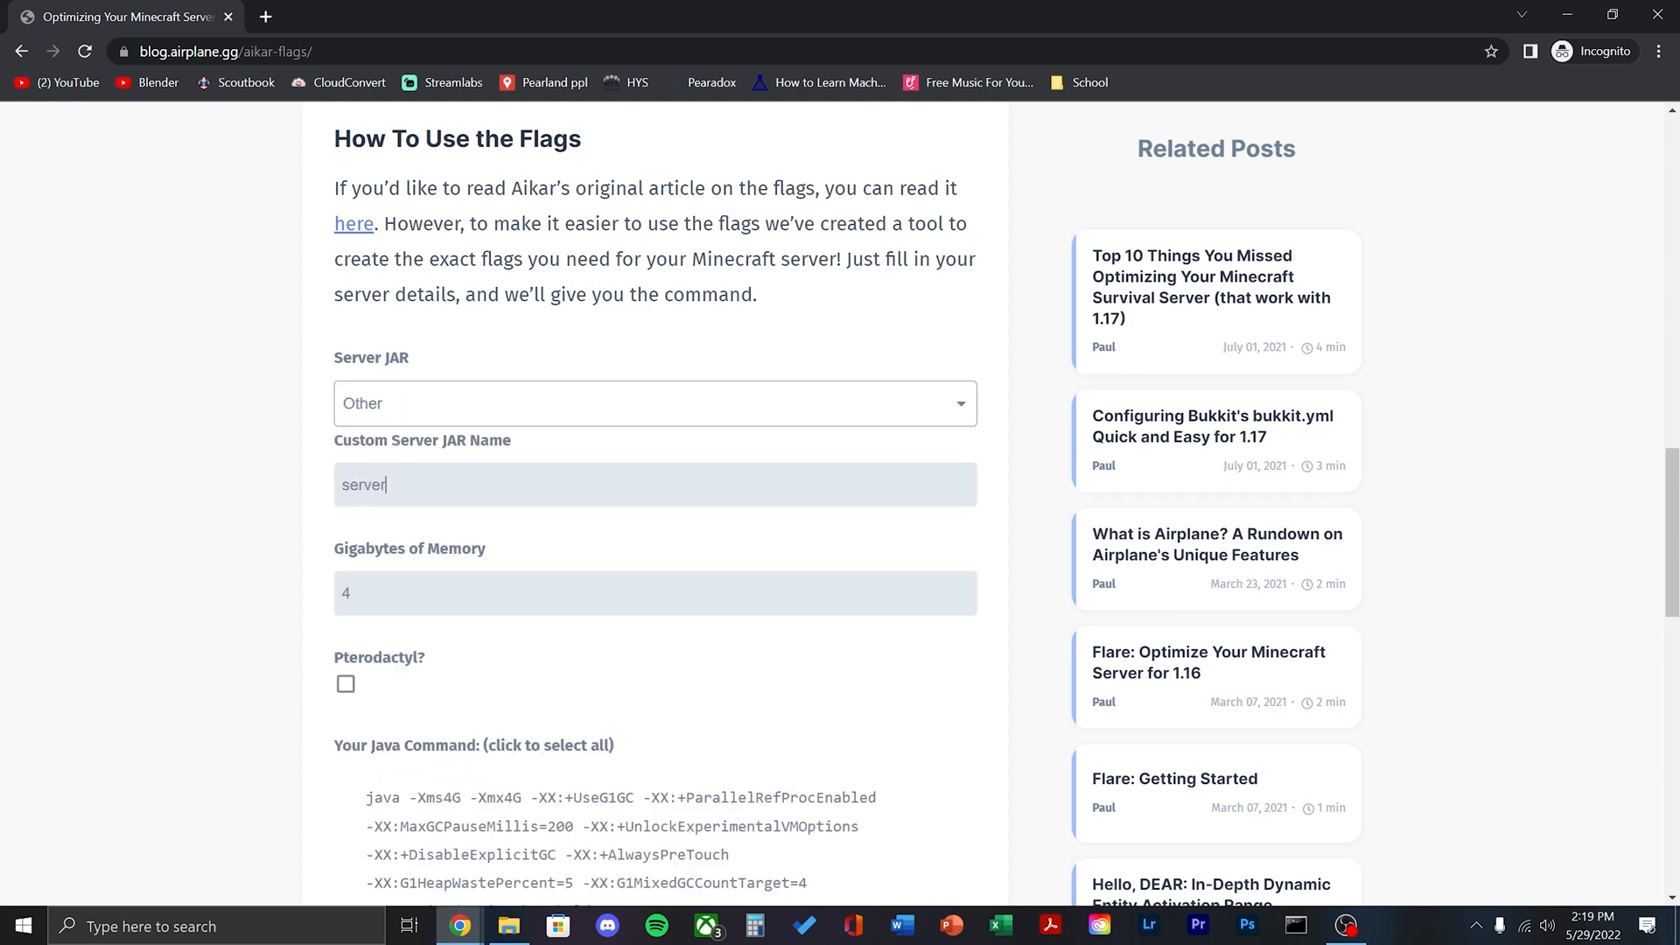
pyautogui.write('.jar')
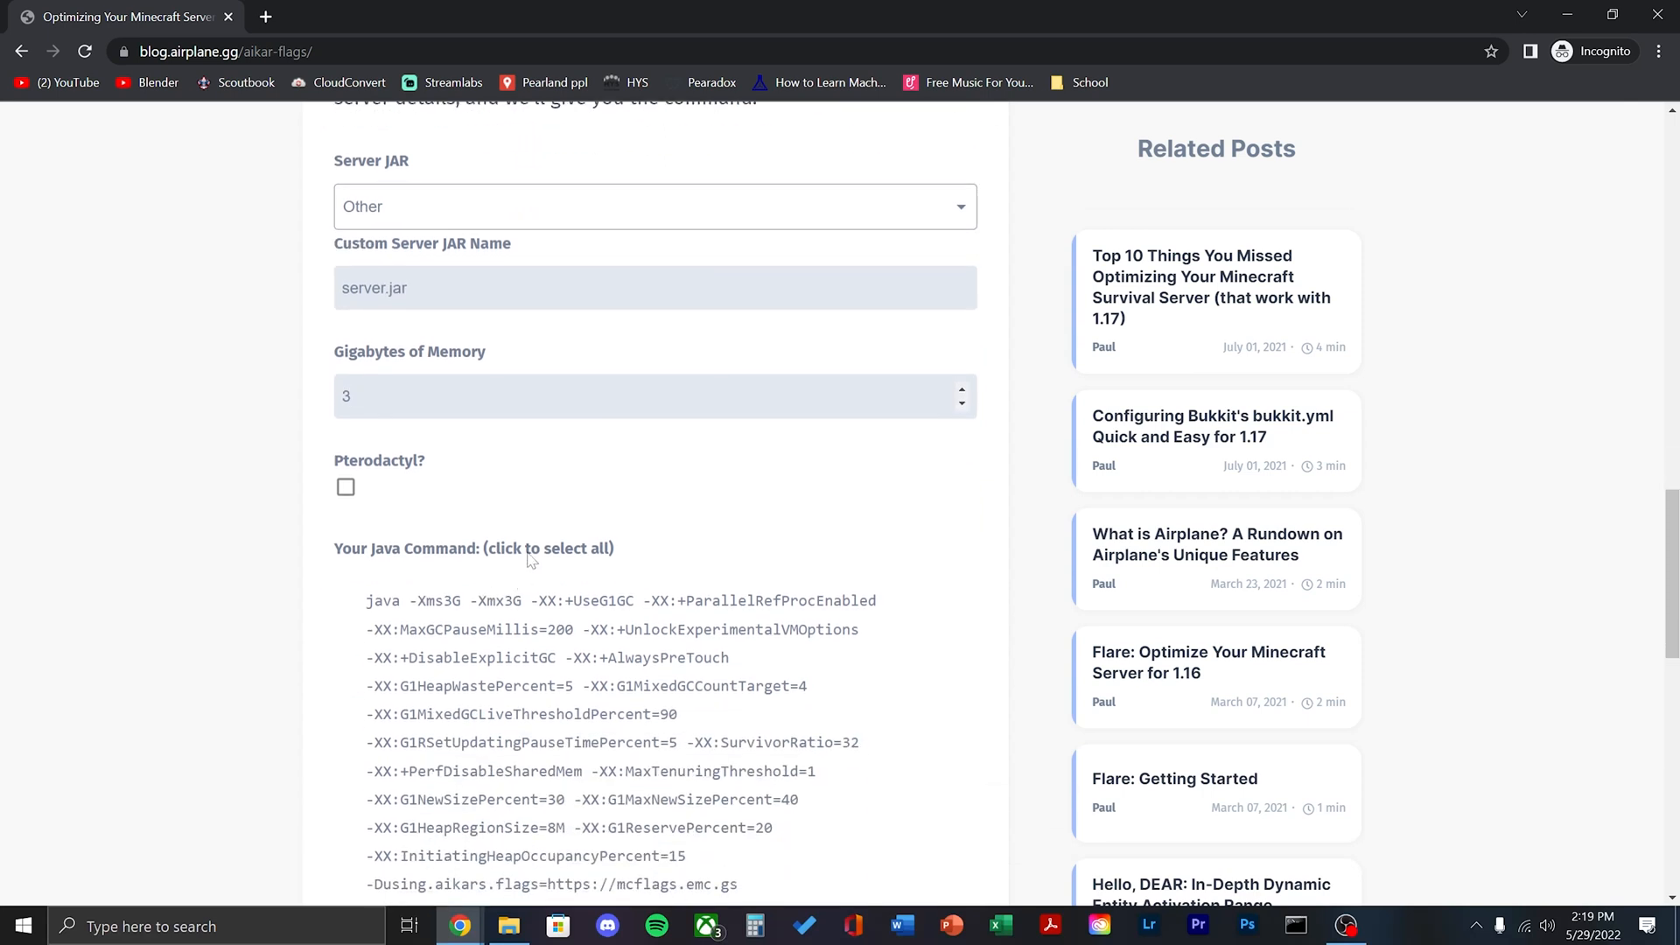
pyautogui.moveTo(536, 530)
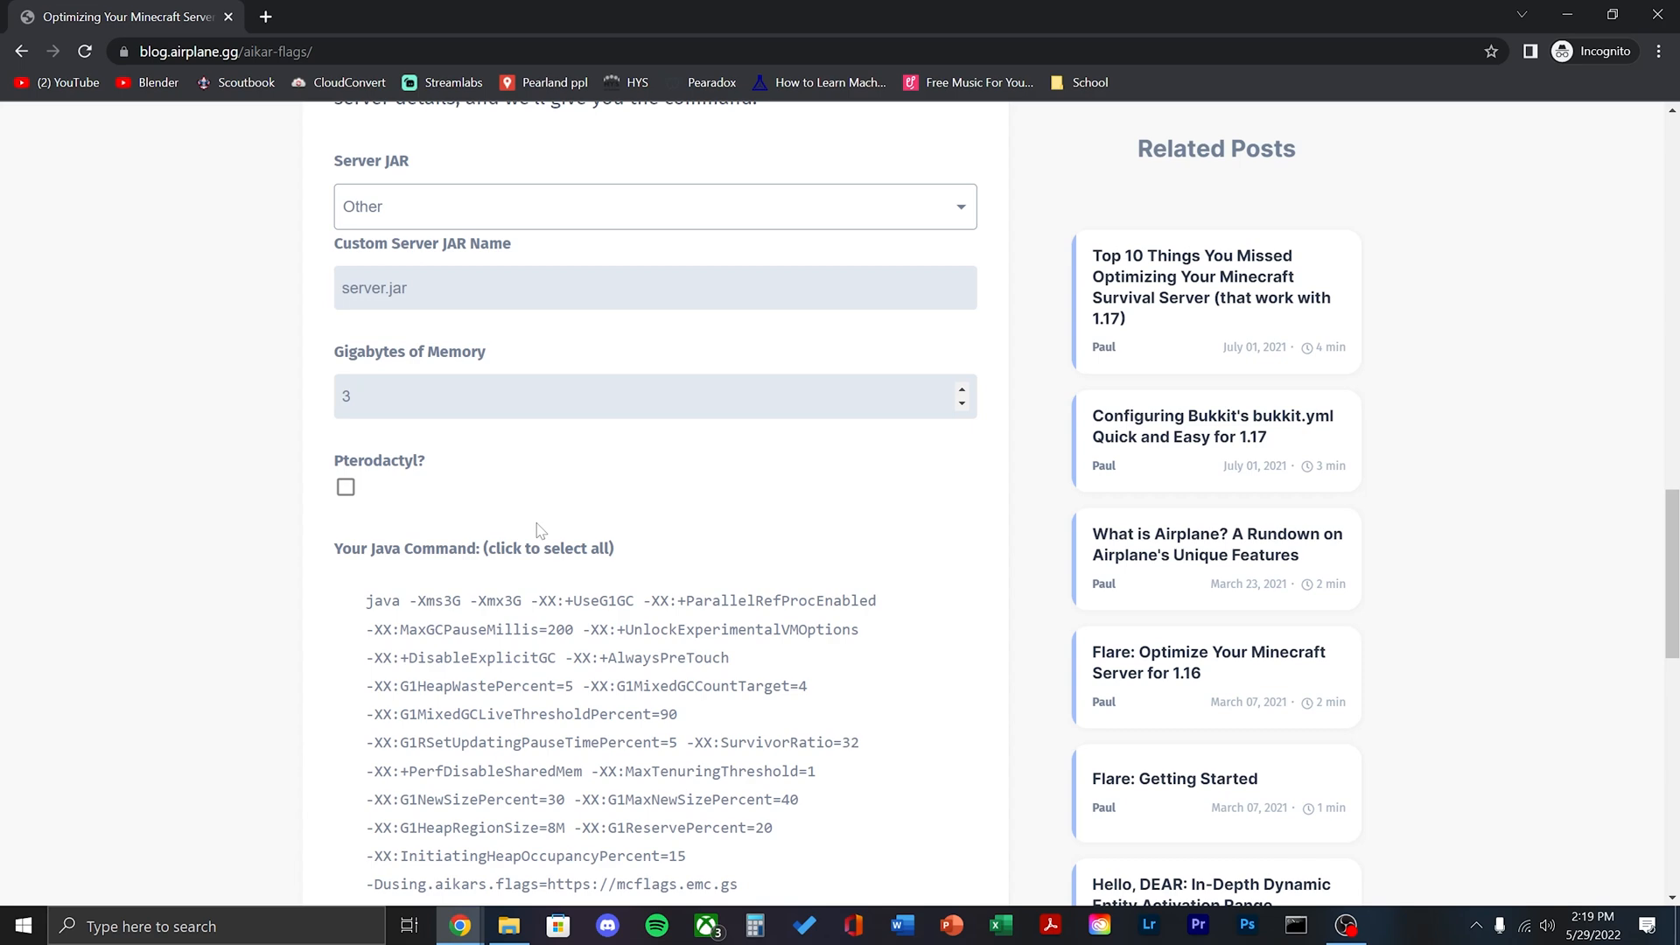
# Step: Check installed RAM in Task Manager's Performance view and adjust the Gigabytes of Memory value
pyautogui.click(1394, 925)
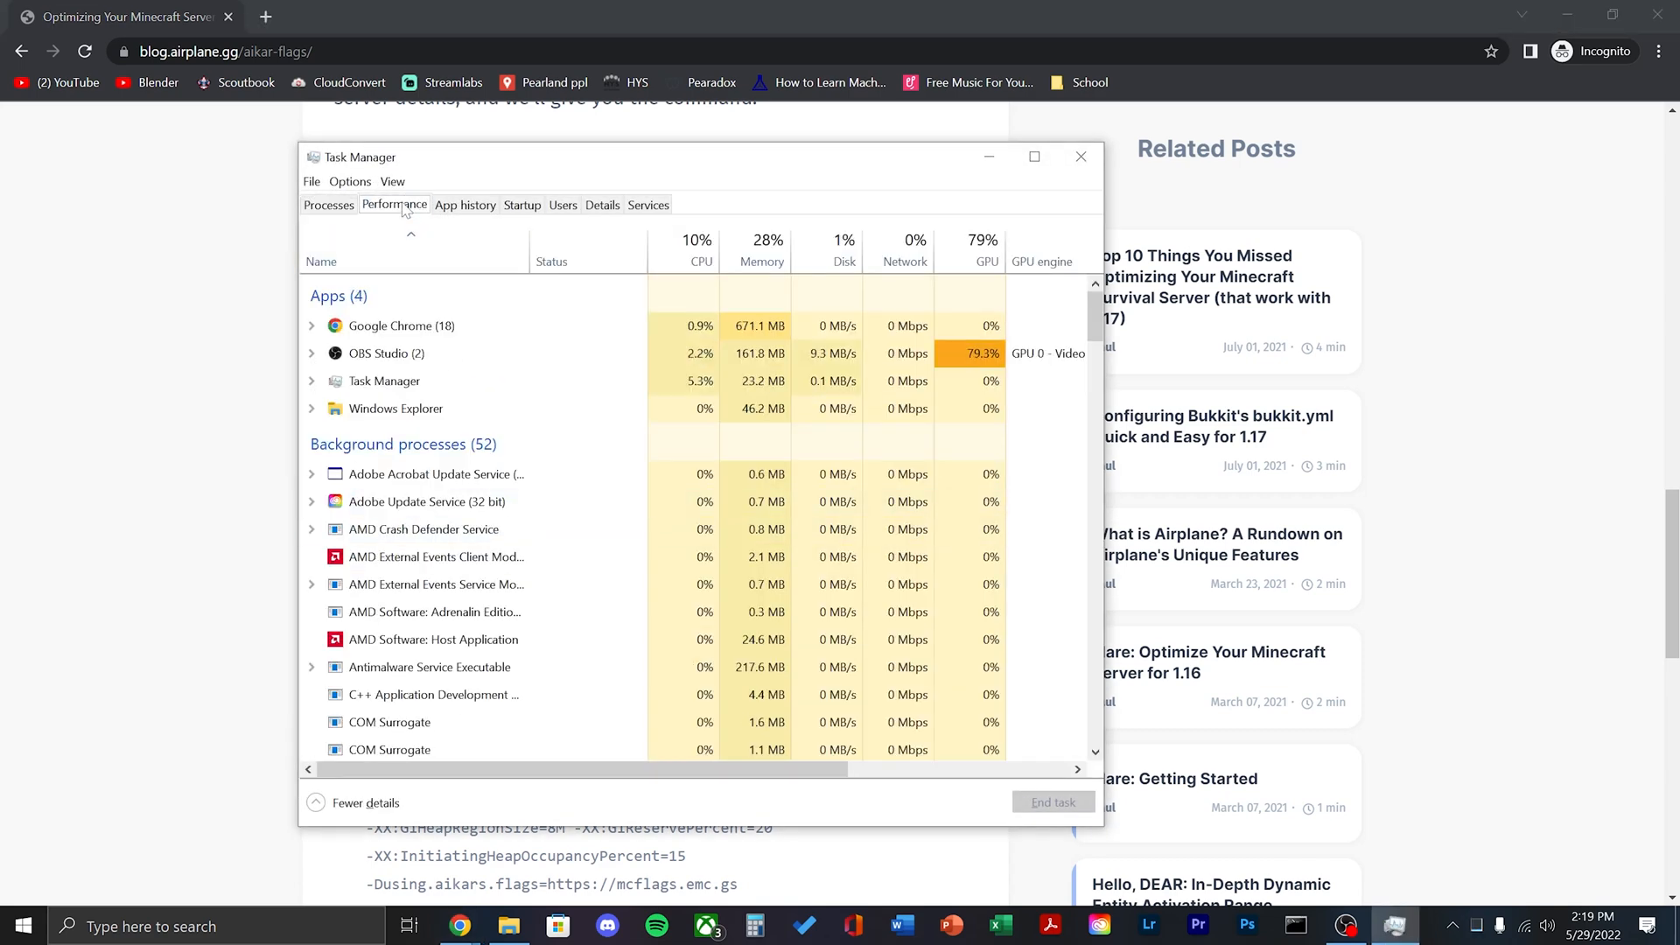
pyautogui.click(395, 205)
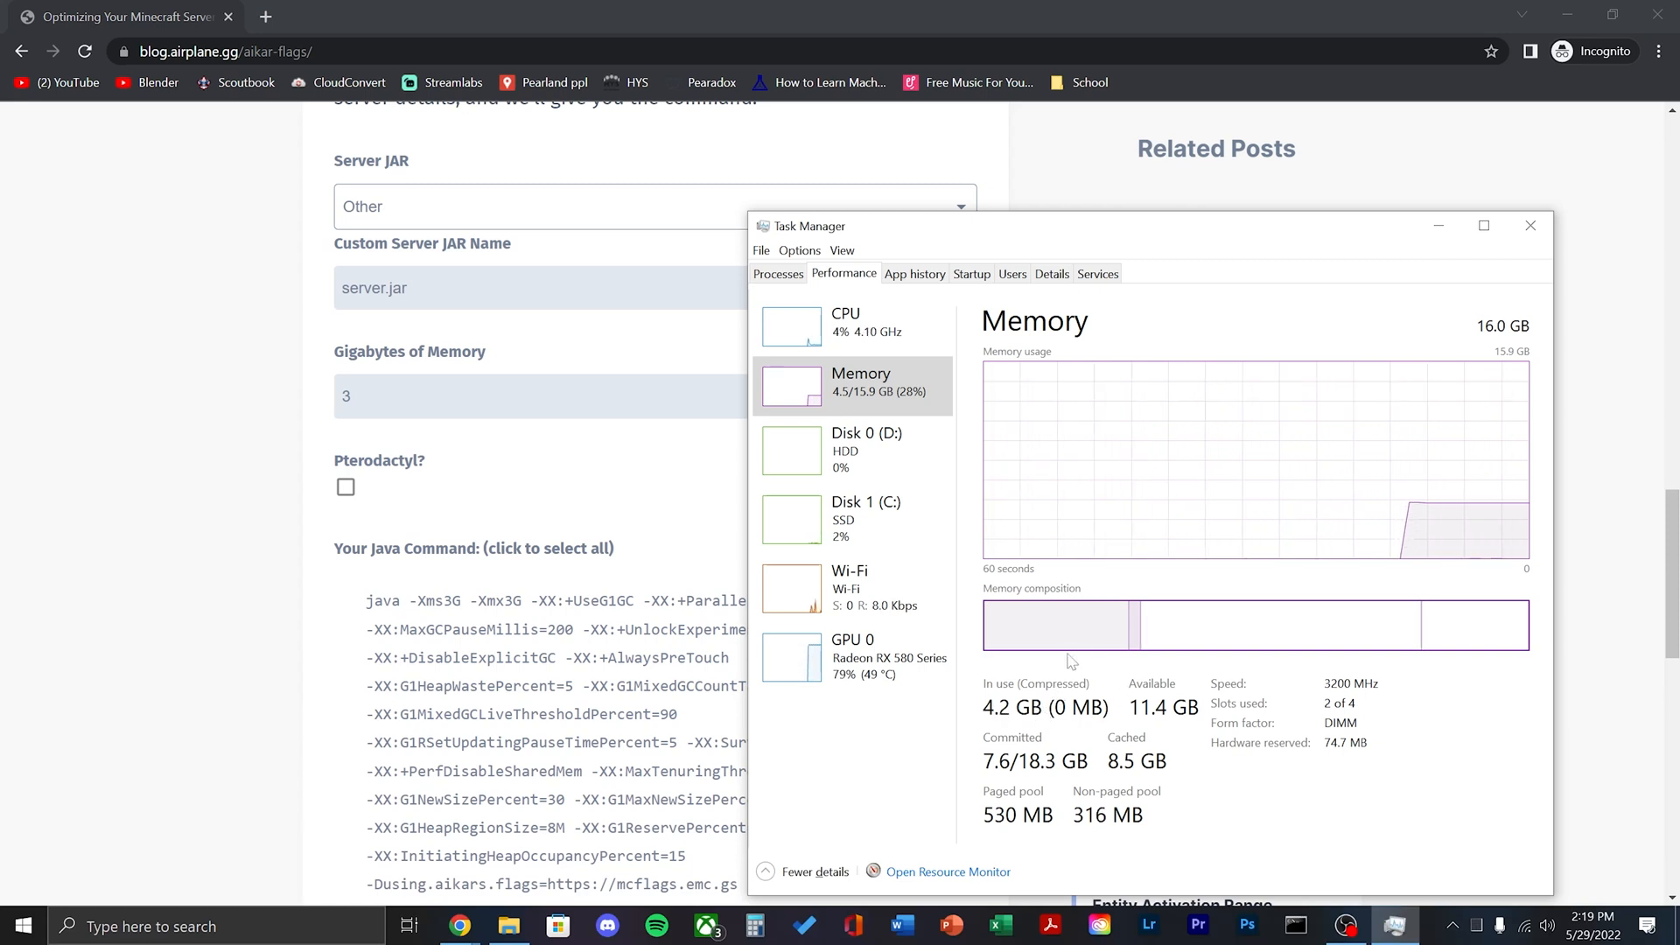
pyautogui.click(1530, 225)
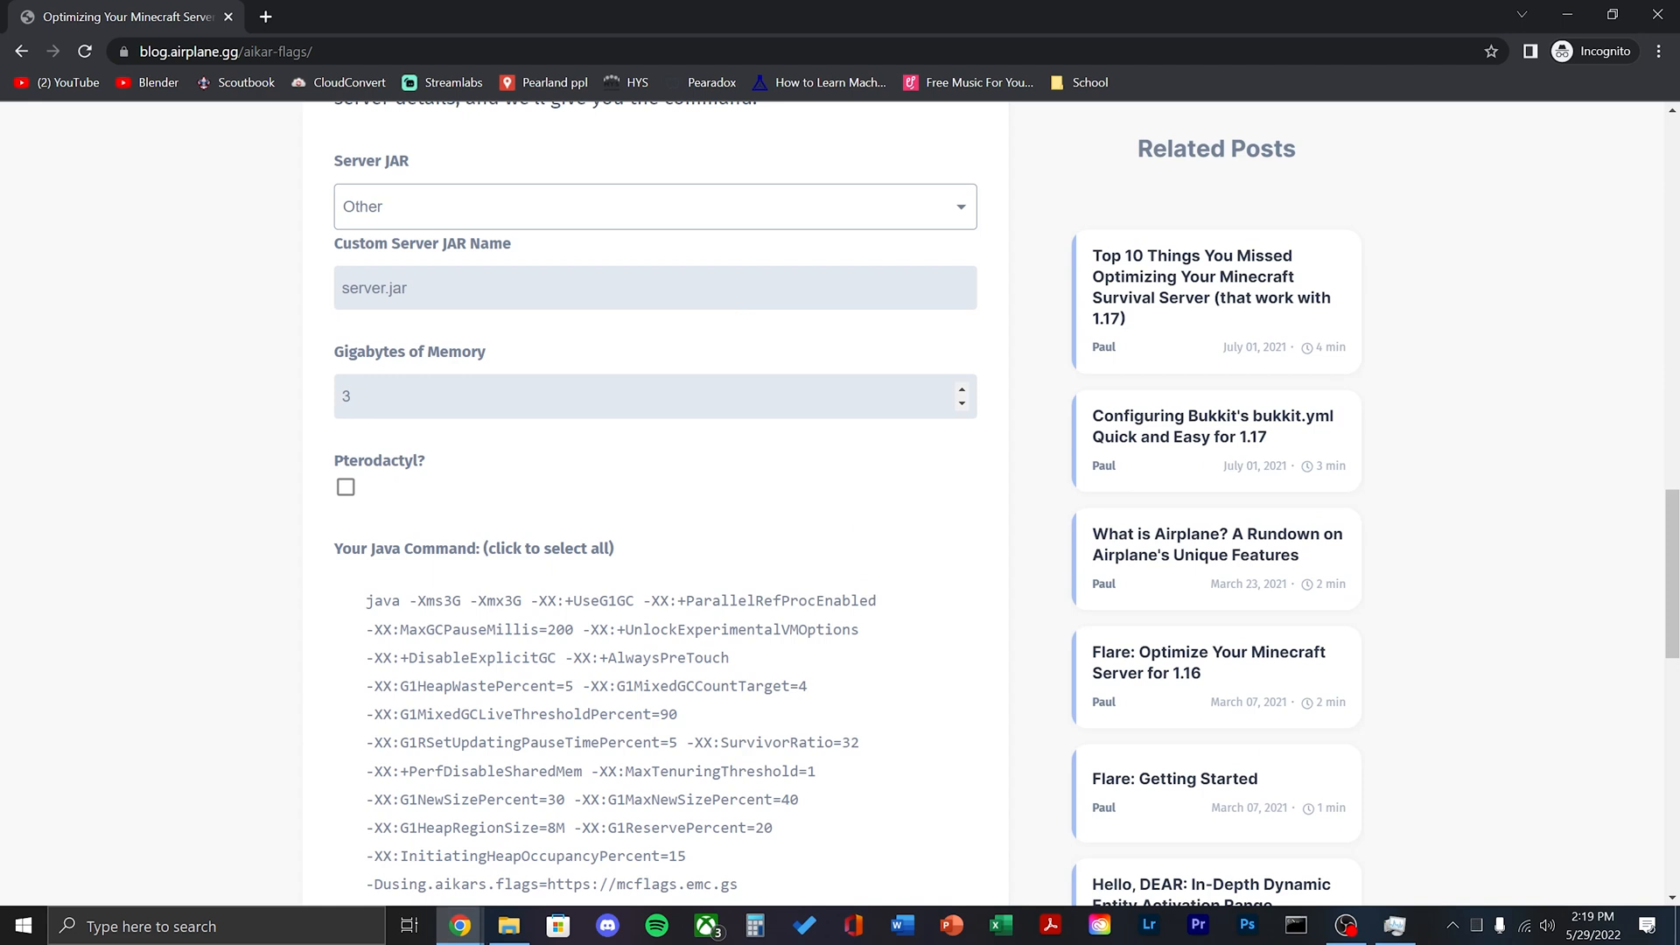
pyautogui.write('1')
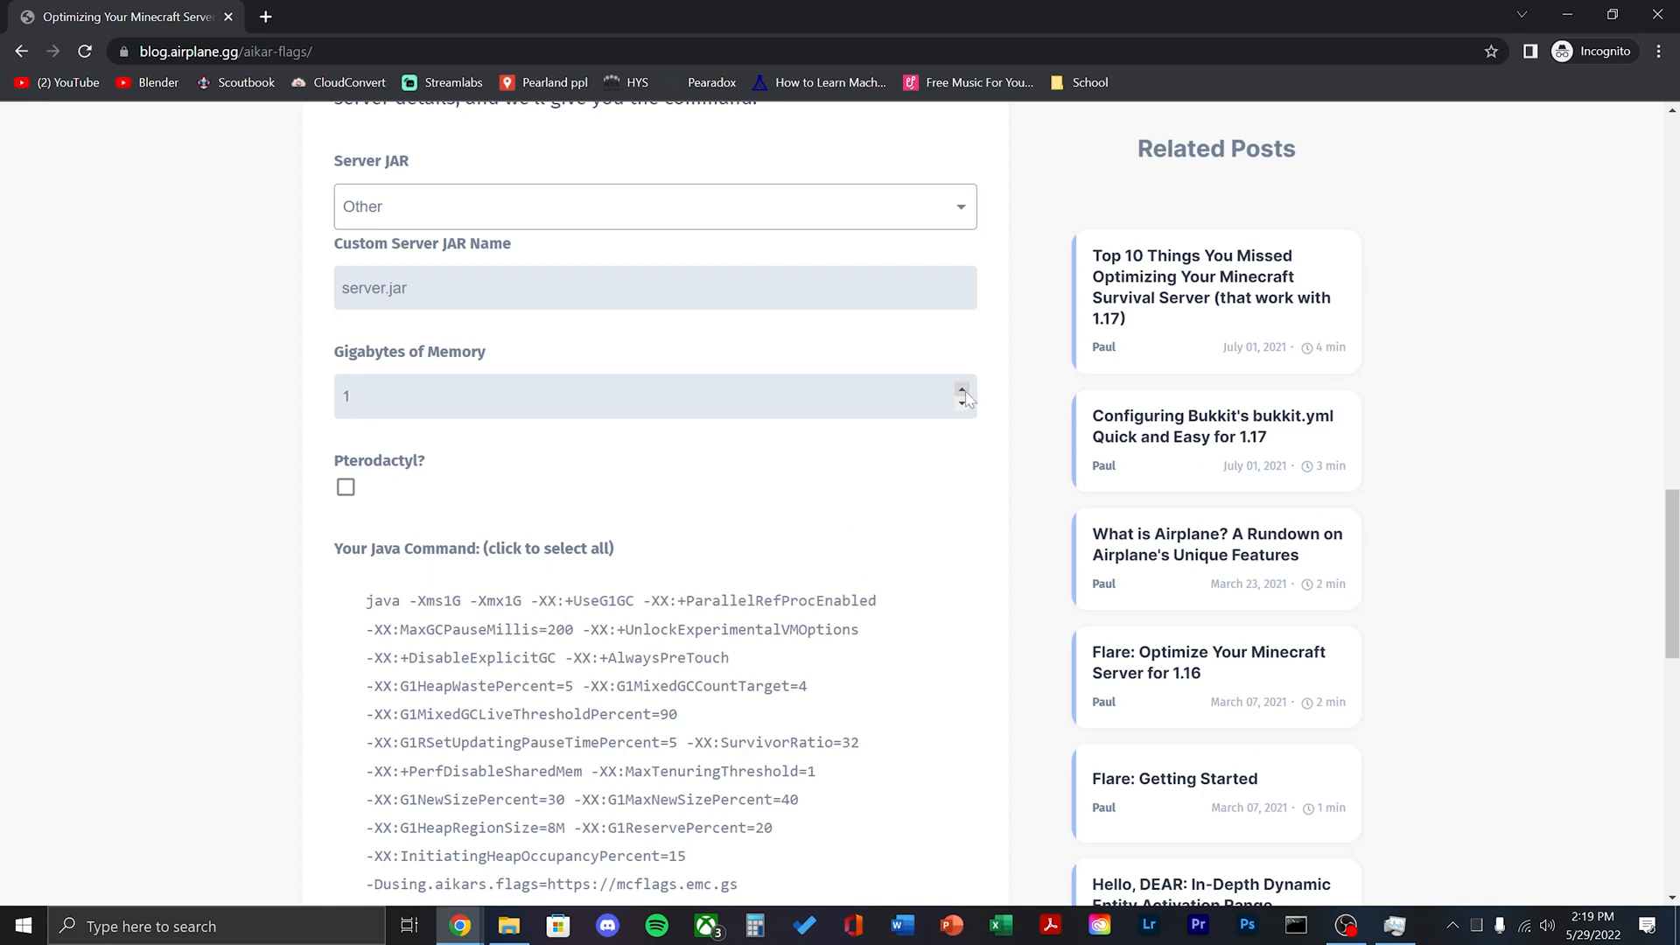
pyautogui.write('8')
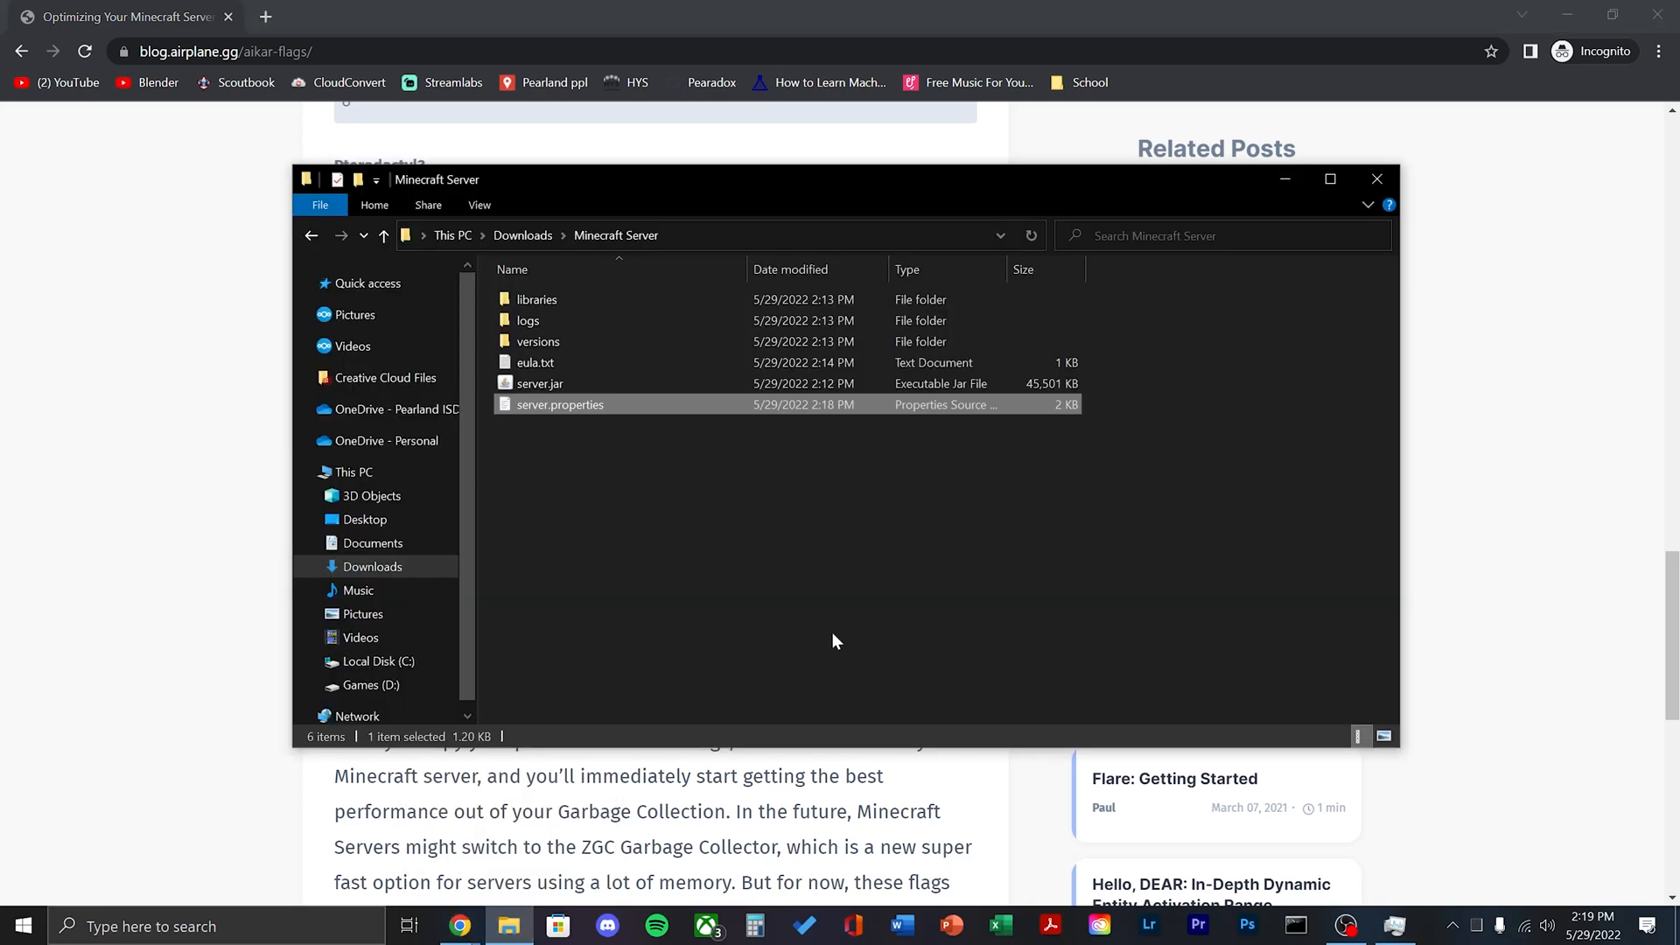
# Step: Create a new text document in the server folder and rename it startup.bat
pyautogui.rightClick(836, 641)
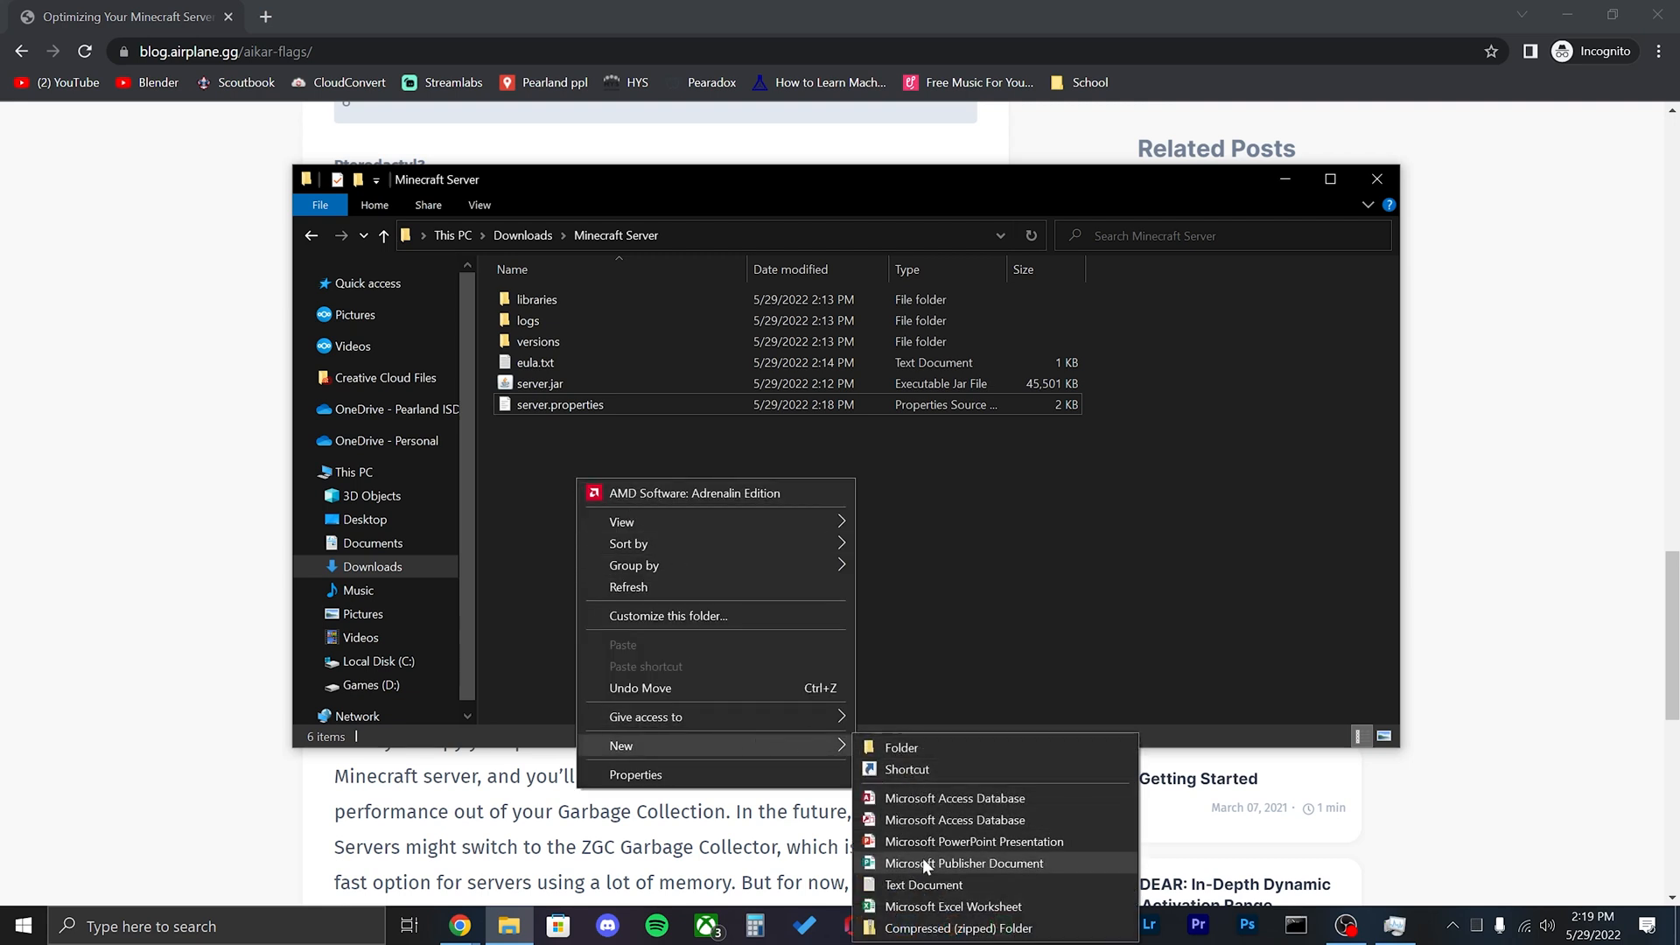
pyautogui.click(923, 891)
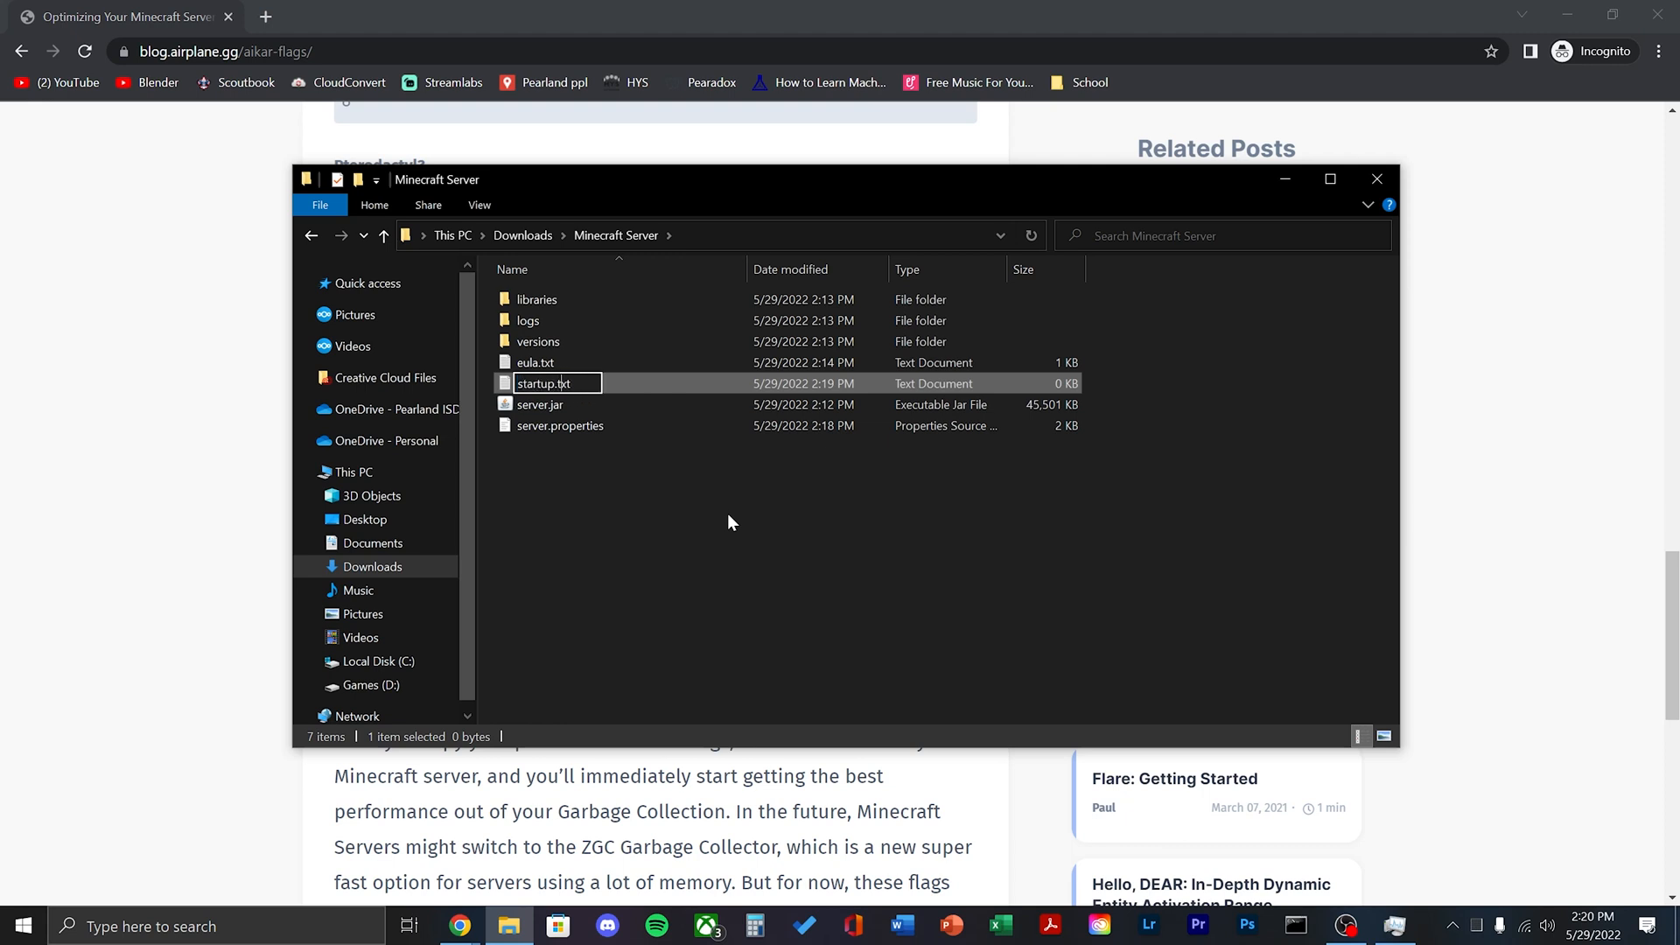
pyautogui.write('ba')
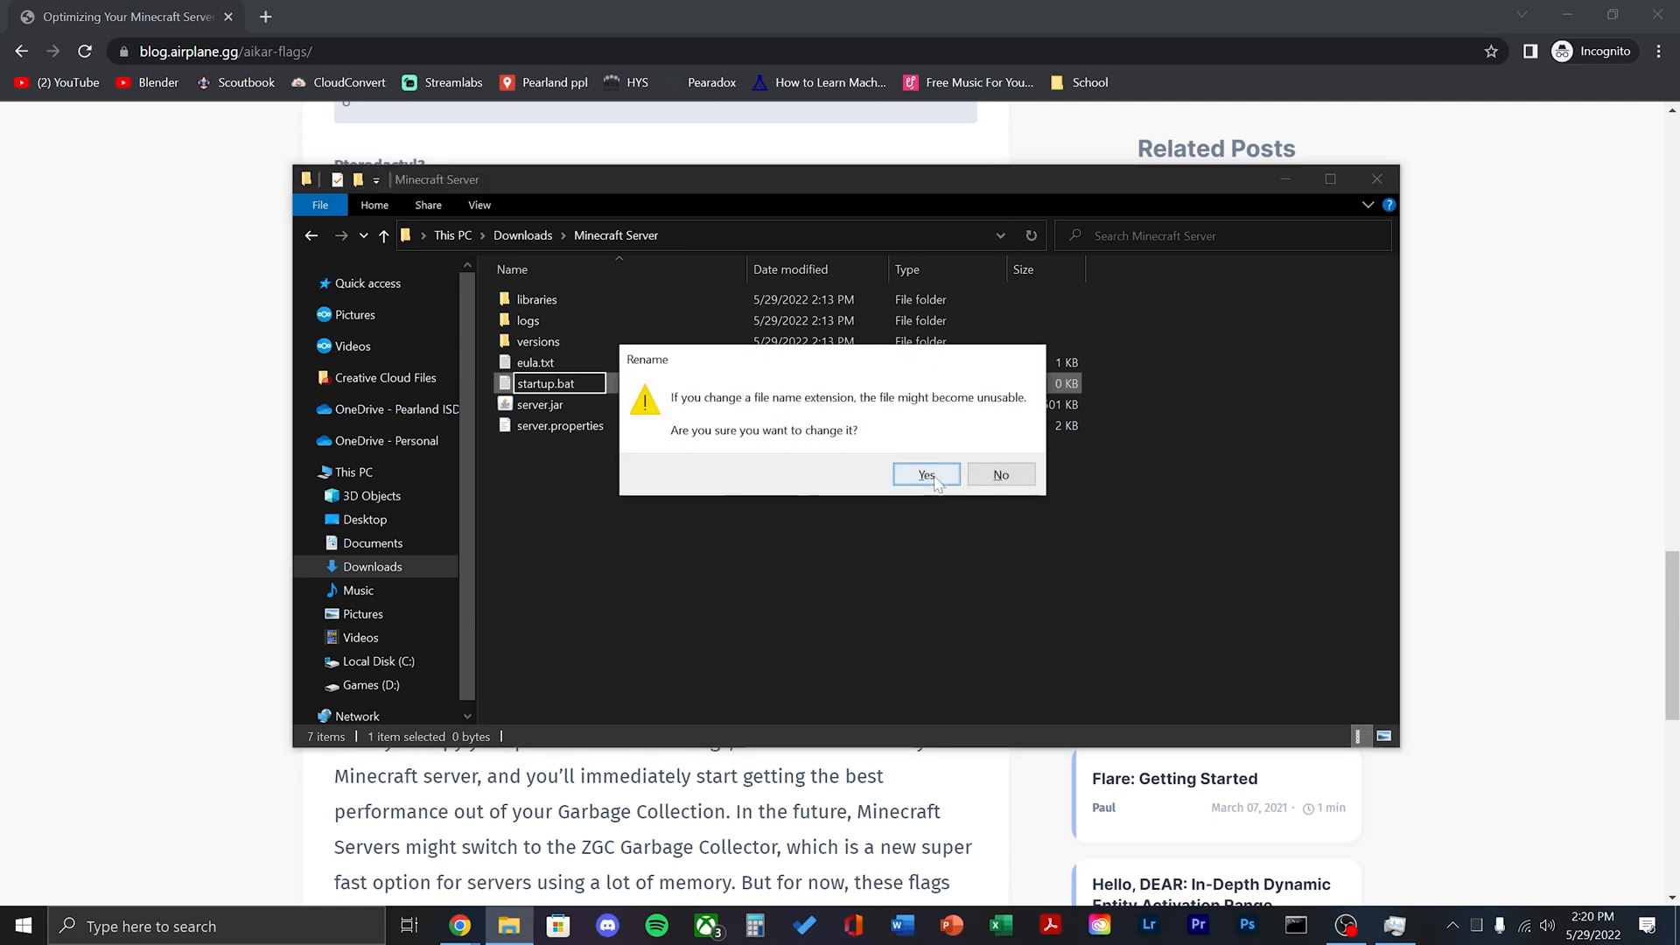
pyautogui.click(926, 474)
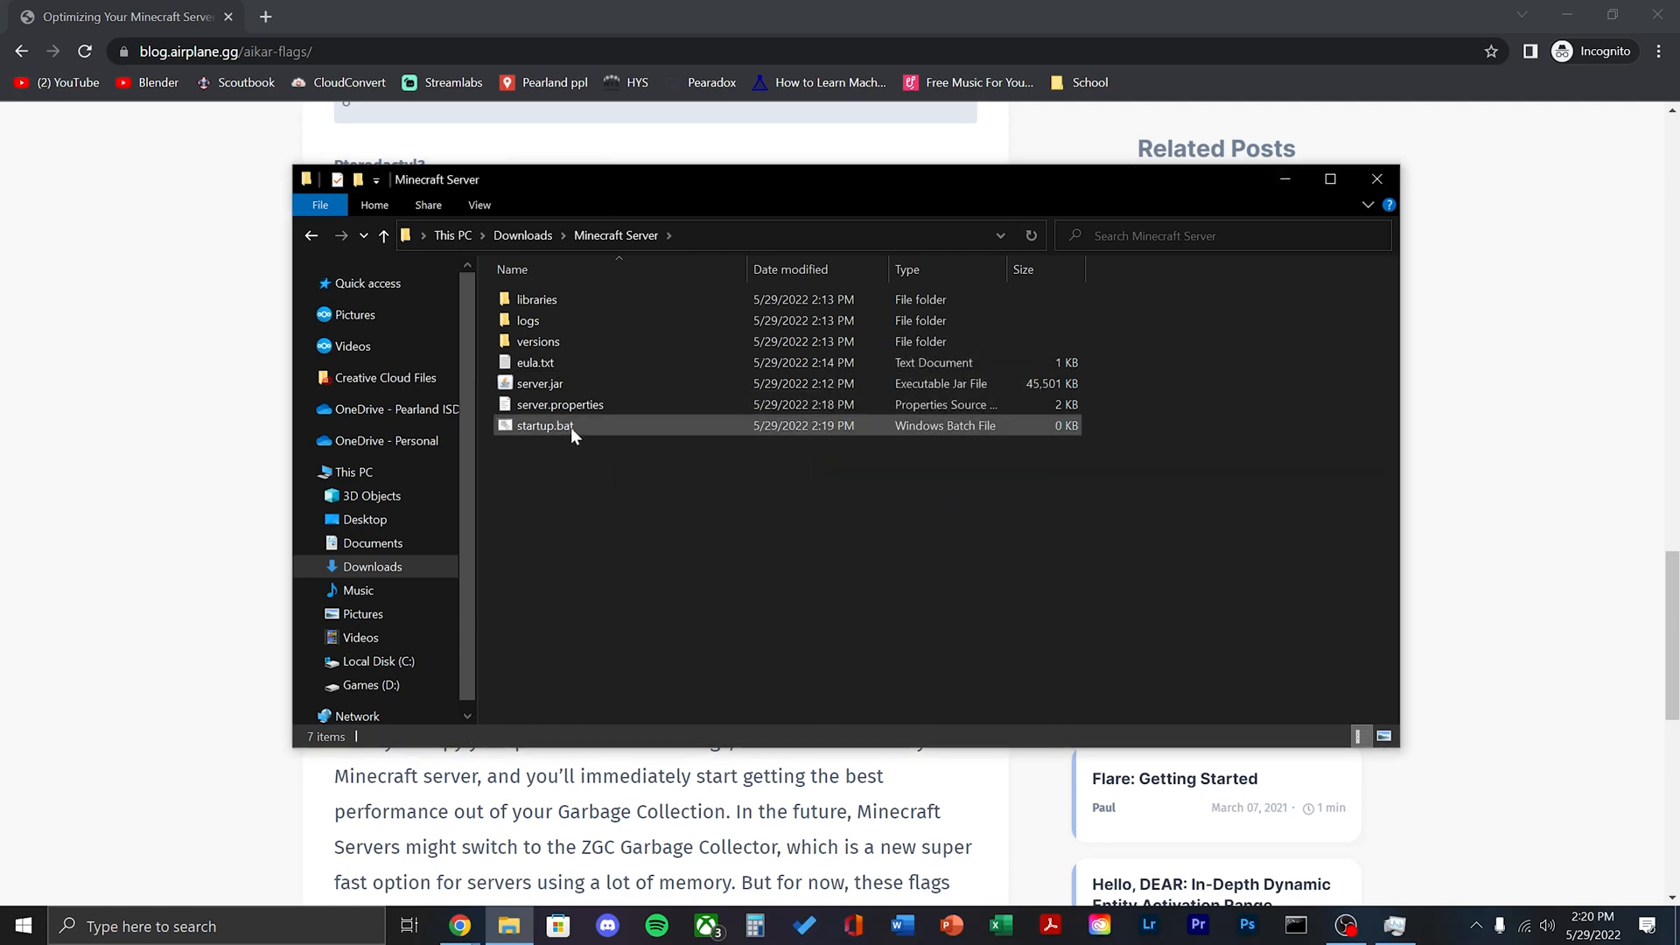
# Step: Edit startup.bat with the Aikar java command, save it, and close the editor
pyautogui.rightClick(544, 425)
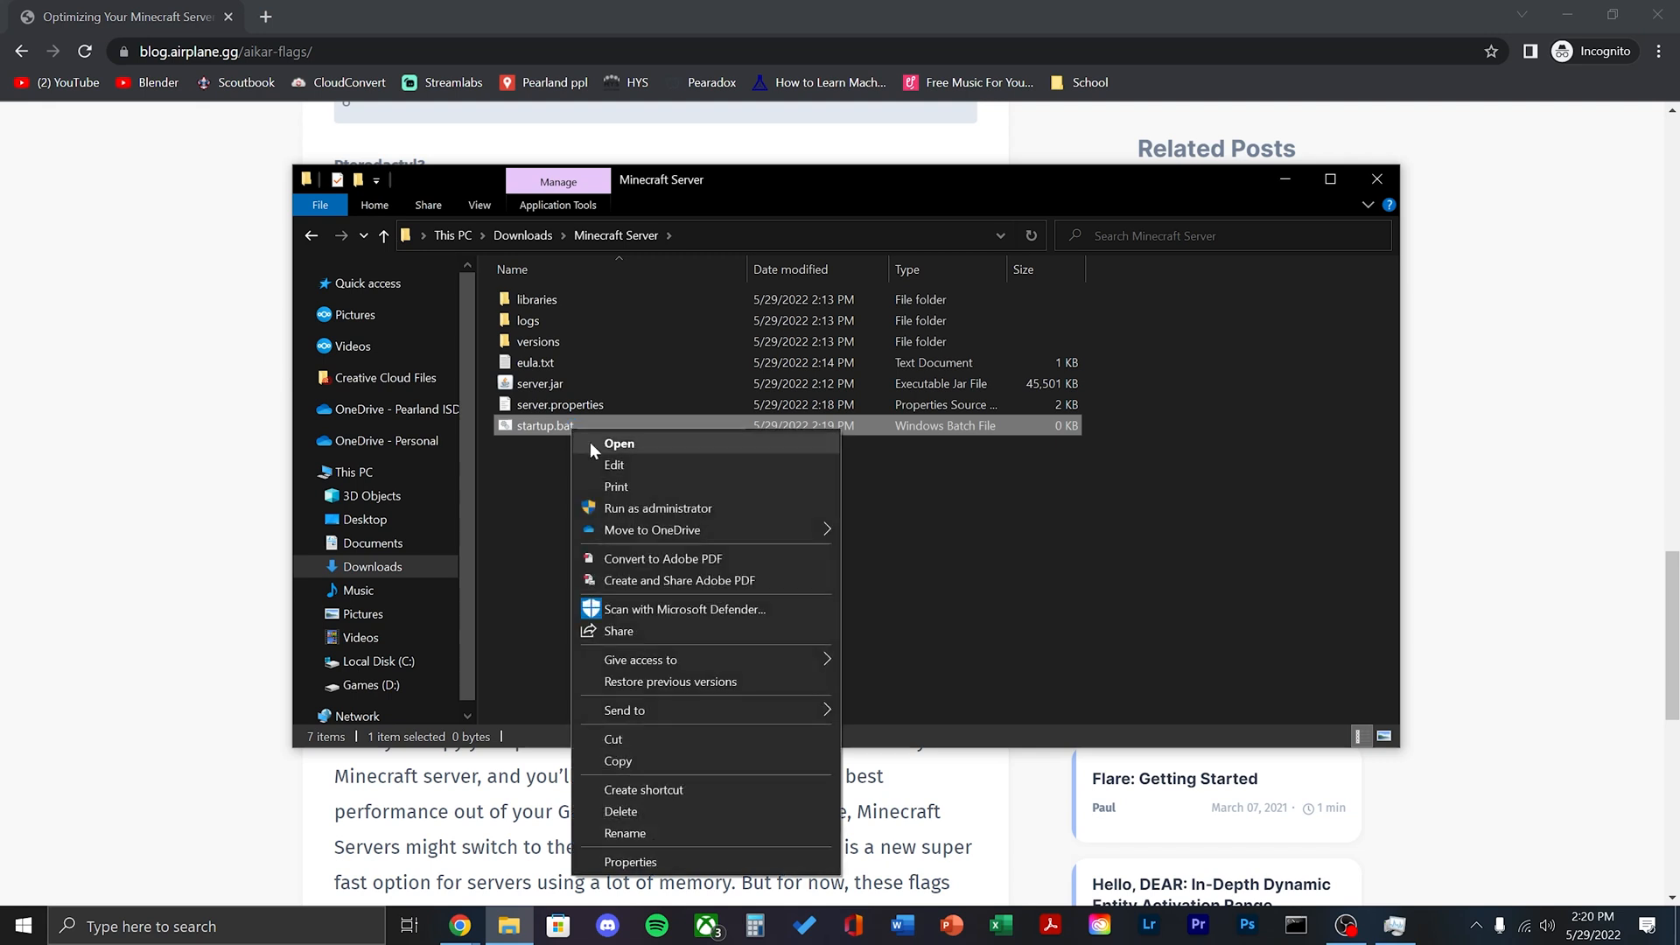
pyautogui.click(614, 465)
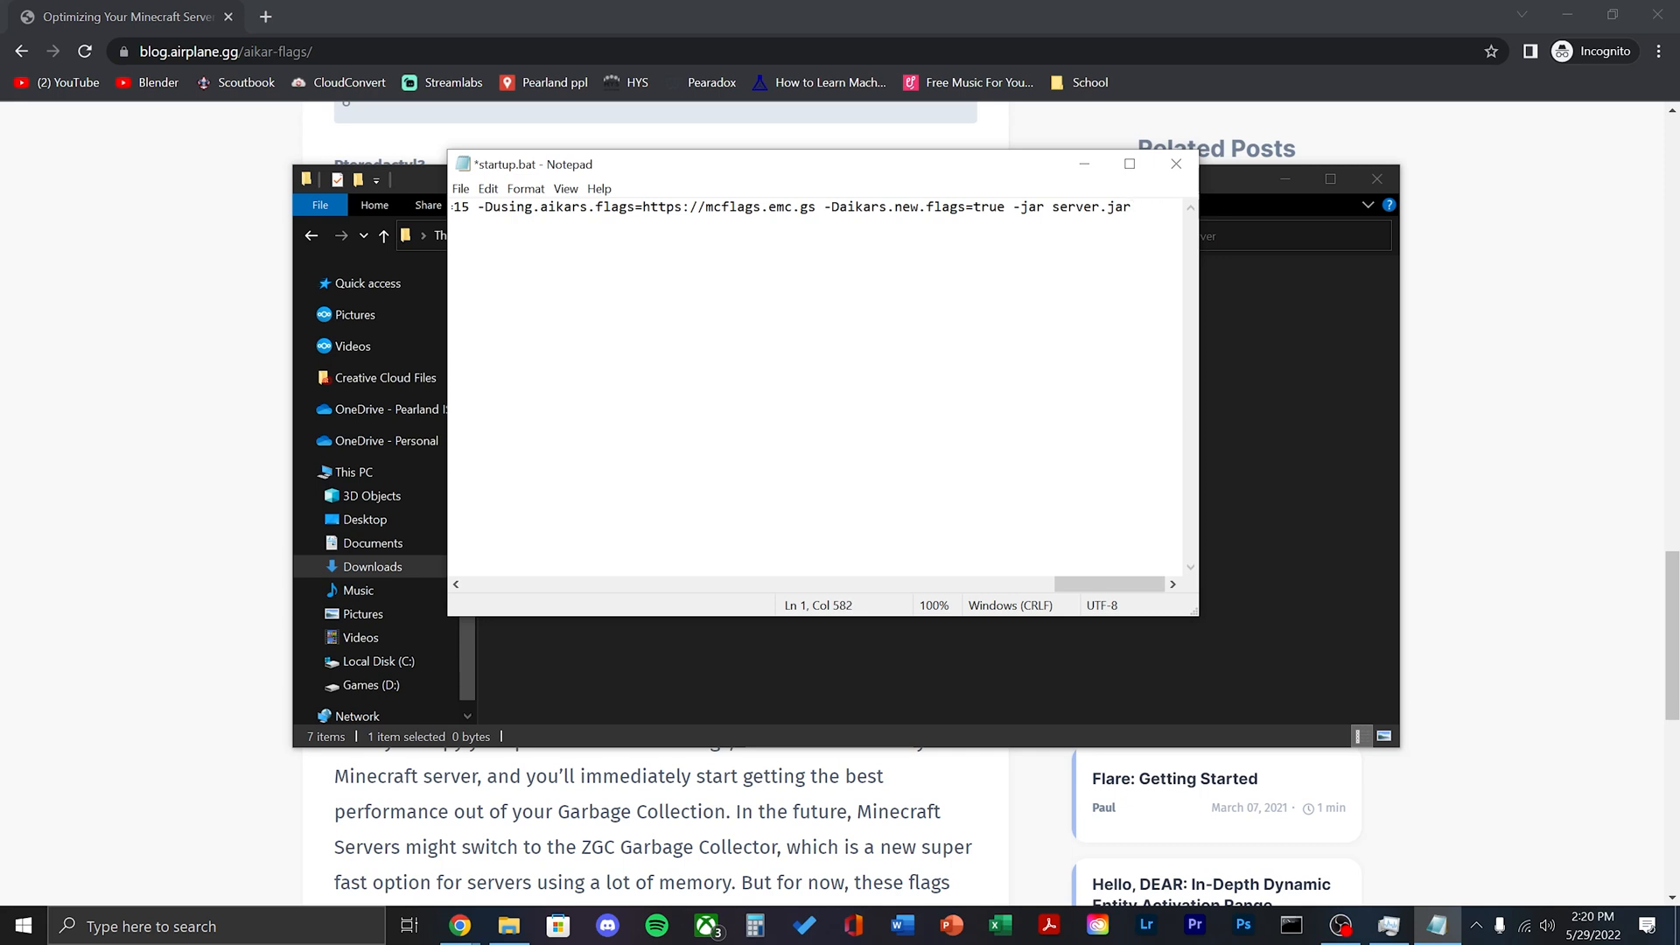
pyautogui.click(1175, 164)
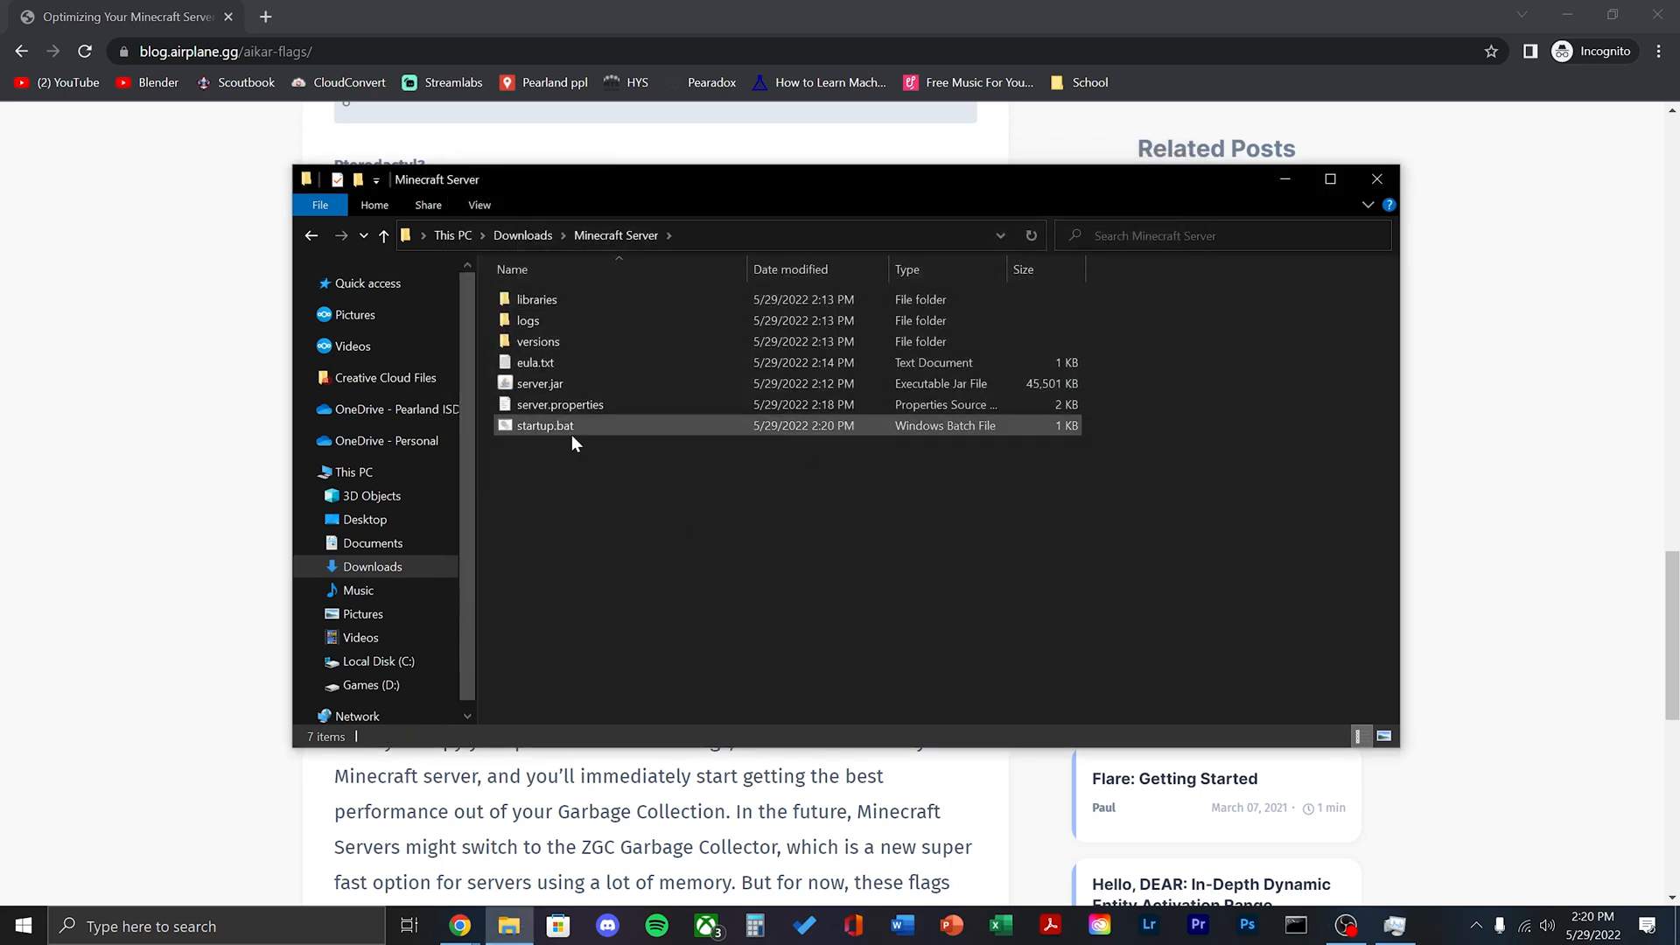
pyautogui.click(539, 383)
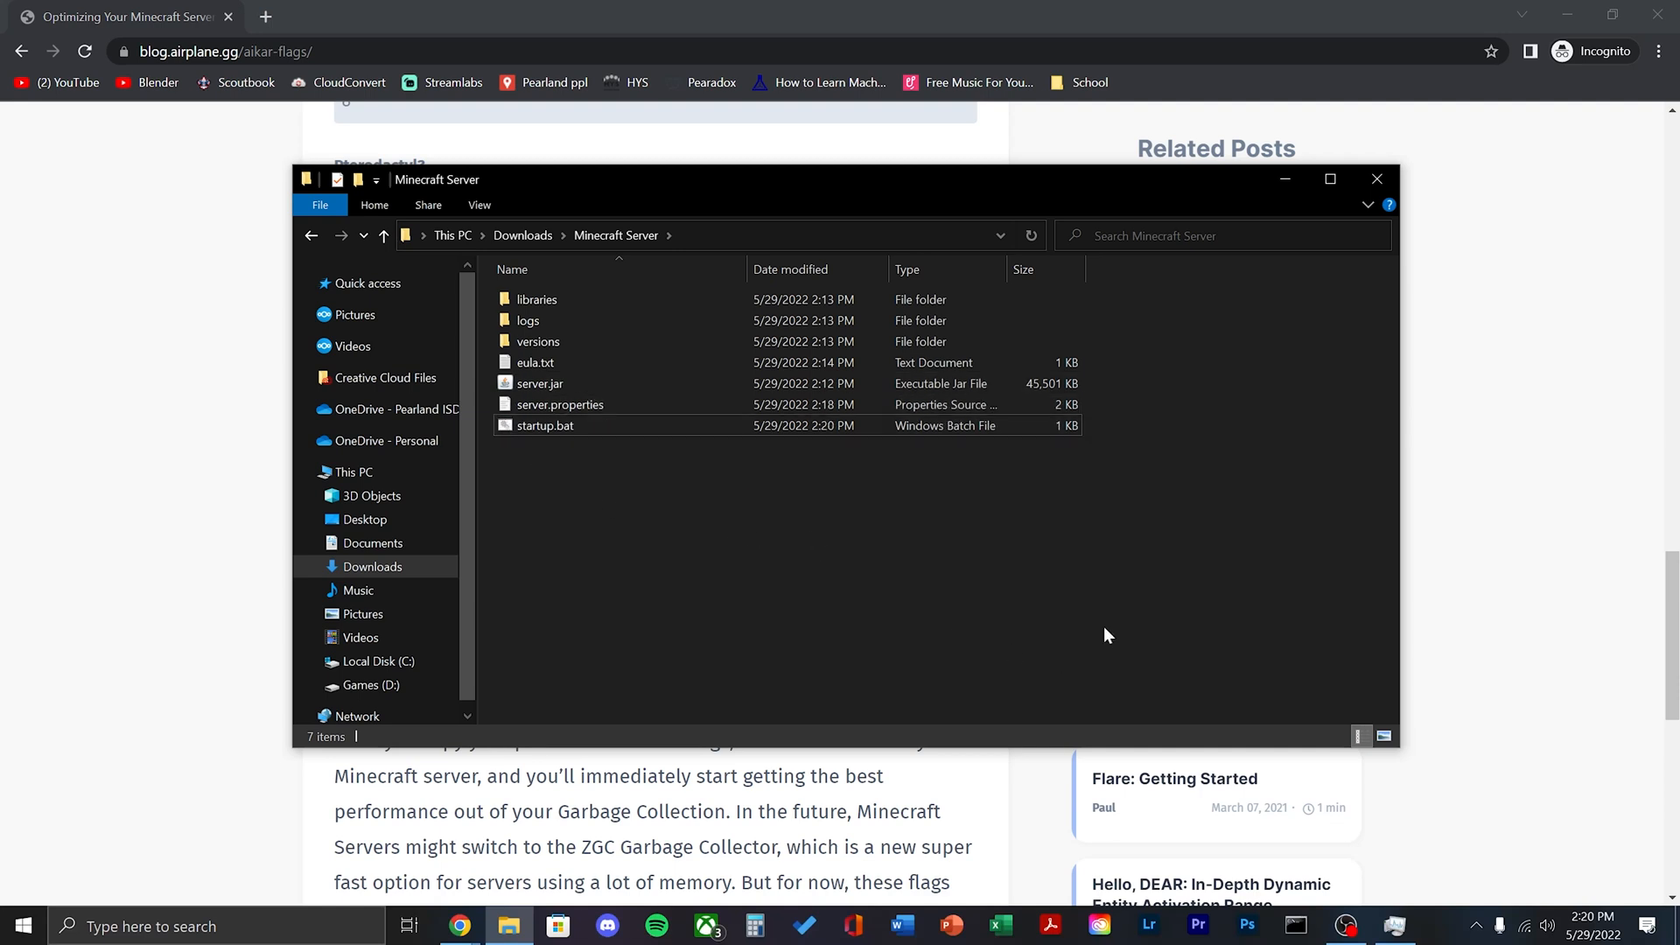
pyautogui.click(1394, 925)
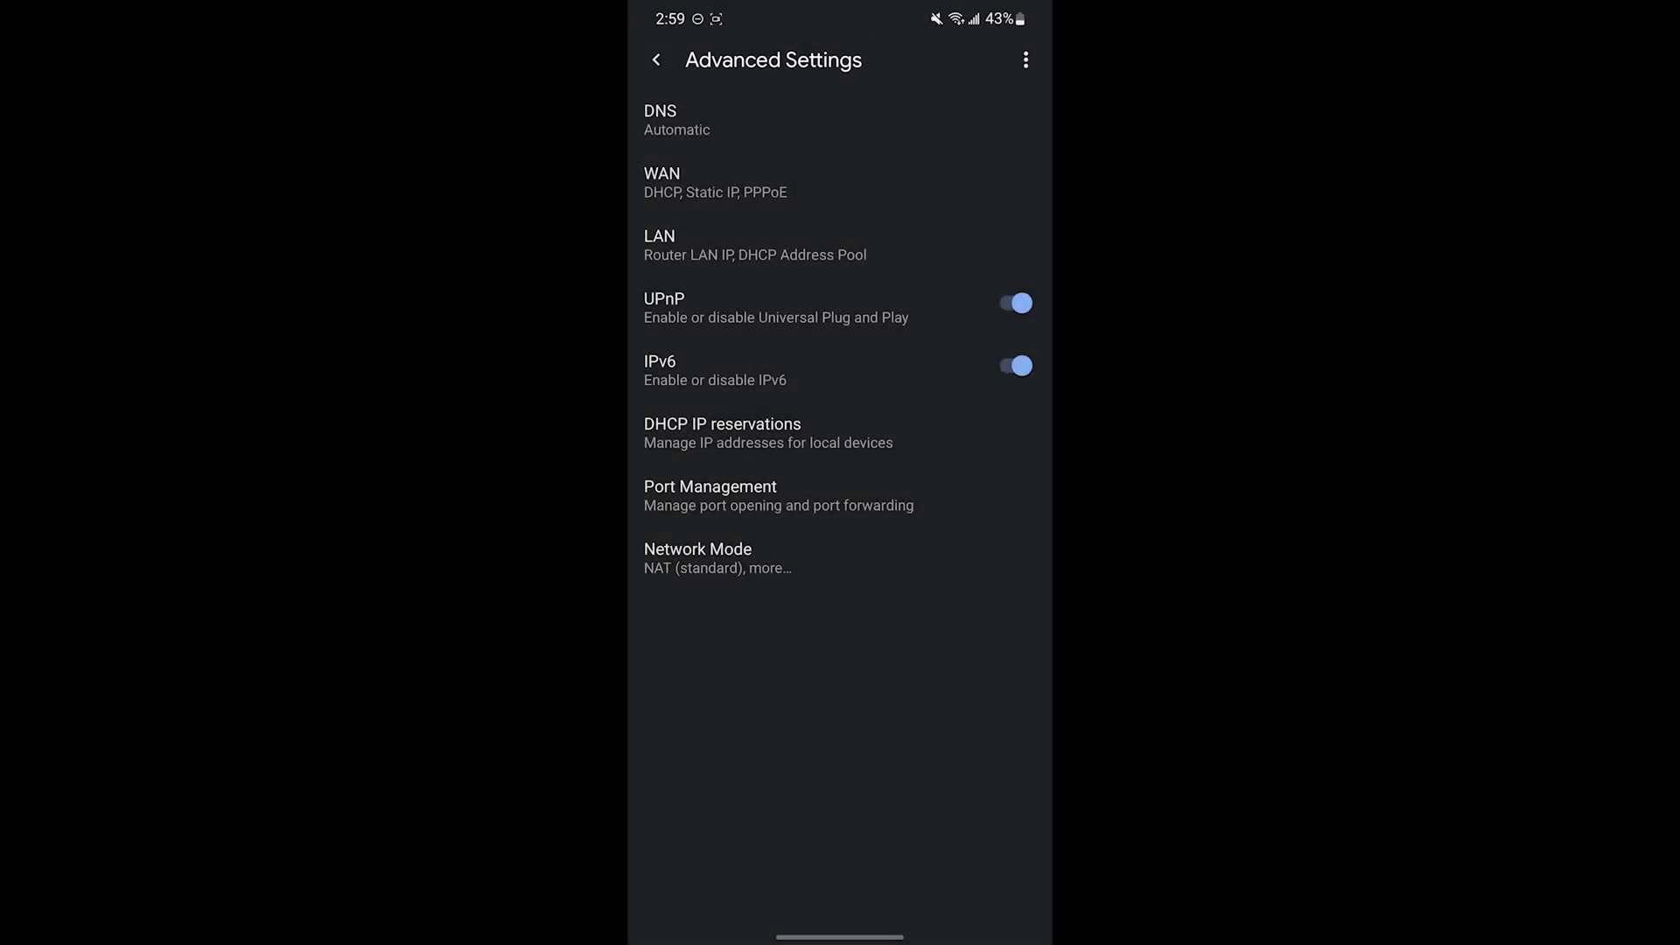
# Step: Add a Port Management rule forwarding TCP/UDP port 25565 to the desktop PC
pyautogui.click(874, 505)
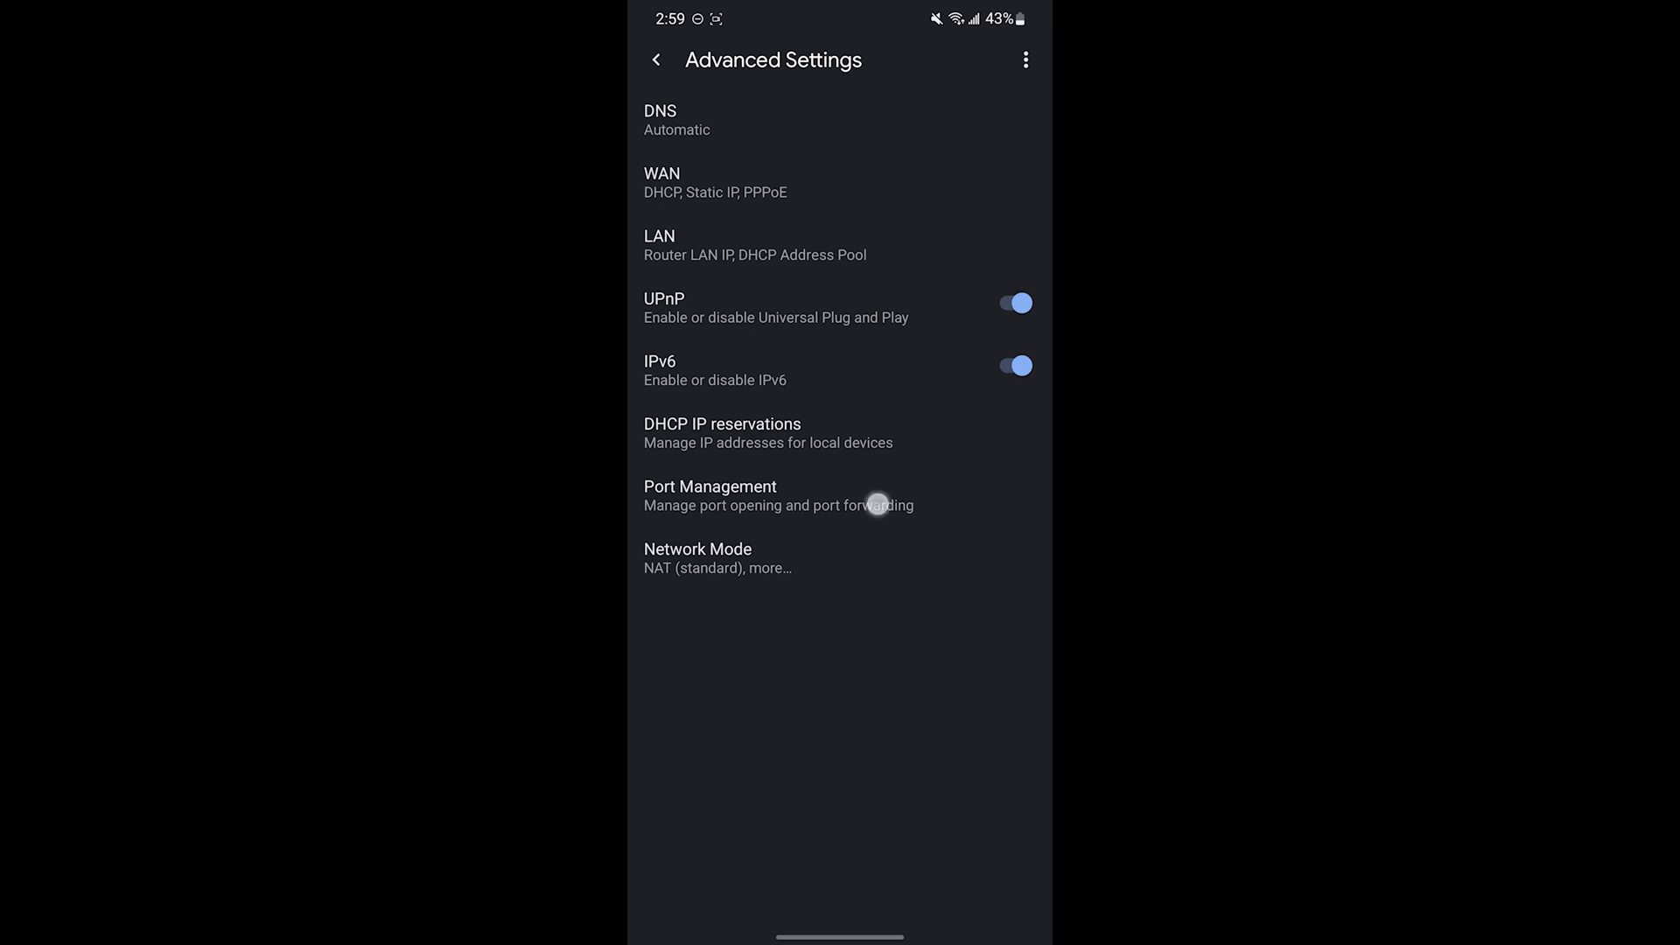
pyautogui.click(710, 494)
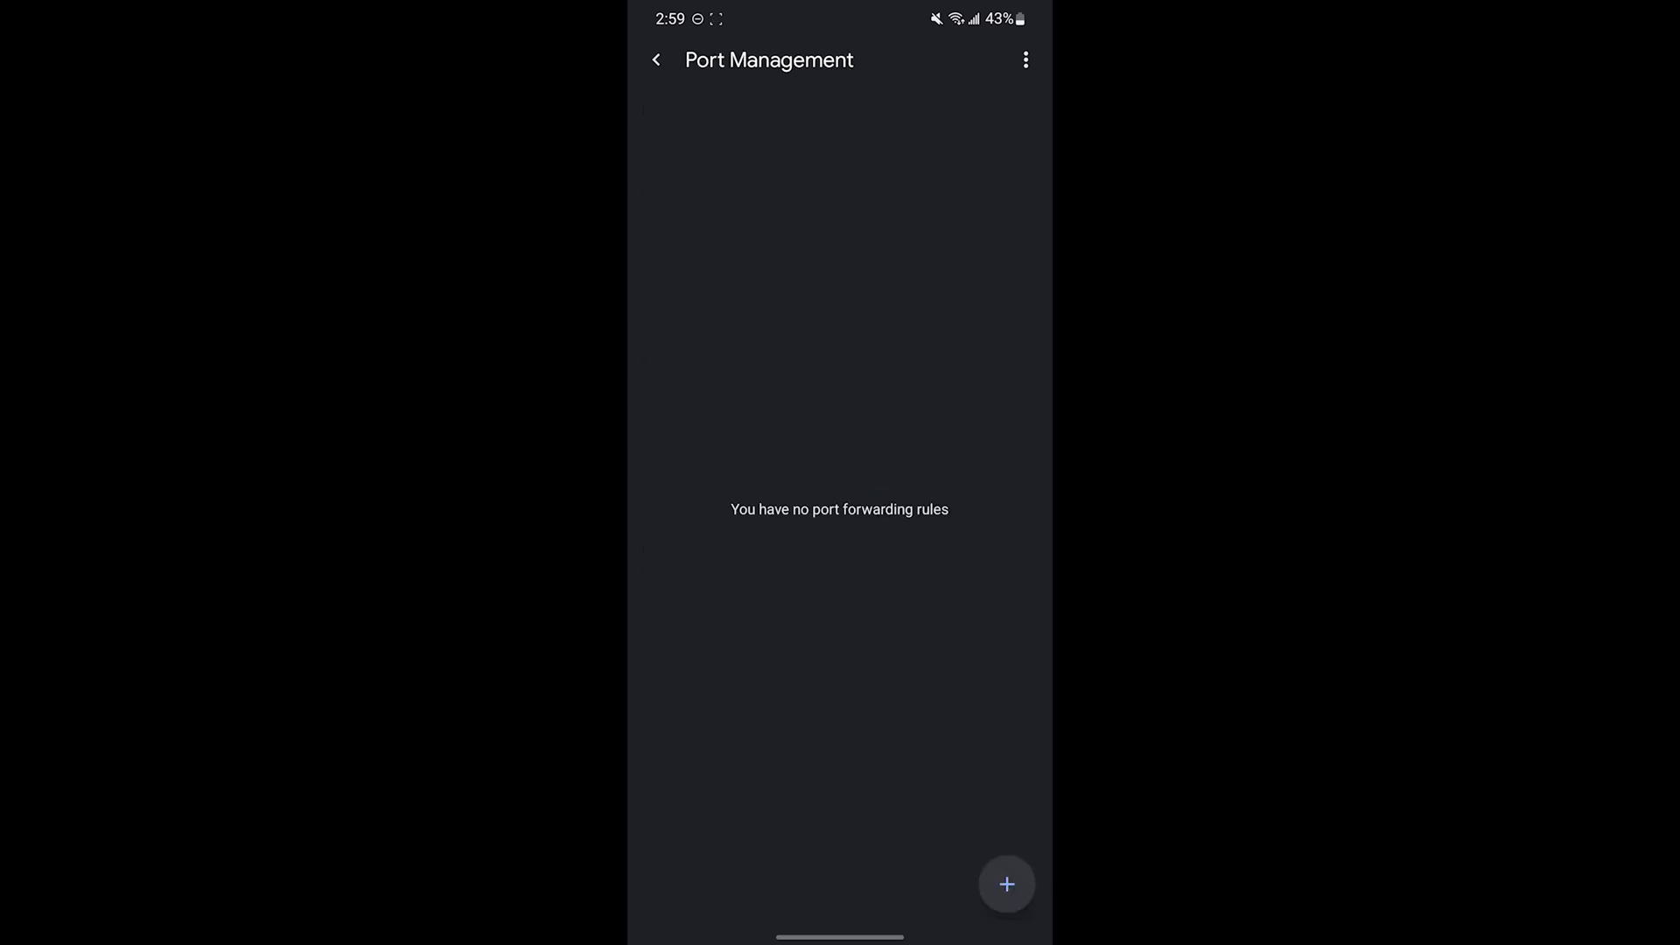
pyautogui.click(1005, 884)
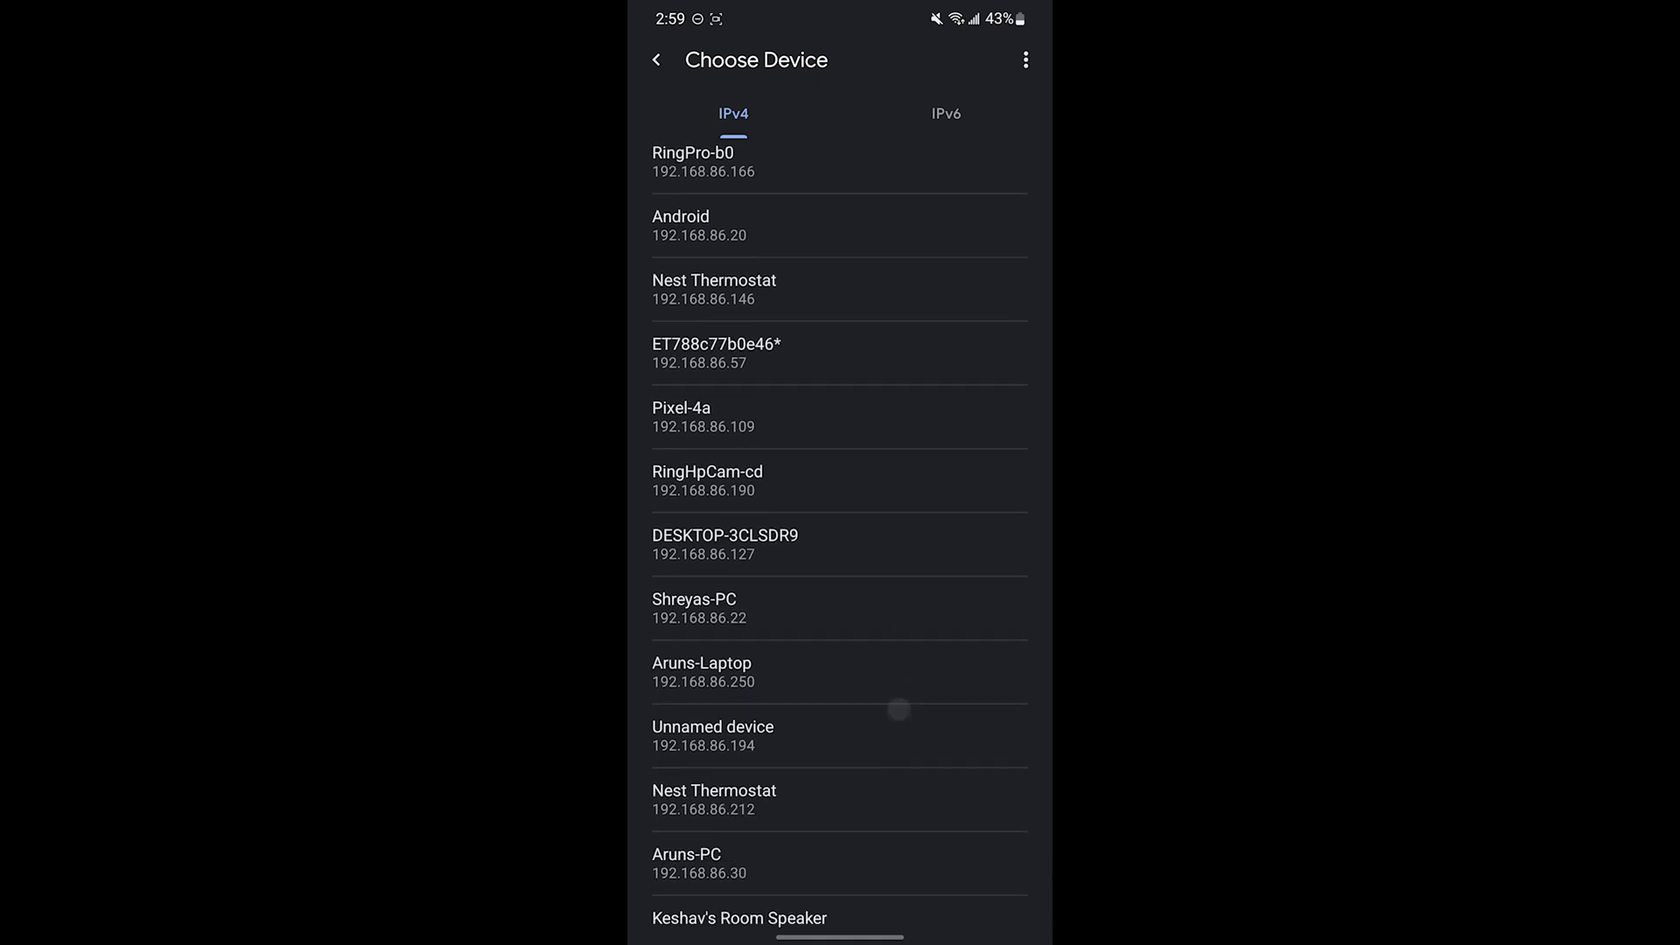
pyautogui.click(687, 863)
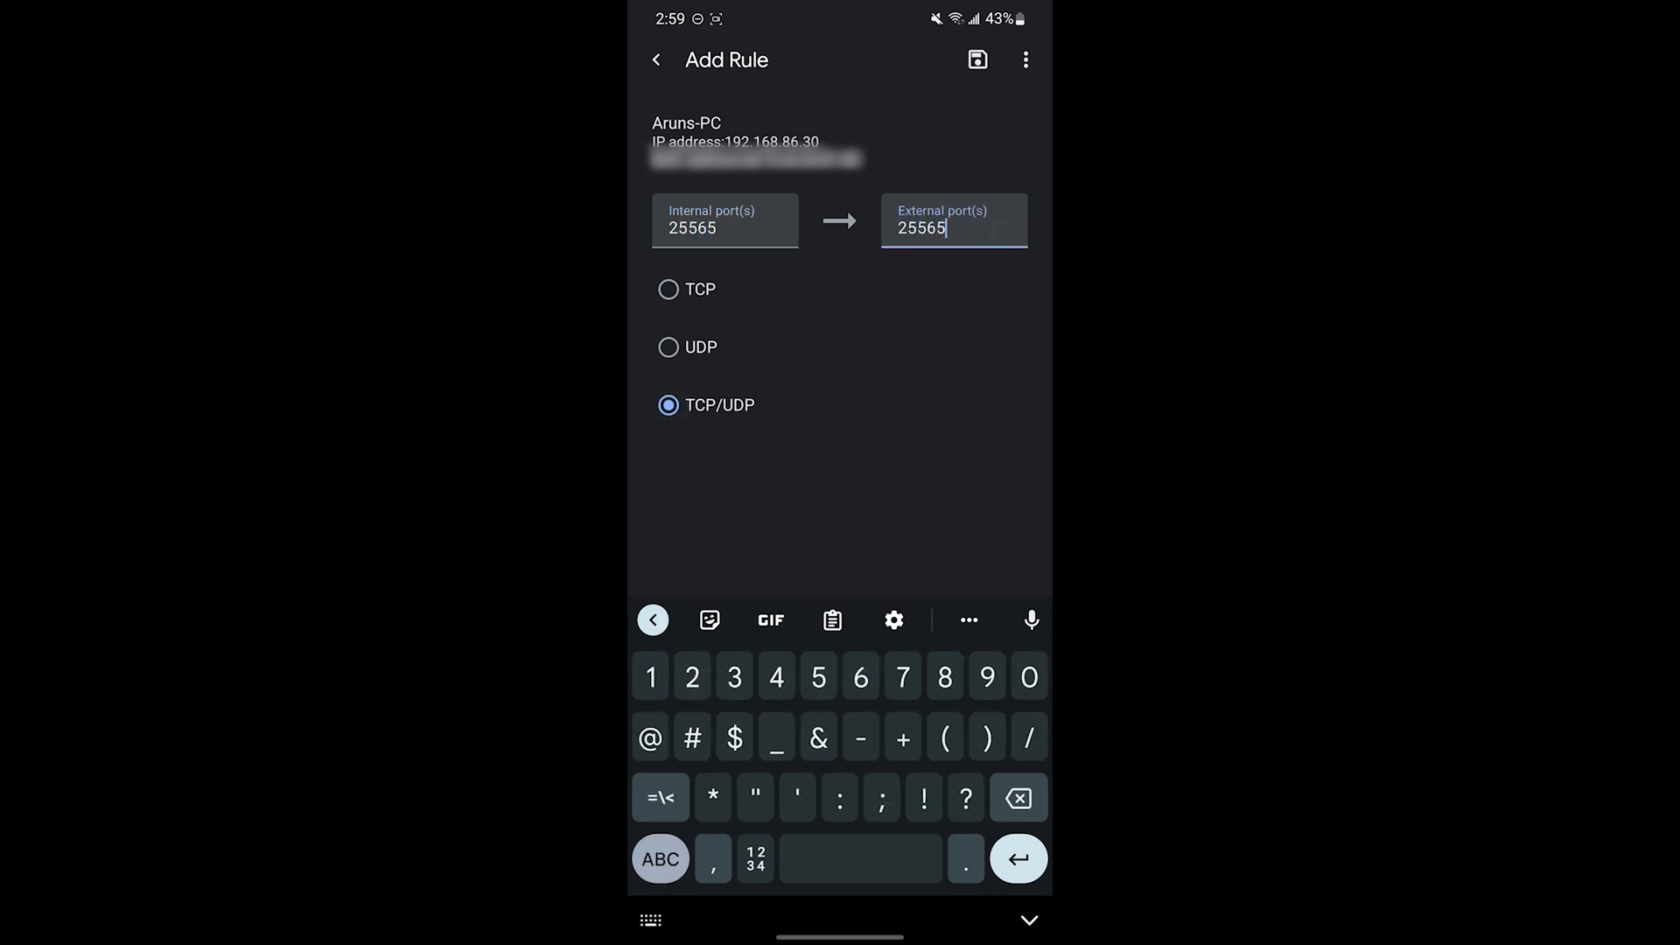
pyautogui.click(976, 58)
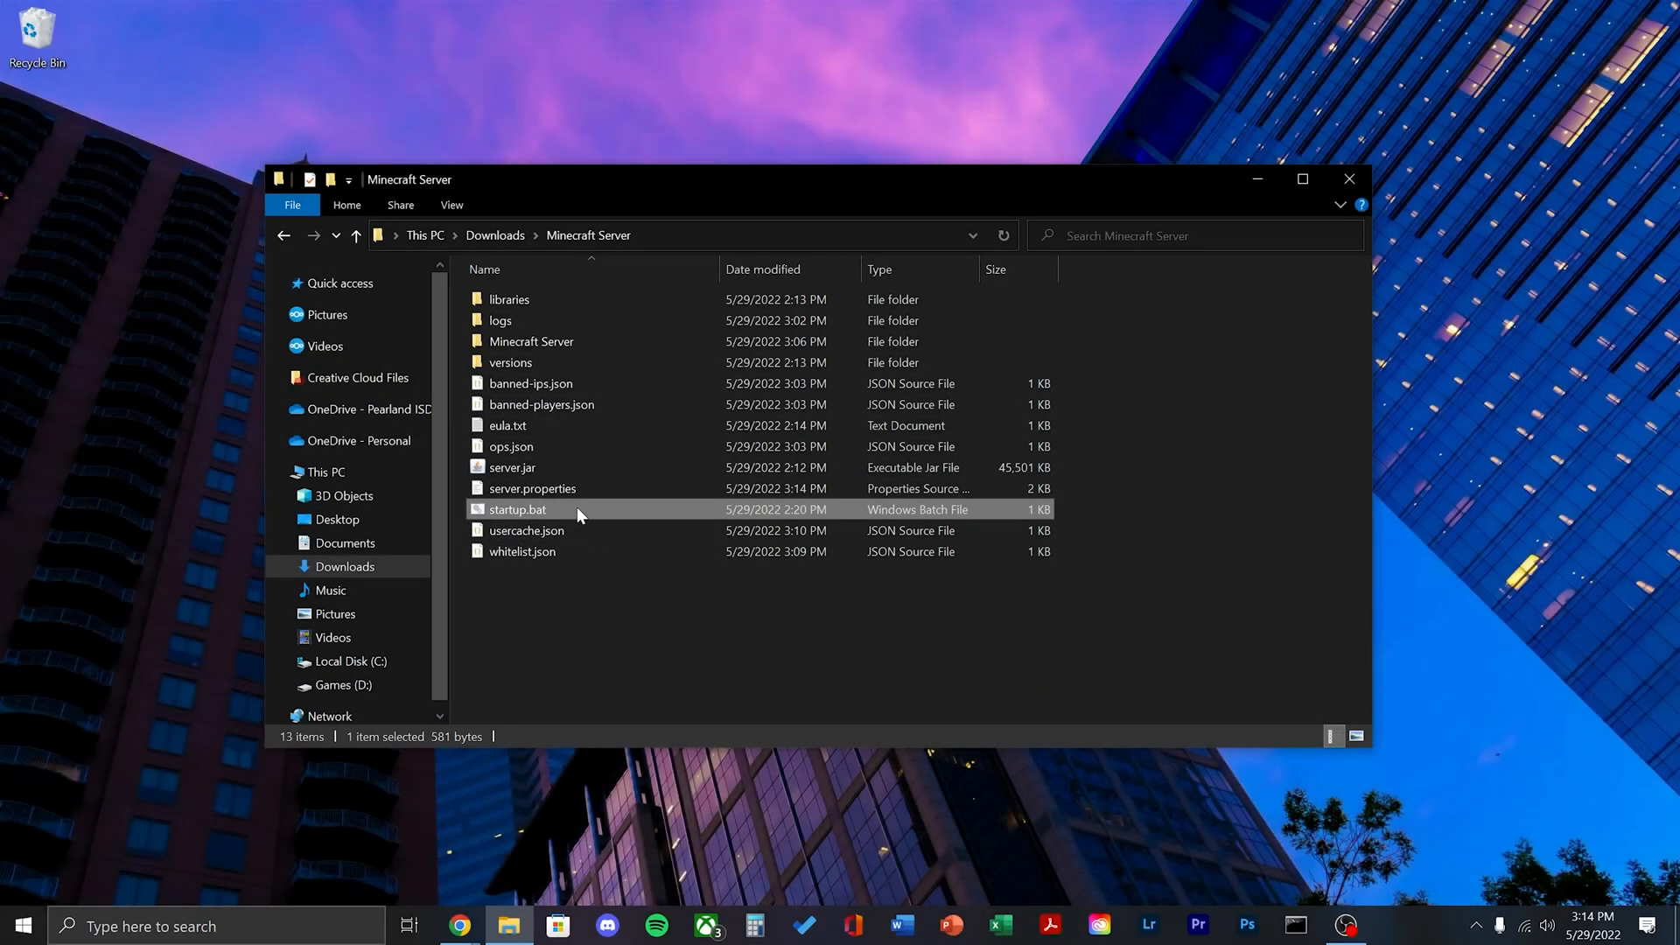
# Step: Run startup.bat and maximize the Minecraft server console window
pyautogui.doubleClick(517, 509)
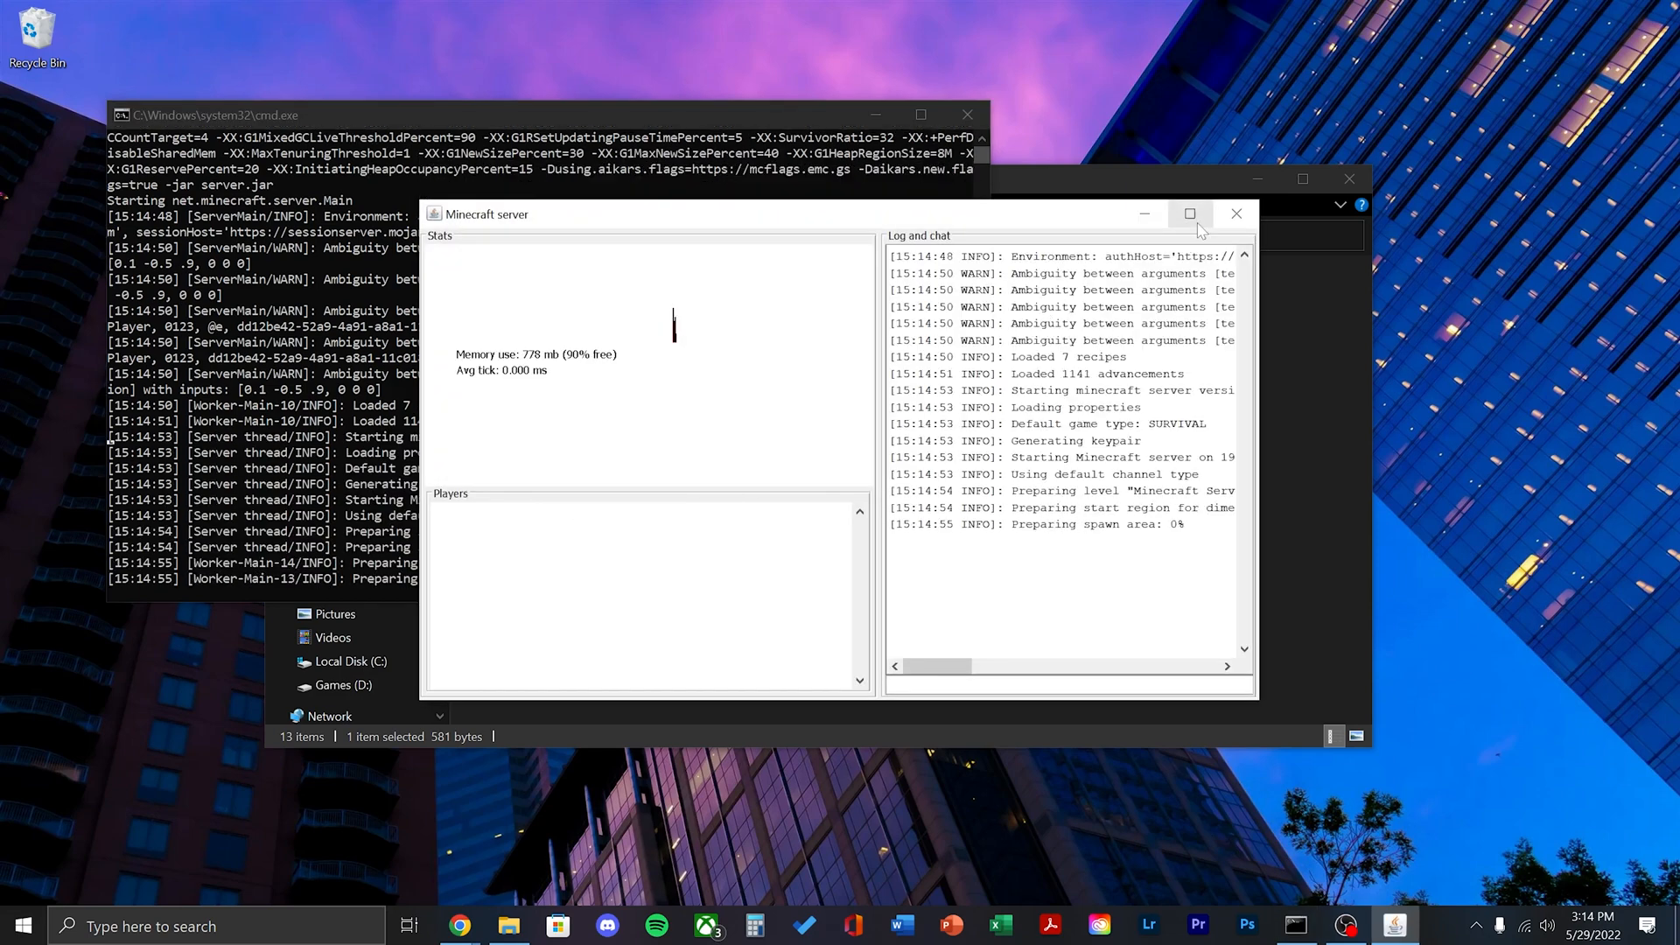
pyautogui.click(1188, 214)
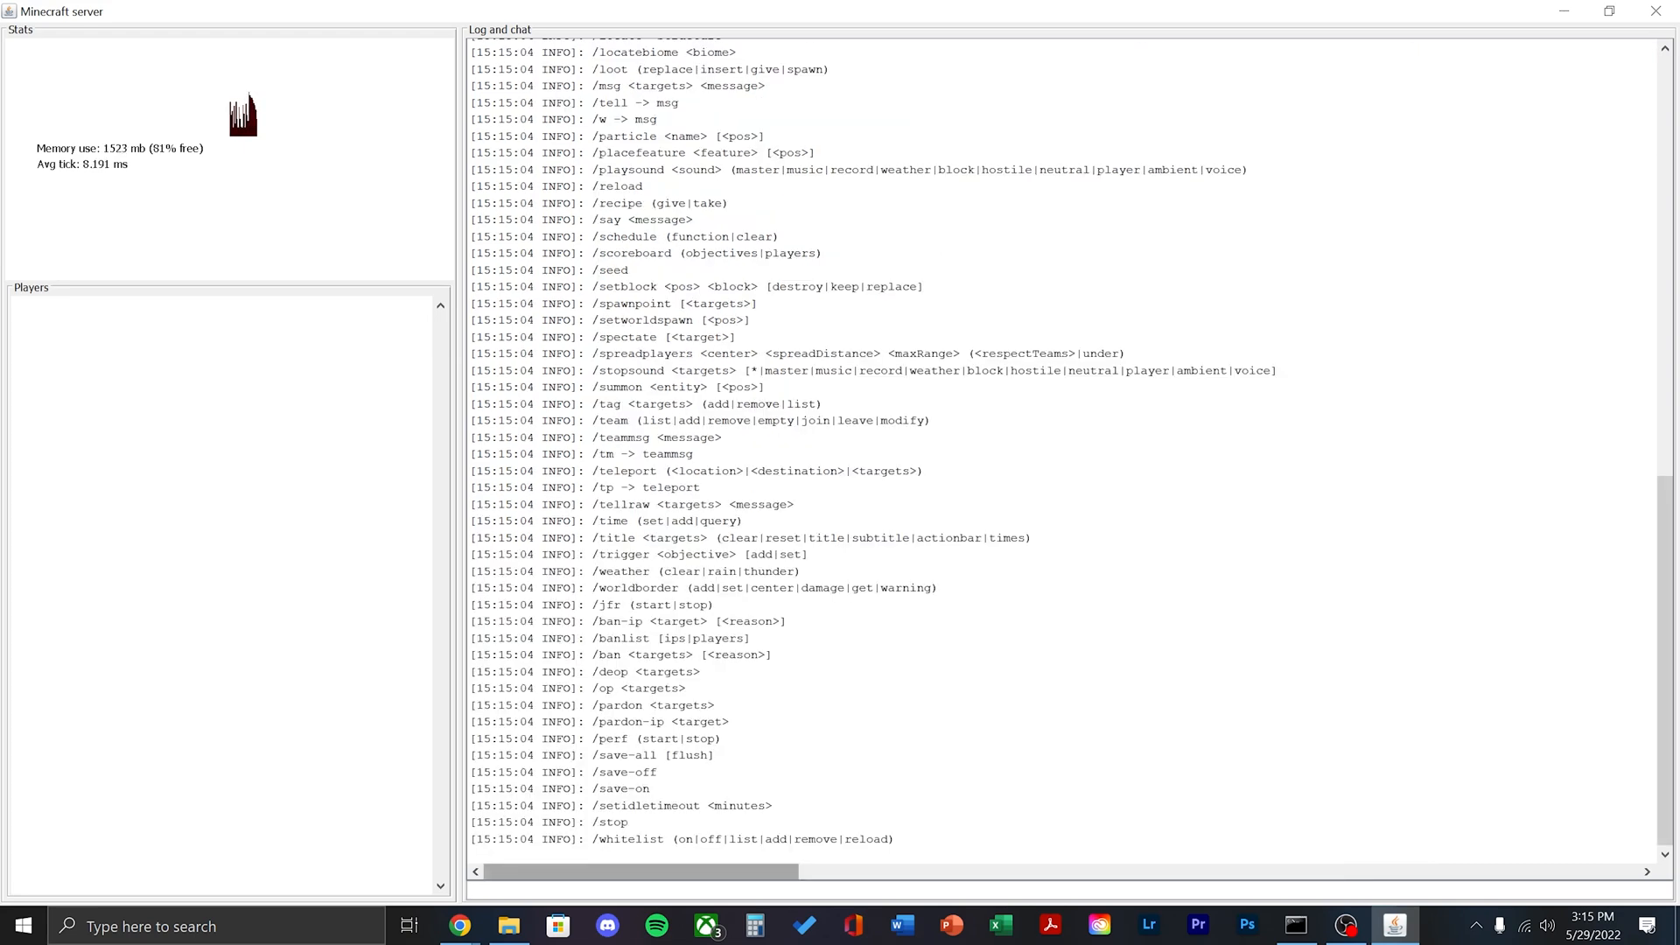
# Step: Whitelist and op akvaithi in the server console, then search for Minecraft Launcher
pyautogui.write('/whitel')
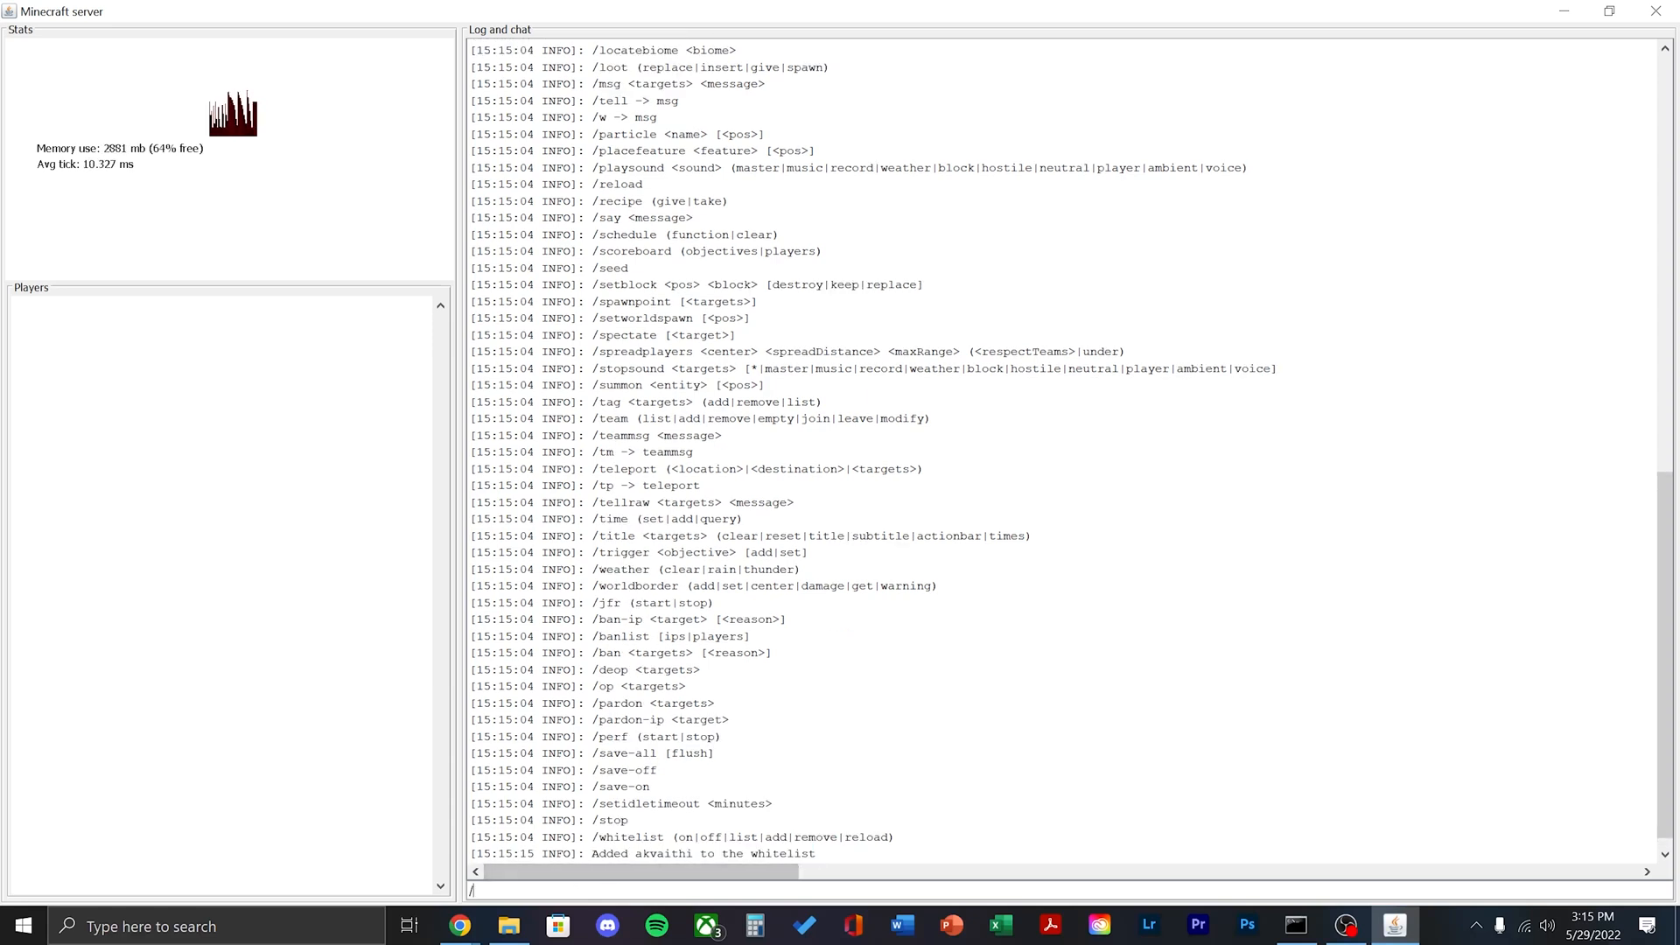
pyautogui.write('op add')
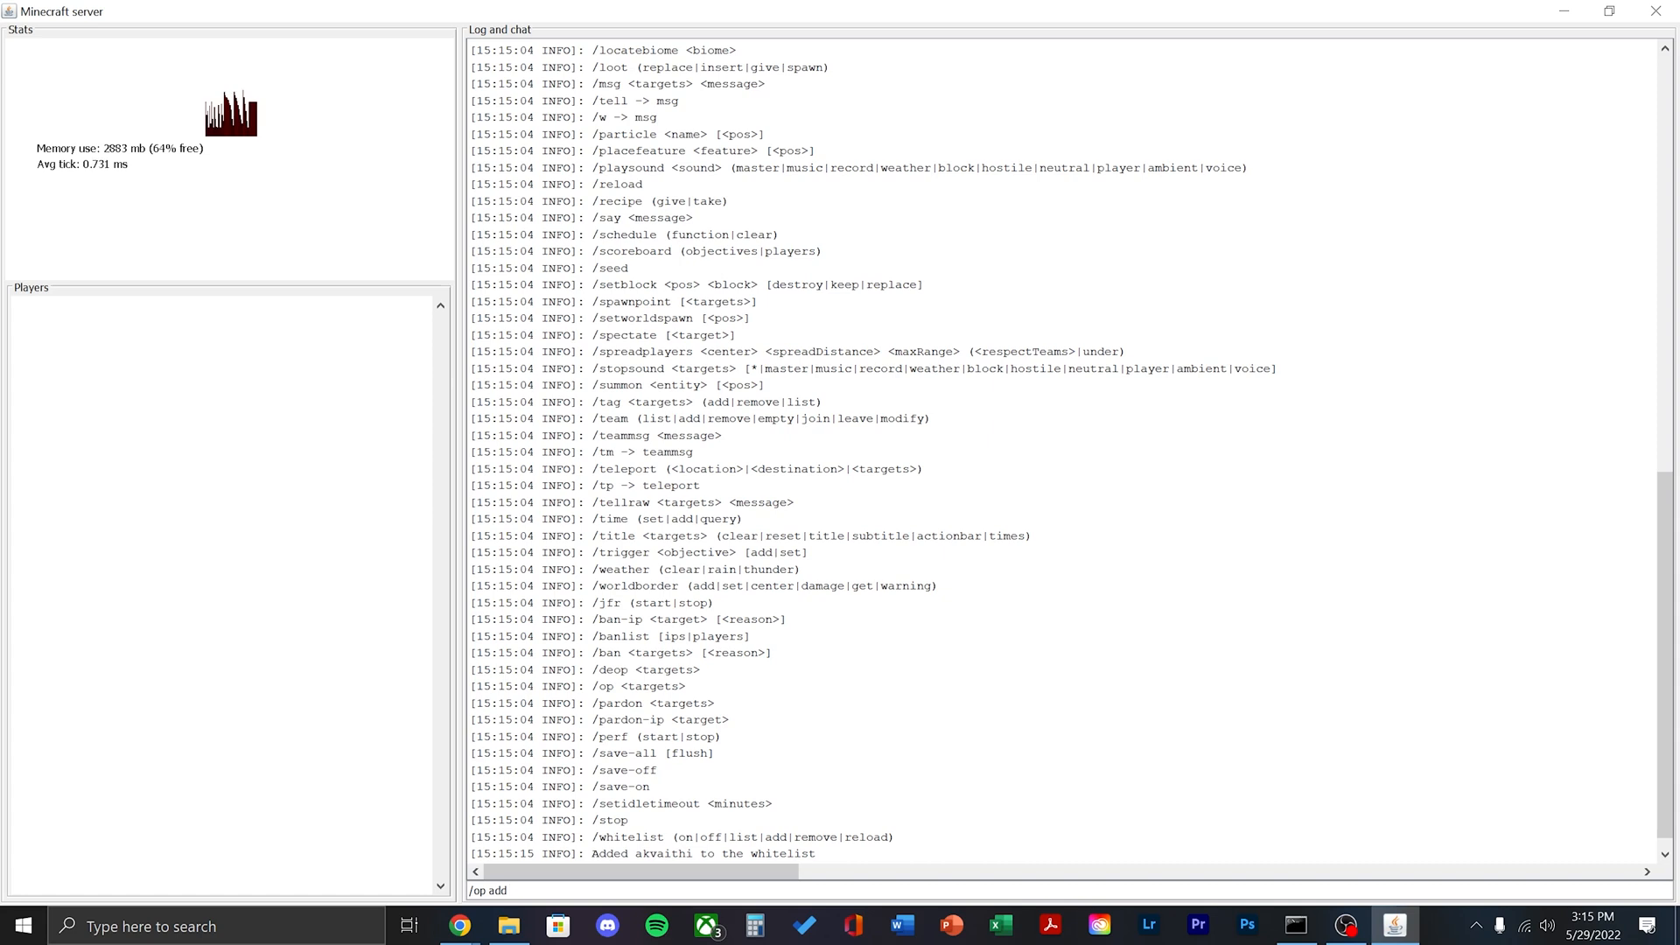
pyautogui.press('enter')
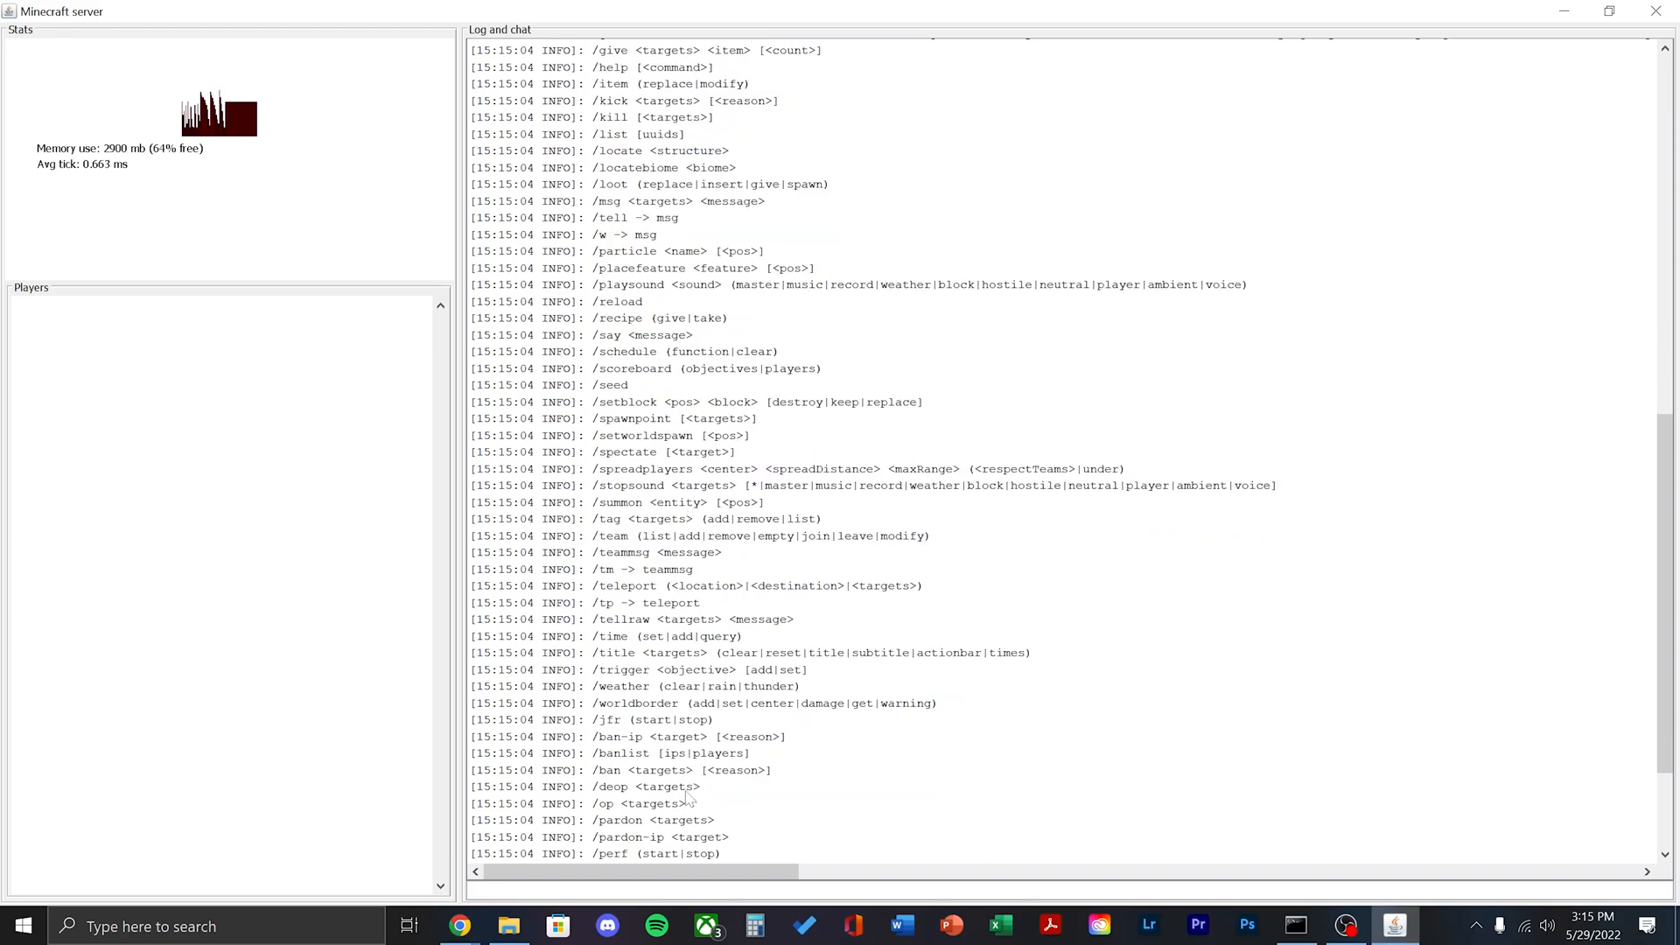
pyautogui.doubleClick(605, 702)
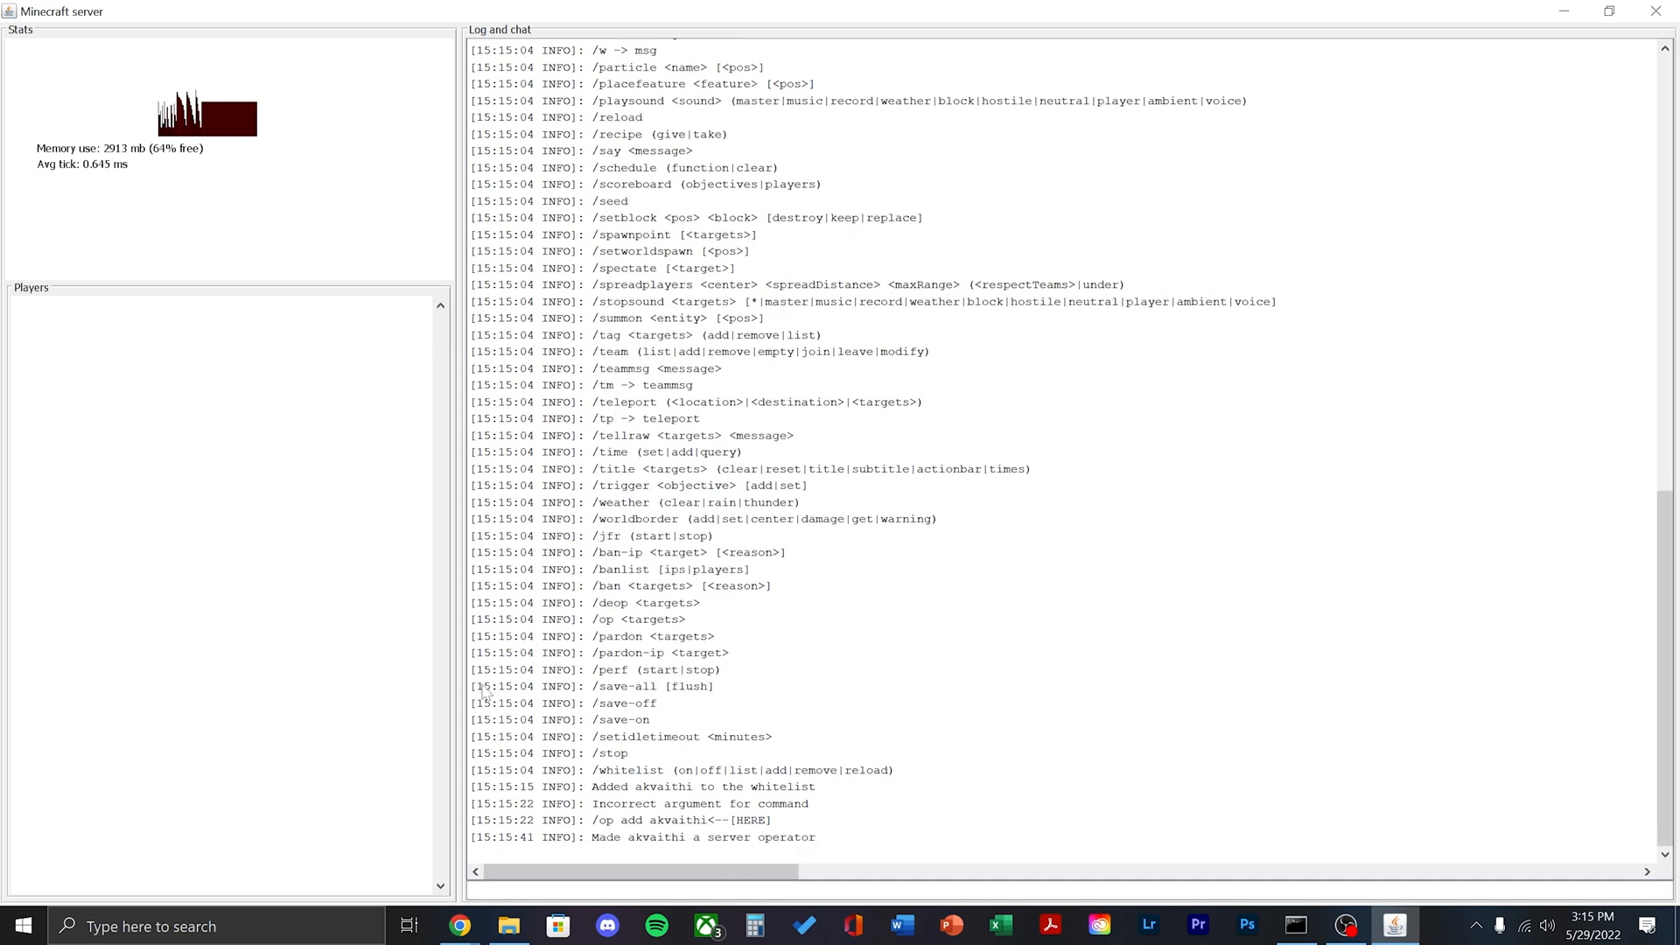
pyautogui.write('minecraft Launcher')
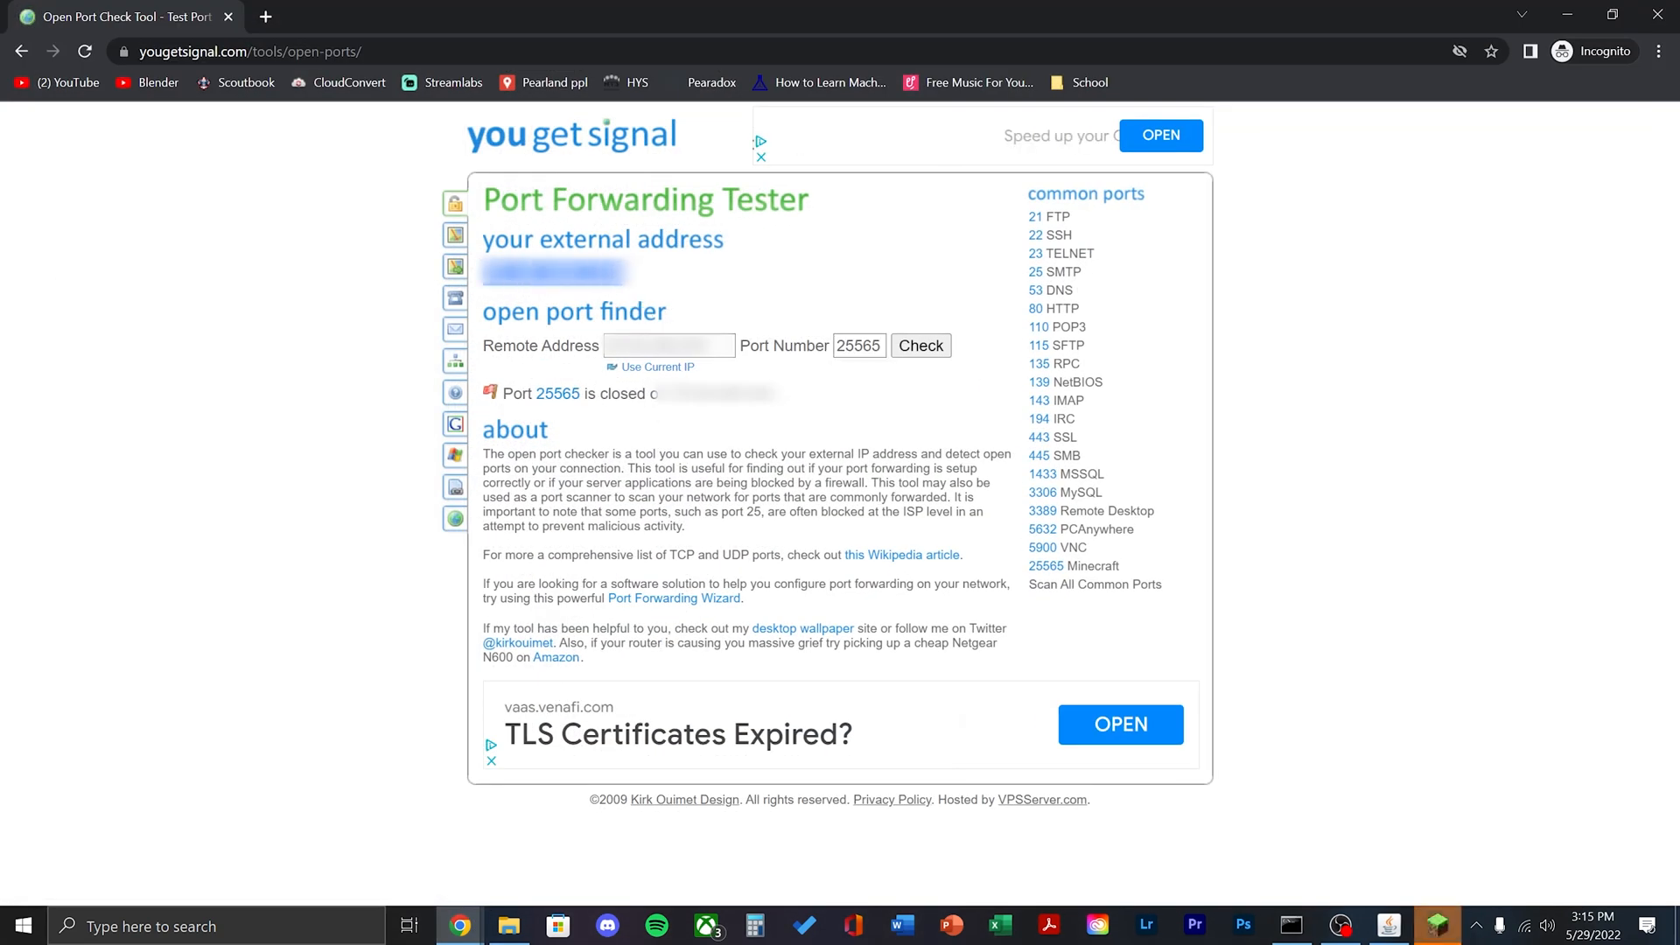
# Step: Check port 25565 on the YouGetSignal tester, which reports it closed
pyautogui.click(920, 345)
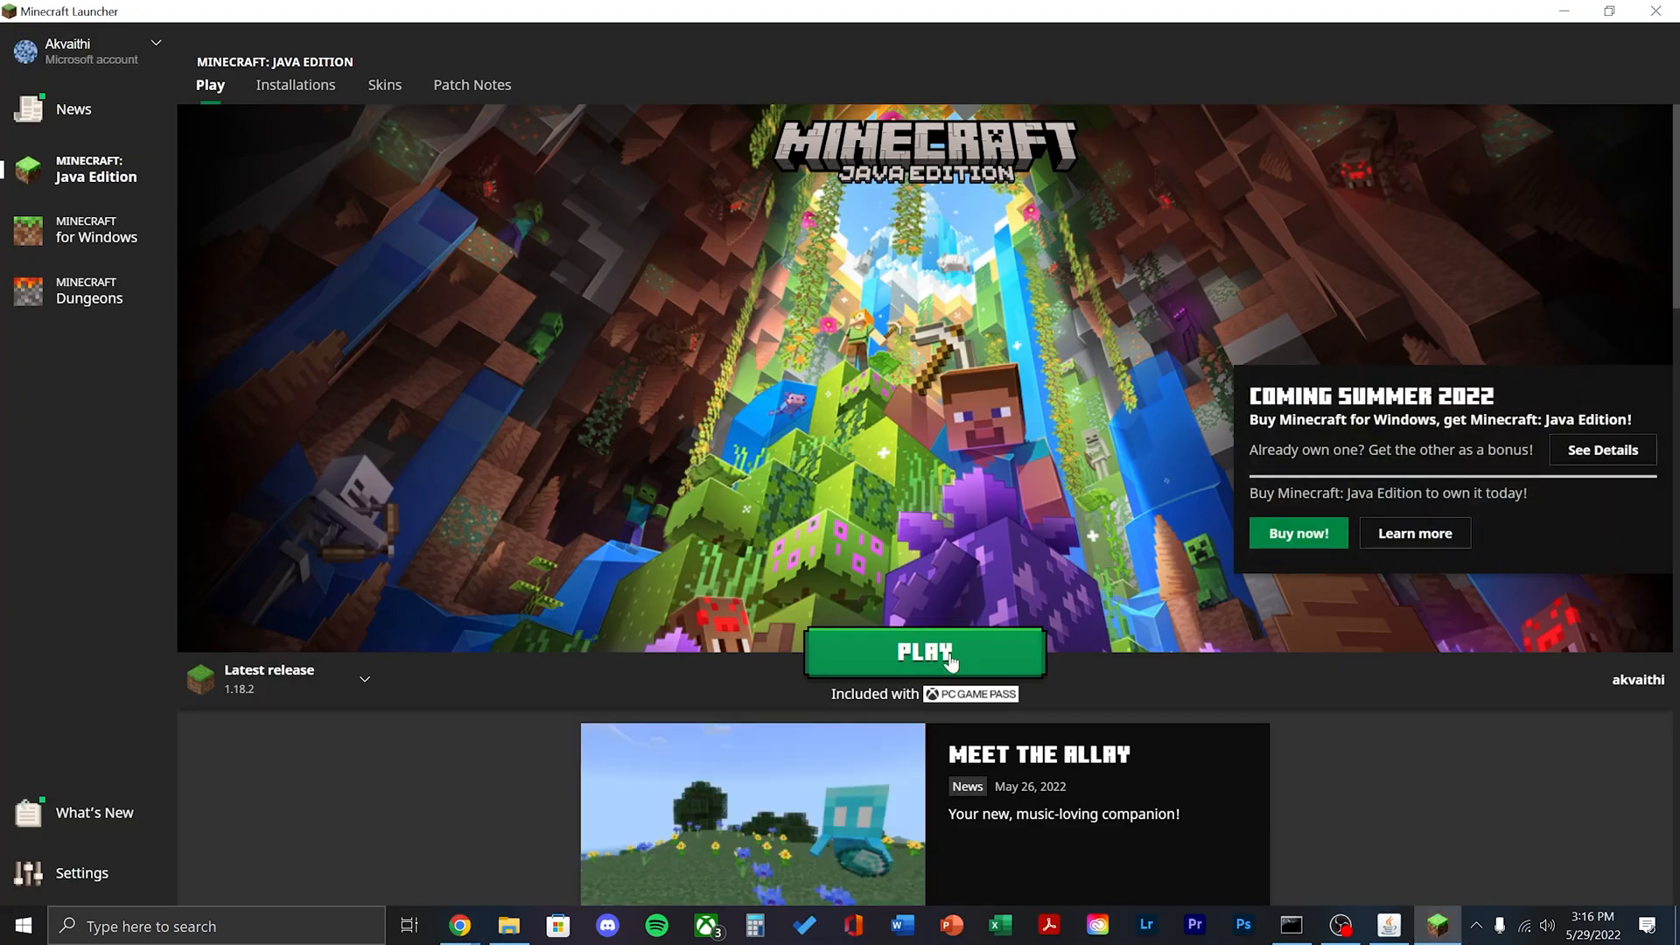
# Step: Press PLAY for Java Edition 1.18.2 and wait for the title menu
pyautogui.click(924, 651)
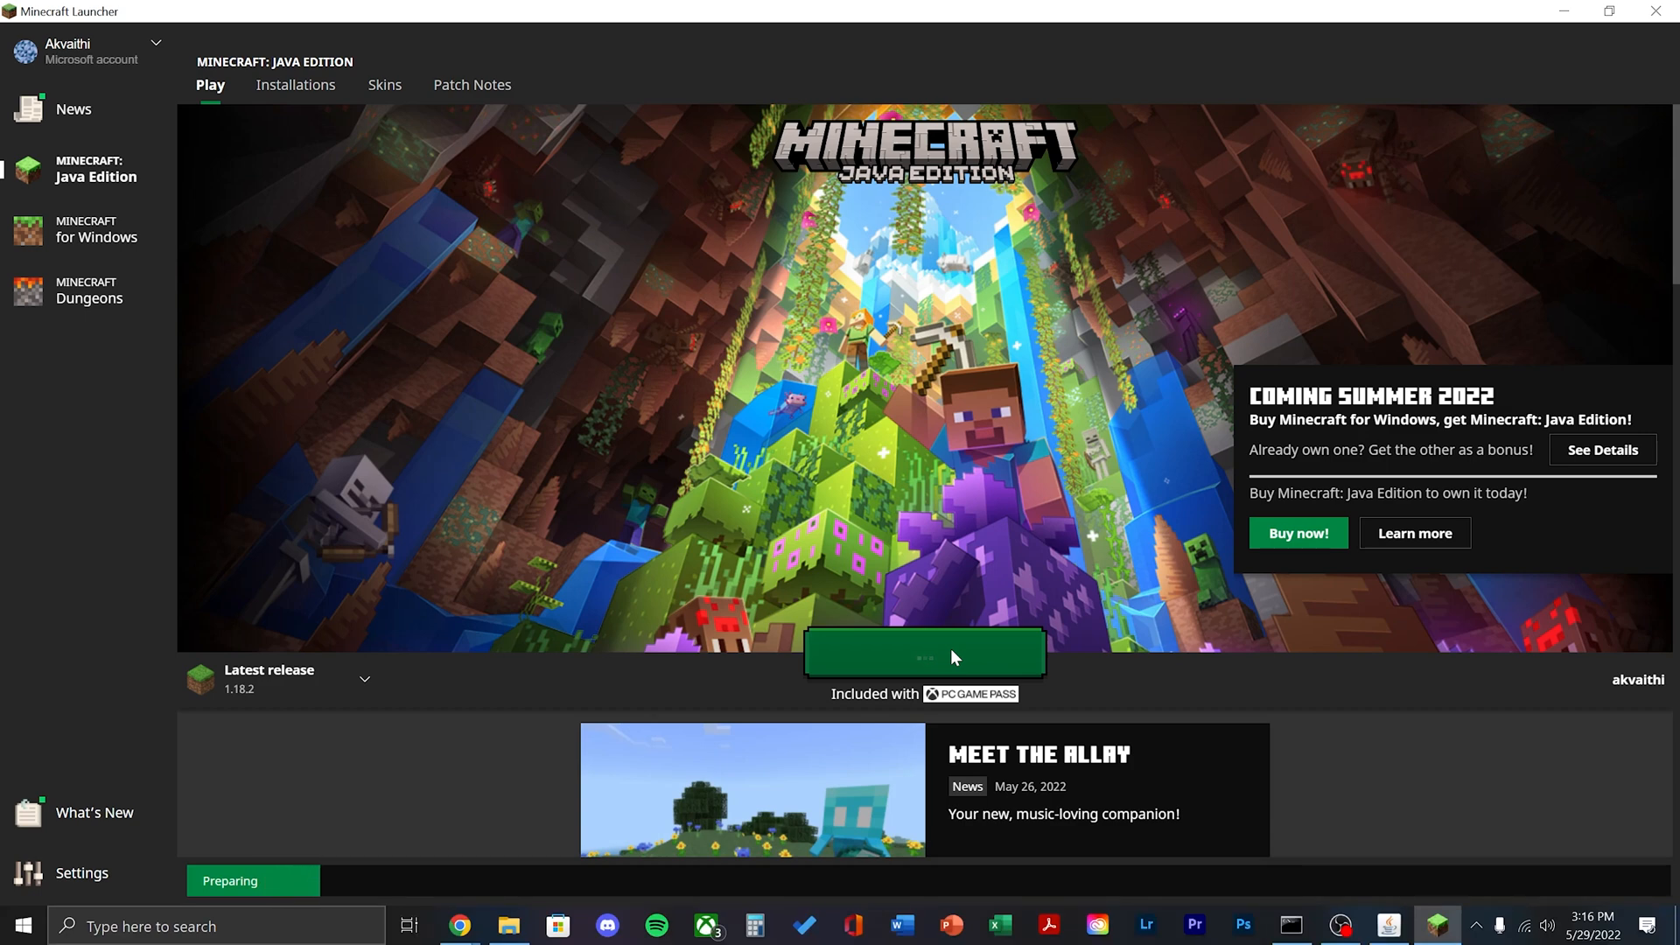
pyautogui.click(922, 654)
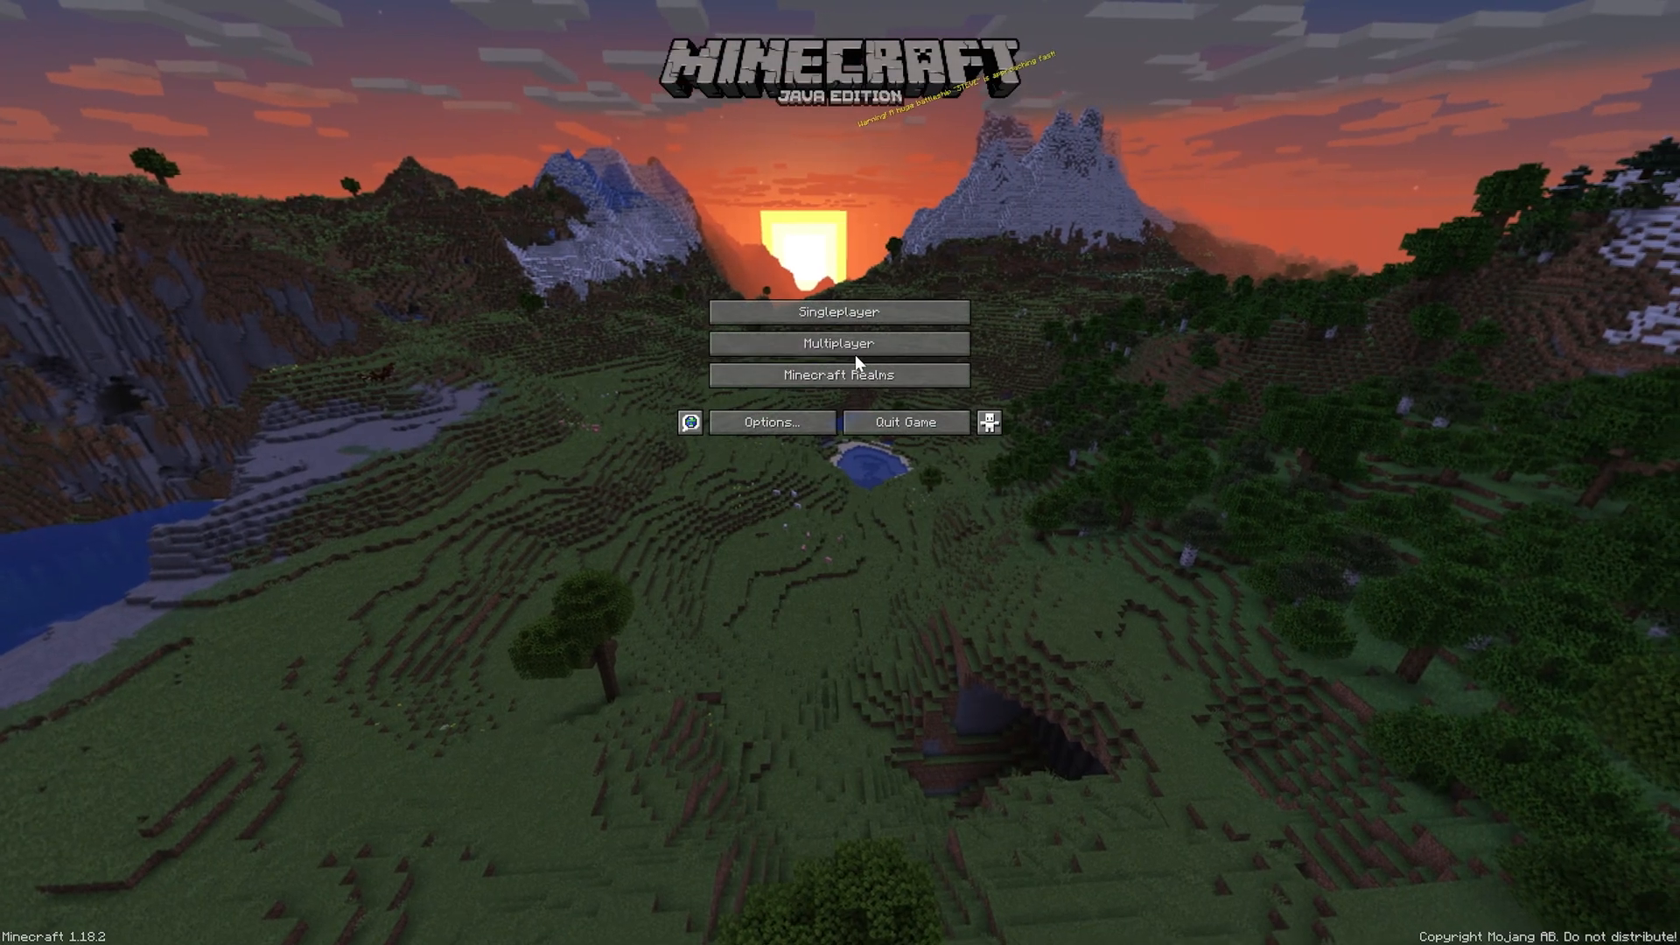
# Step: Add 'Minecraft Server' to the multiplayer list, join its world, then leave it
pyautogui.click(839, 343)
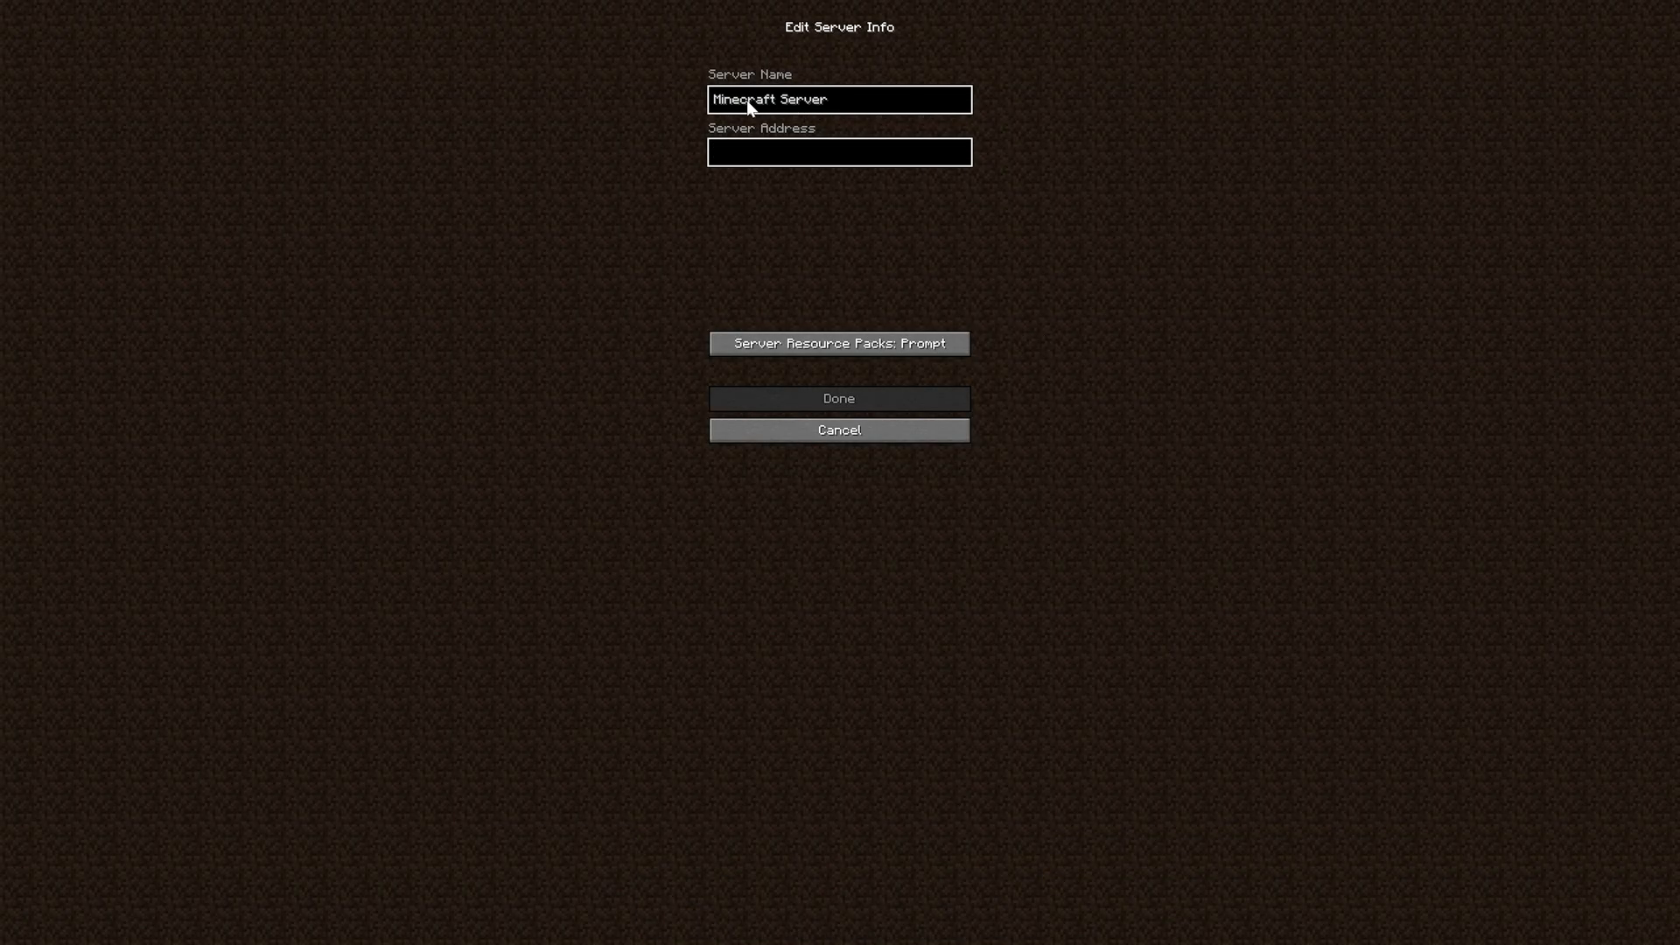
pyautogui.click(839, 152)
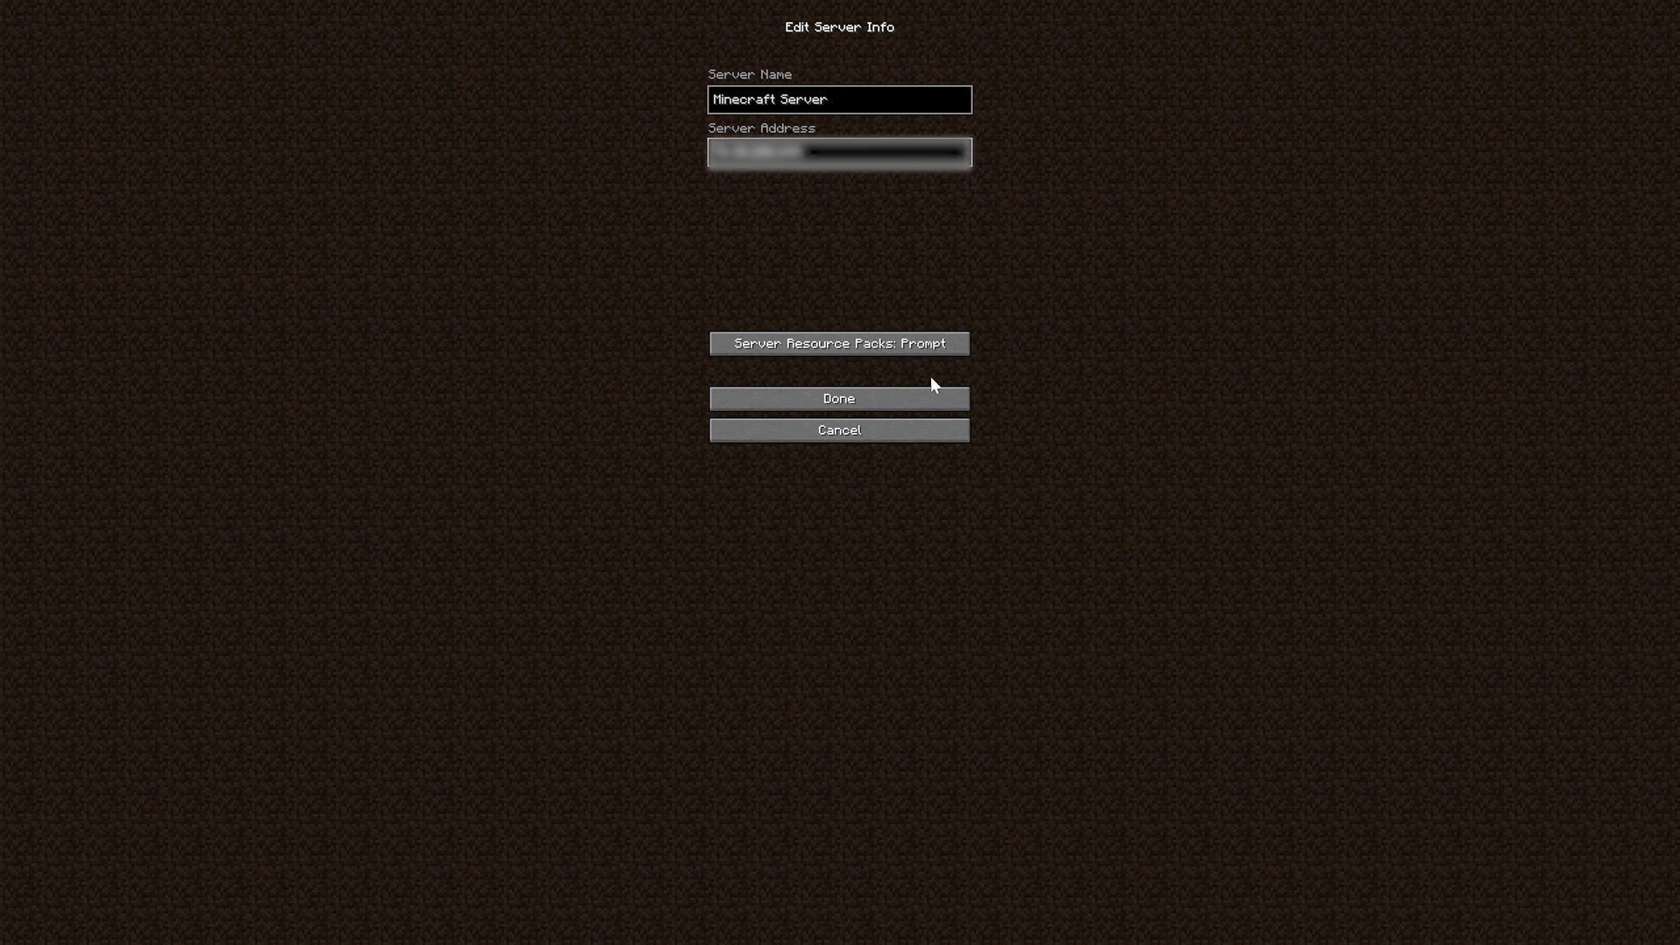
pyautogui.click(839, 397)
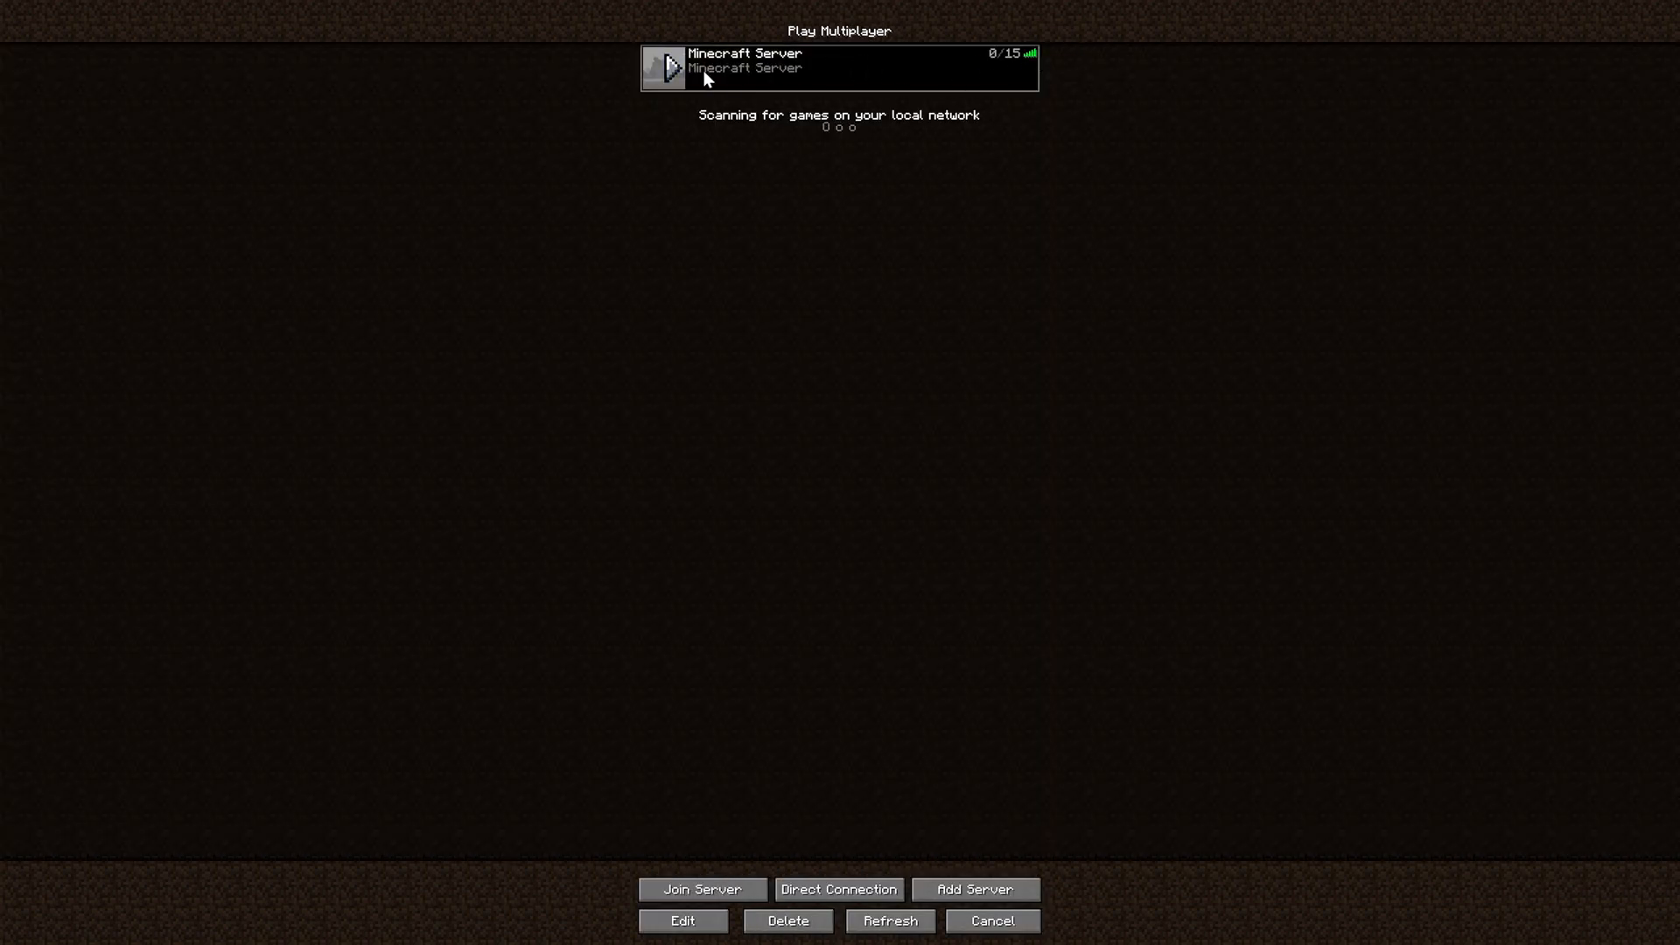
pyautogui.click(701, 889)
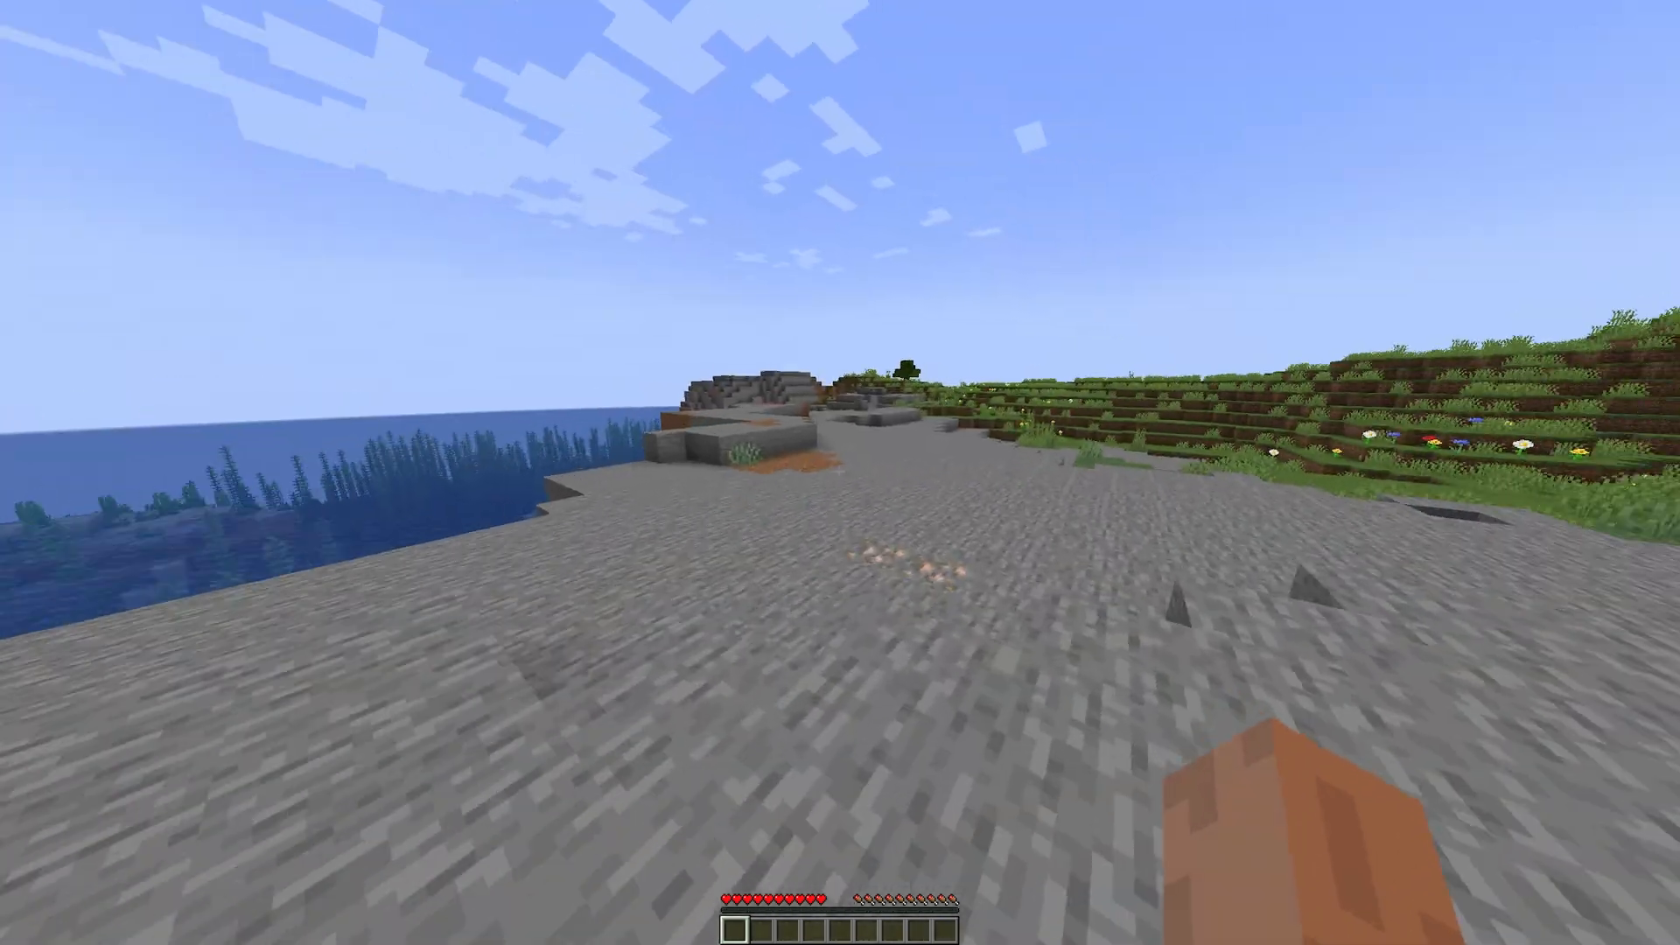
pyautogui.press('Escape')
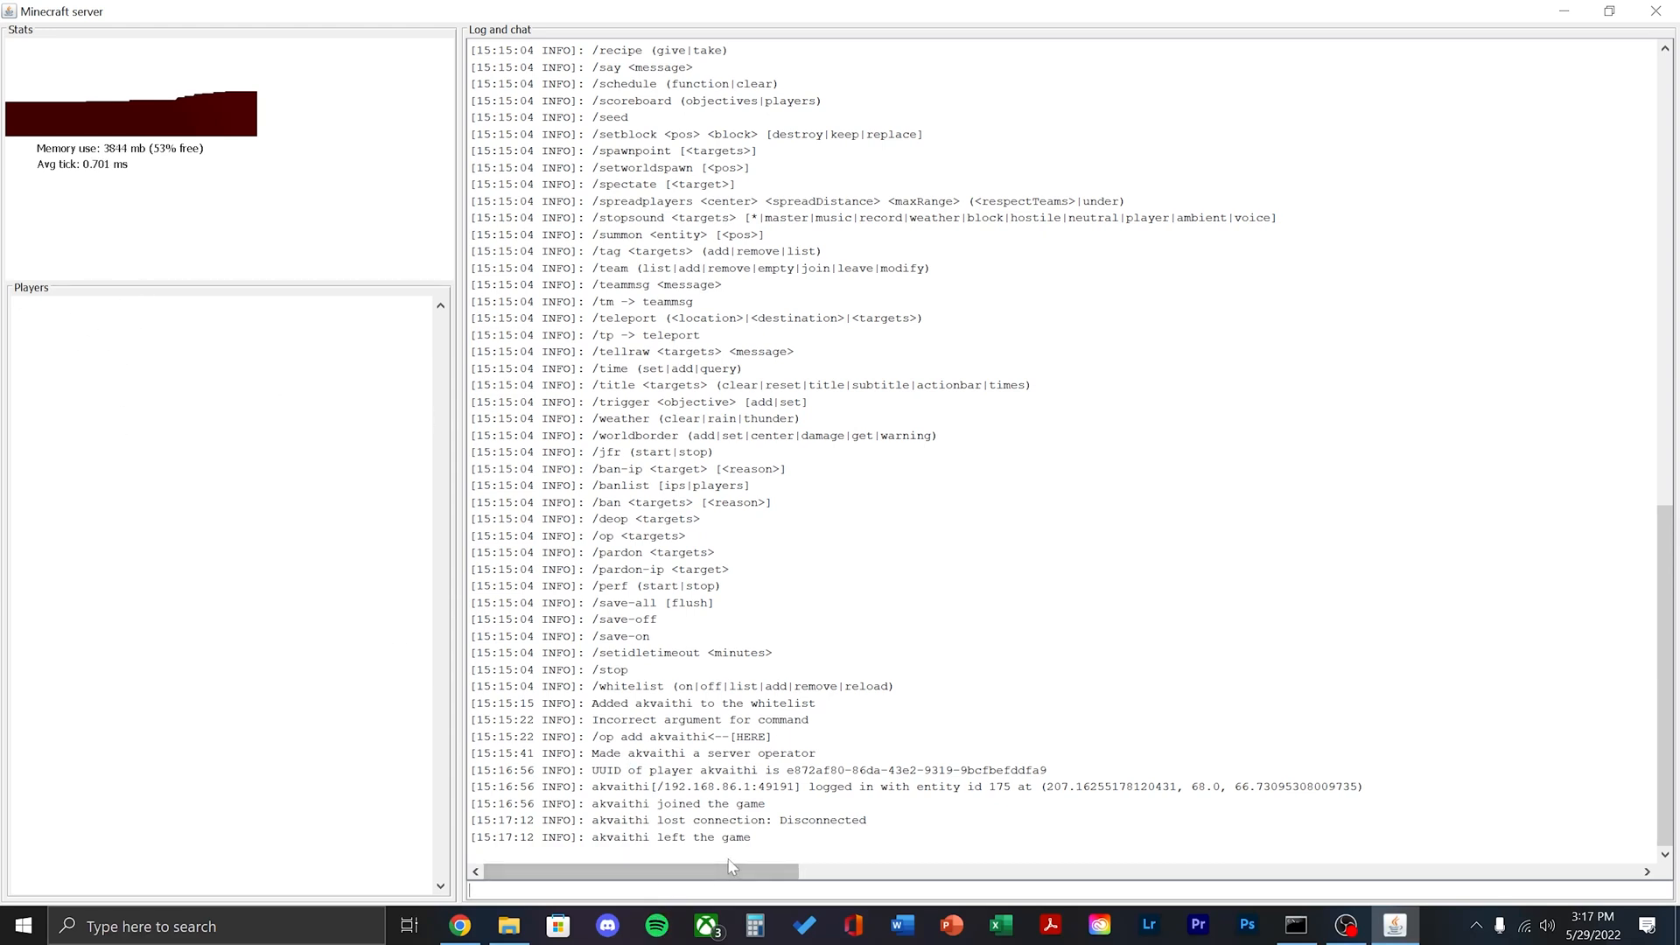
# Step: Enter a /whitelist list command in the Minecraft server console
pyautogui.write('/whitelist l')
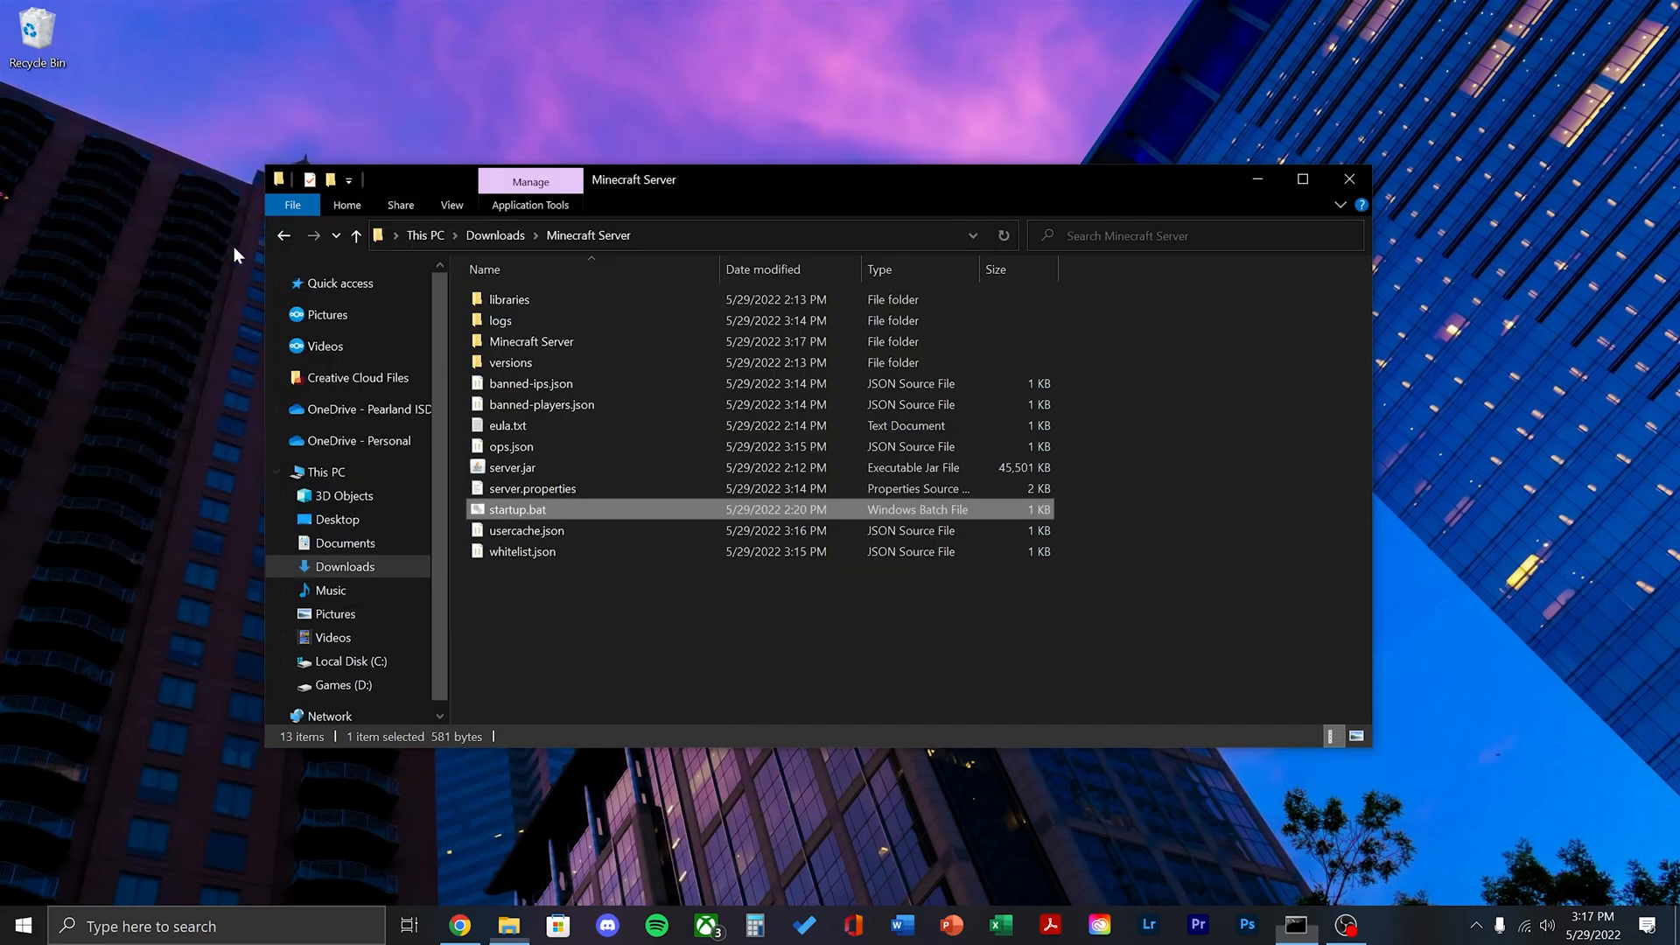
pyautogui.click(533, 340)
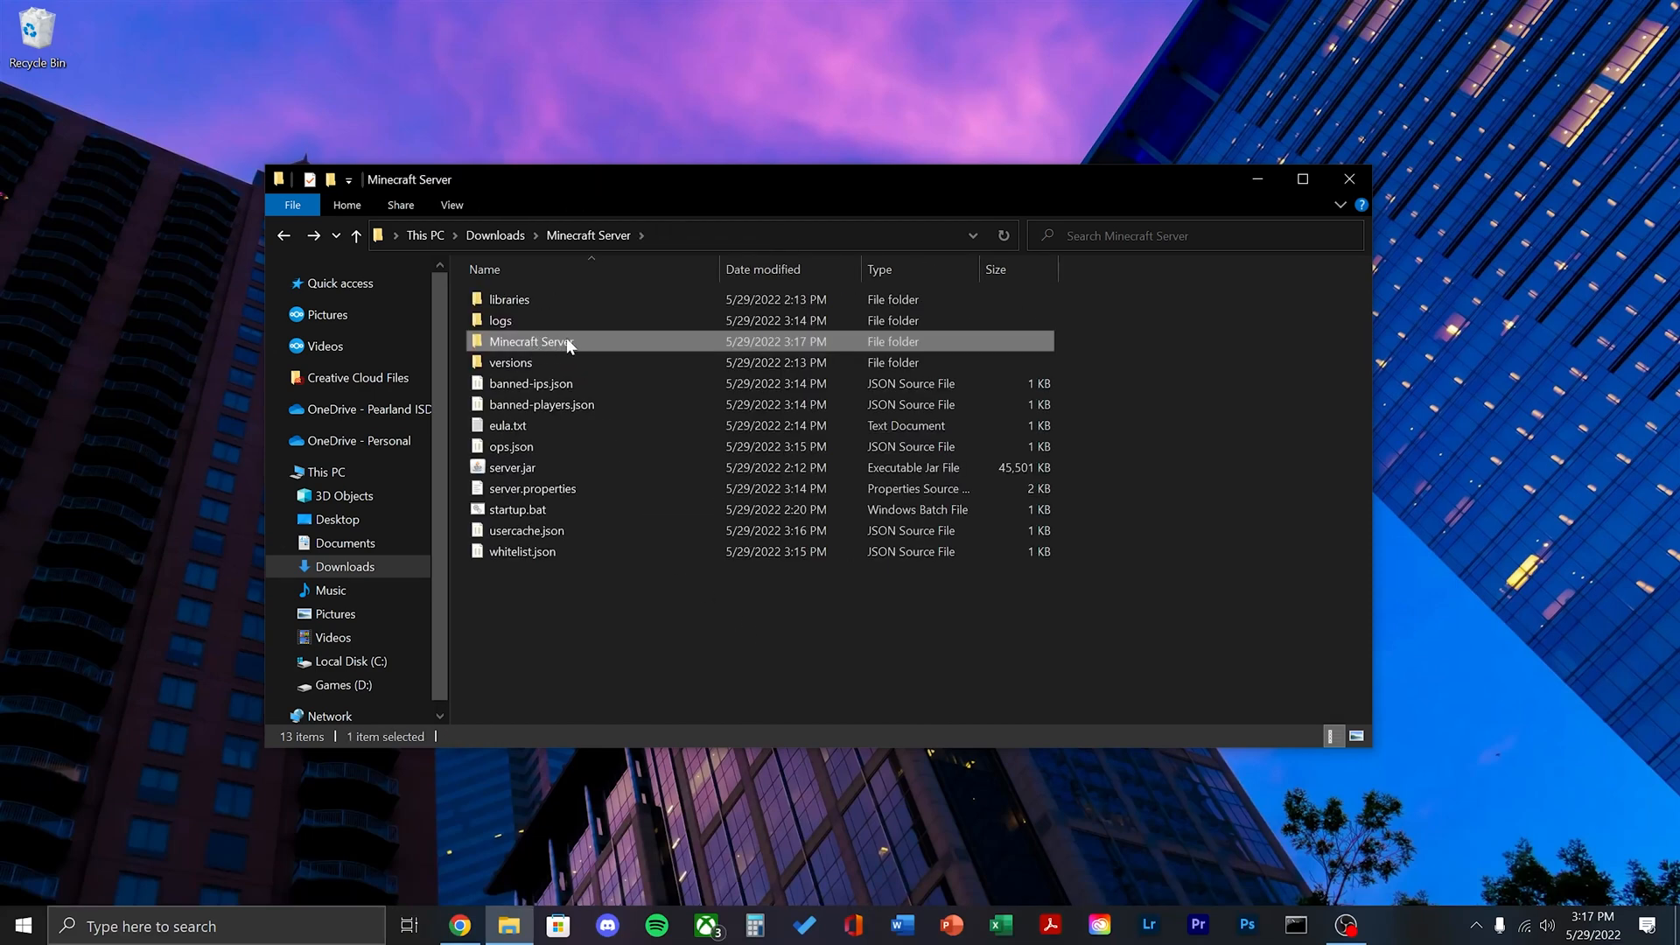
pyautogui.moveTo(557, 330)
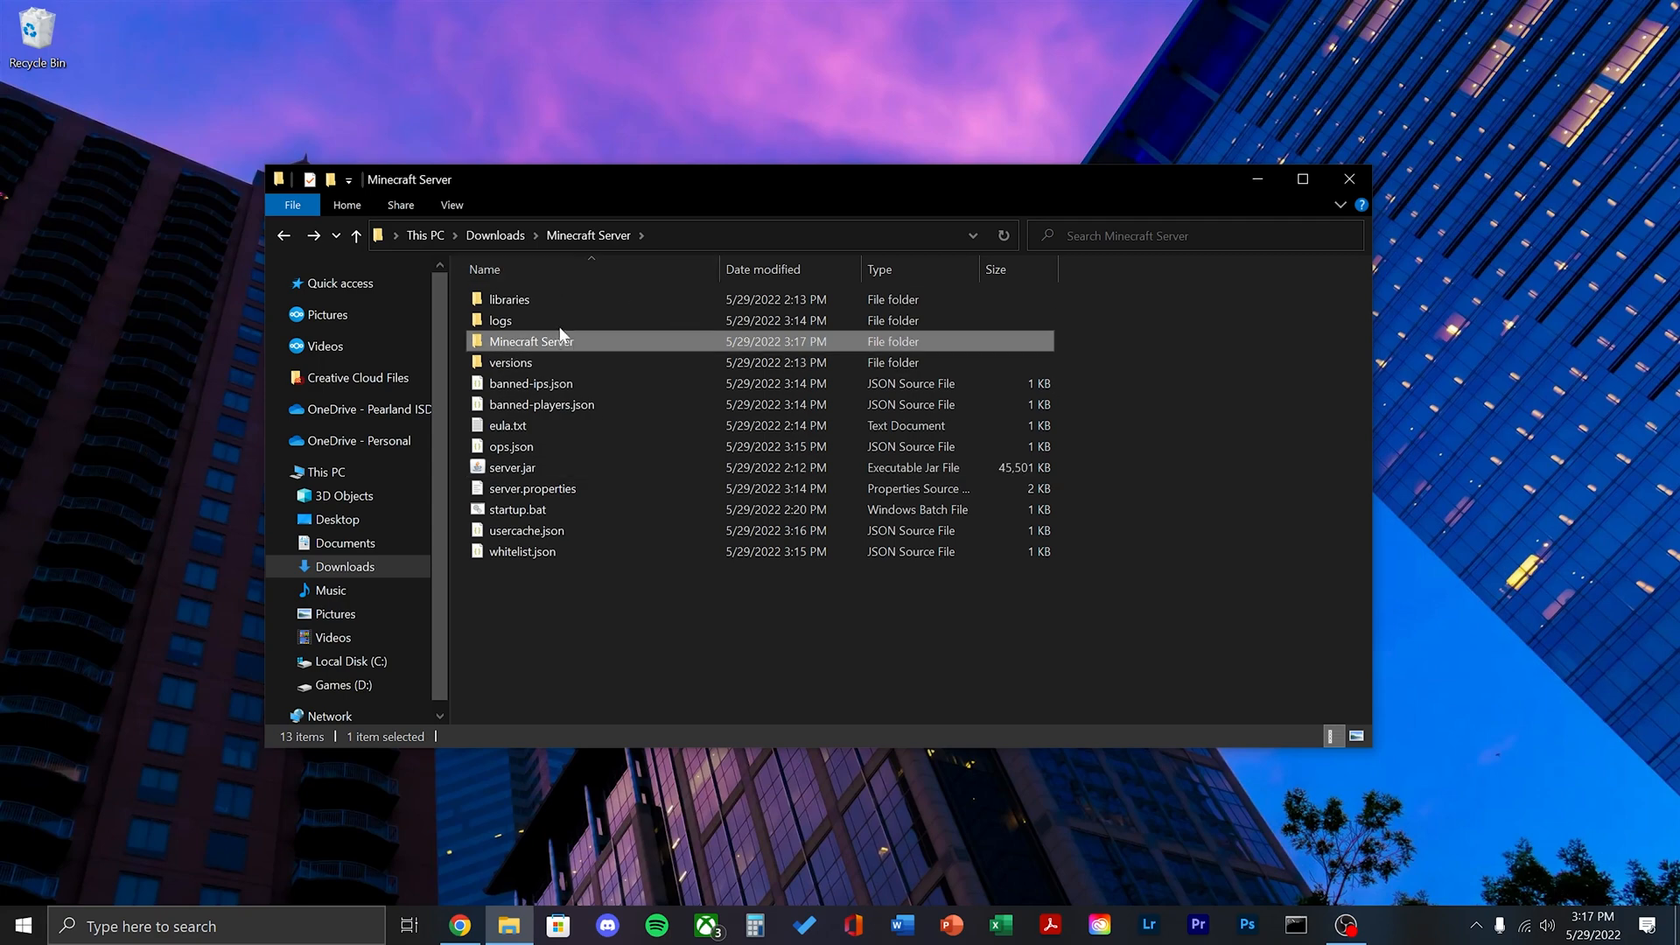